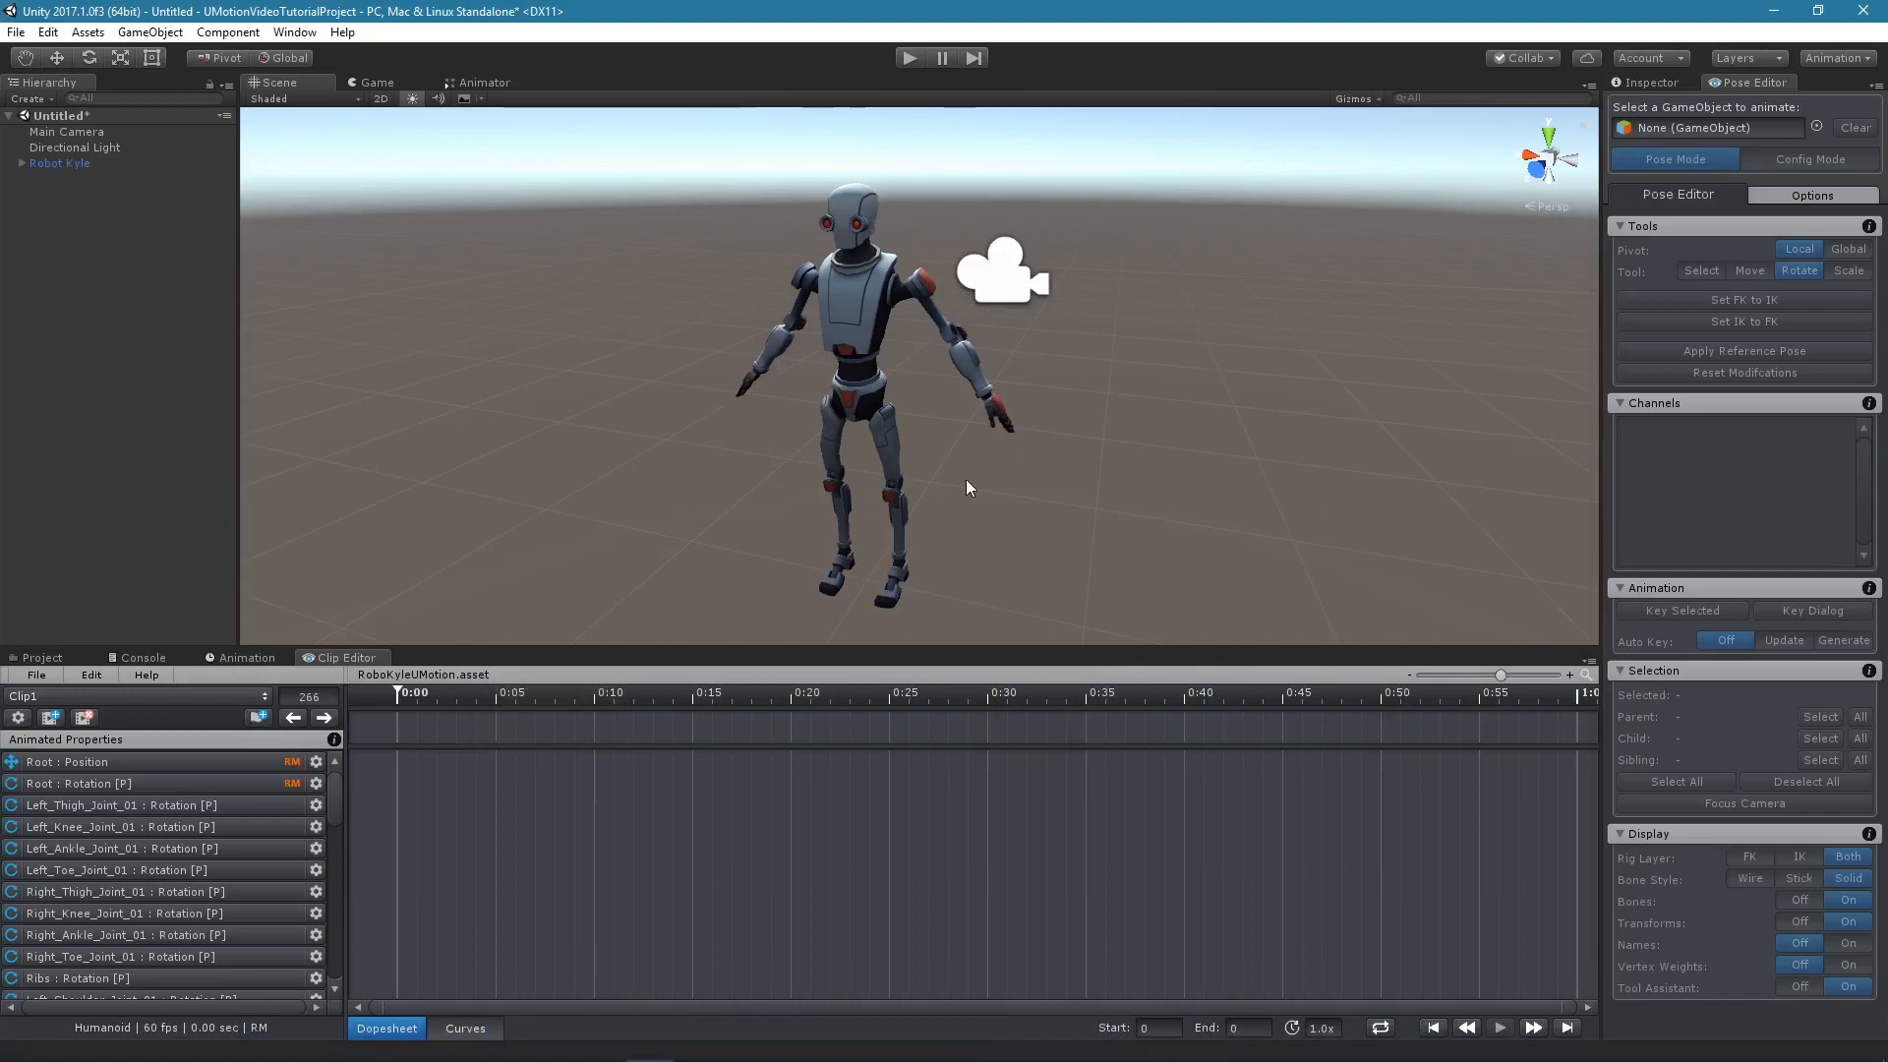
mouse_move(902, 538)
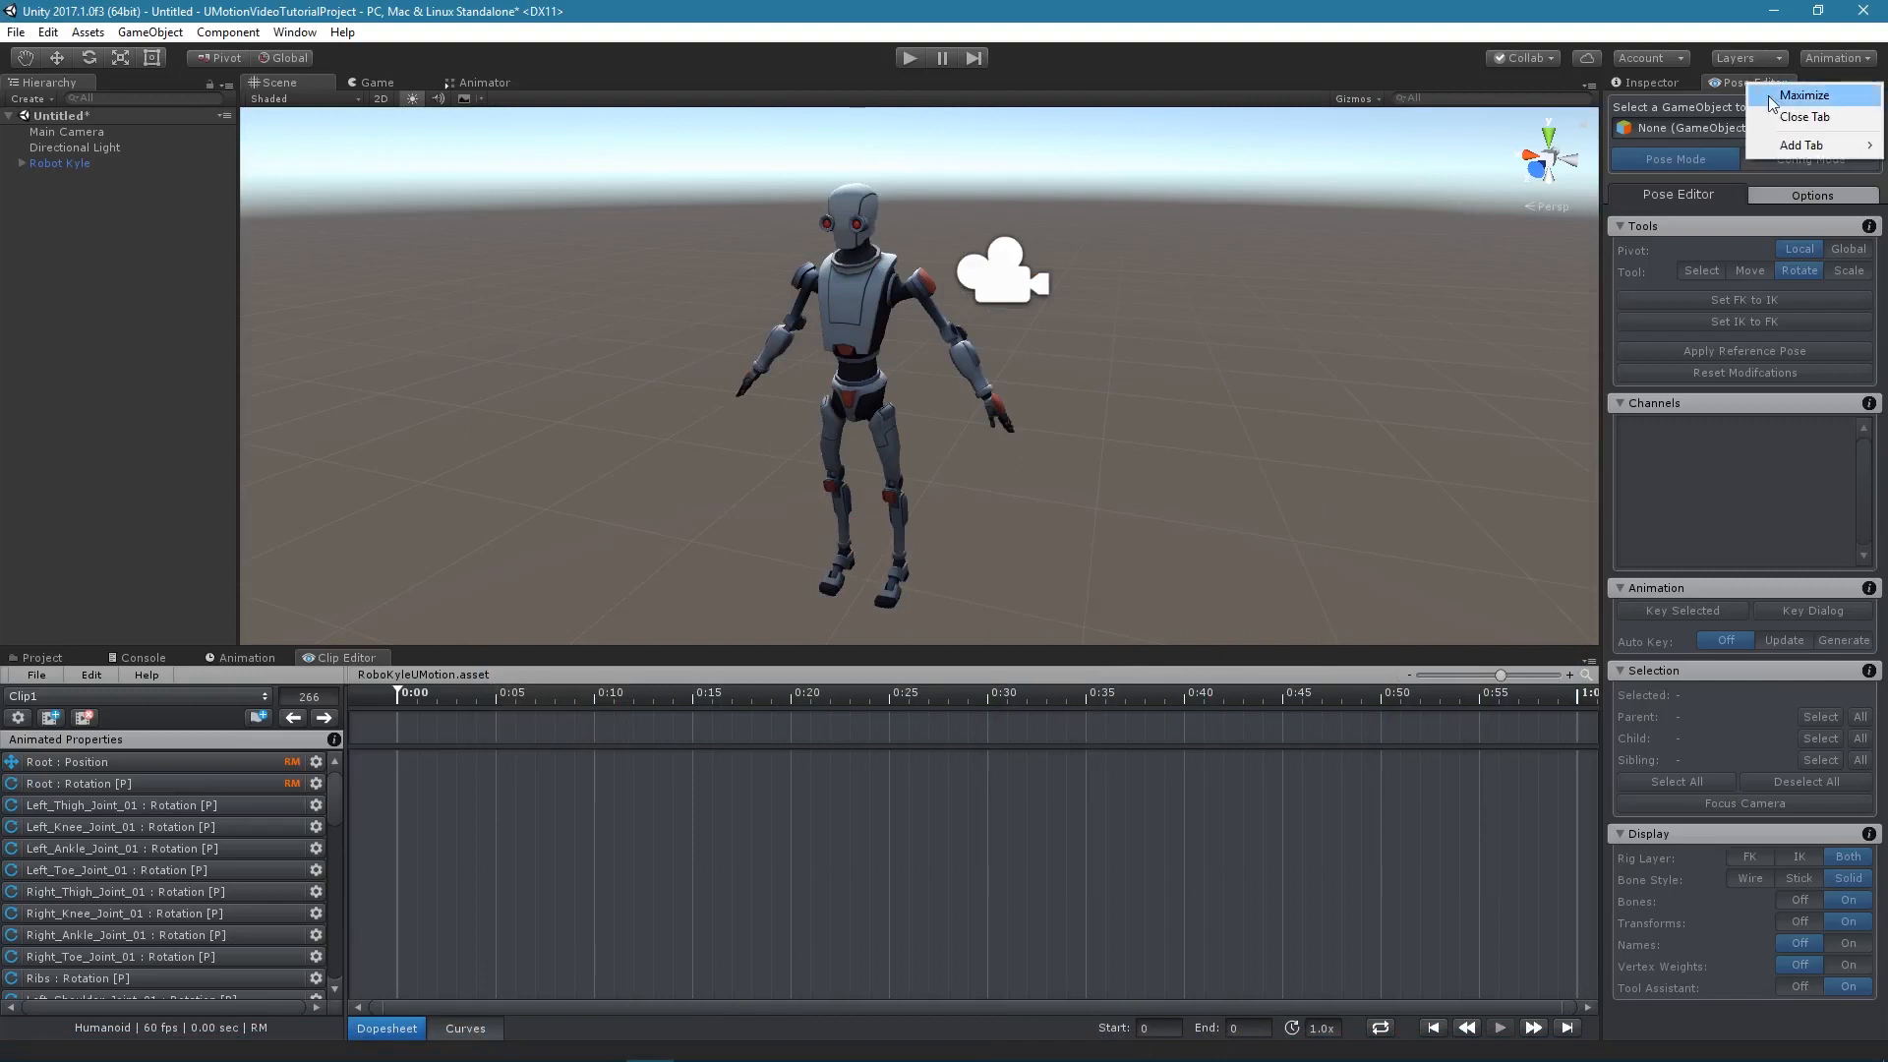
Step: Close the Pose Editor tab and reopen it from Window > UMotion Editor > Pose Editor
click(1804, 117)
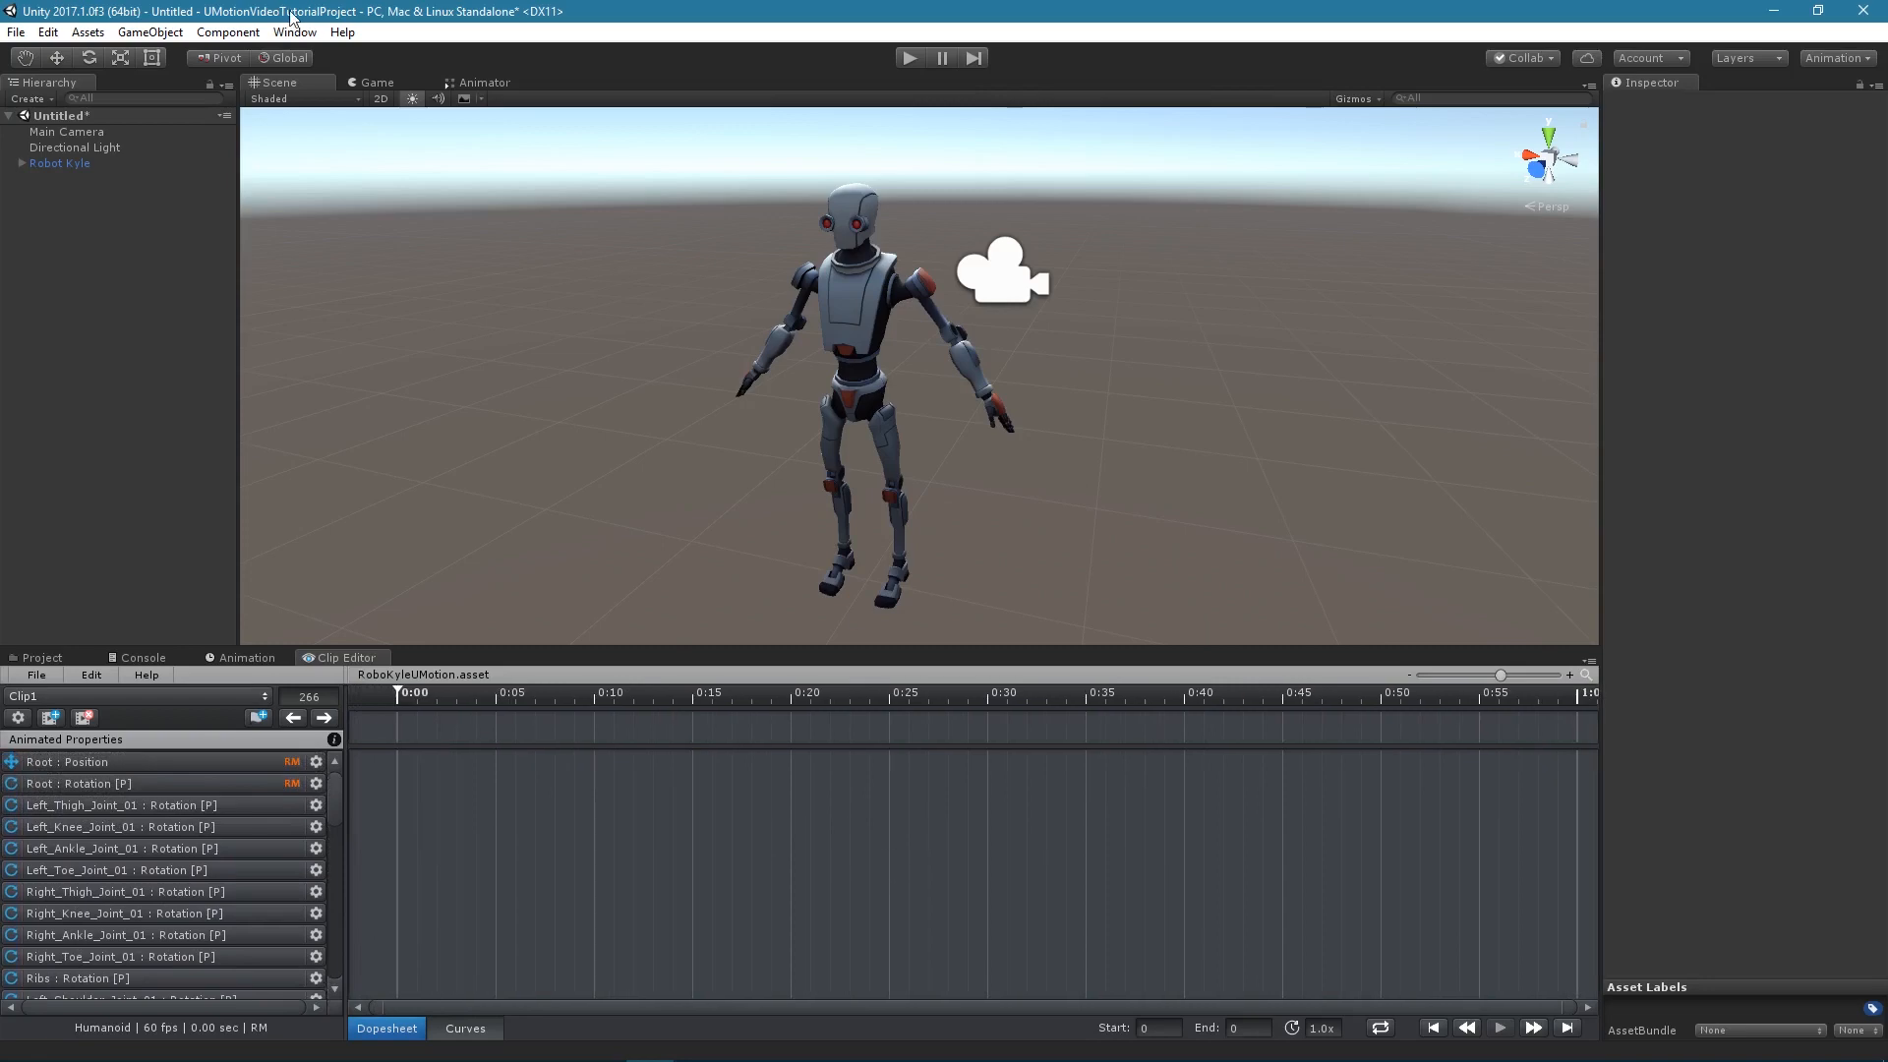
click(294, 32)
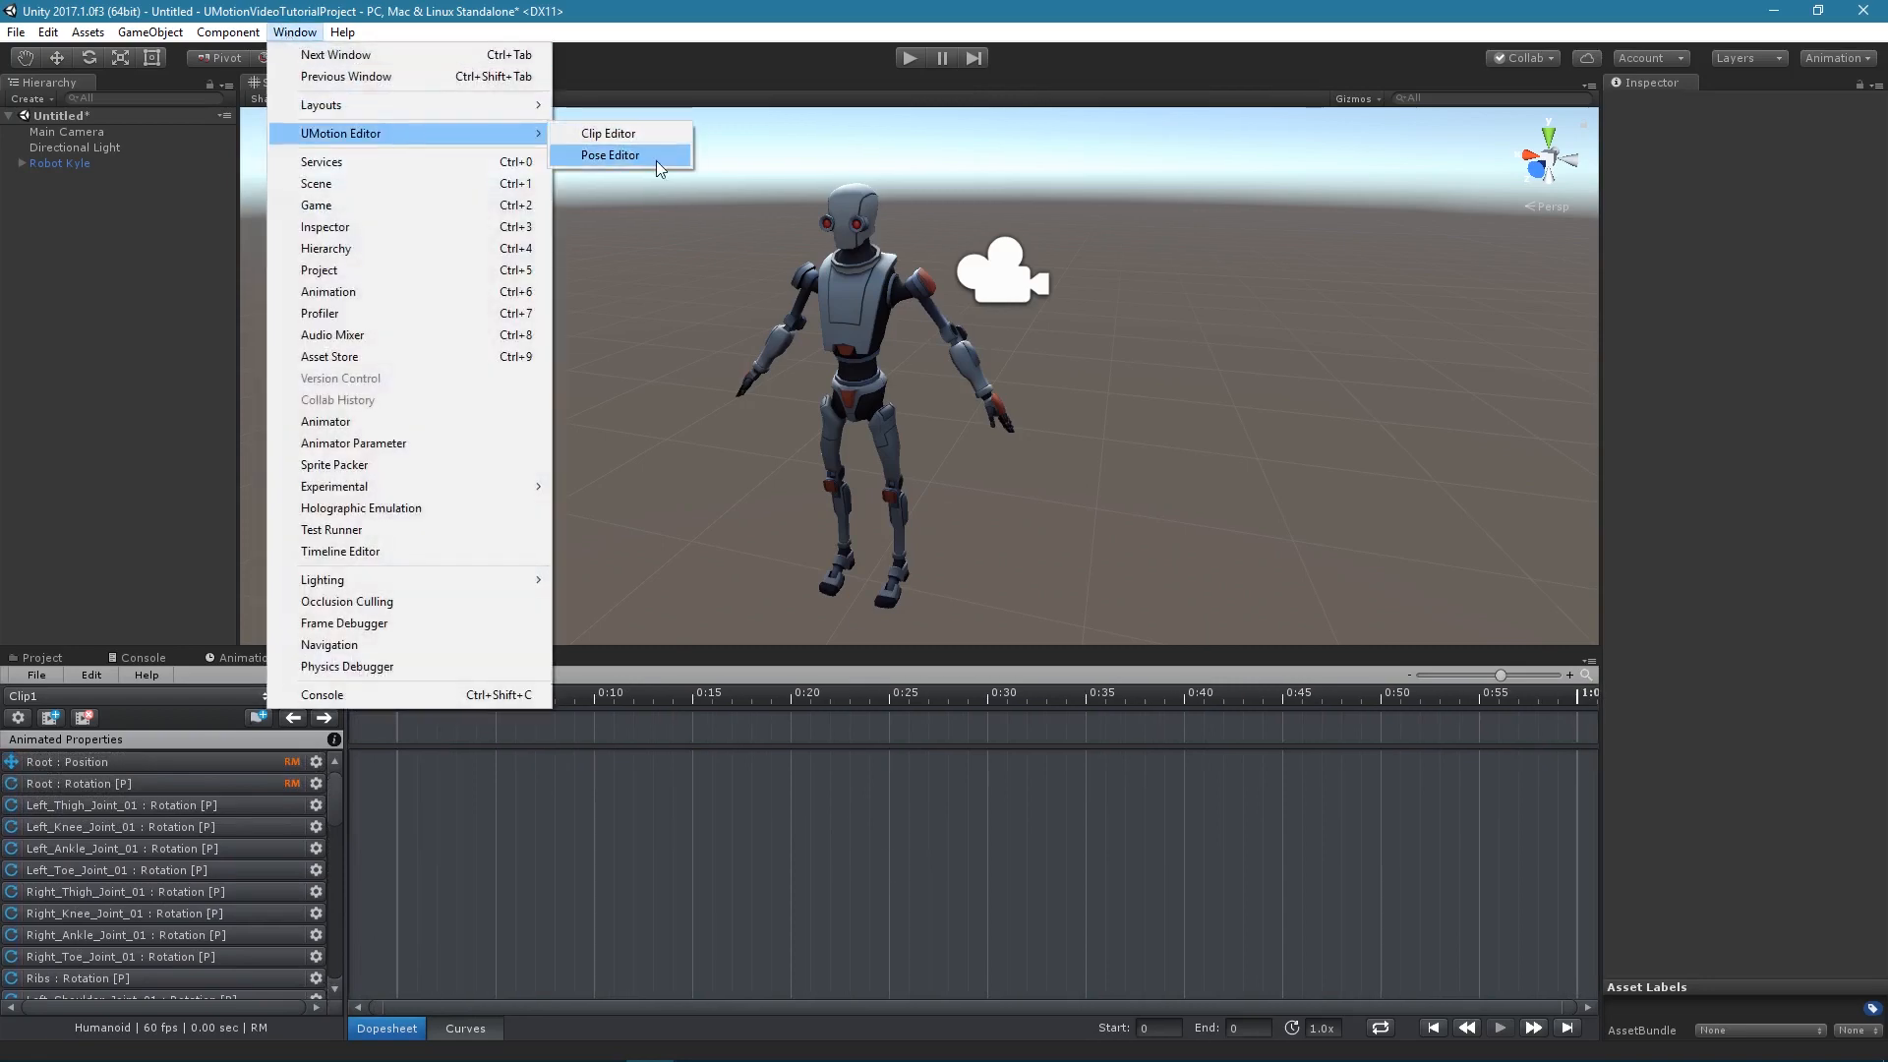
click(611, 155)
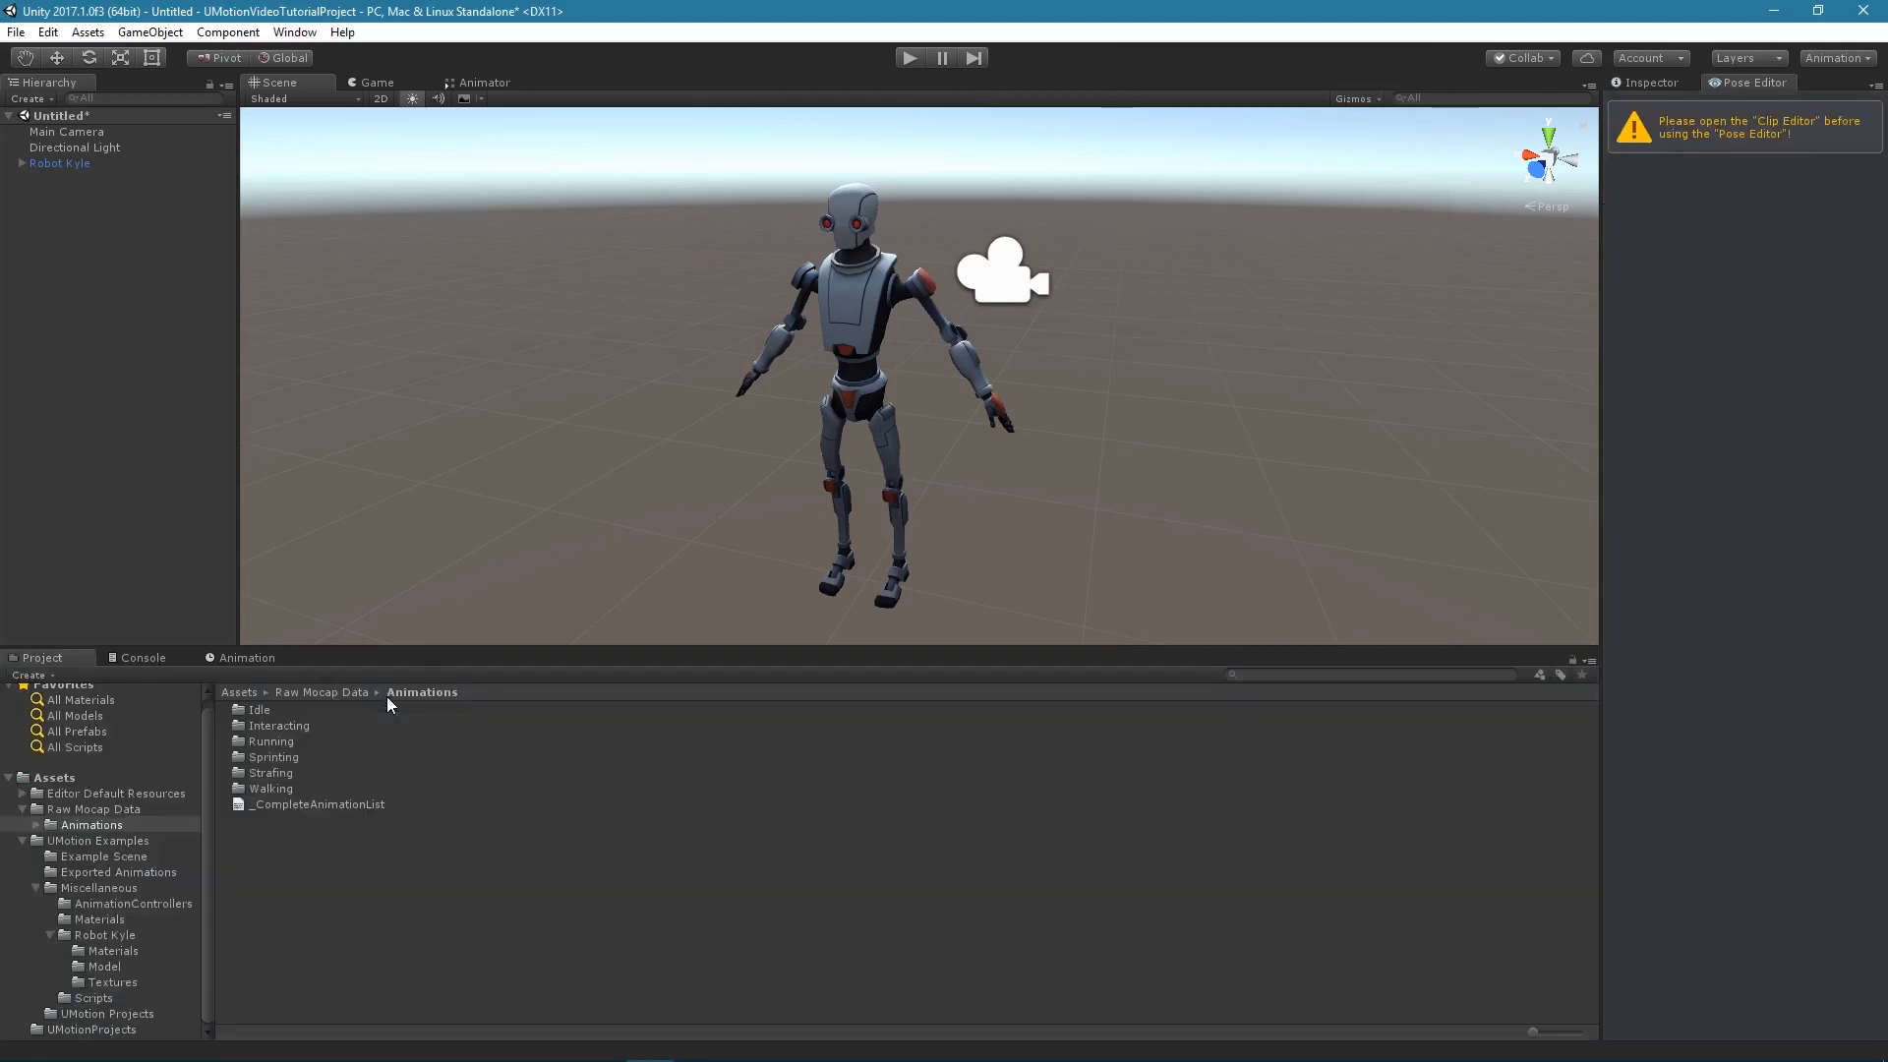
mouse_move(1788, 173)
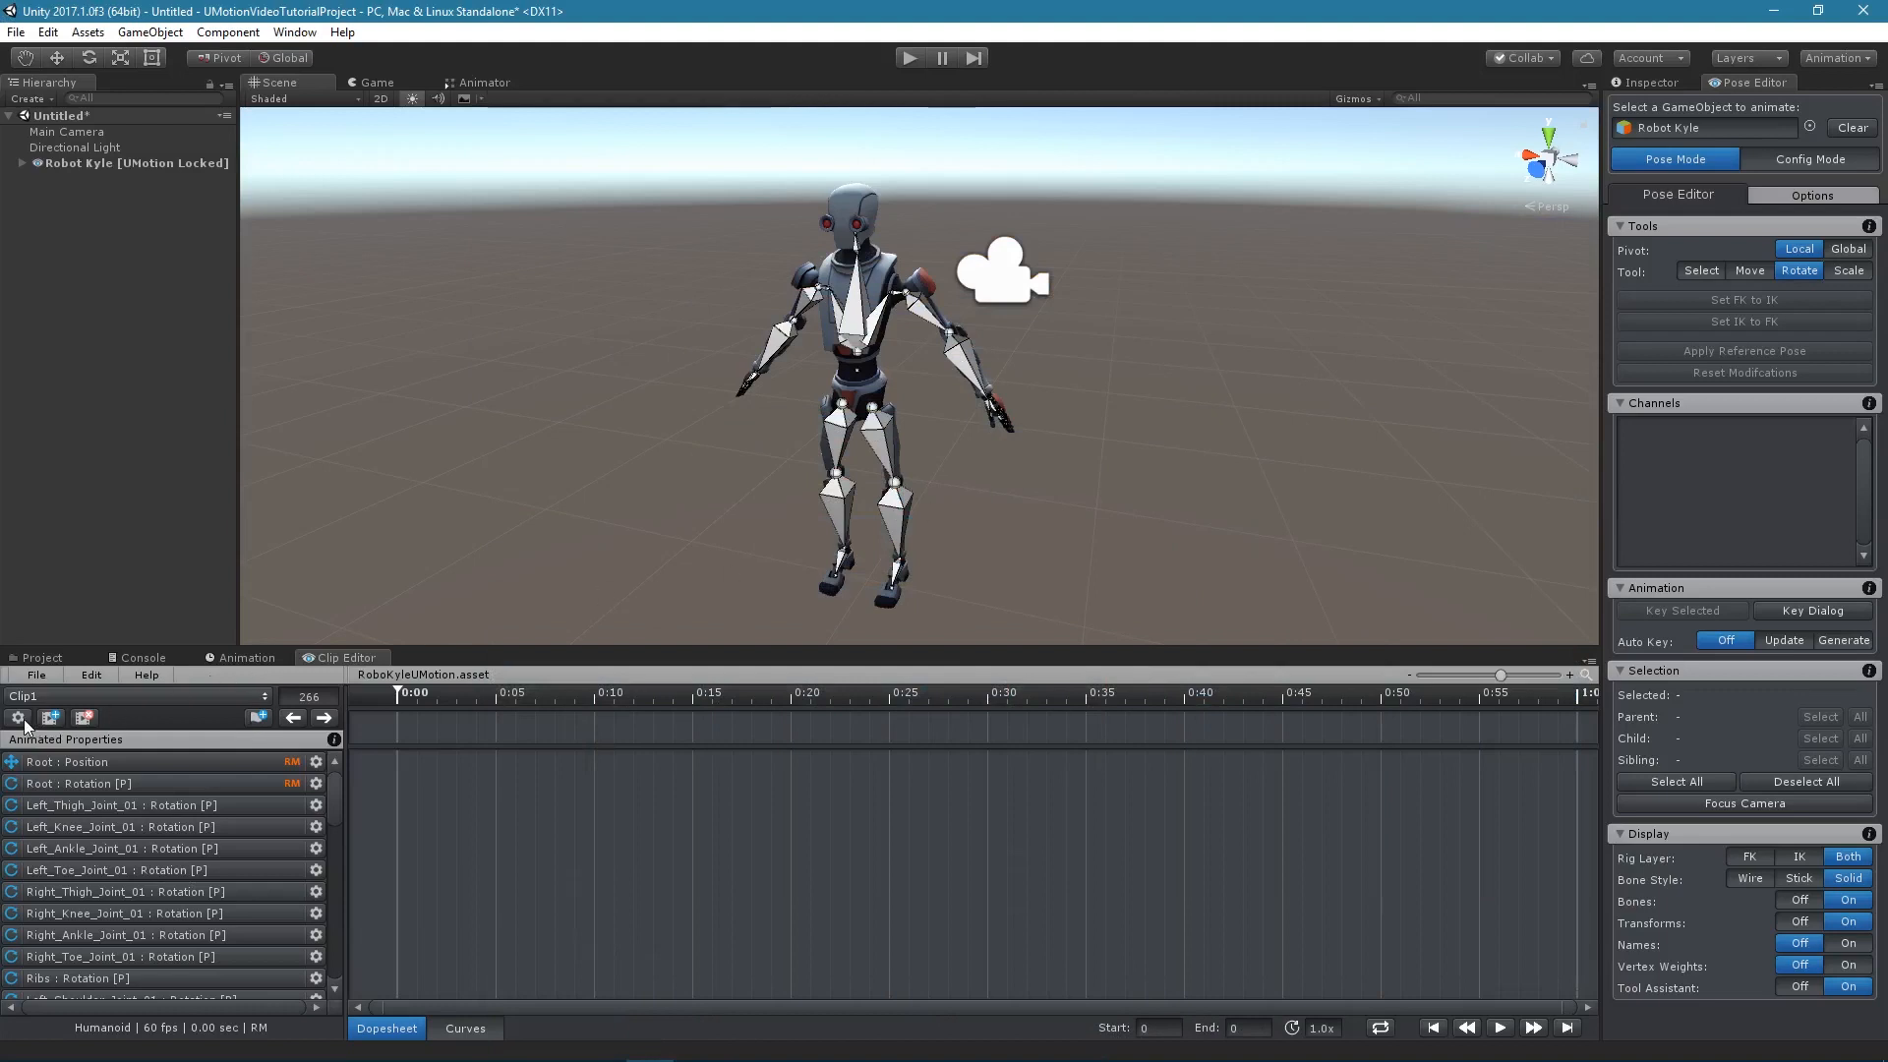
mouse_move(52, 719)
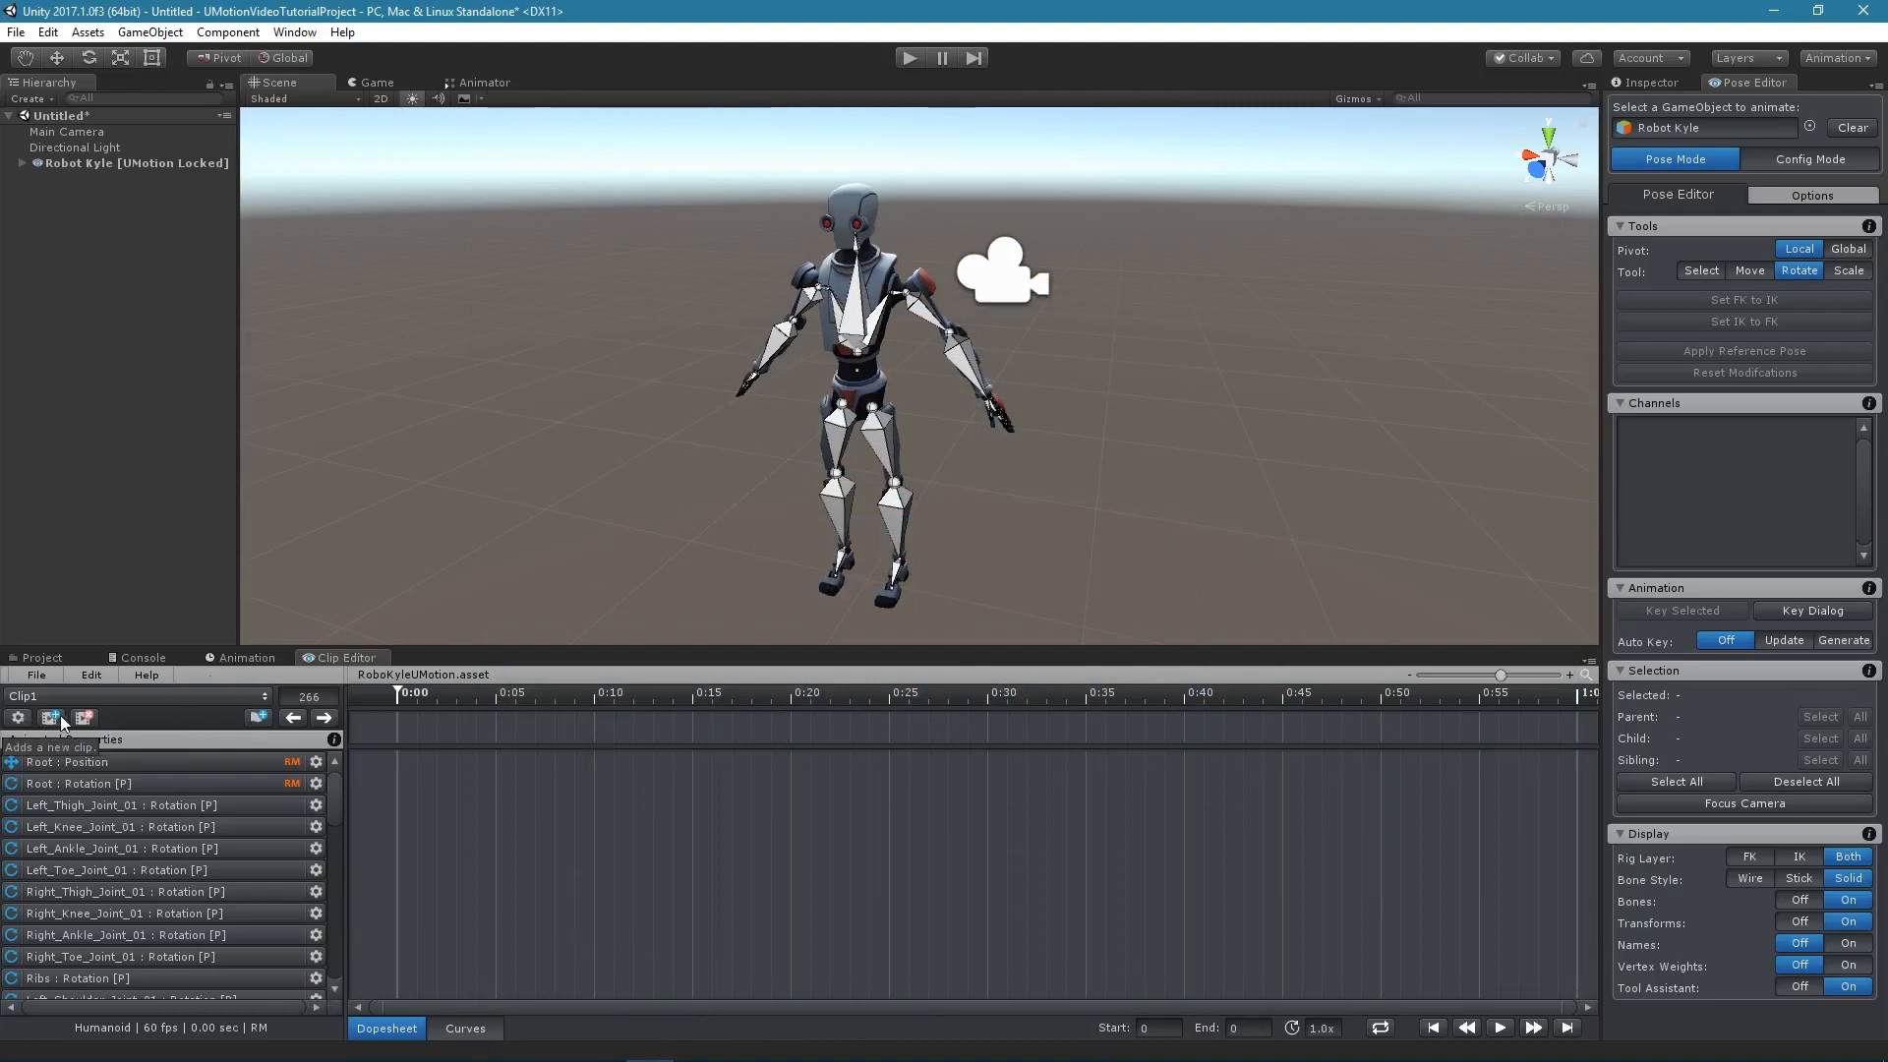
mouse_move(84, 718)
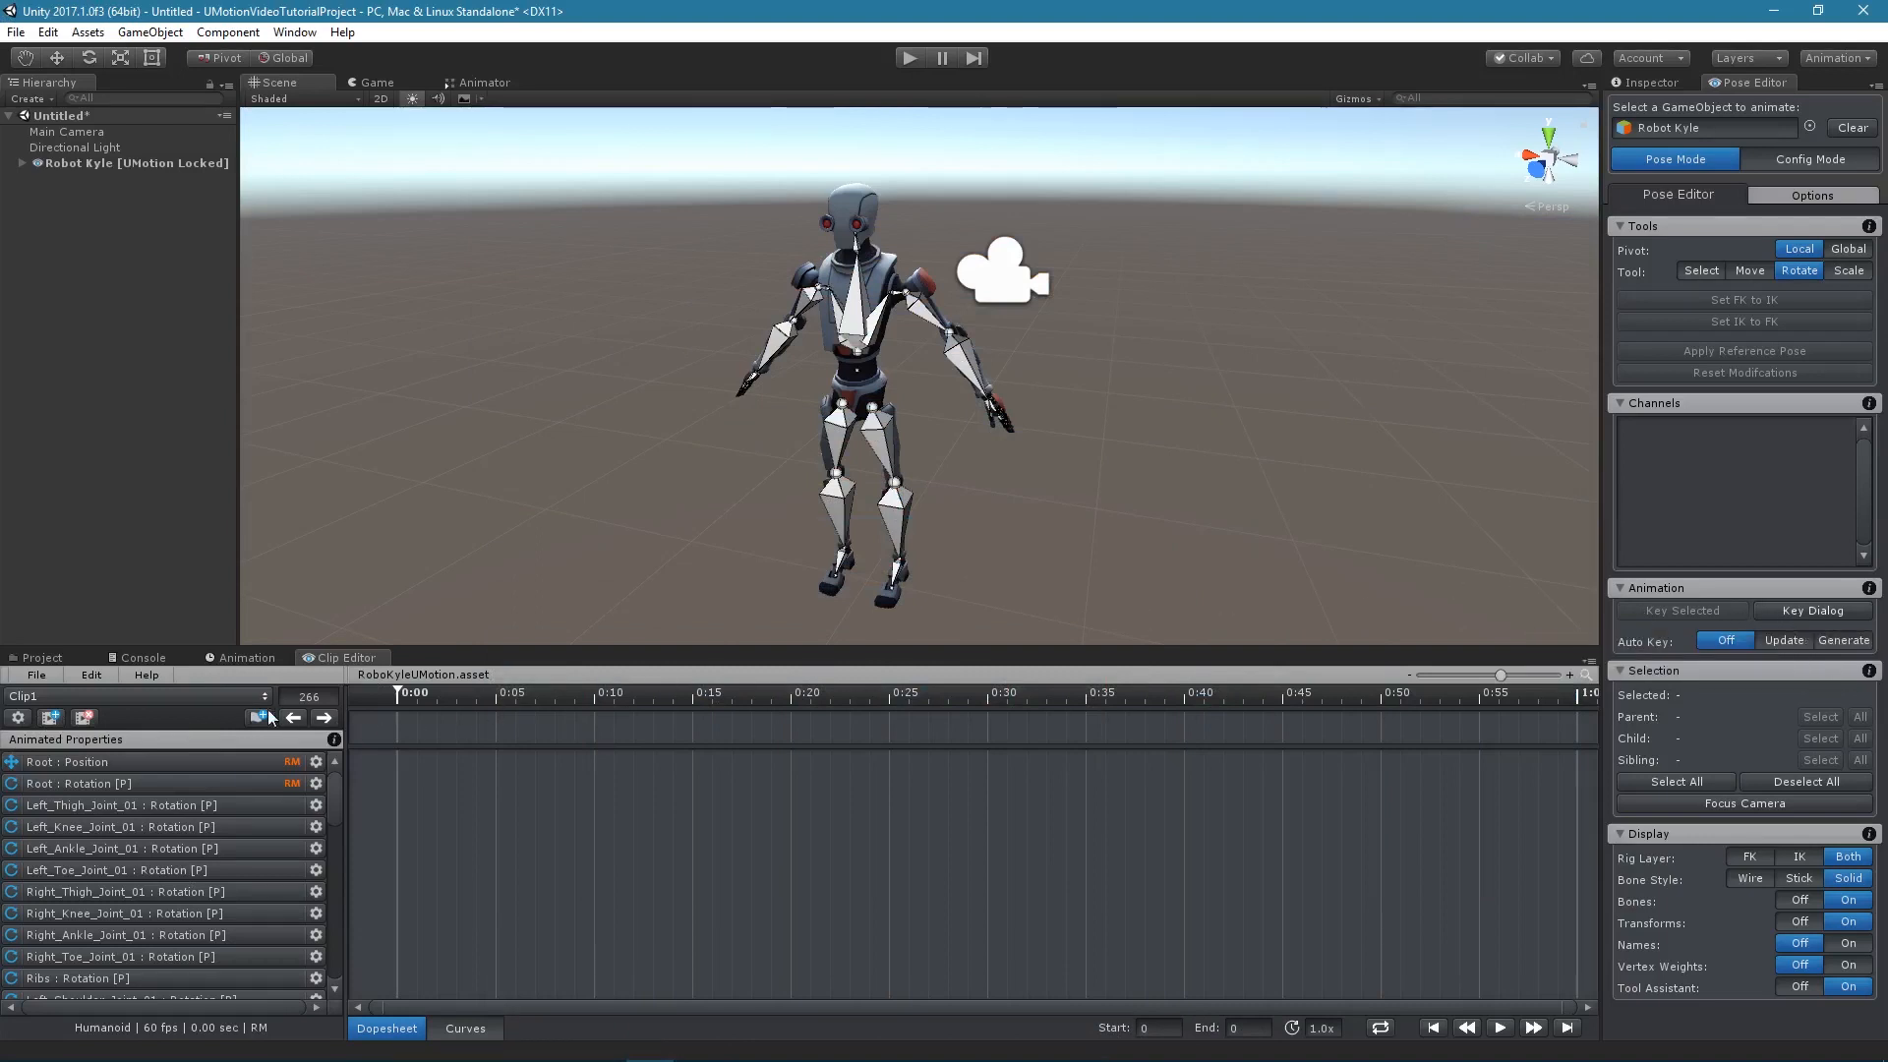
Step: Assign Ctrl+U as the Pose Editor Key Dialog shortcut in UMotion preferences
click(90, 674)
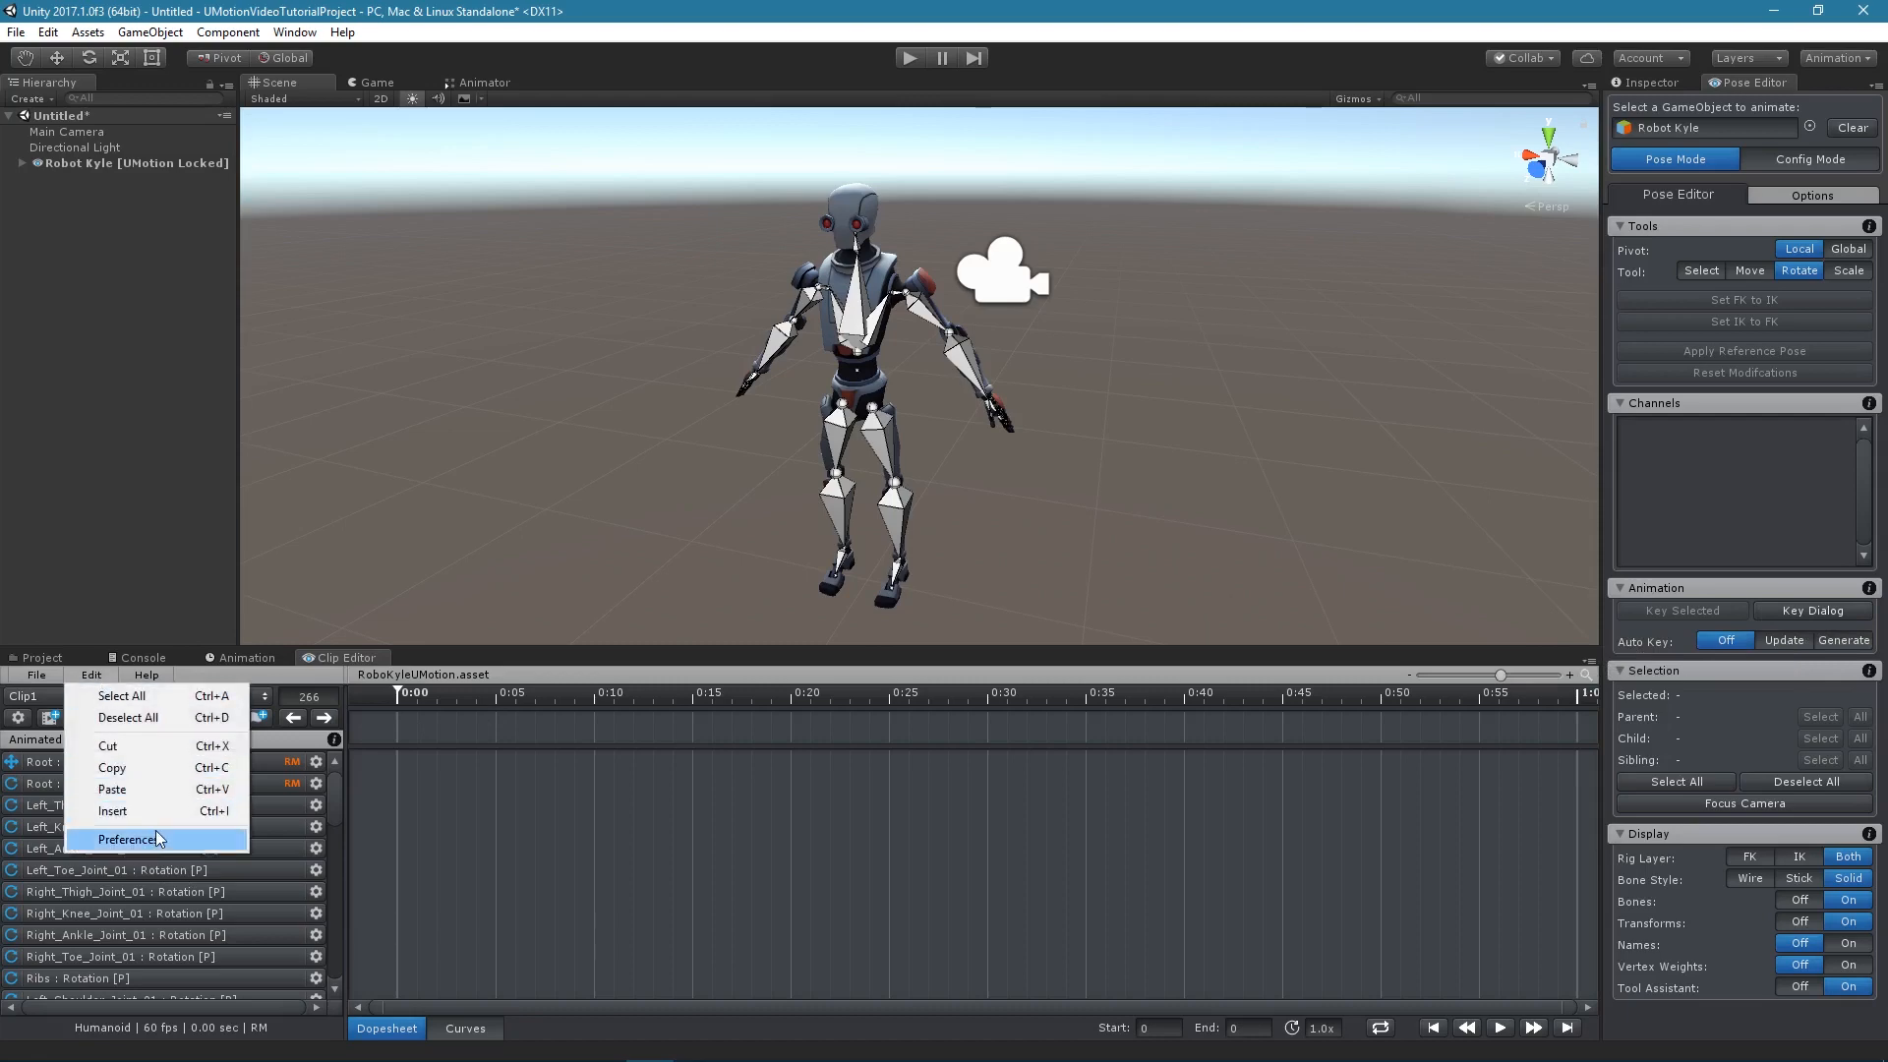
click(125, 839)
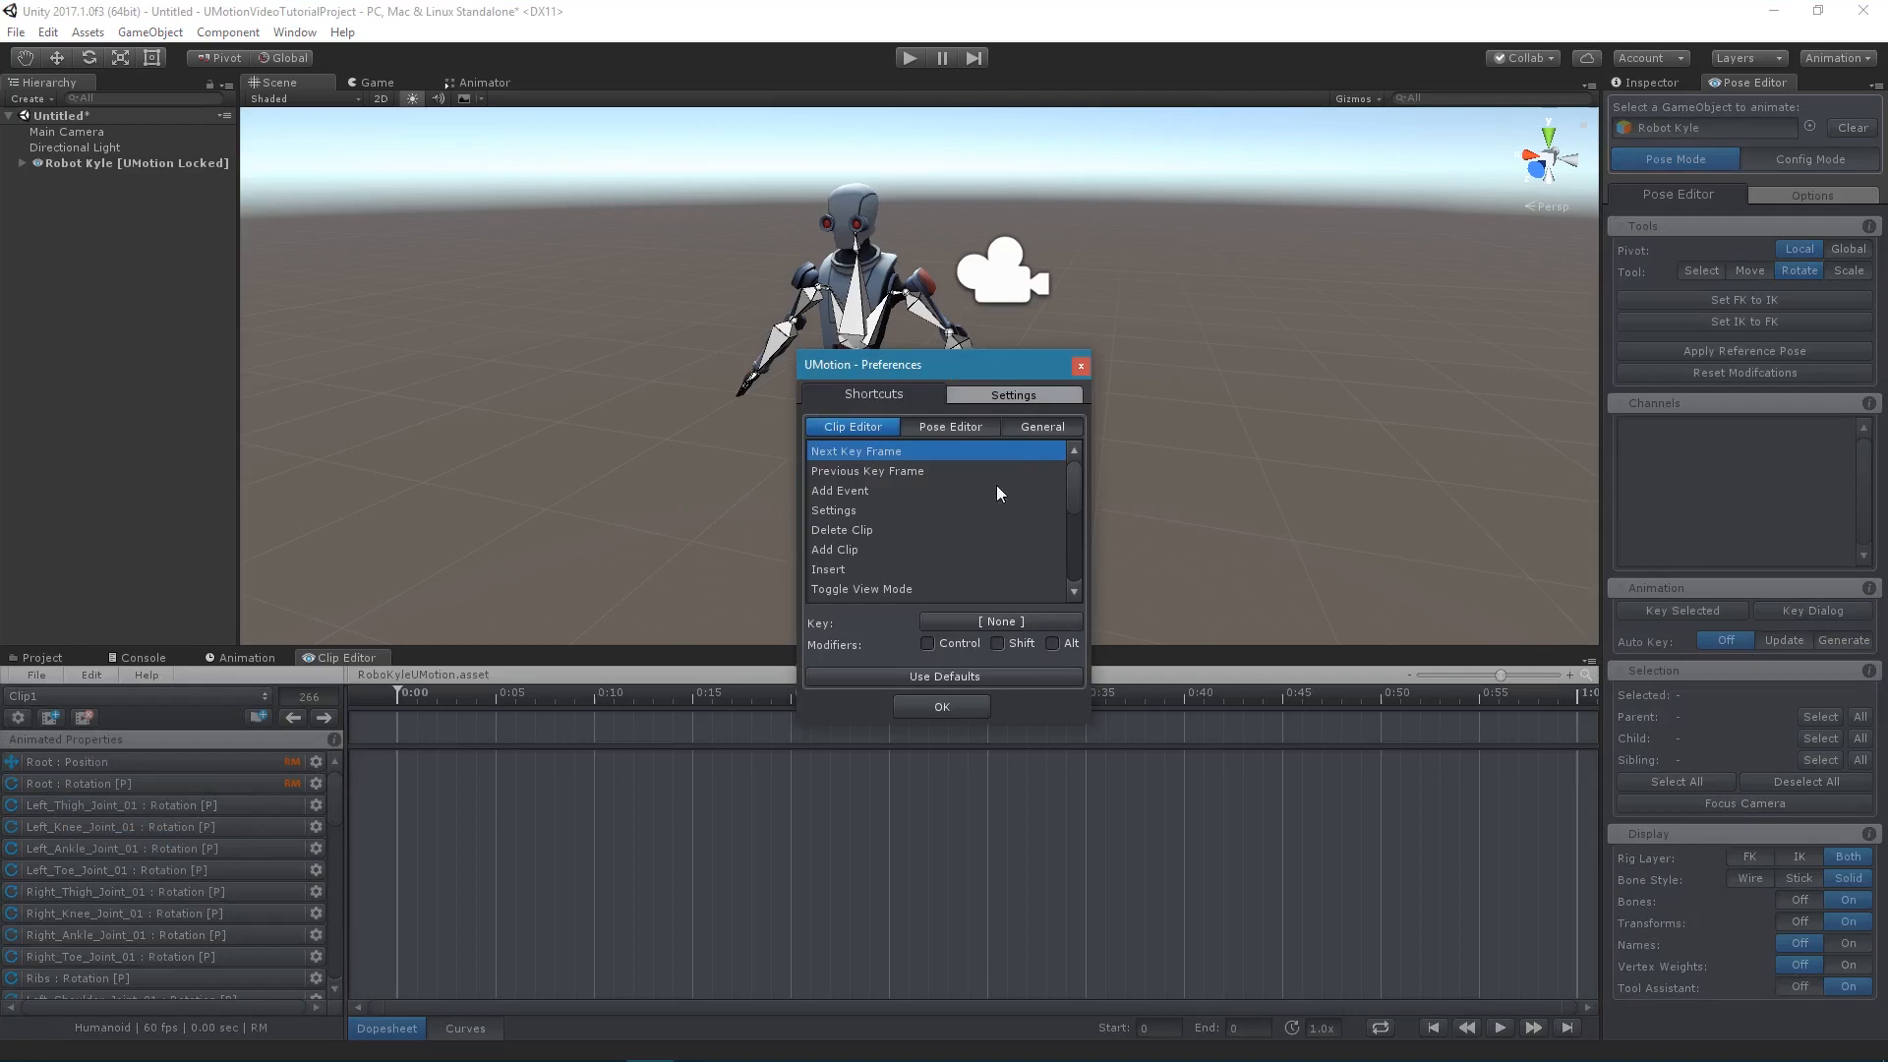
click(949, 426)
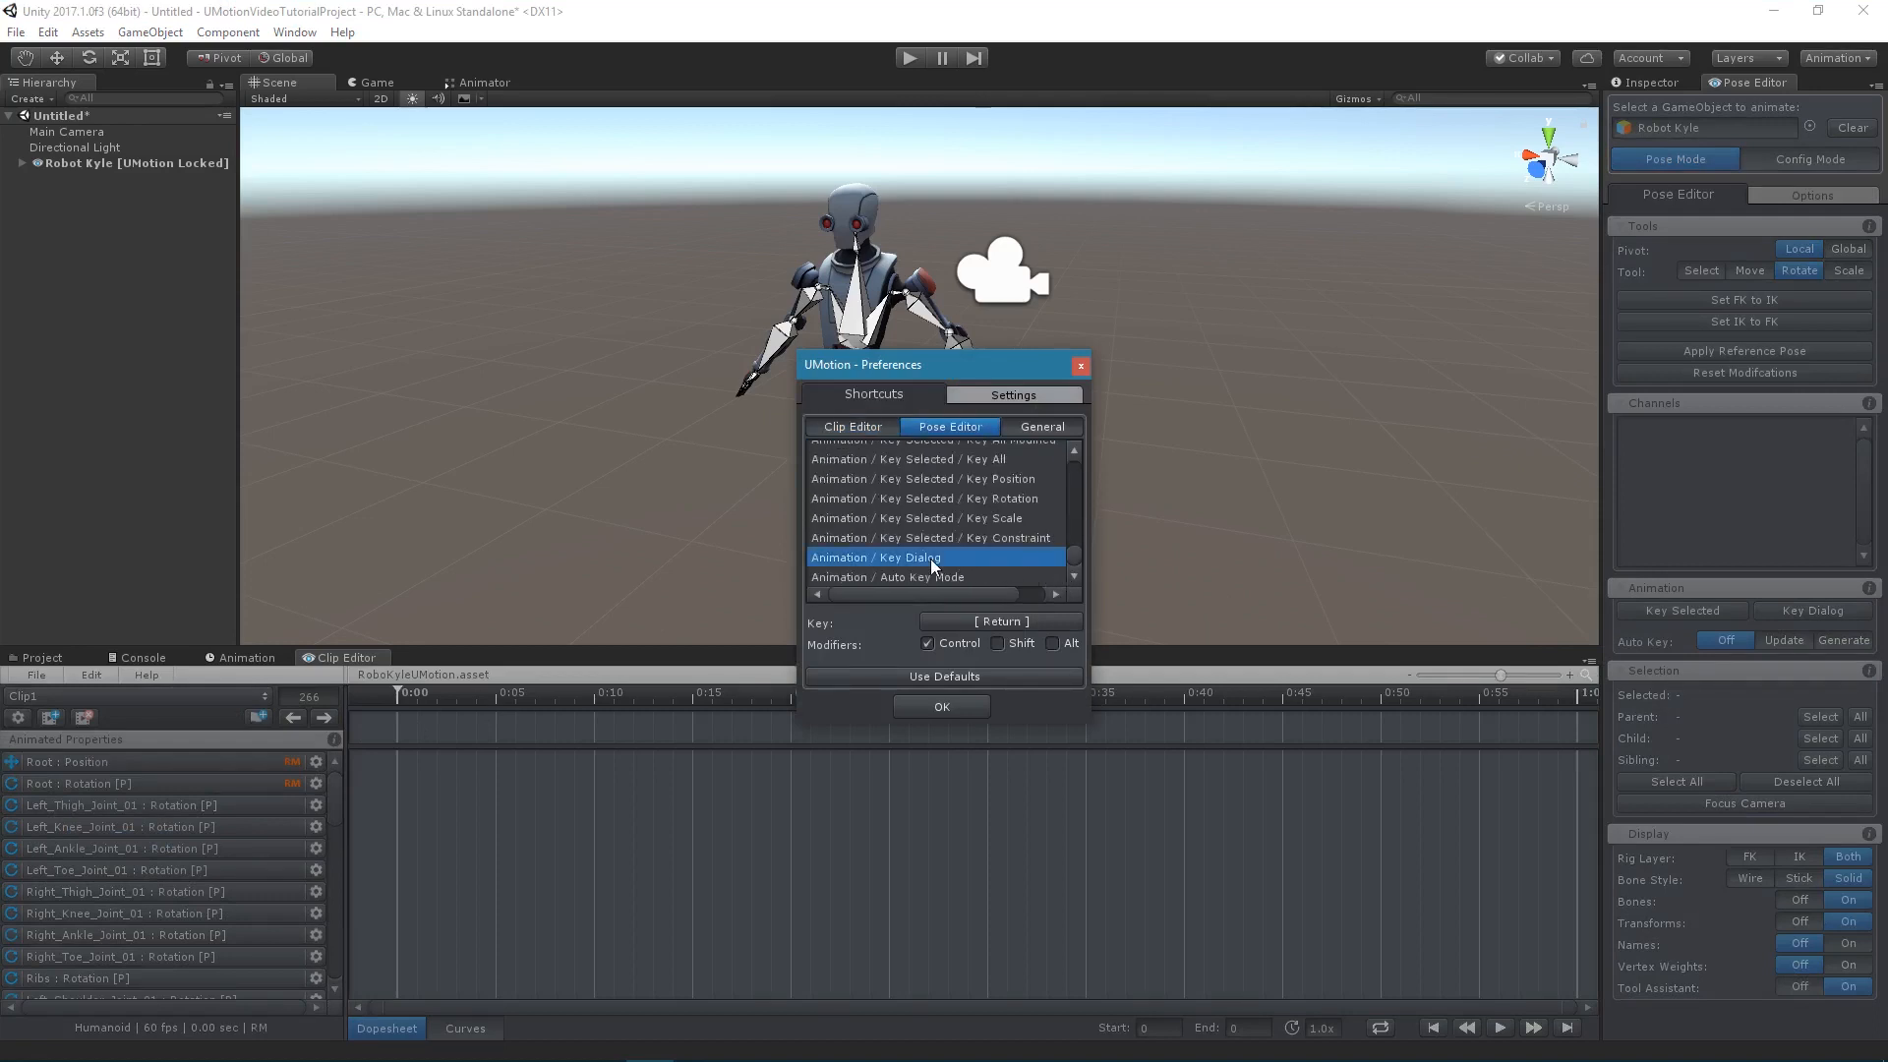
click(999, 622)
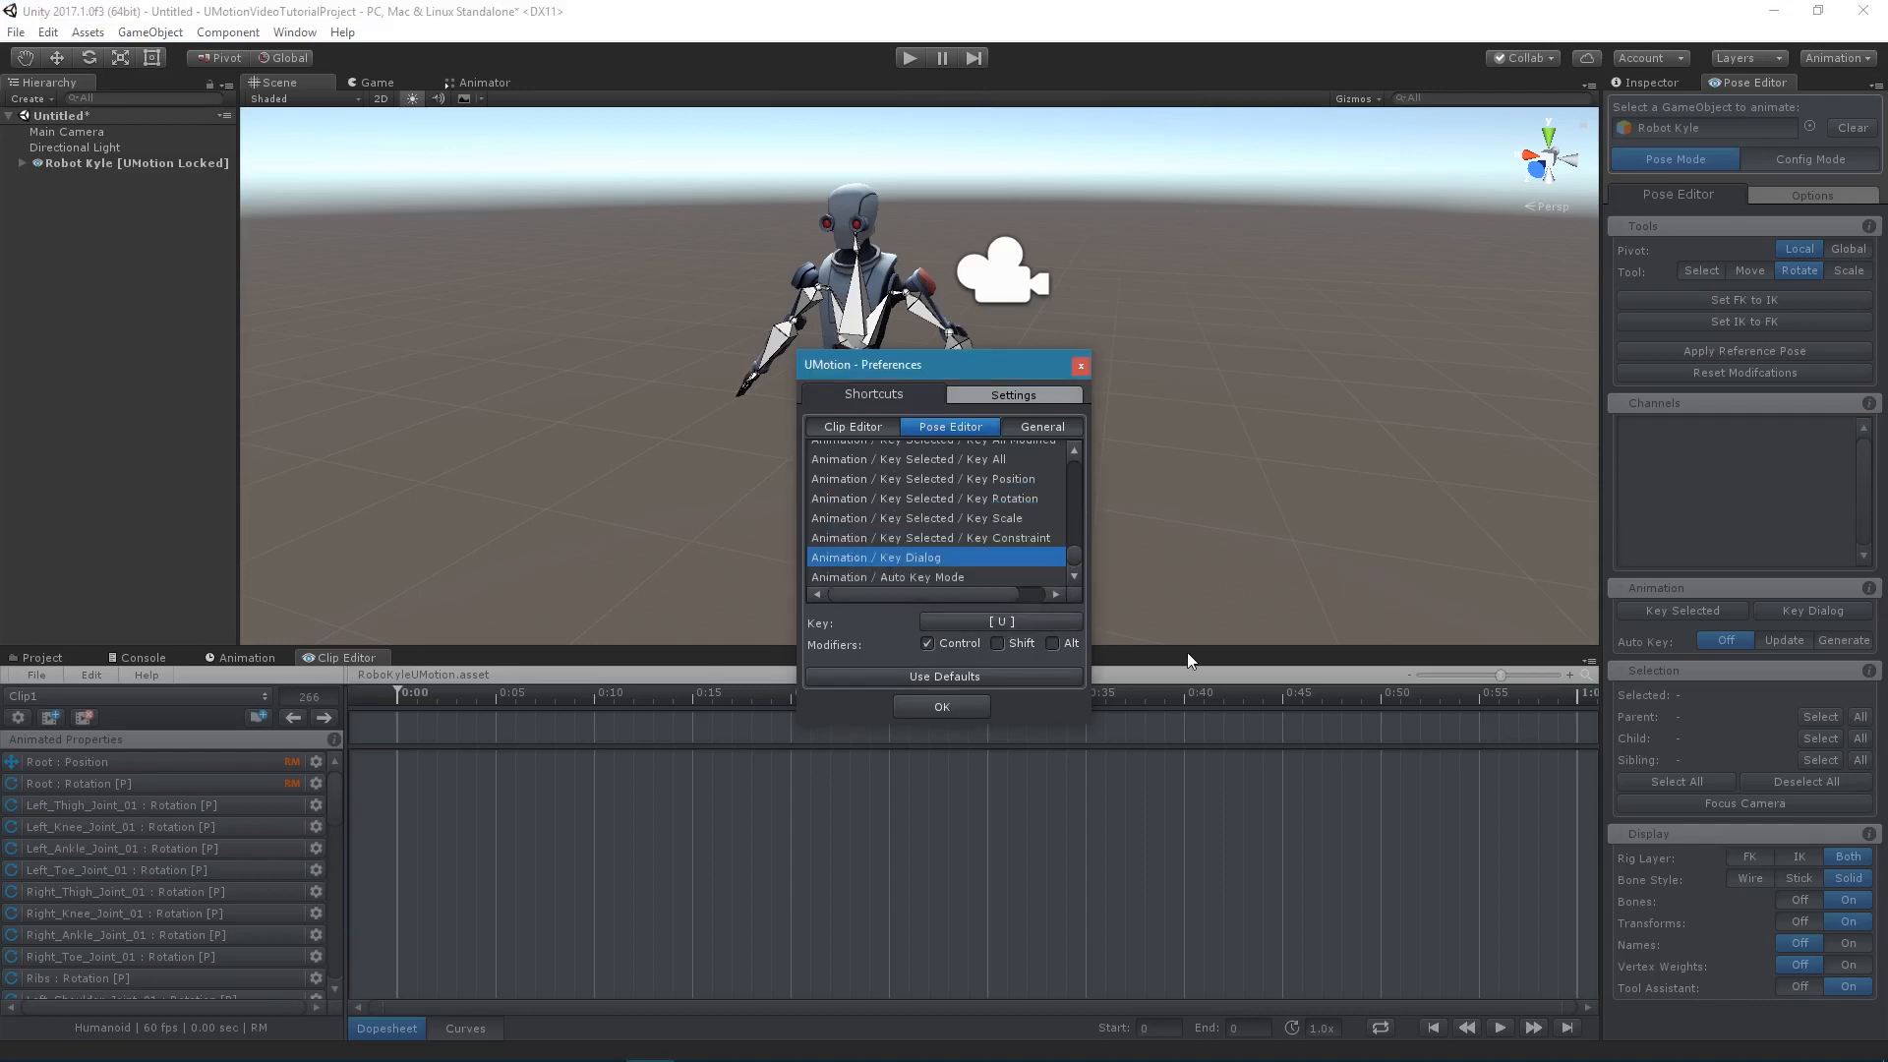
click(943, 707)
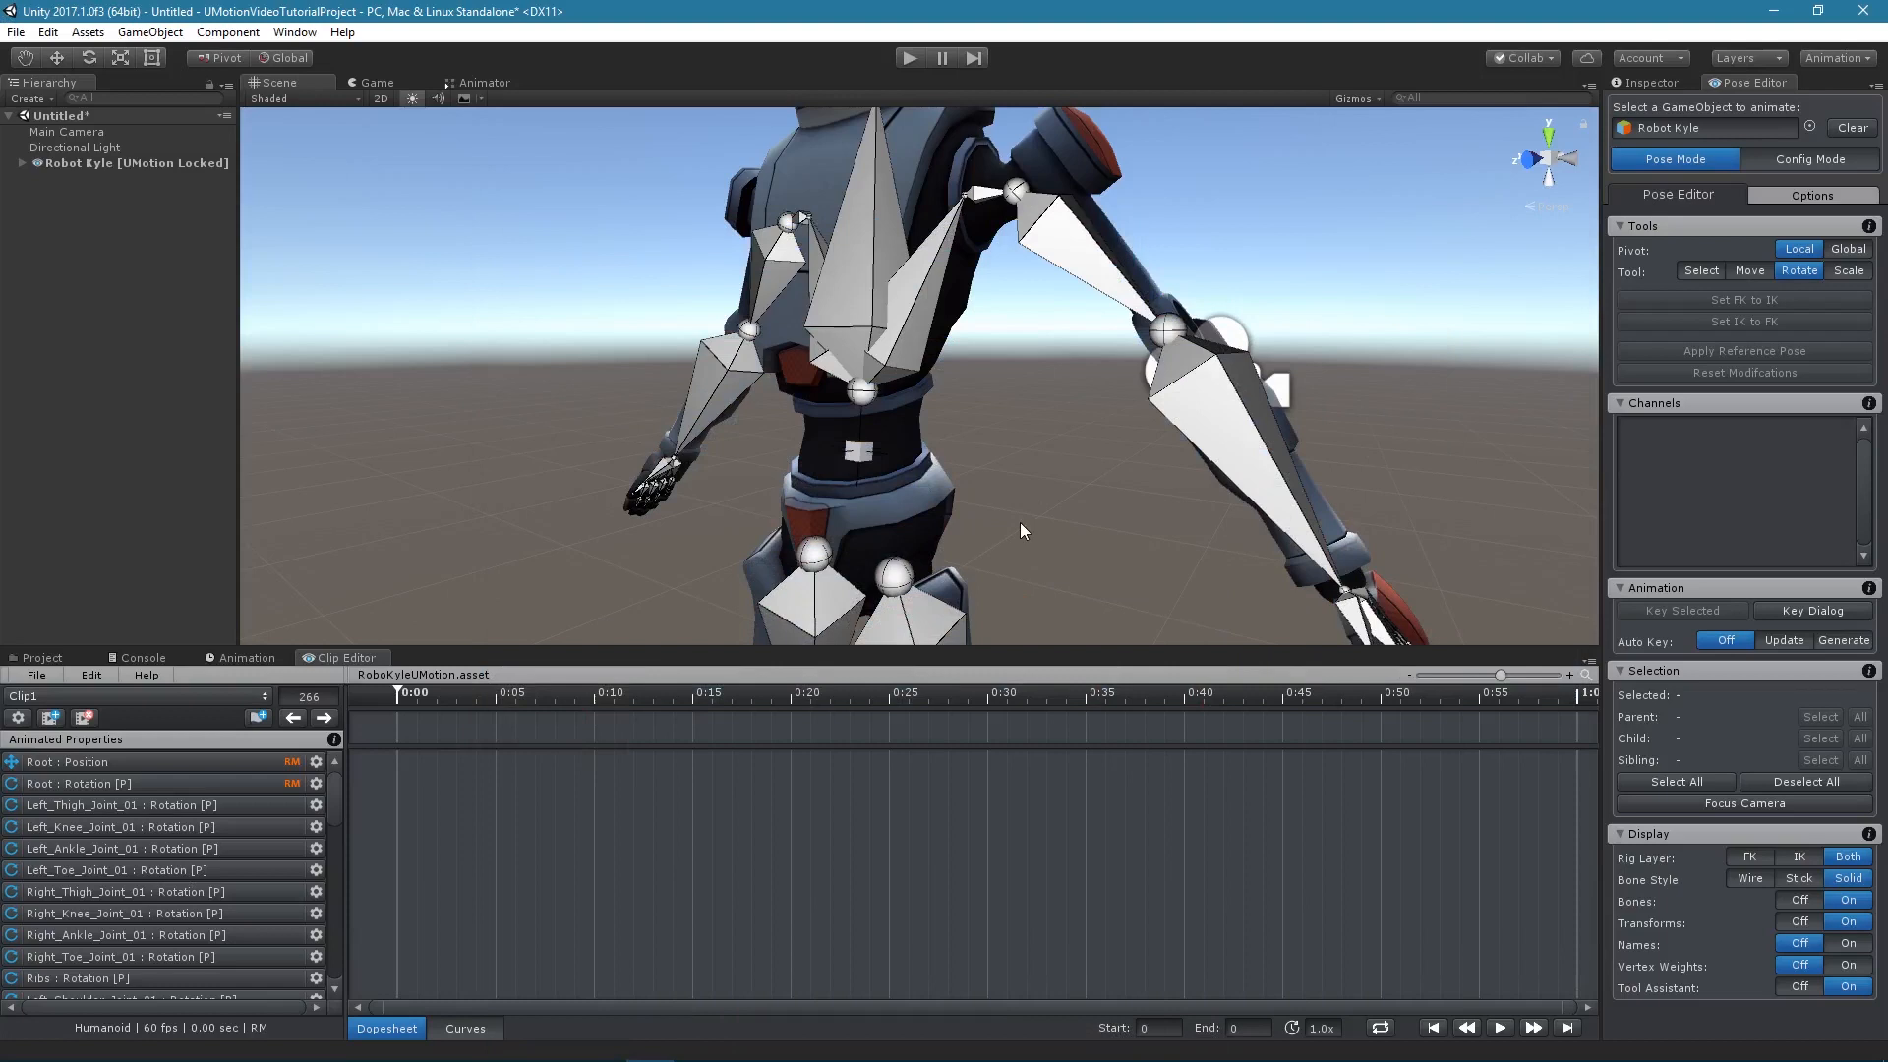
mouse_move(1057, 245)
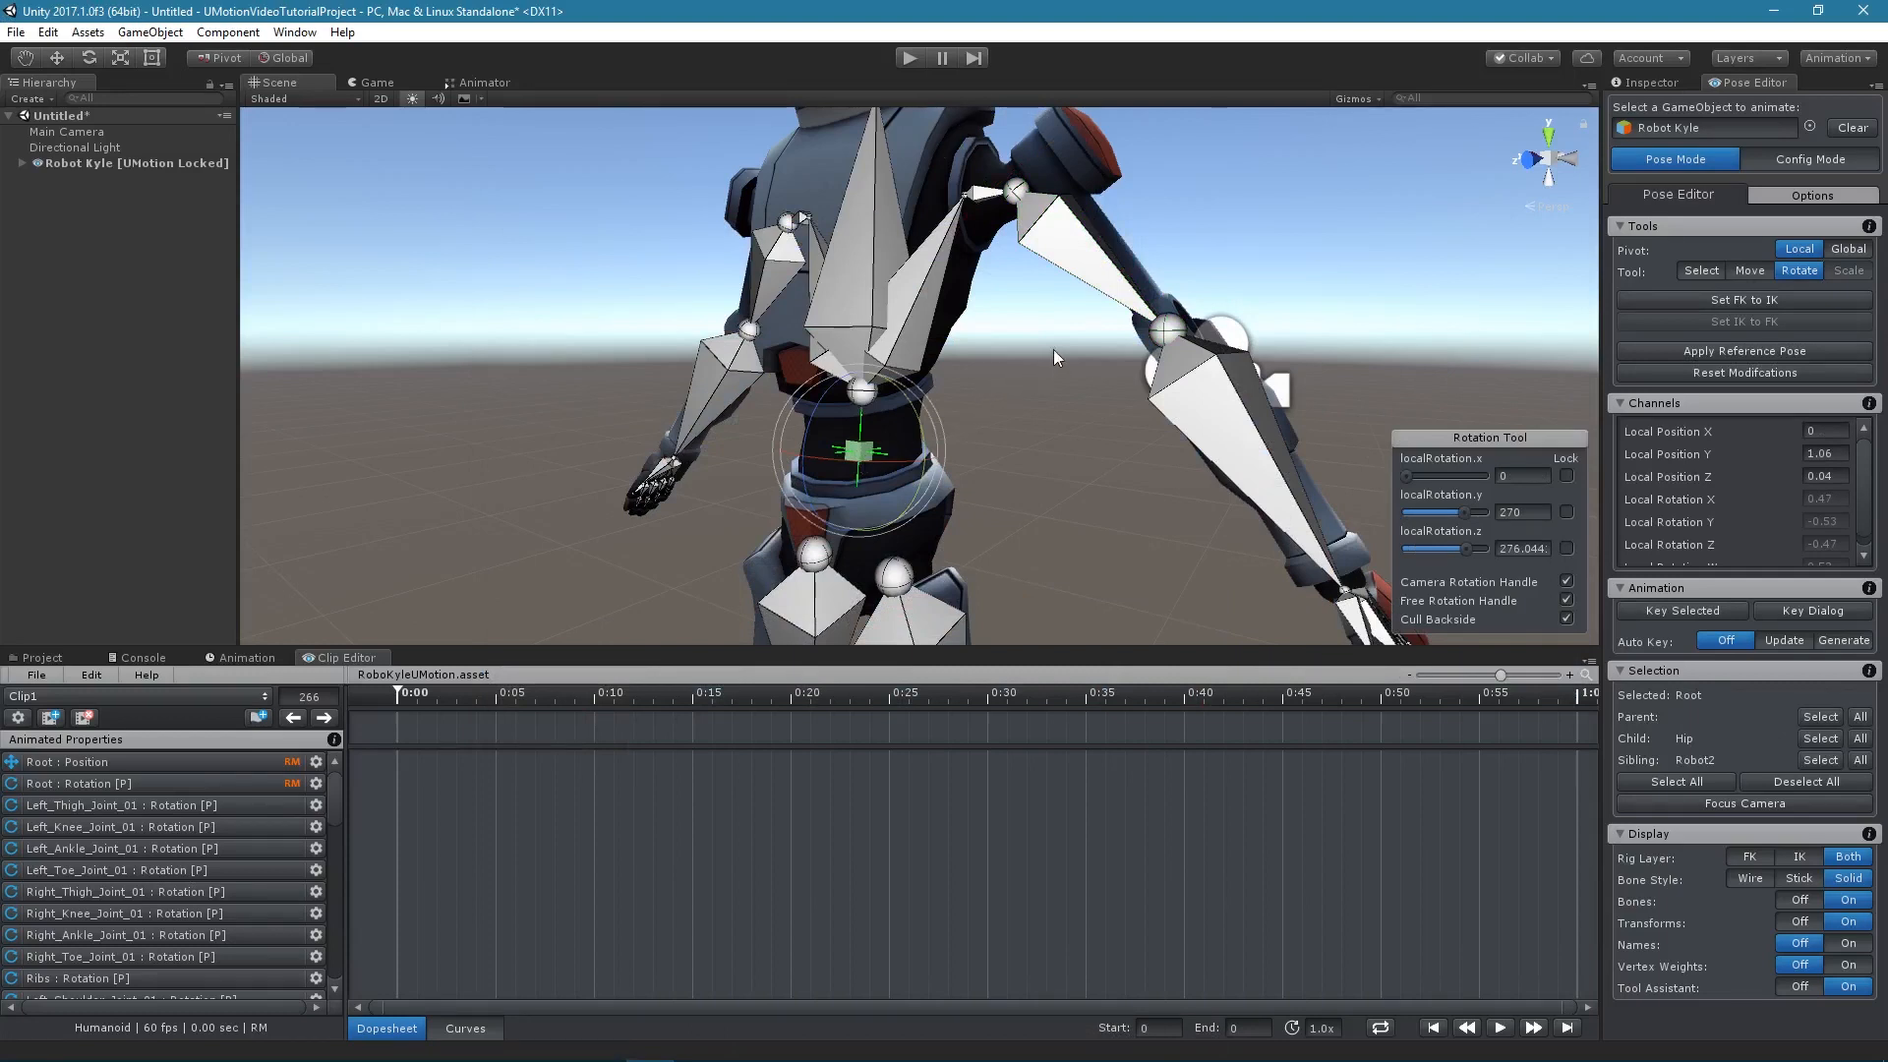
Step: Clear the bone selection in the Scene view
click(1192, 349)
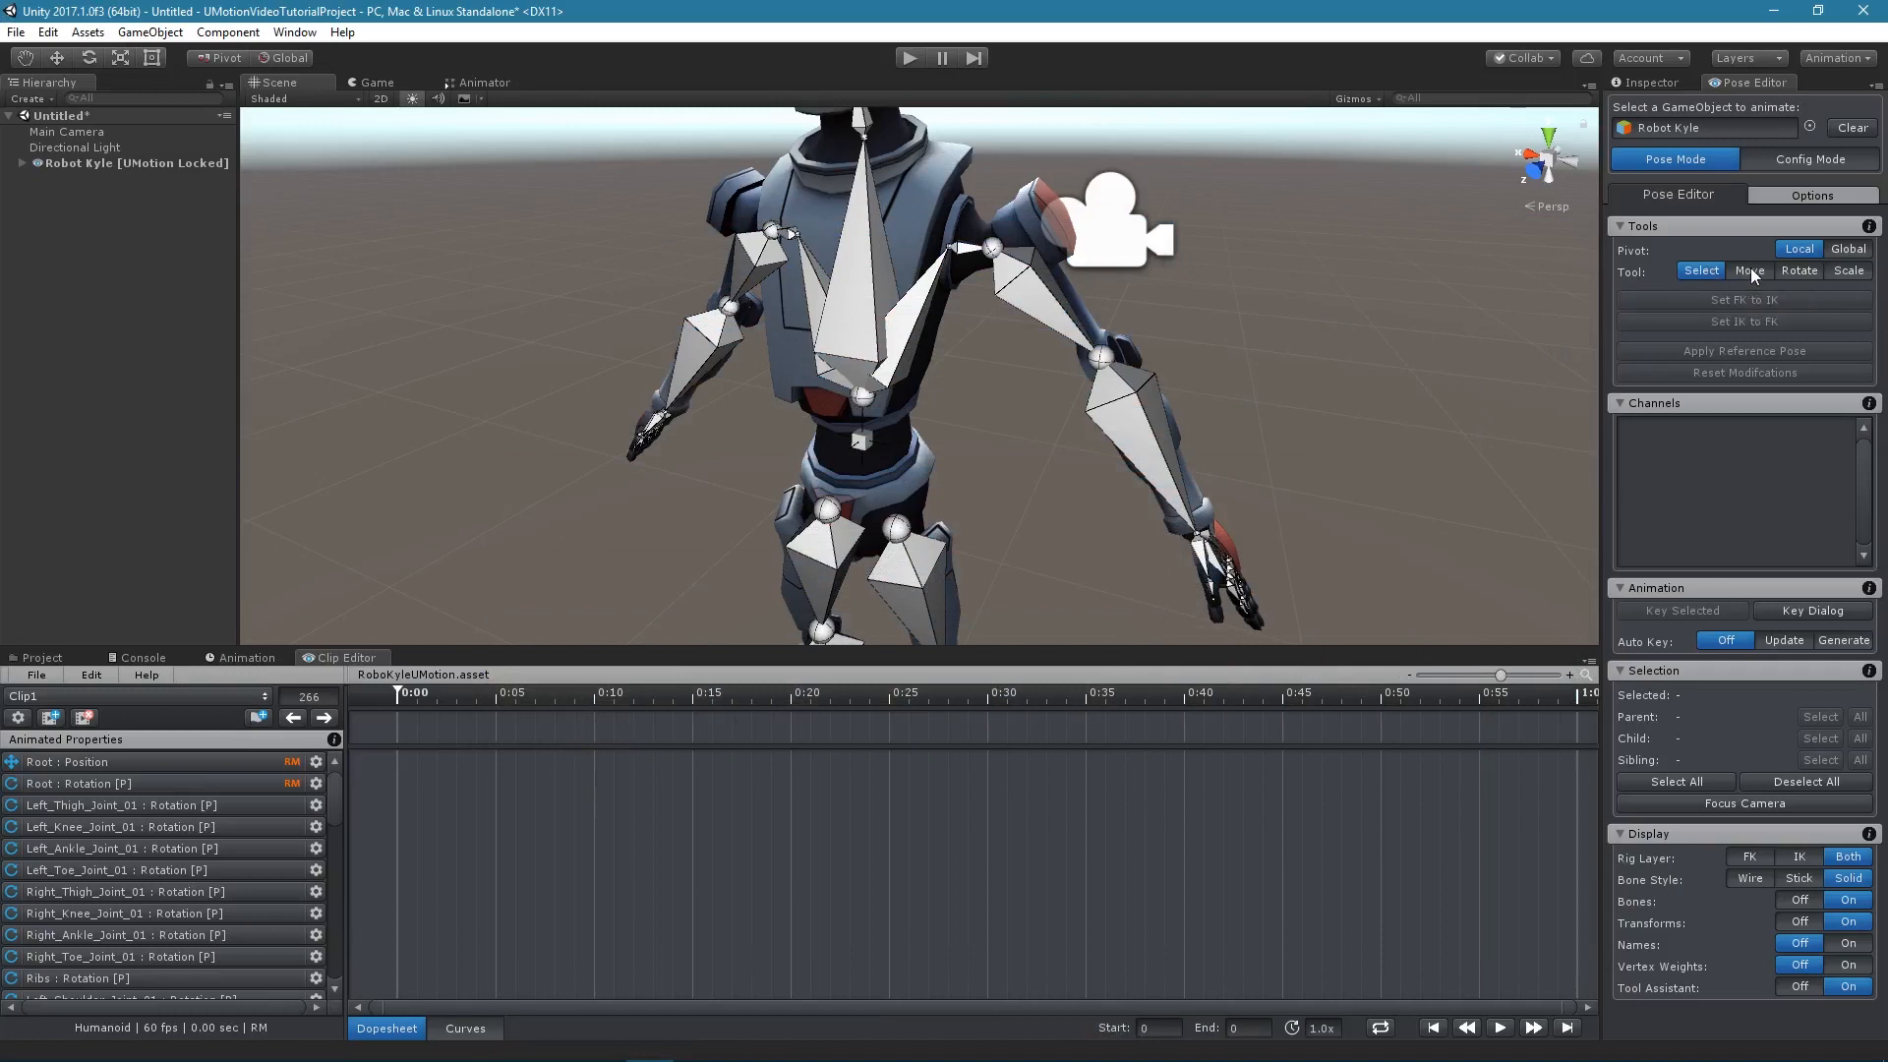
mouse_move(1799, 270)
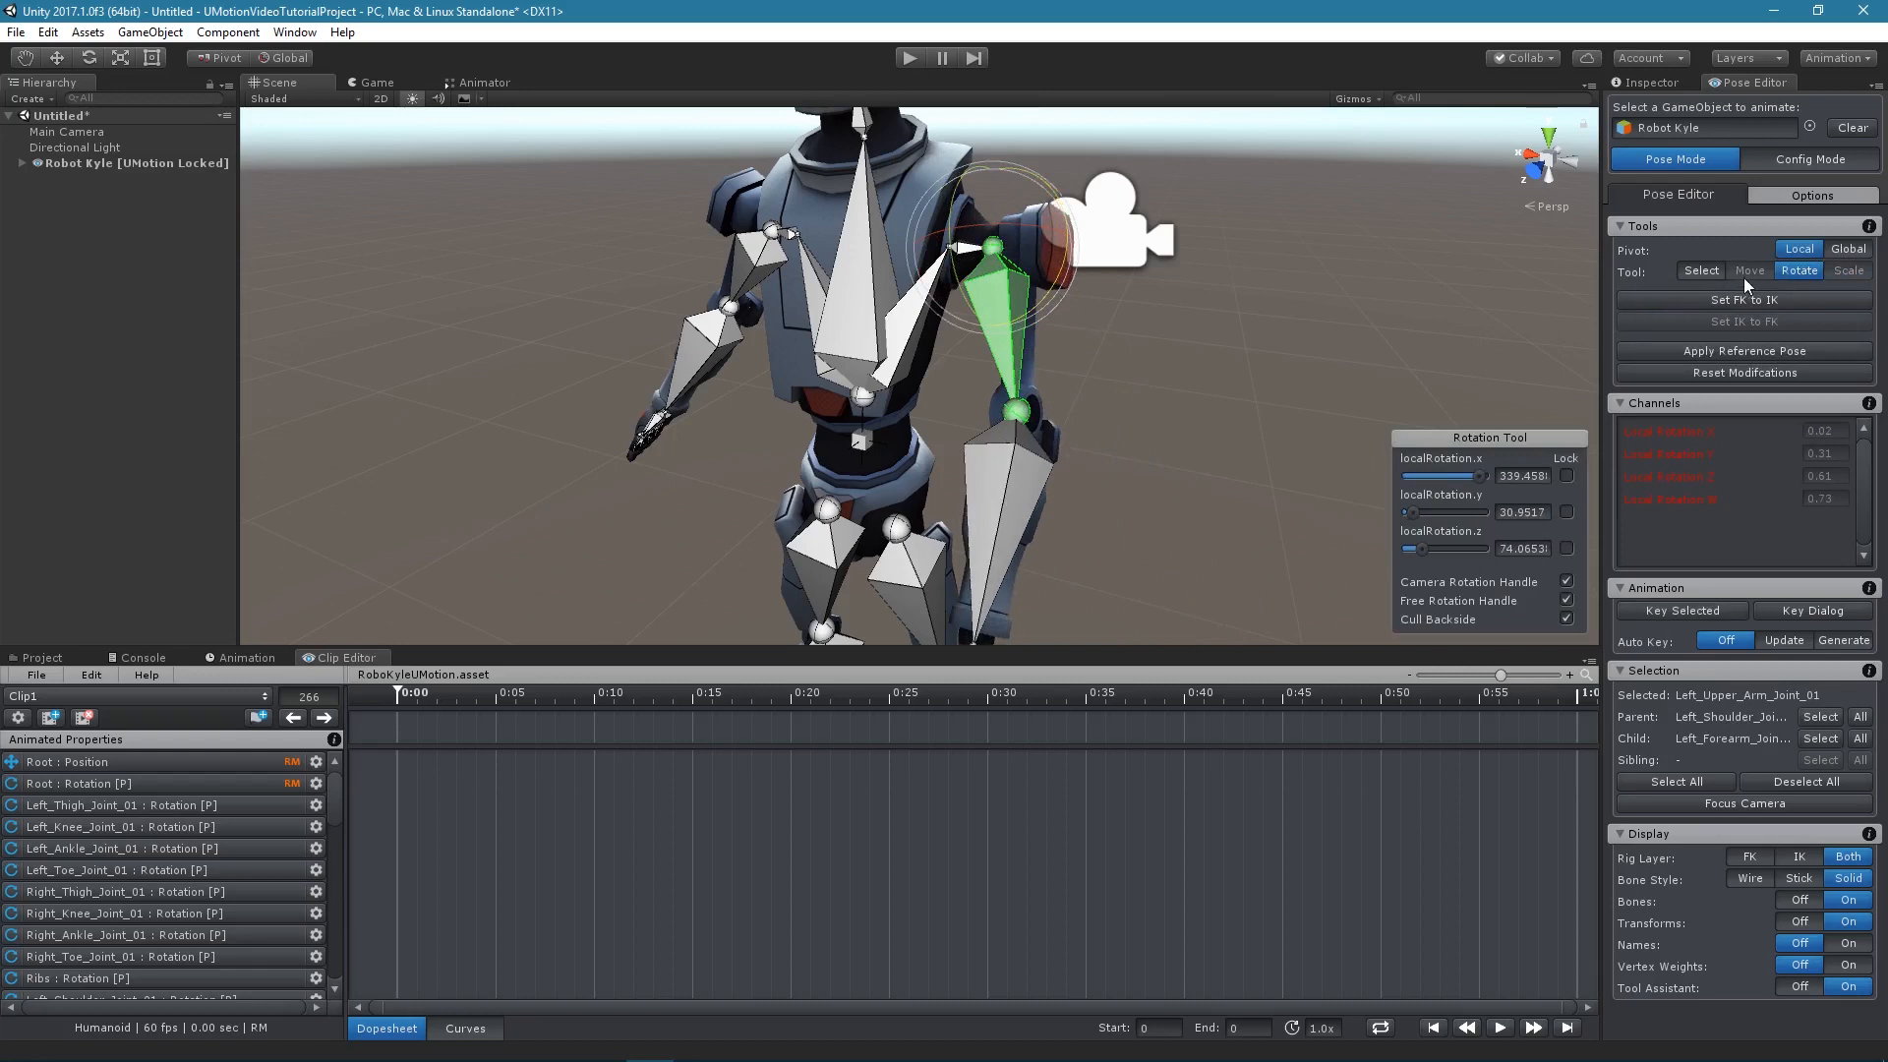
mouse_move(1842, 295)
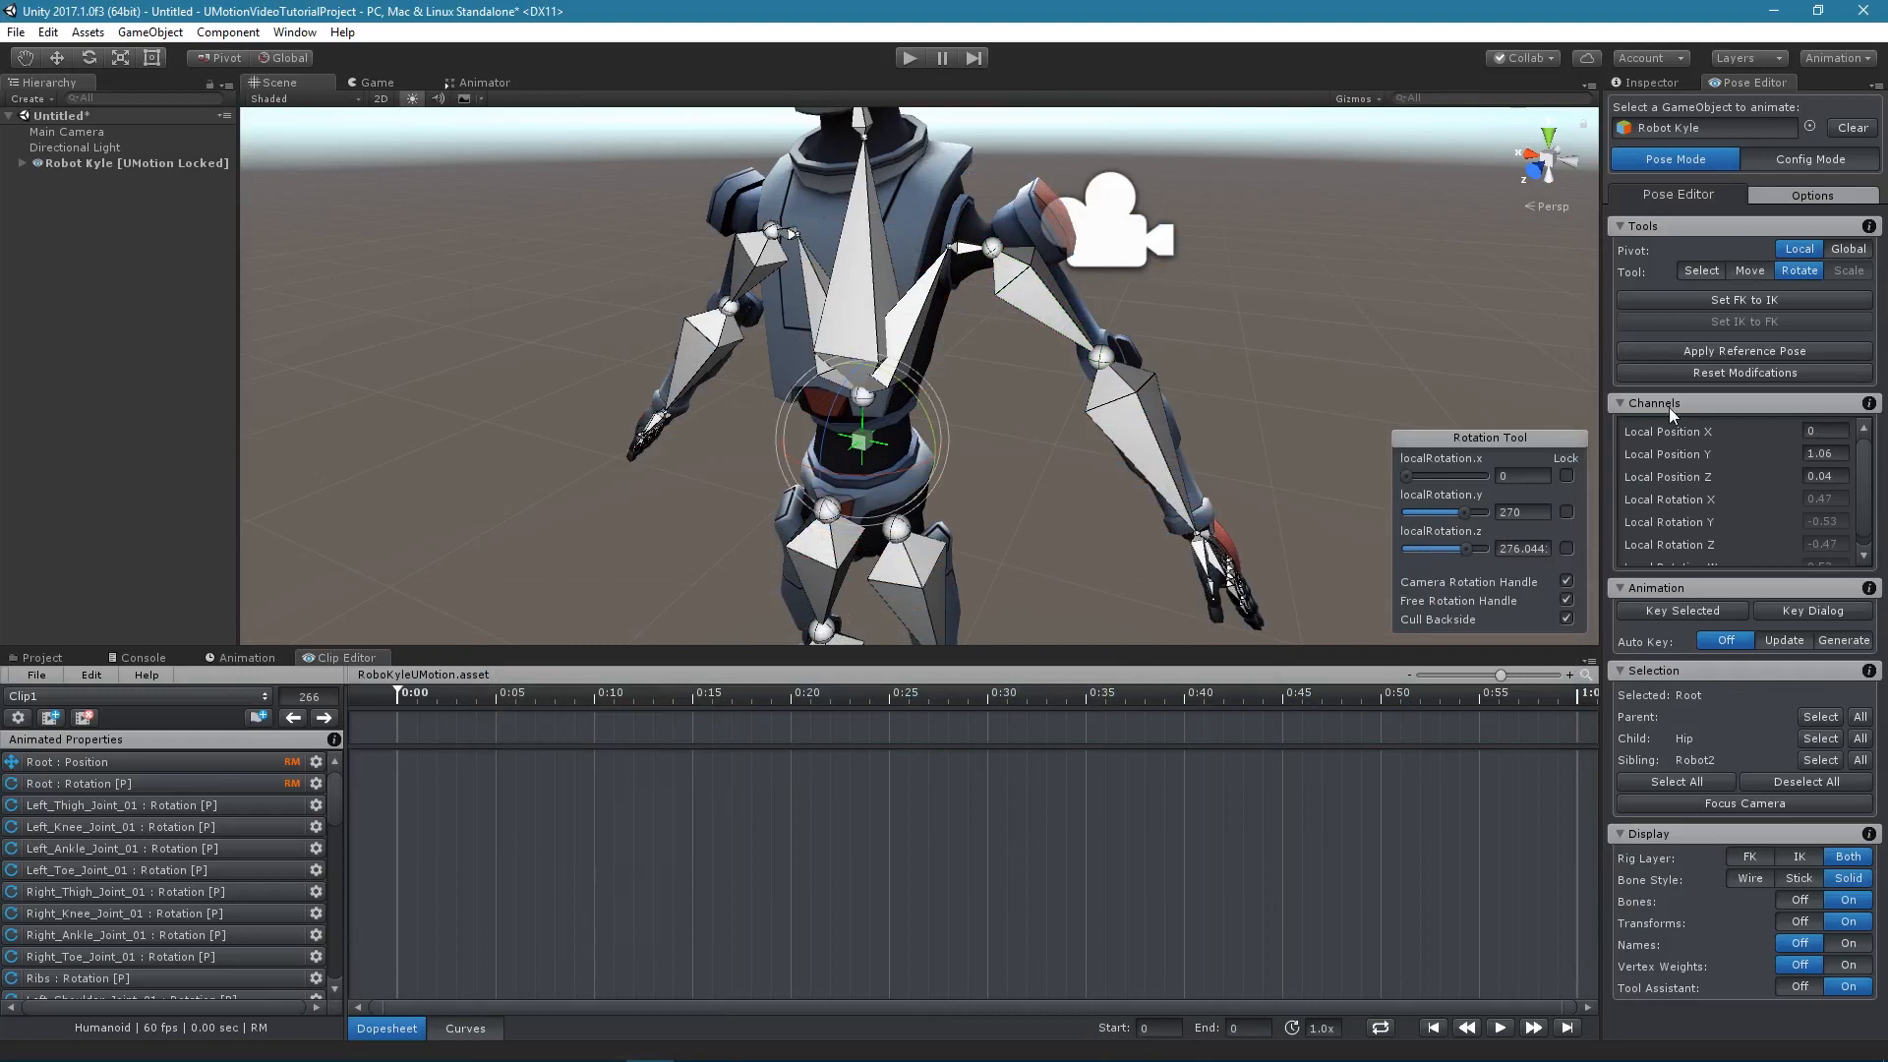
Step: Reset the root bone's modified Local Position X channel to its original value
click(1824, 430)
text(.04)
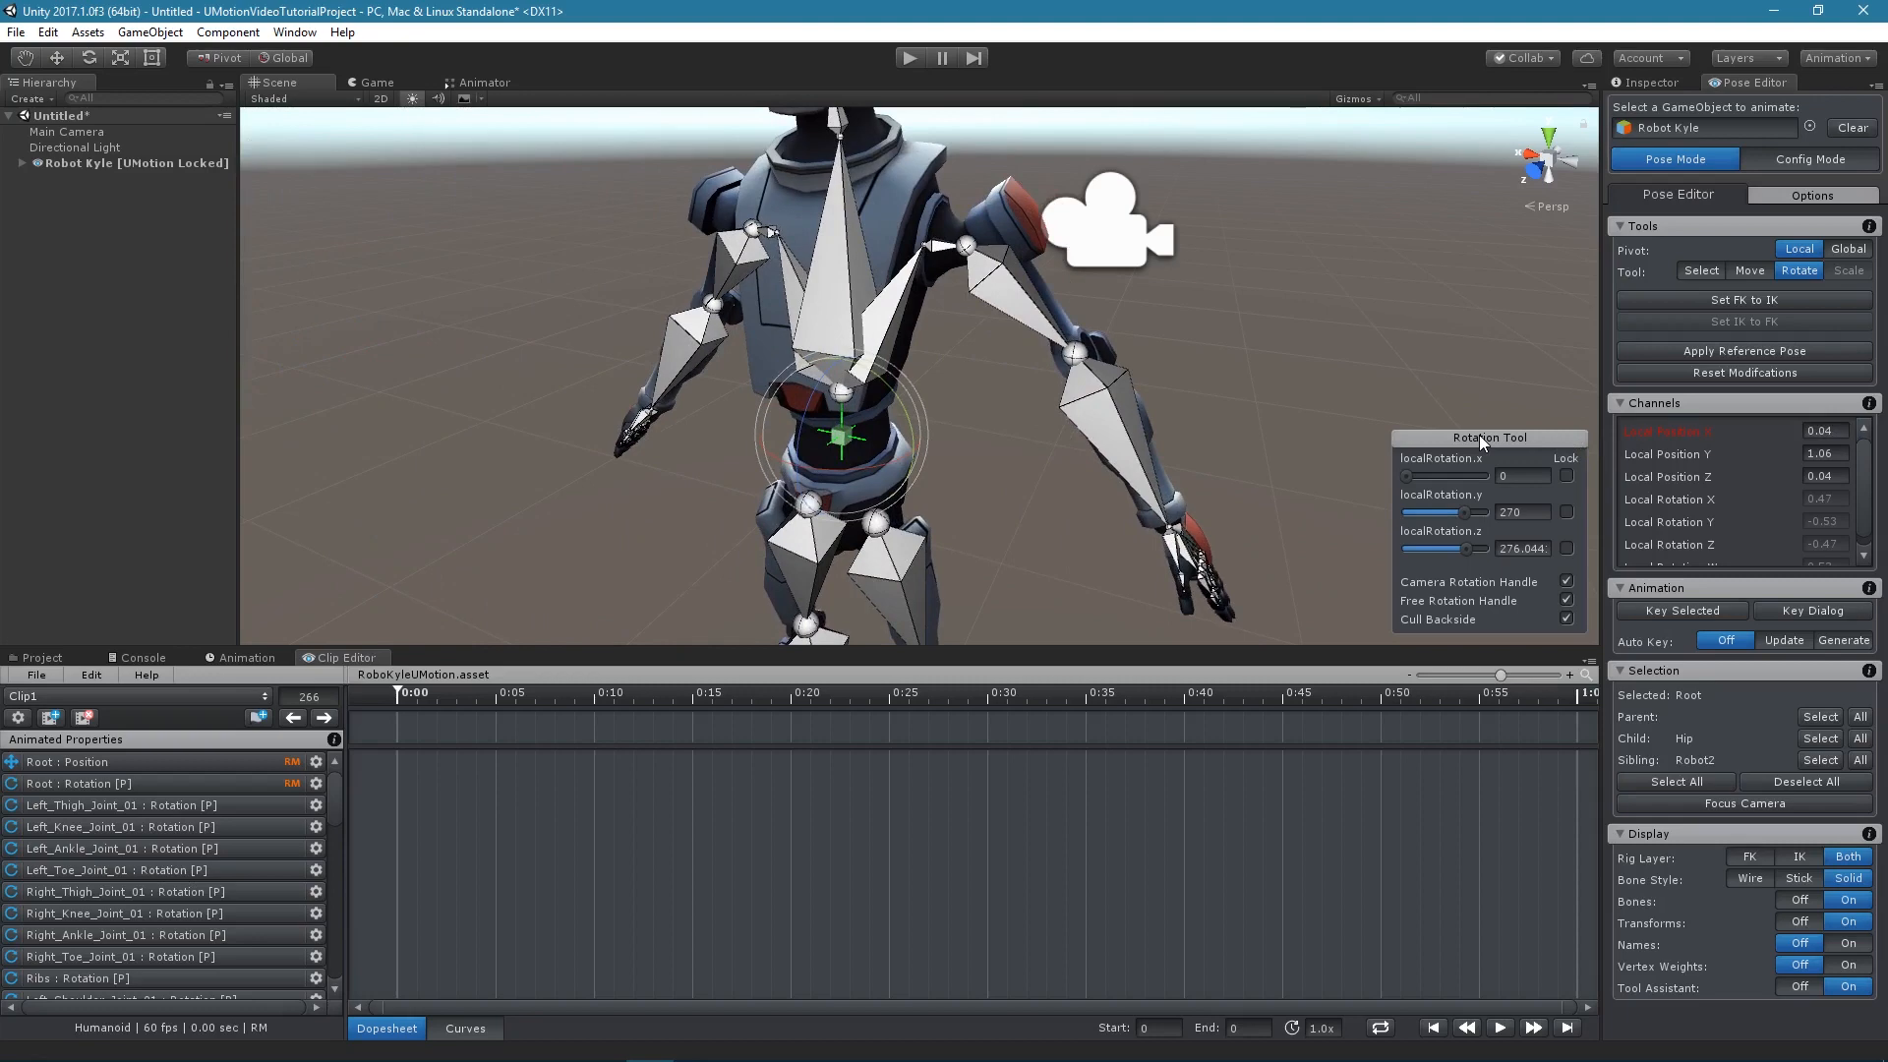
right_click(1668, 431)
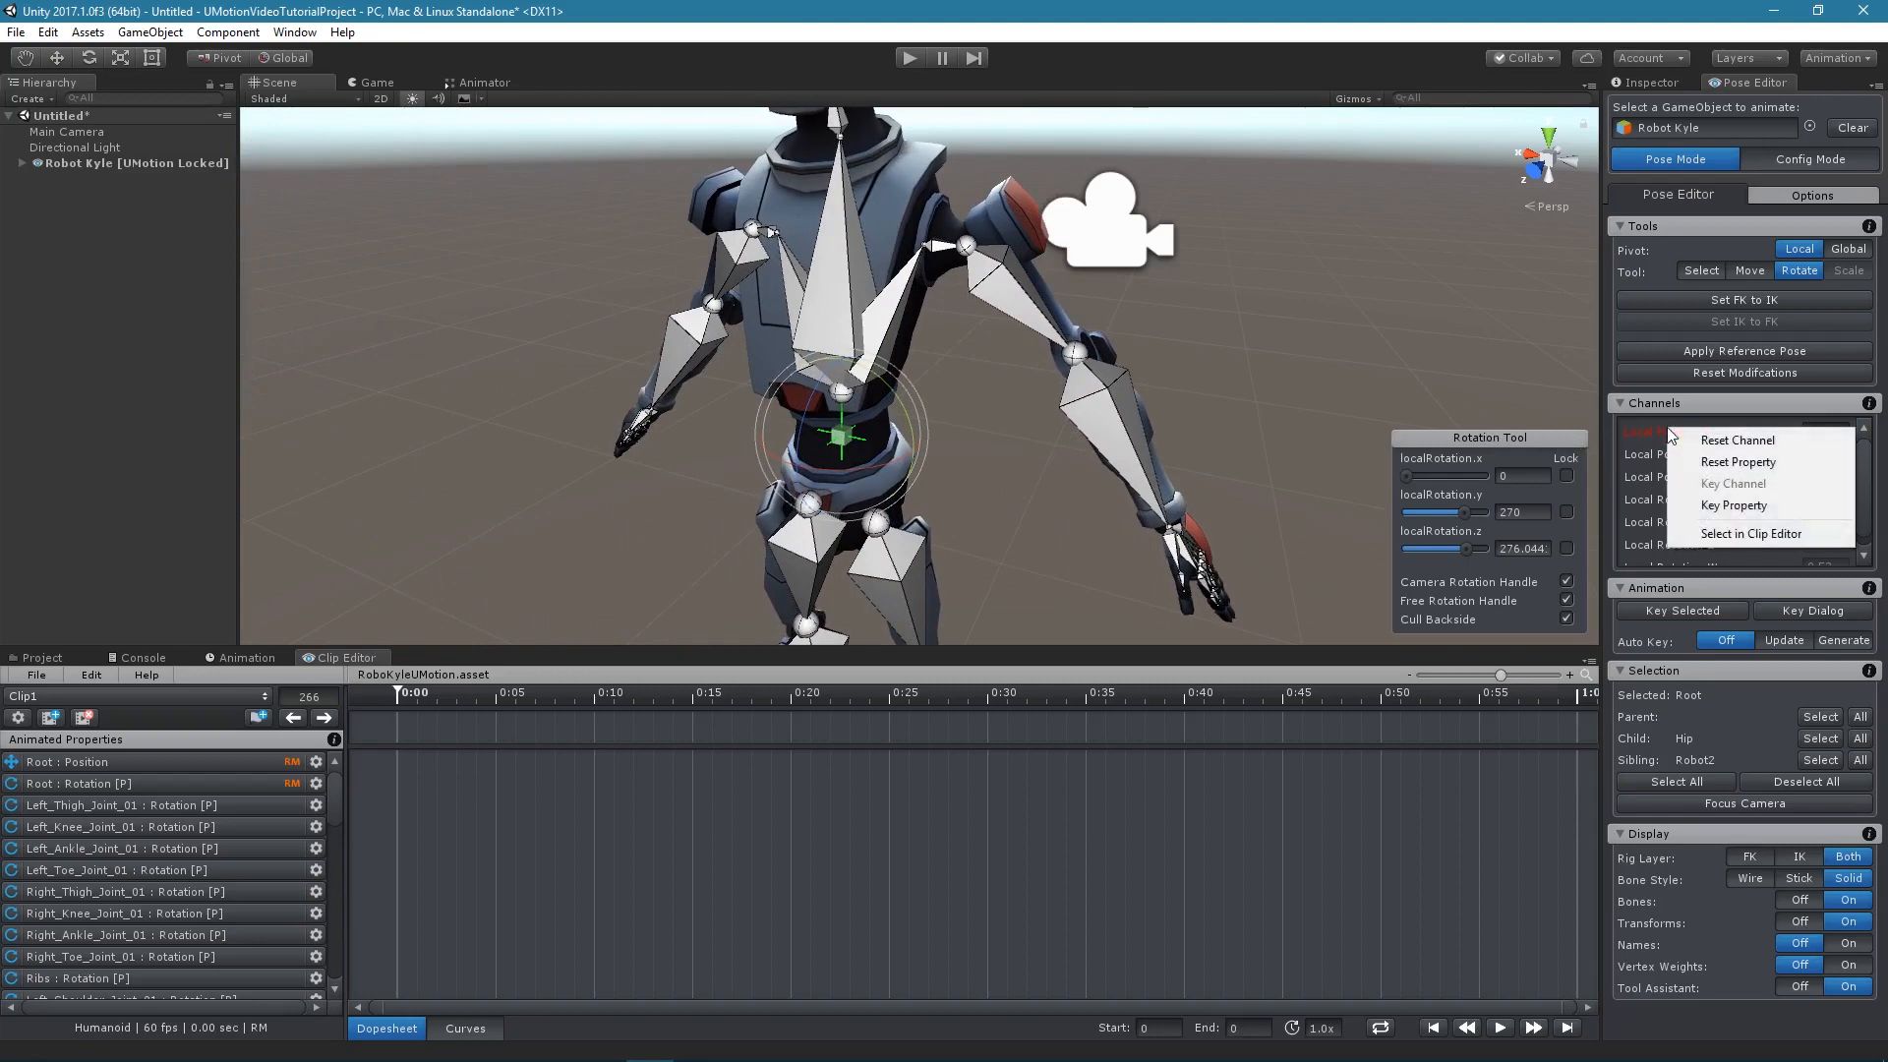
mouse_move(1737, 440)
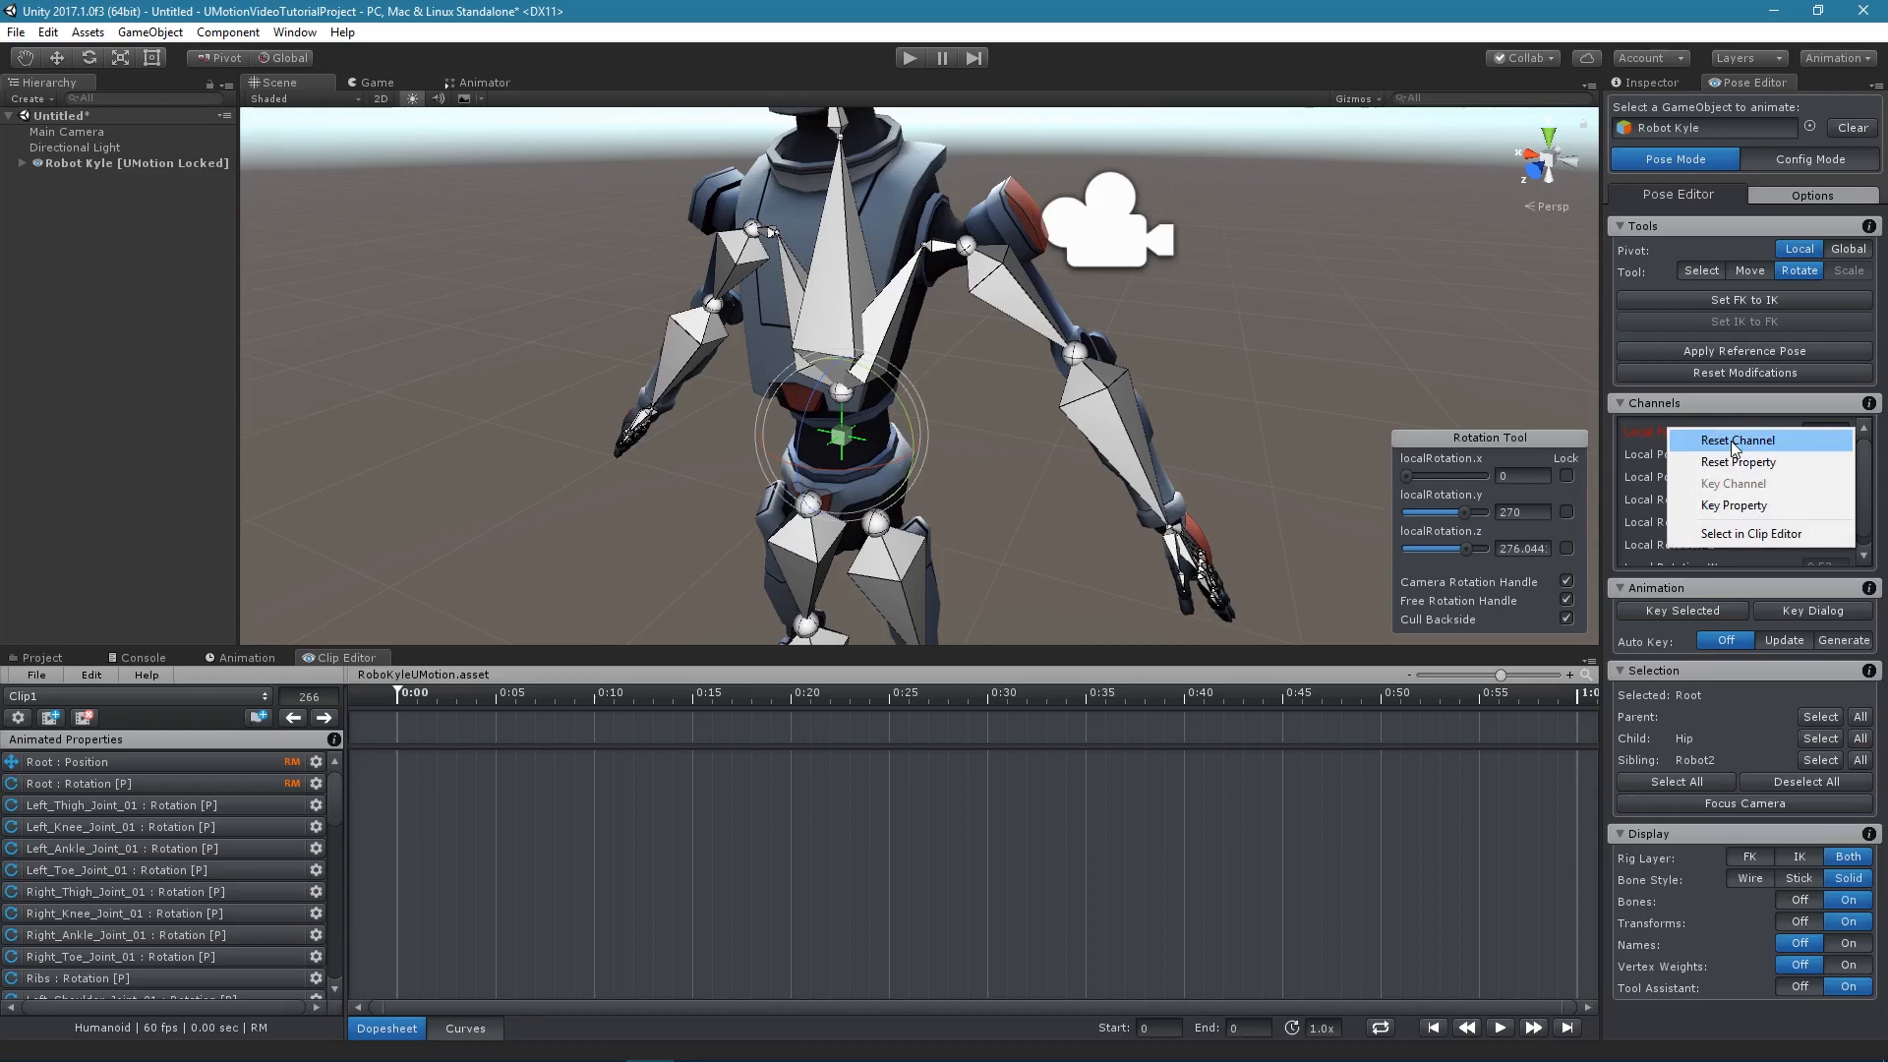
click(1731, 439)
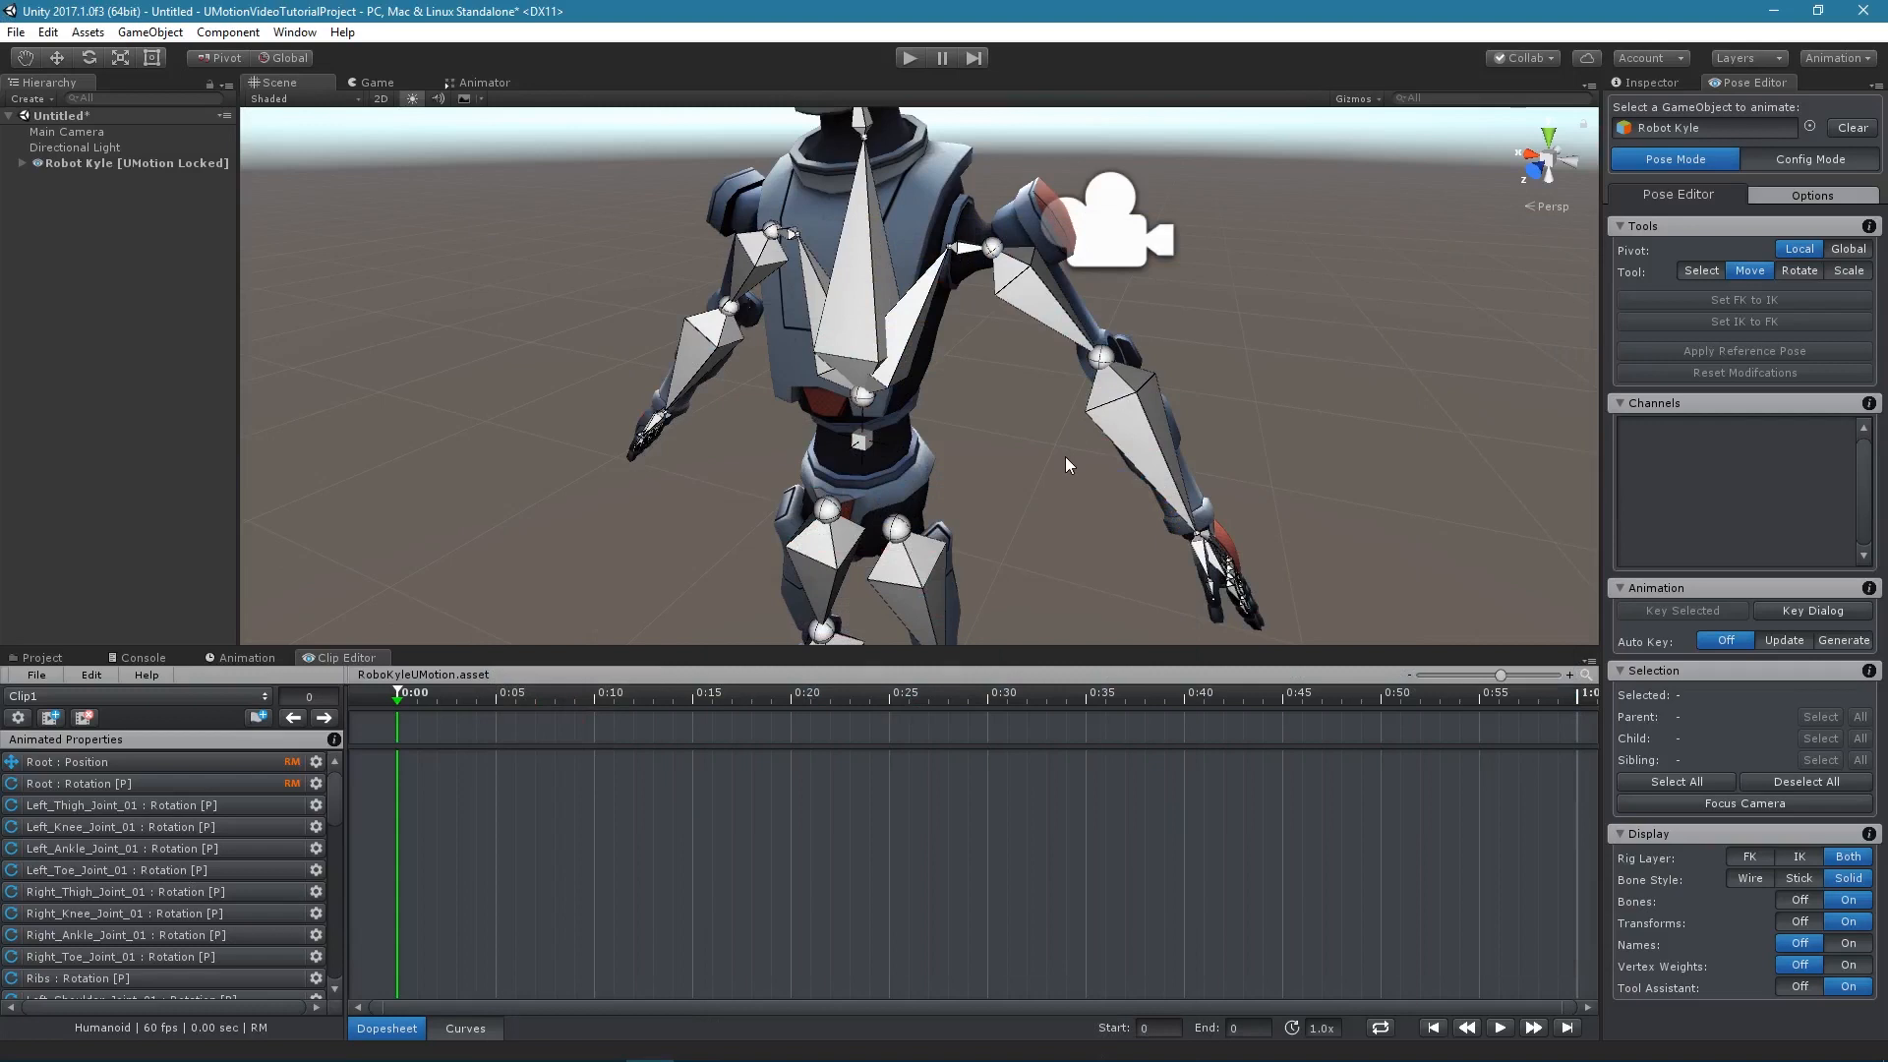
Step: Rotate Left_Forearm_Joint_01 down alongside the body, then deselect it
click(863, 440)
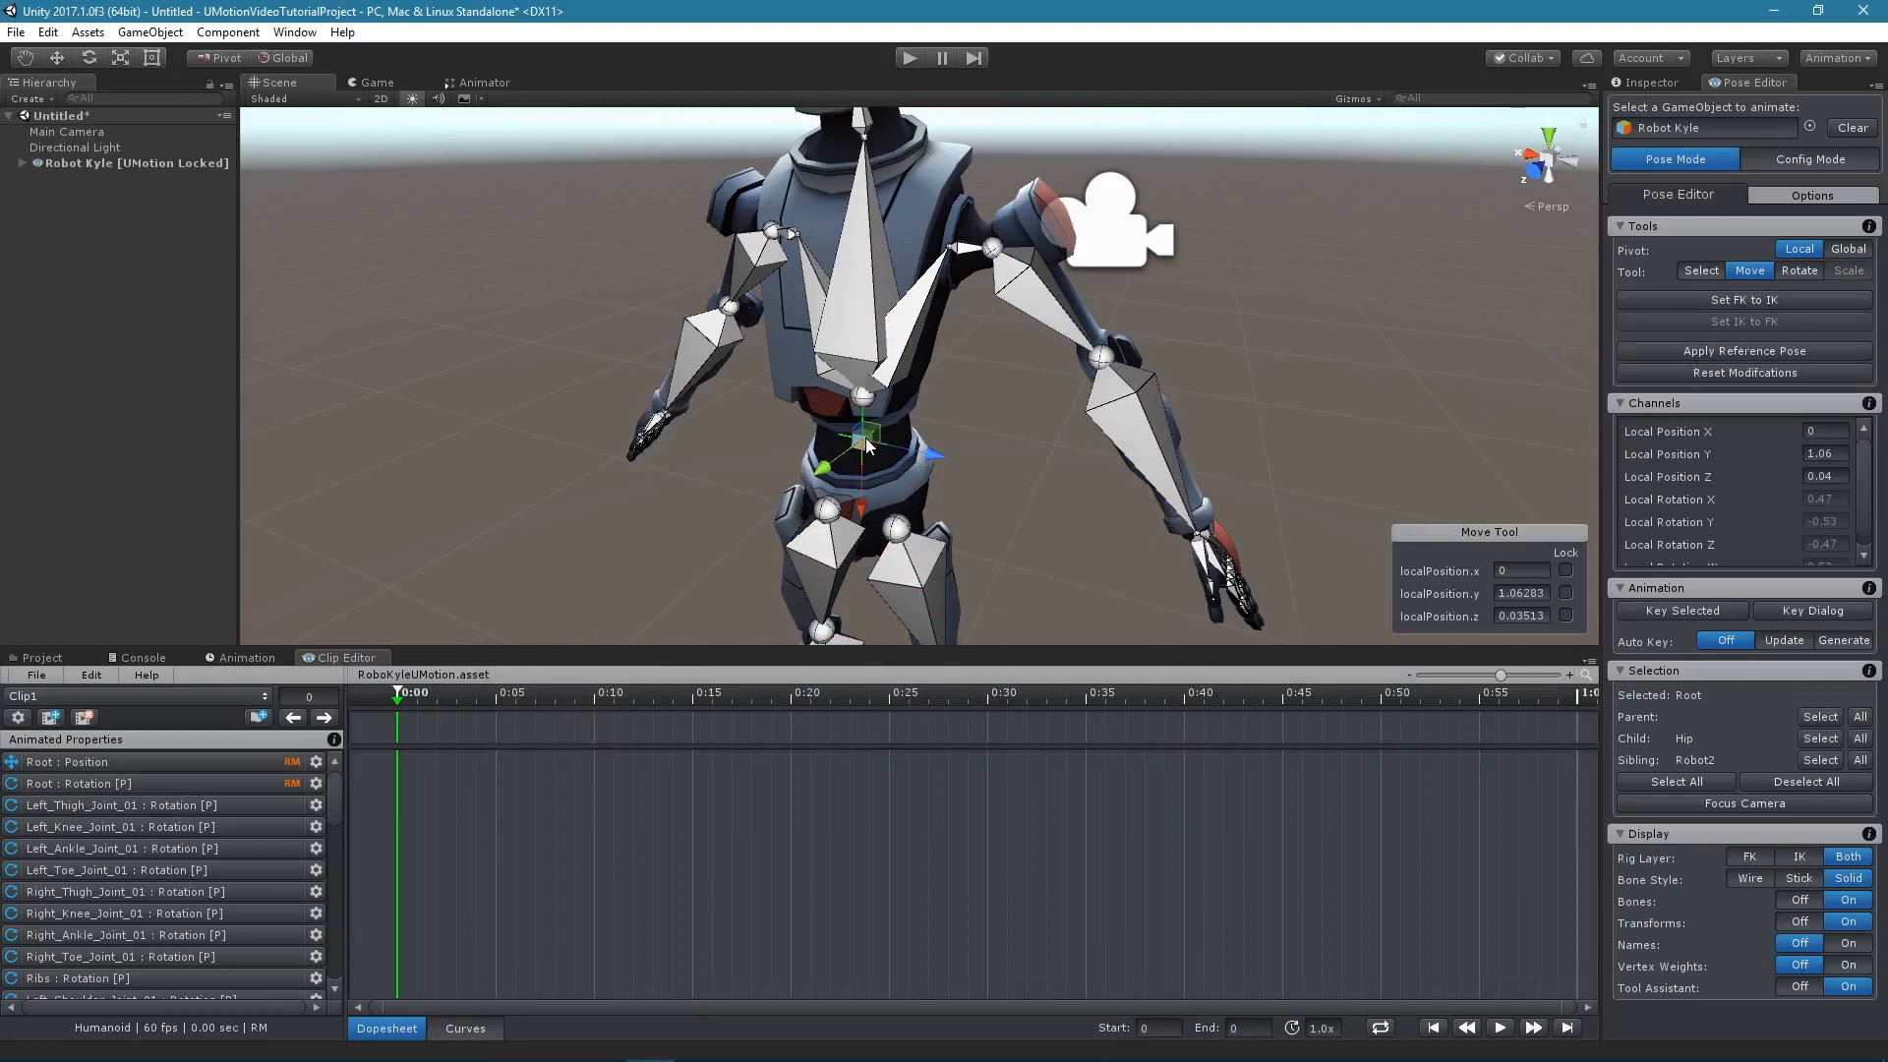
mouse_move(869, 448)
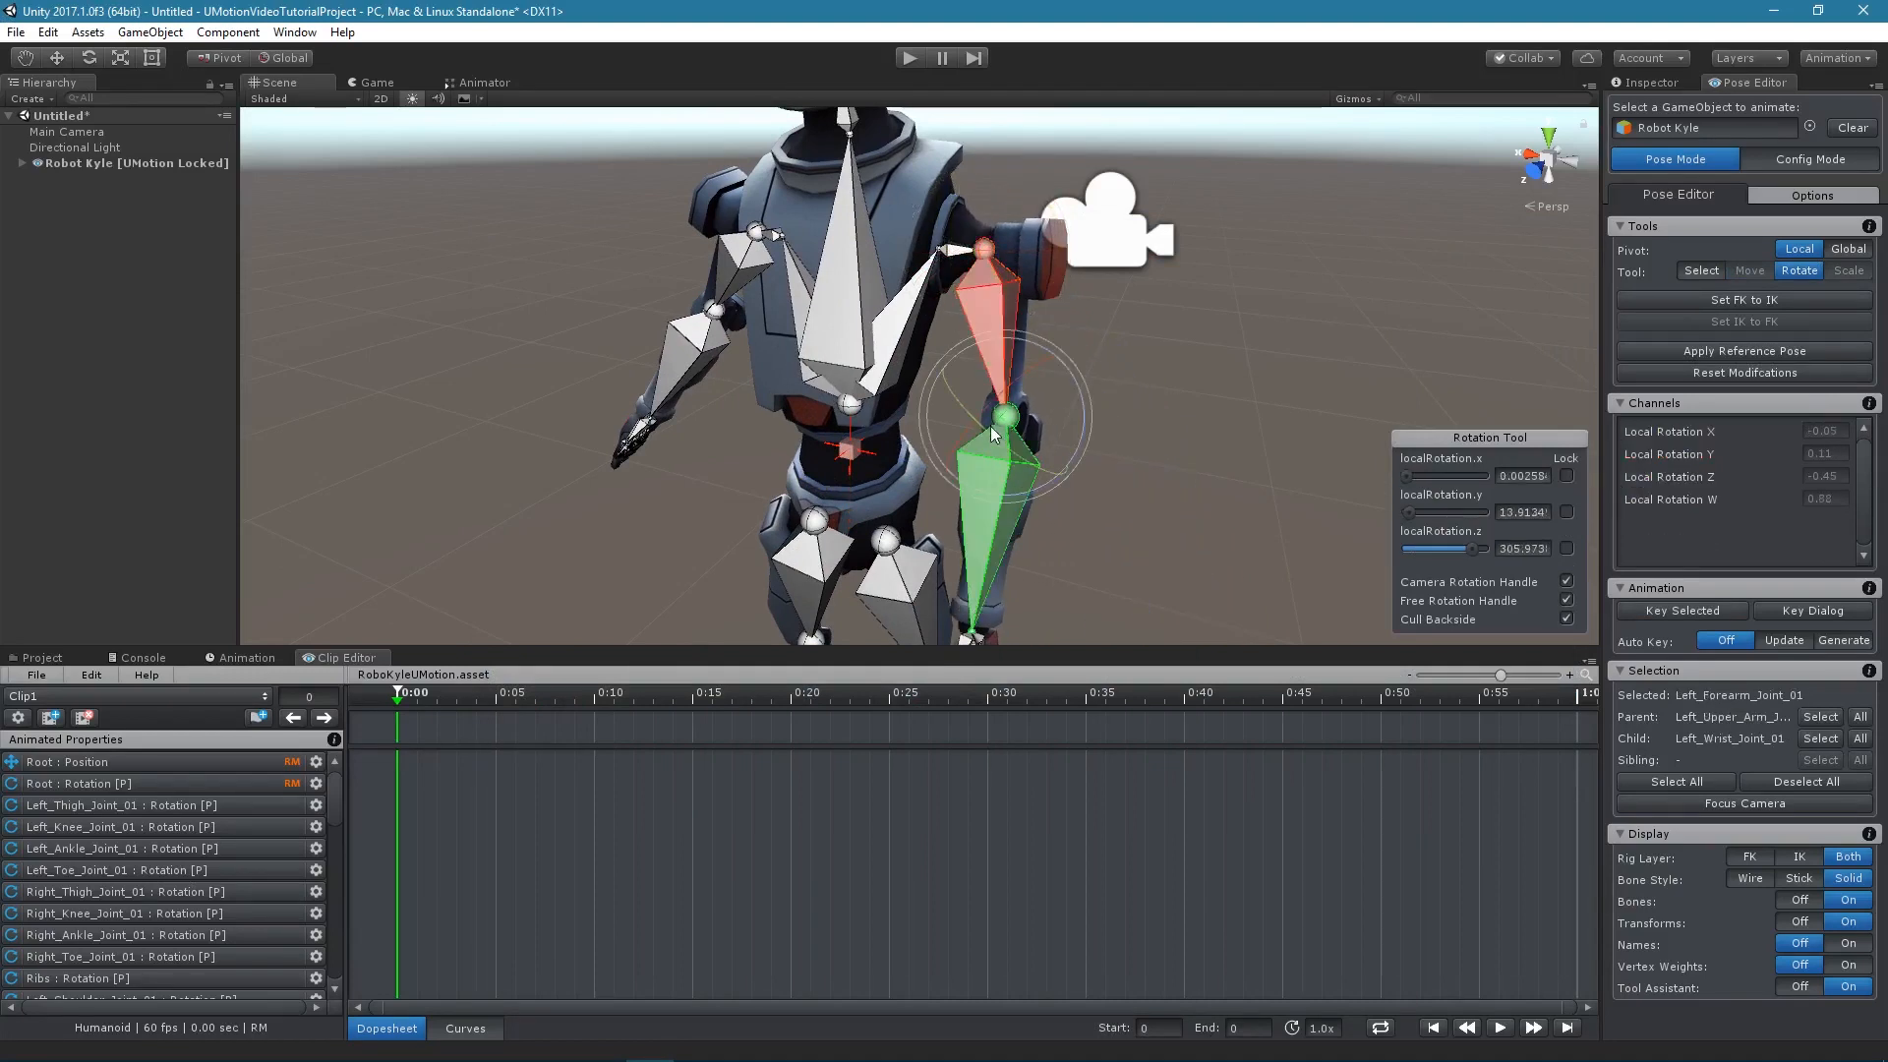
drag(994, 434, 964, 365)
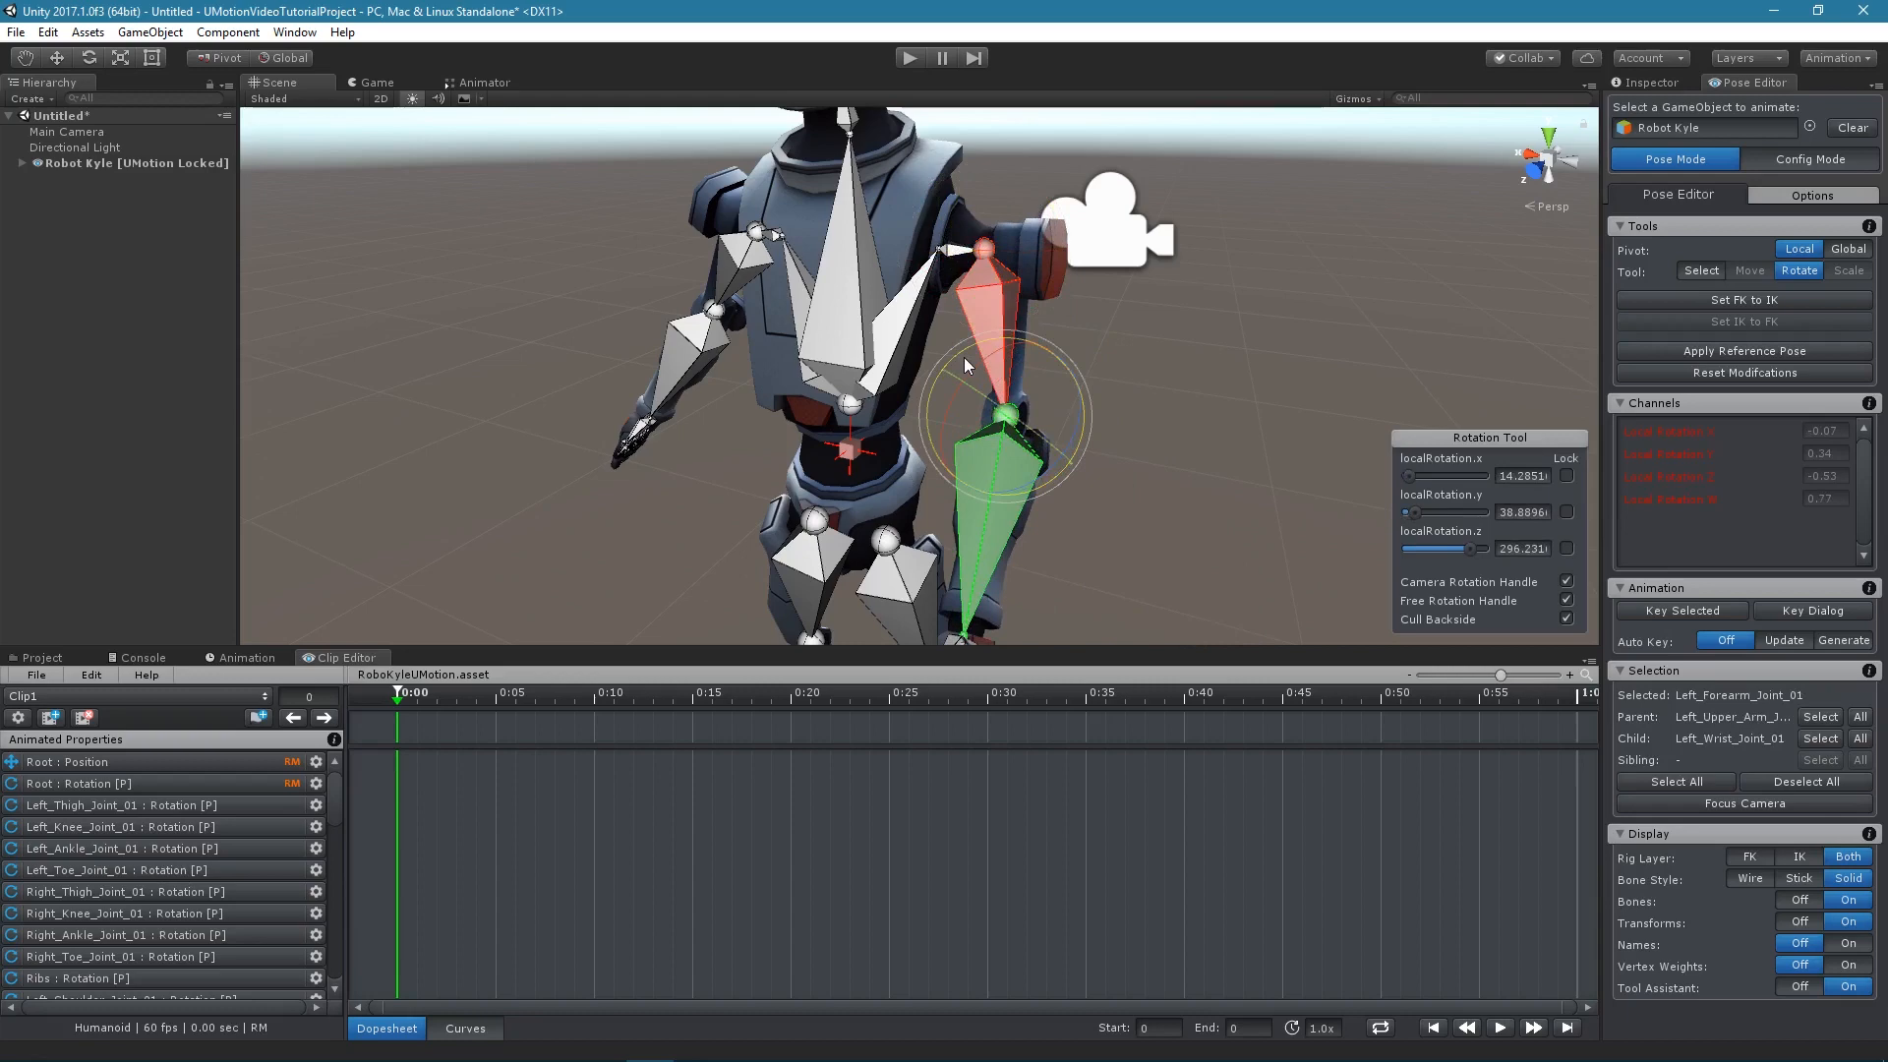
click(1195, 451)
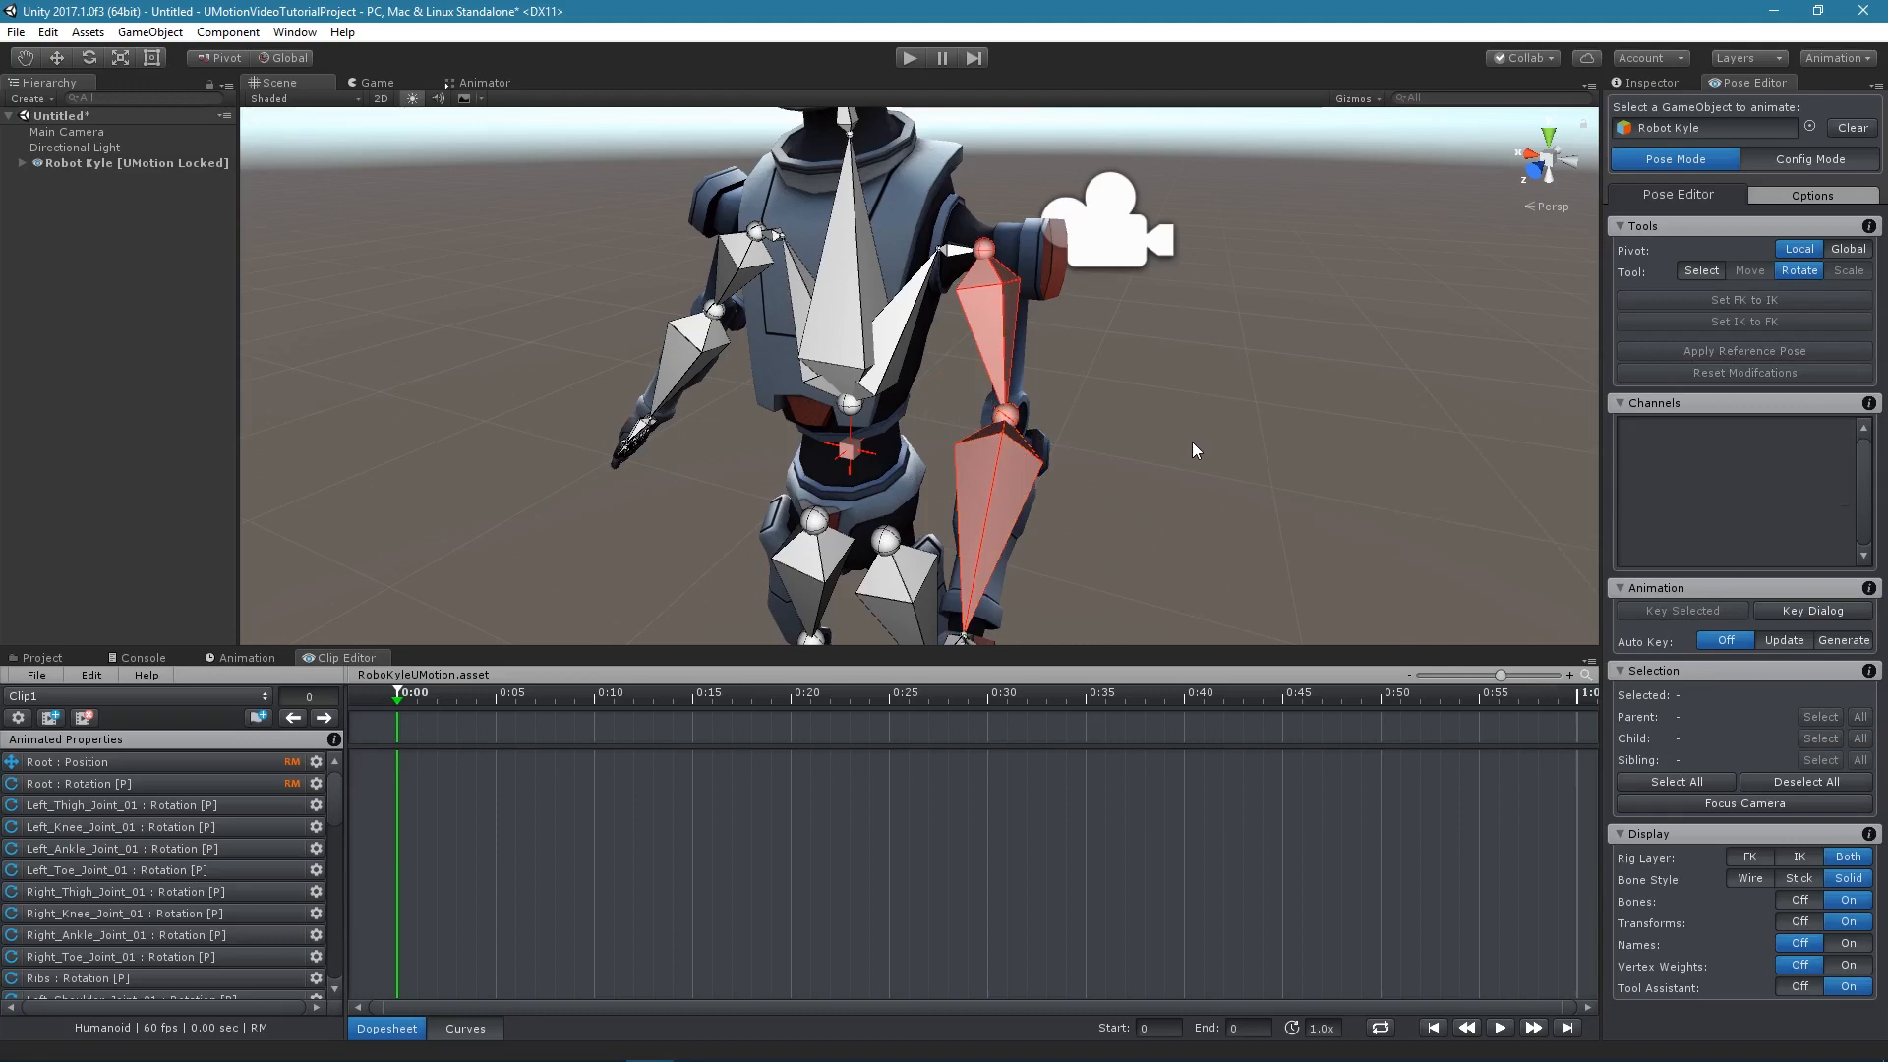
click(849, 451)
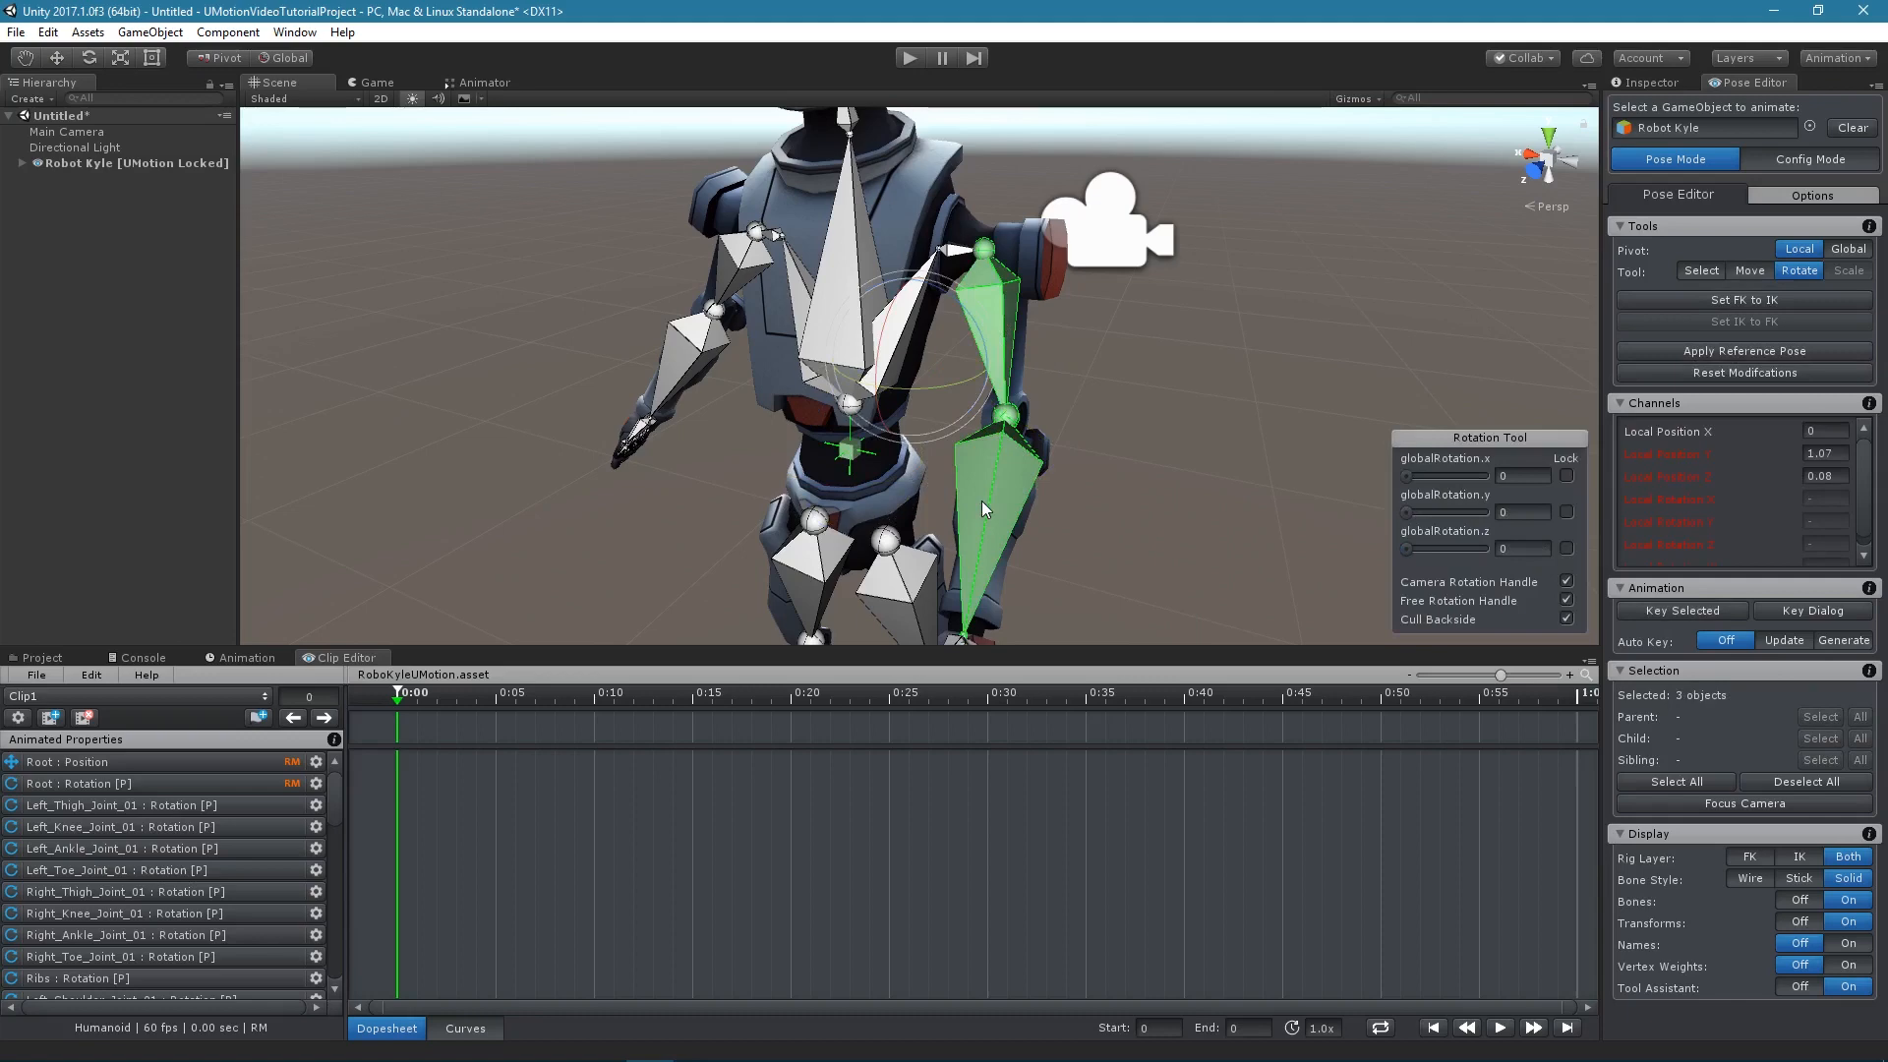
click(1680, 611)
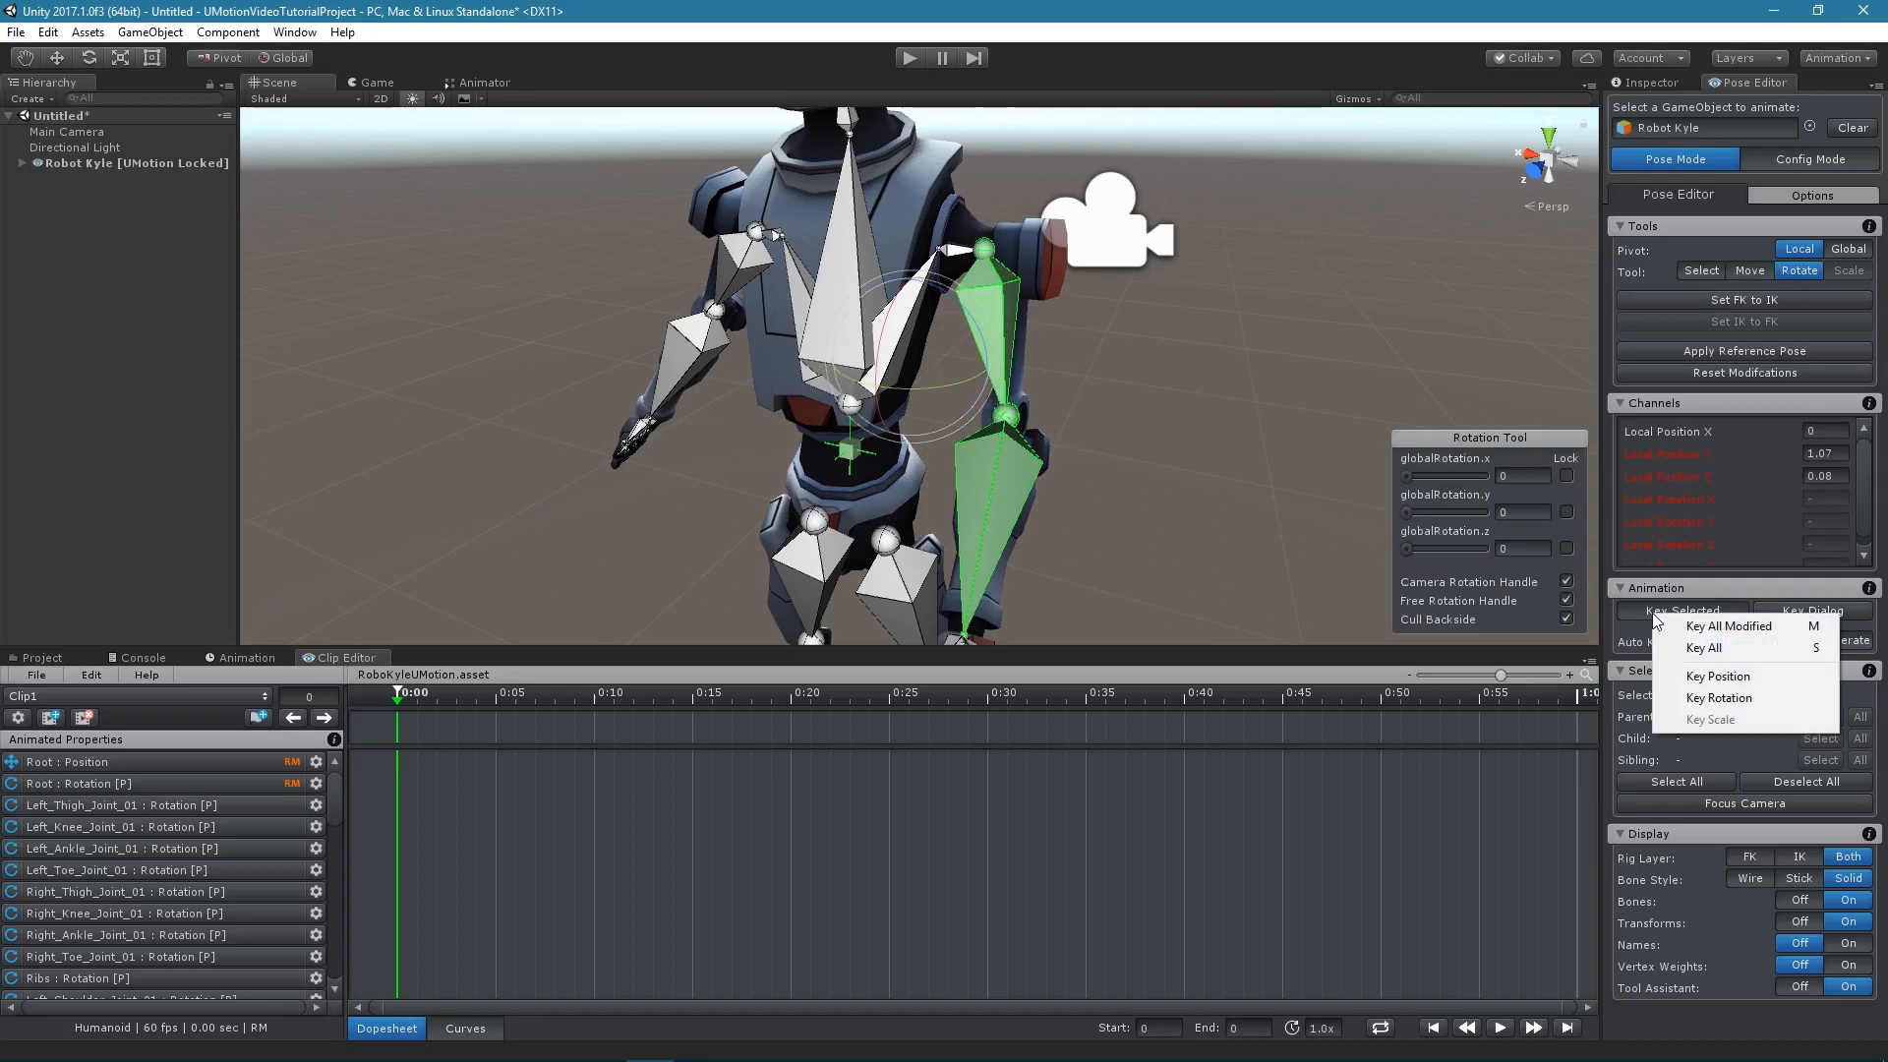
mouse_move(1731, 625)
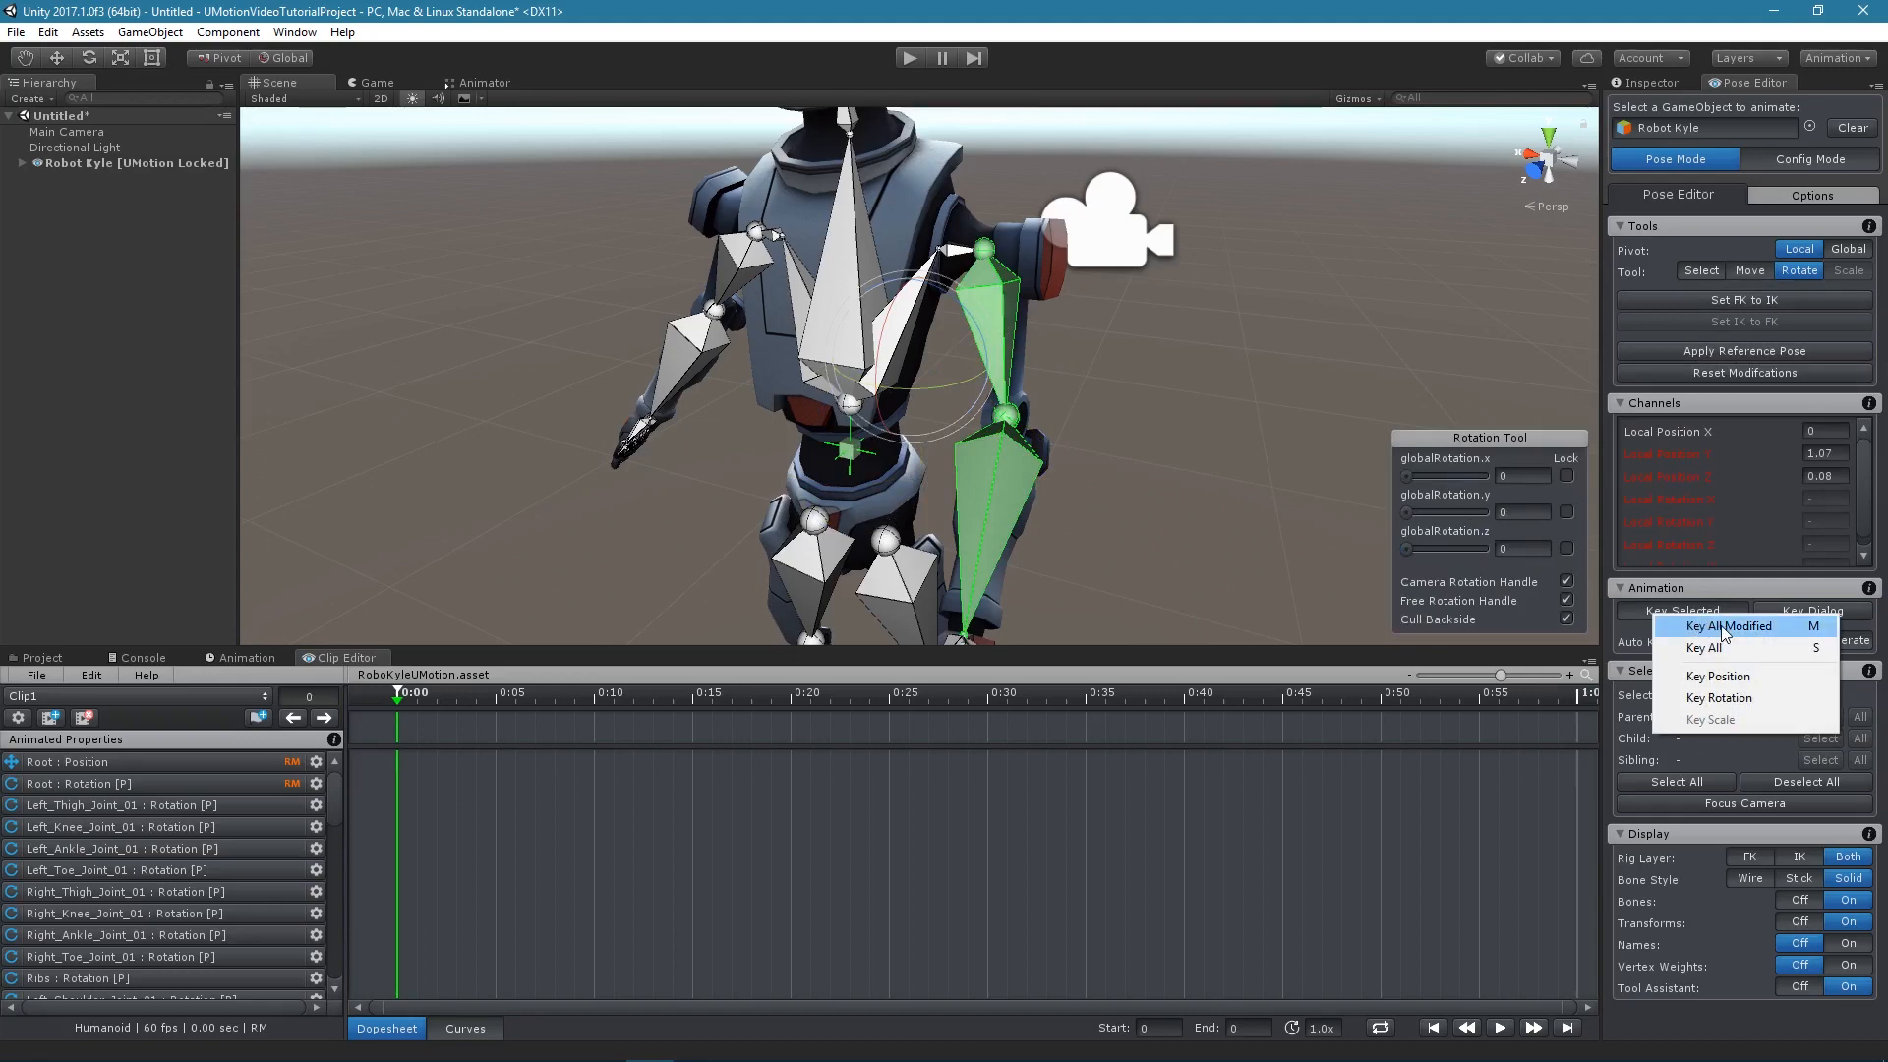
click(1731, 626)
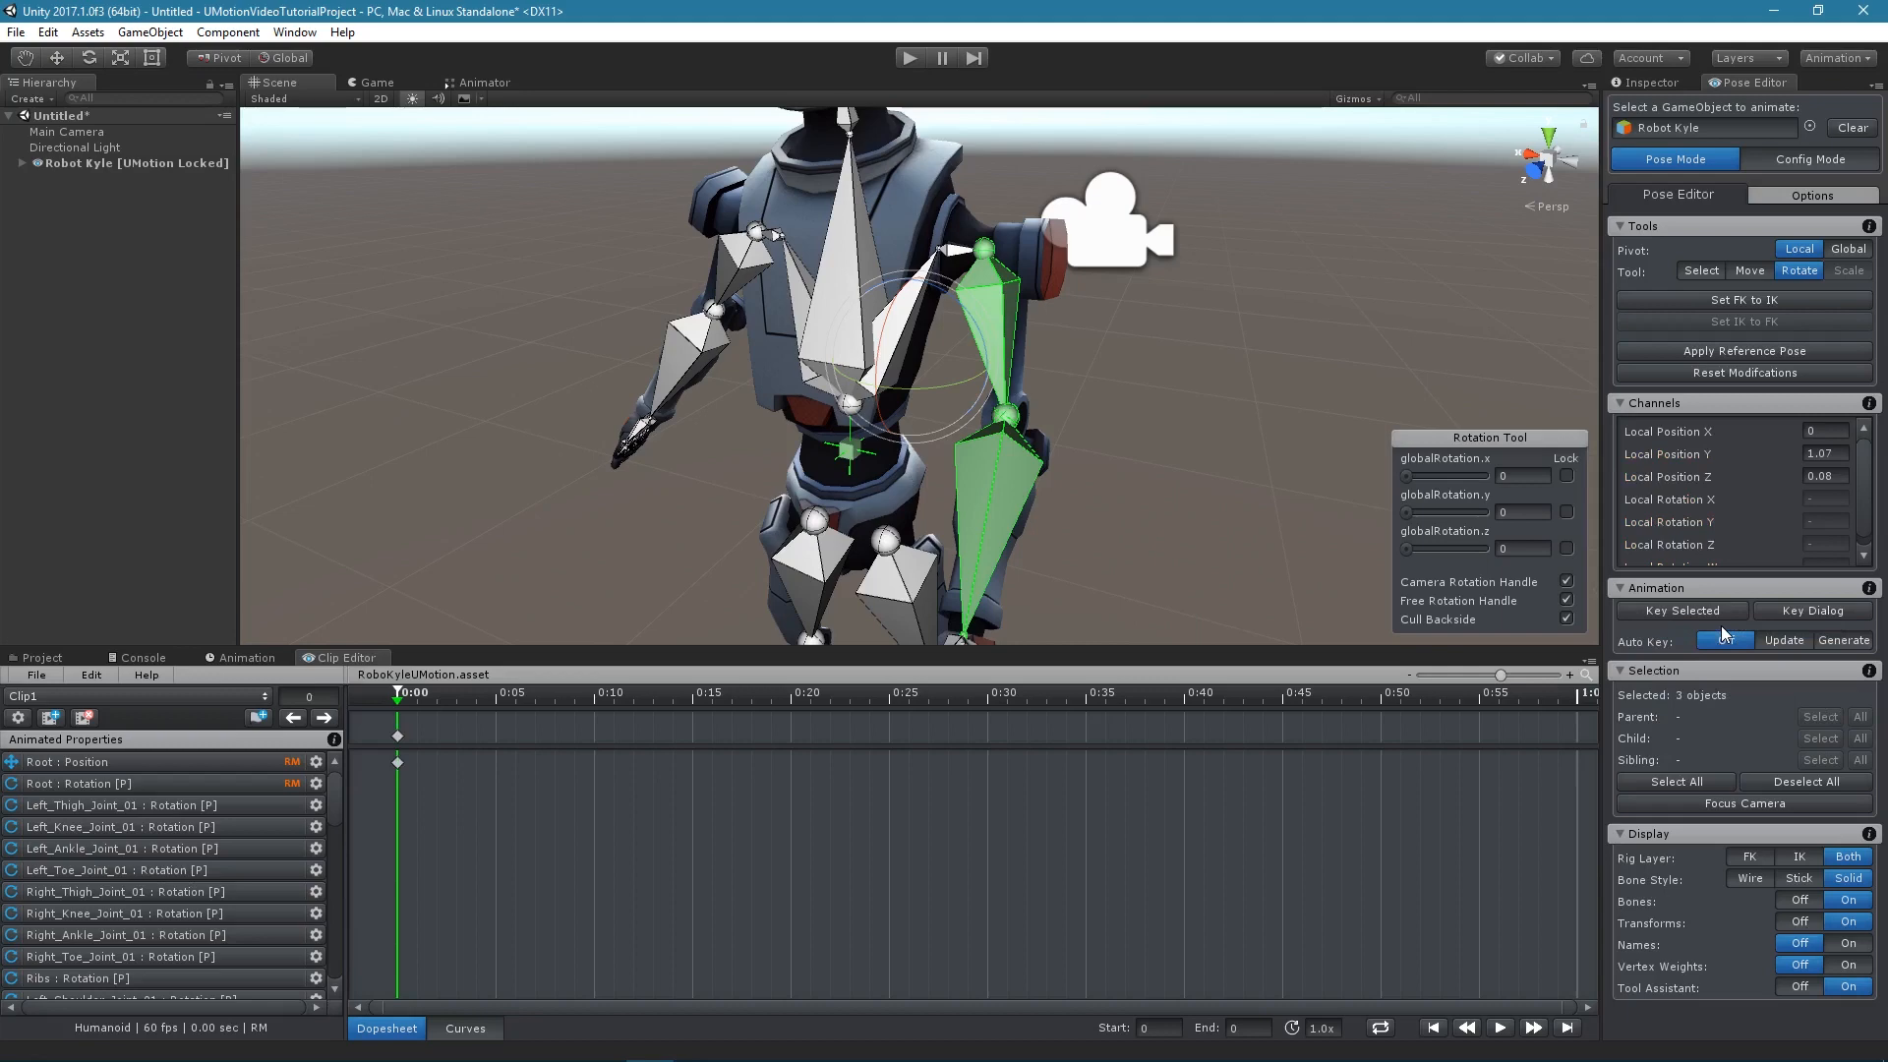
click(1724, 640)
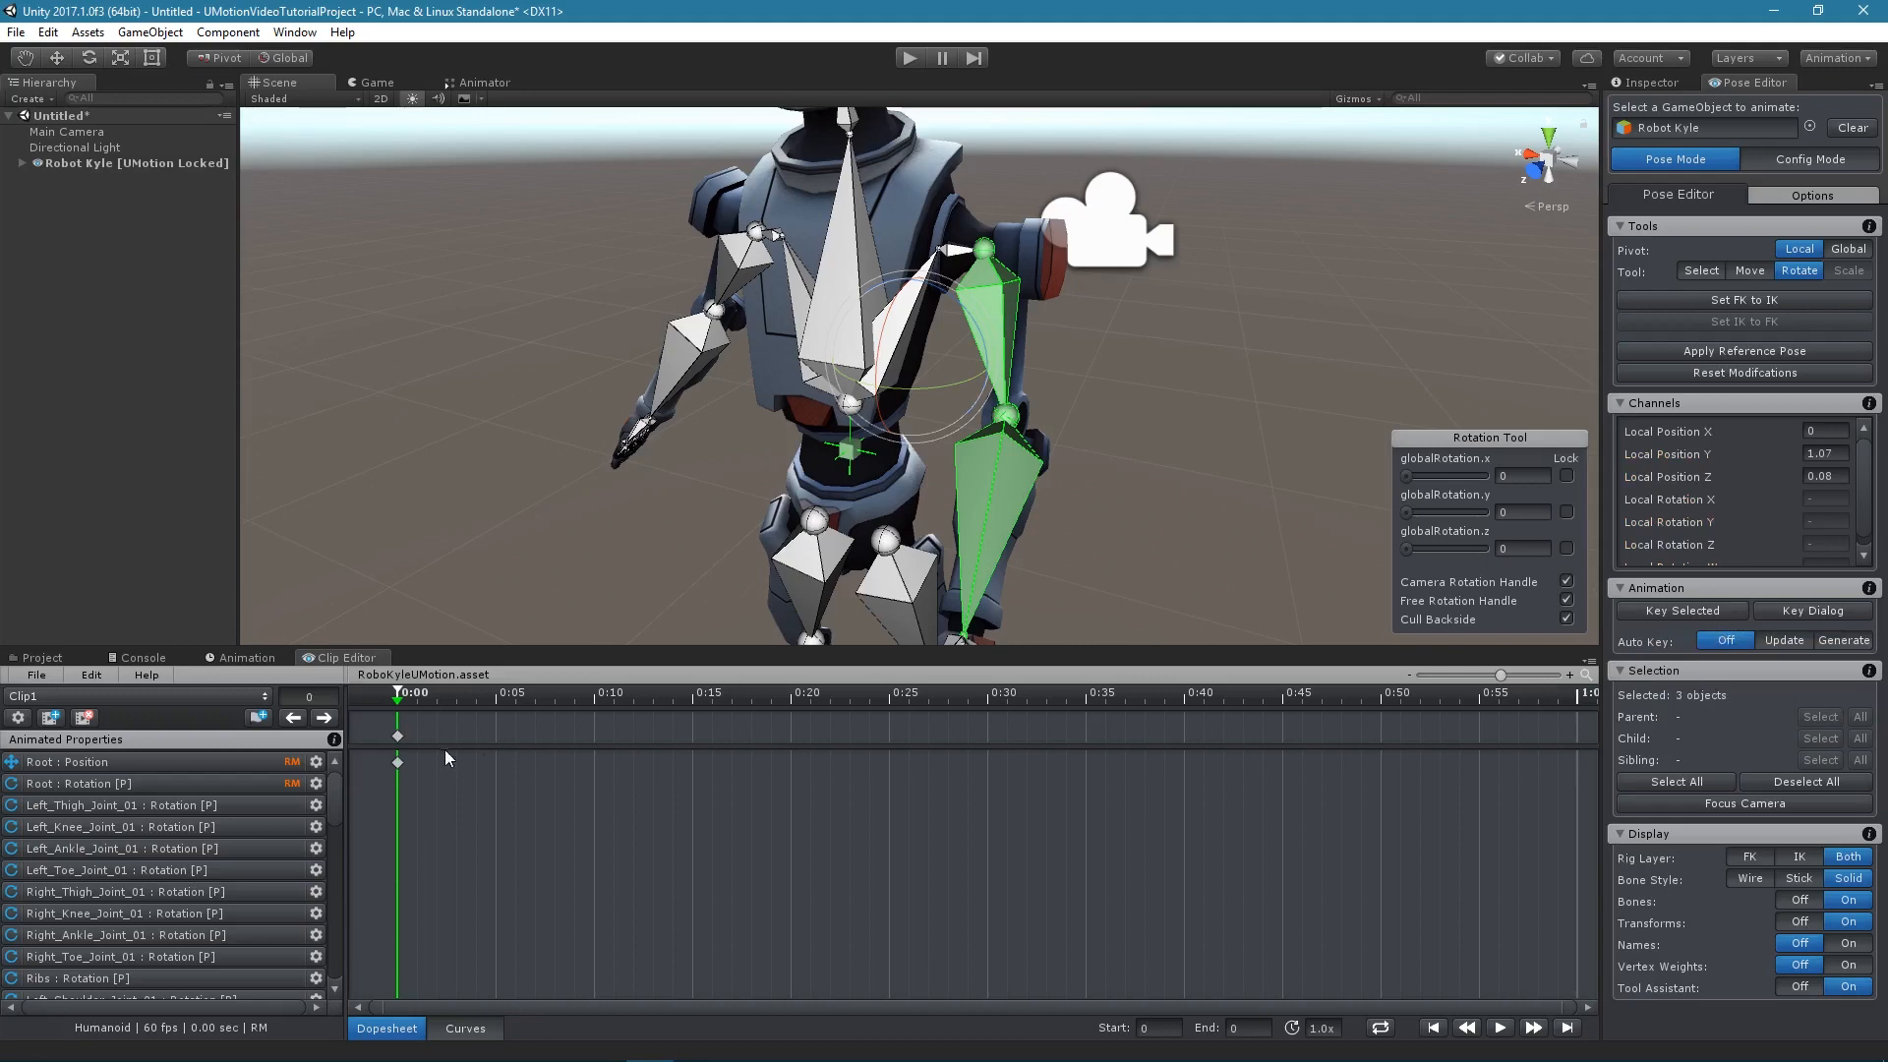
mouse_move(397, 839)
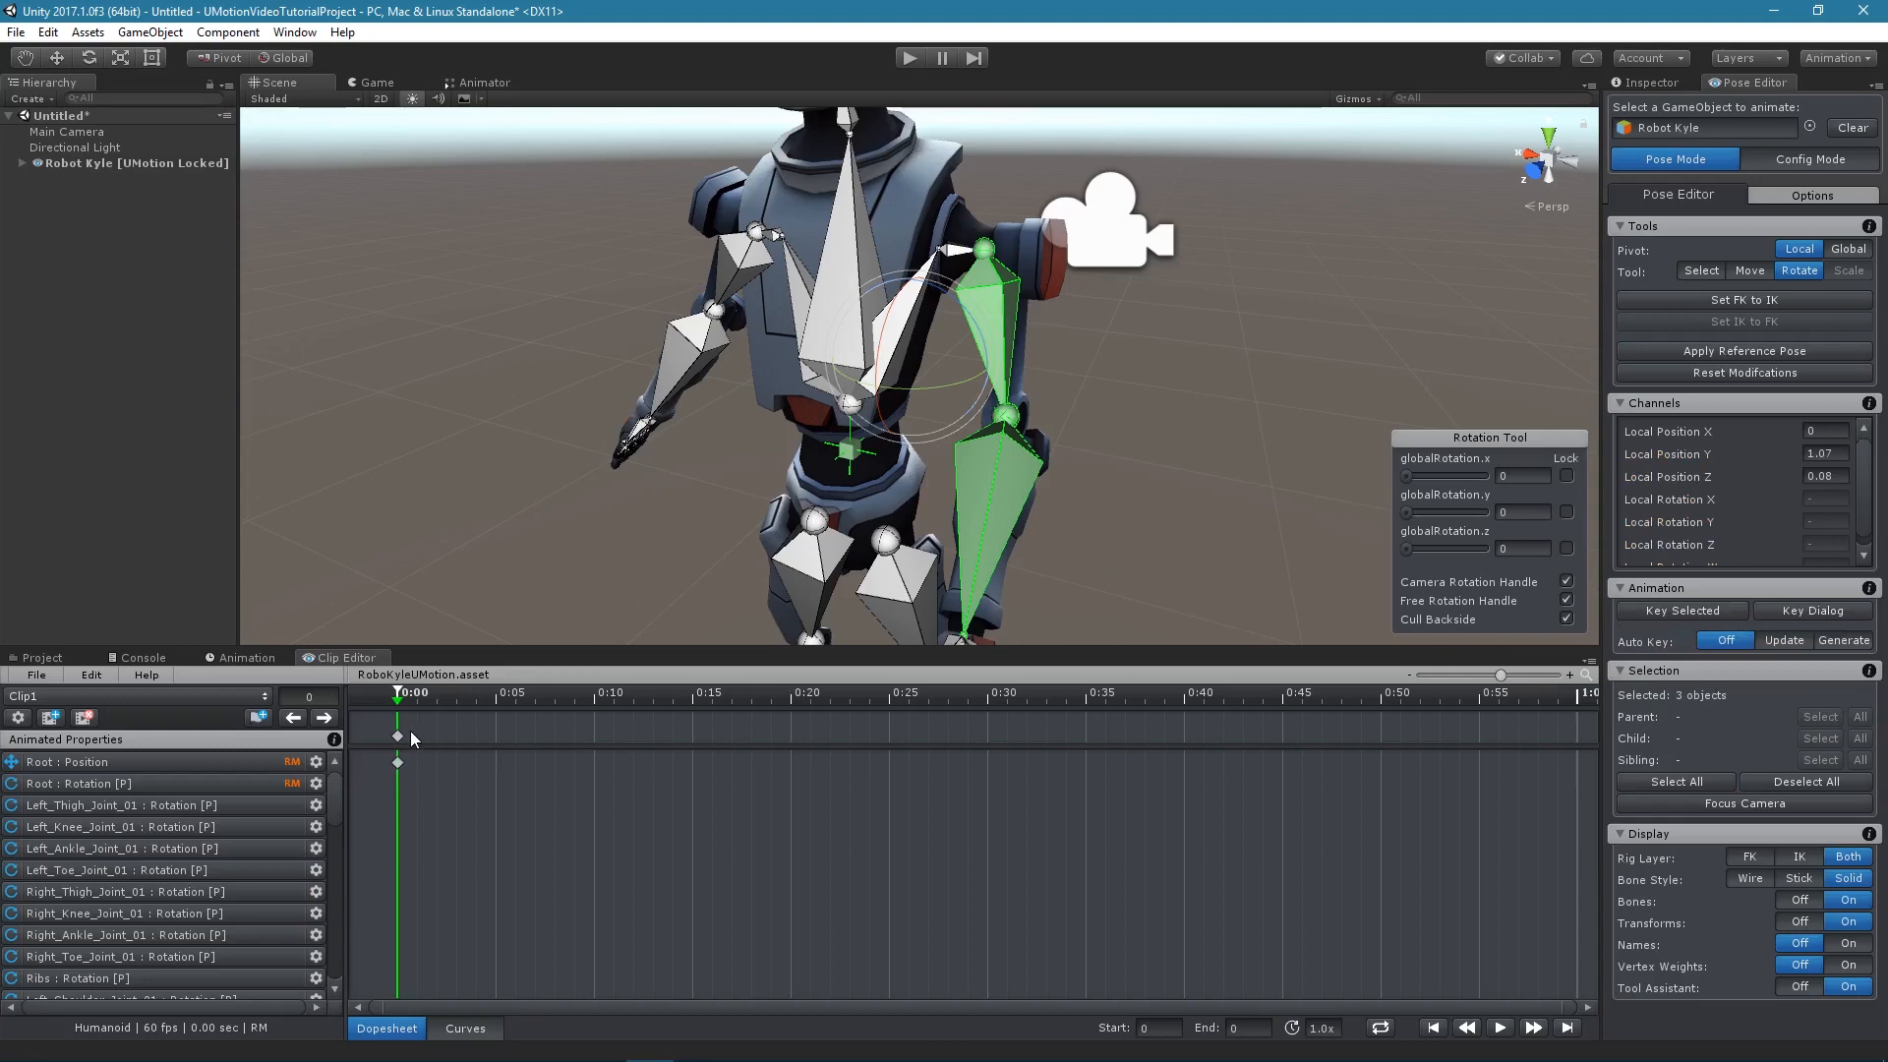
click(47, 32)
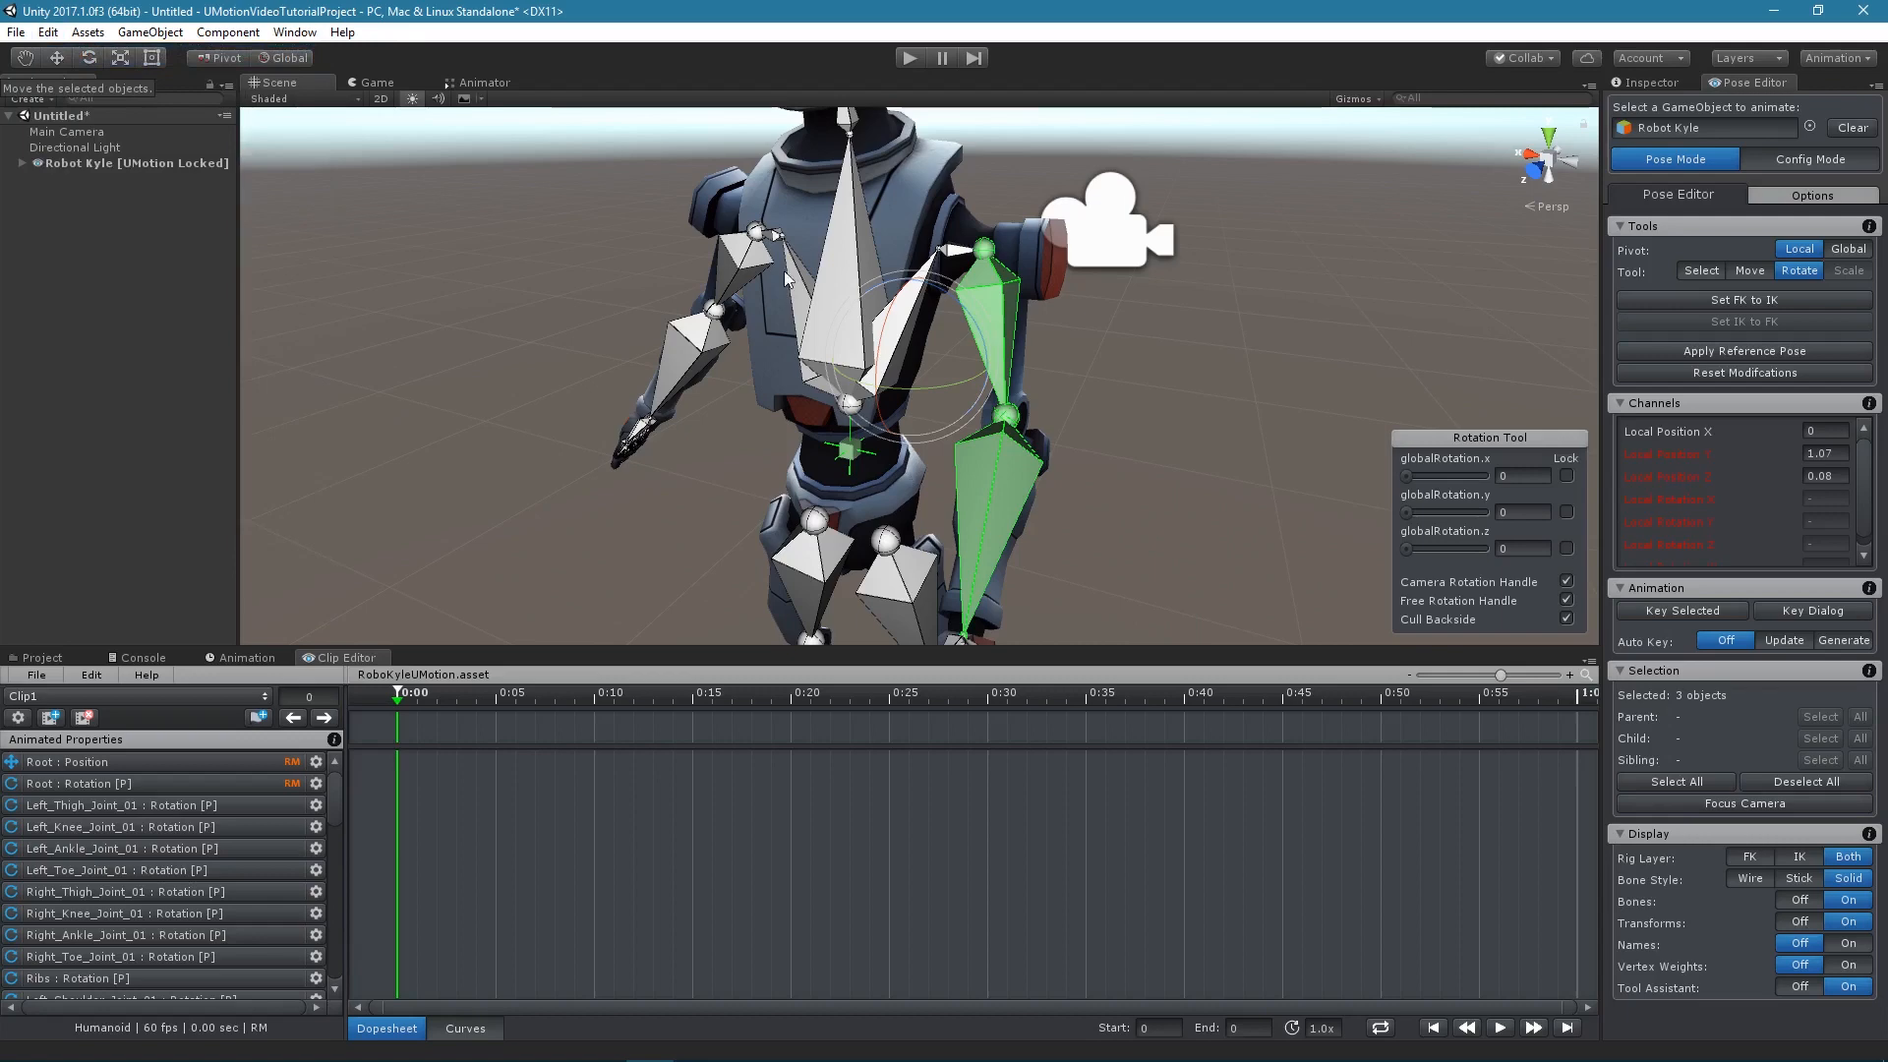
click(1180, 386)
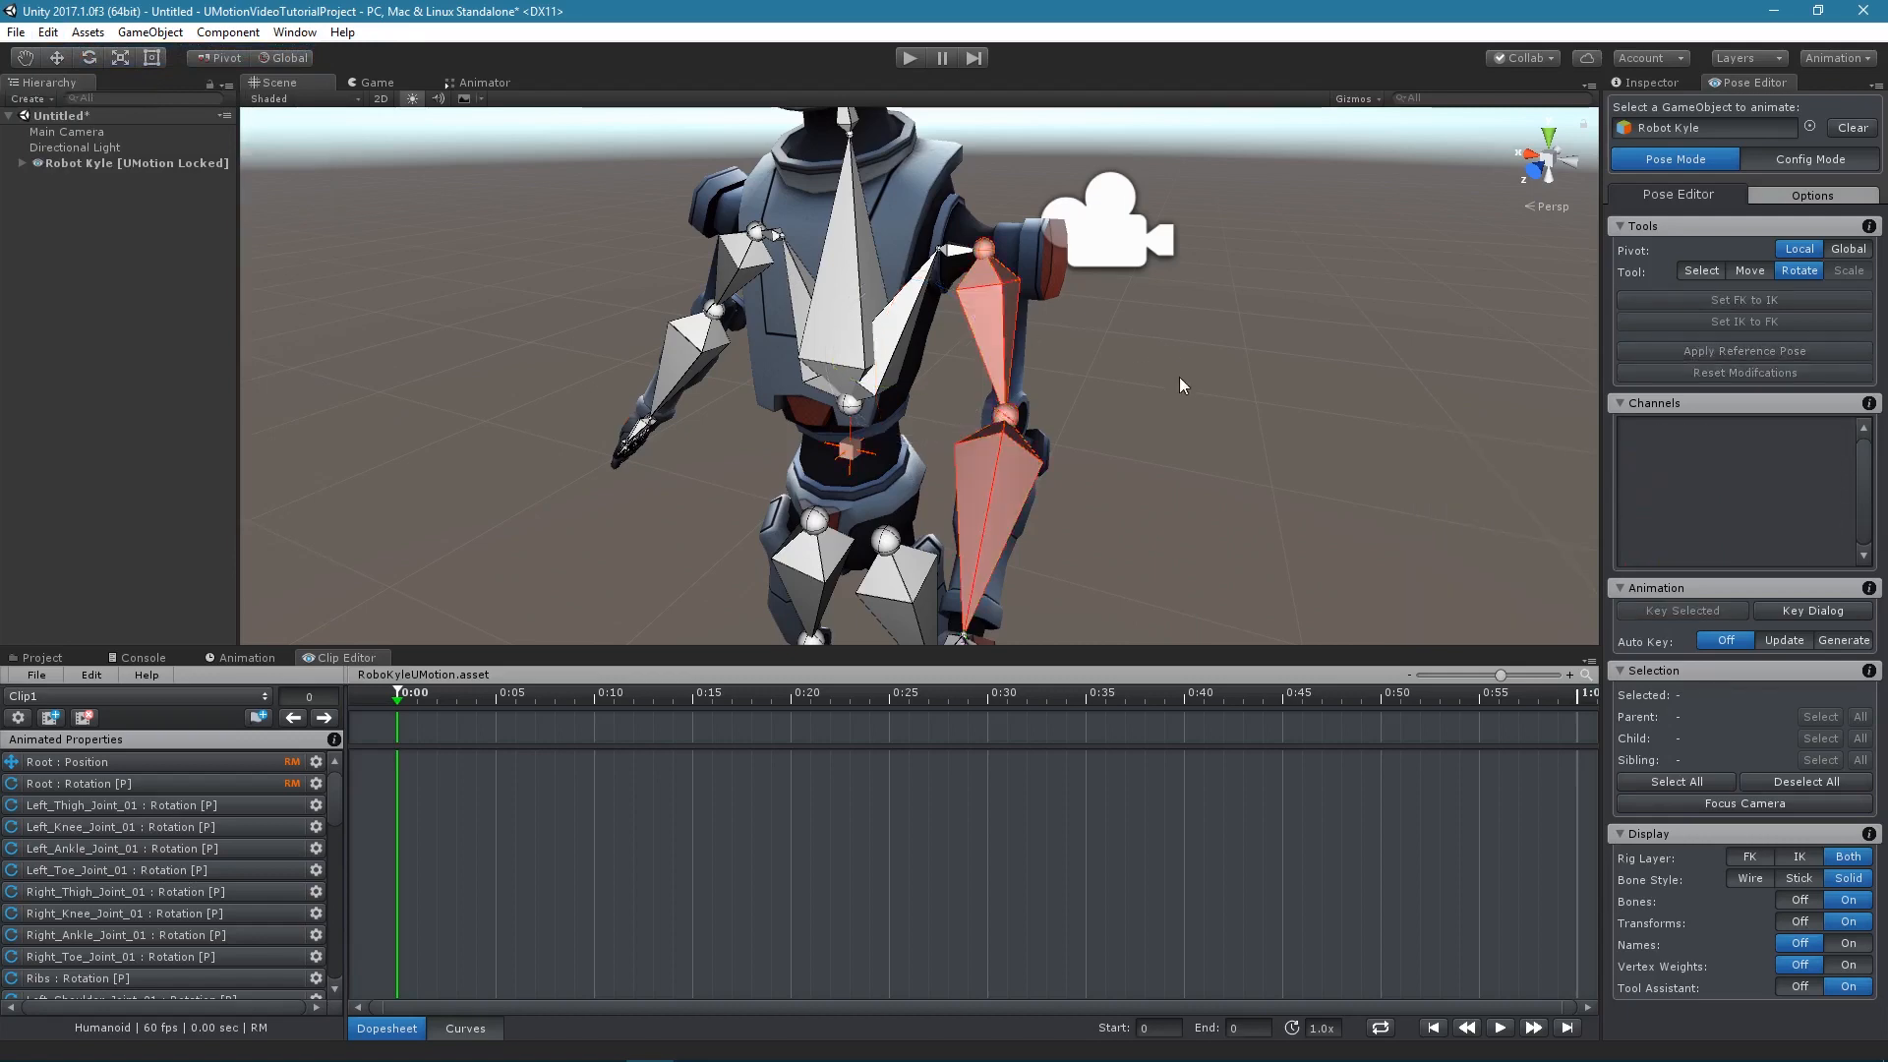
Step: Add keys at frame 0 for the root and left arm joints through the Key Dialog
click(1810, 612)
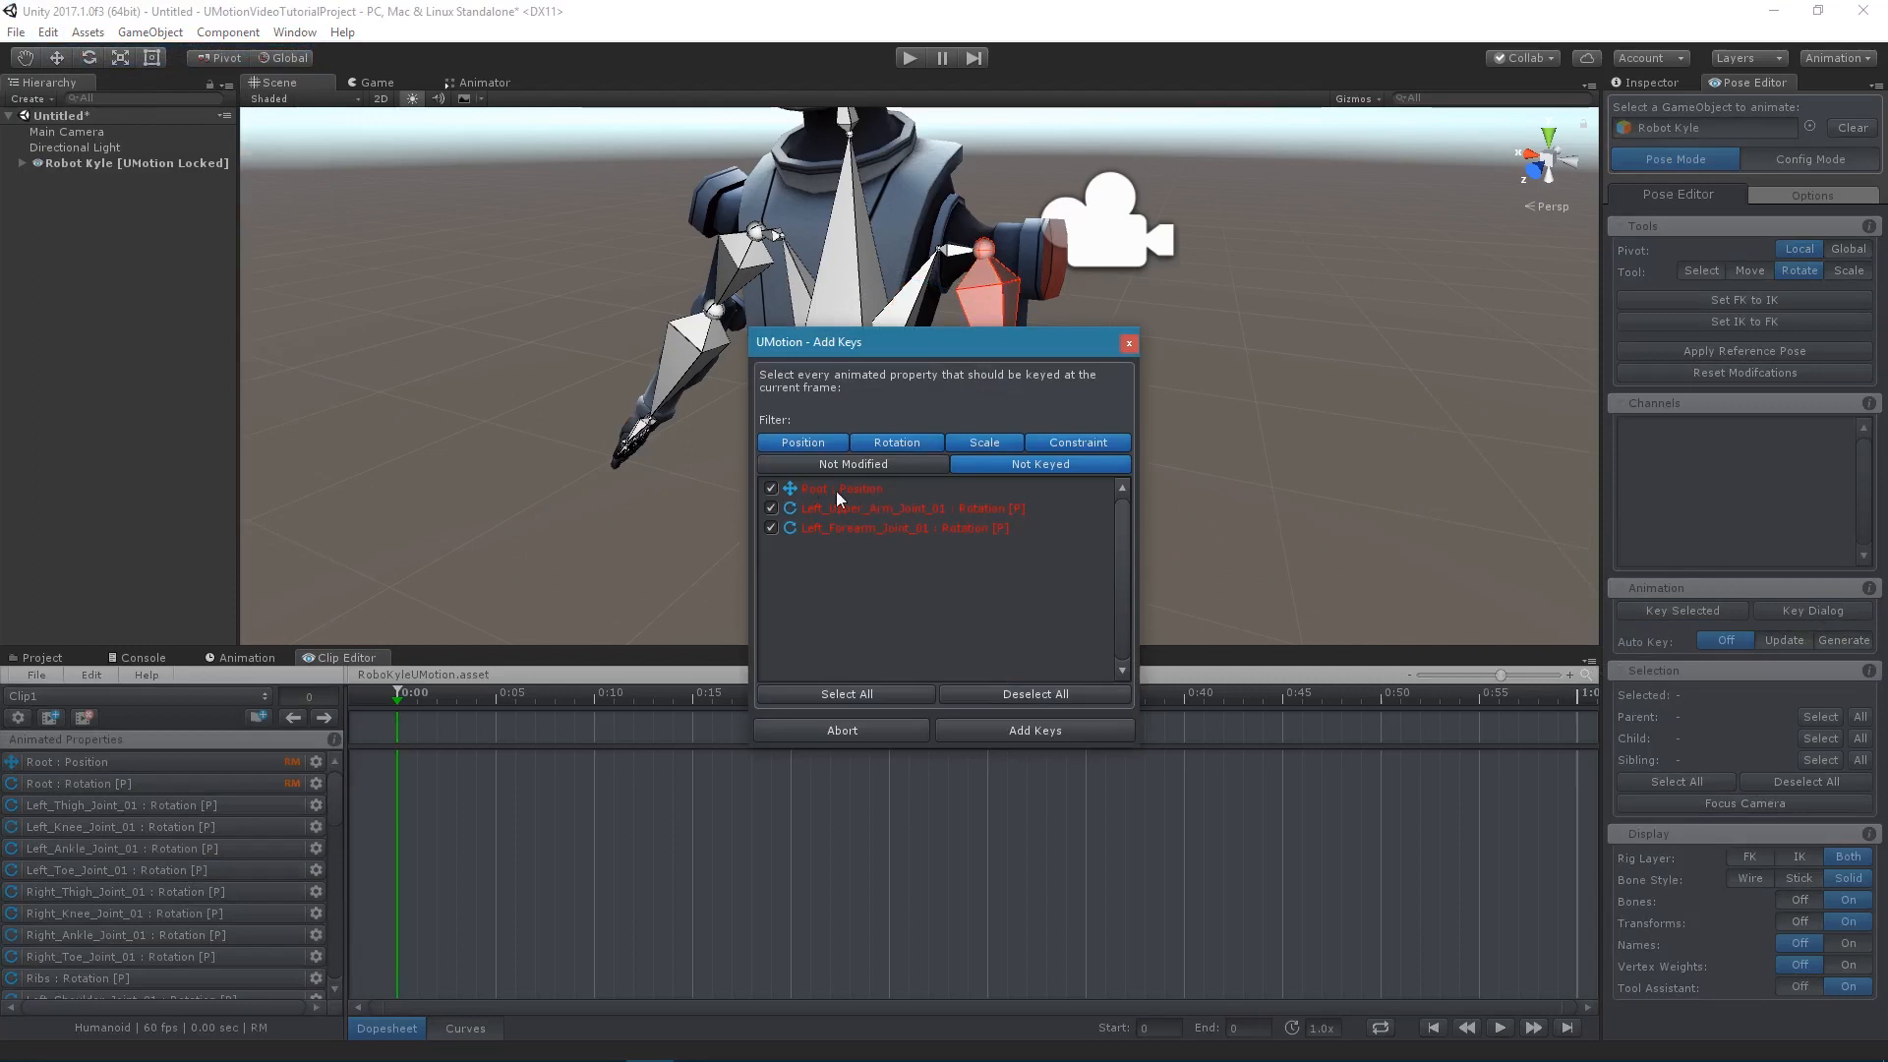
mouse_move(821, 495)
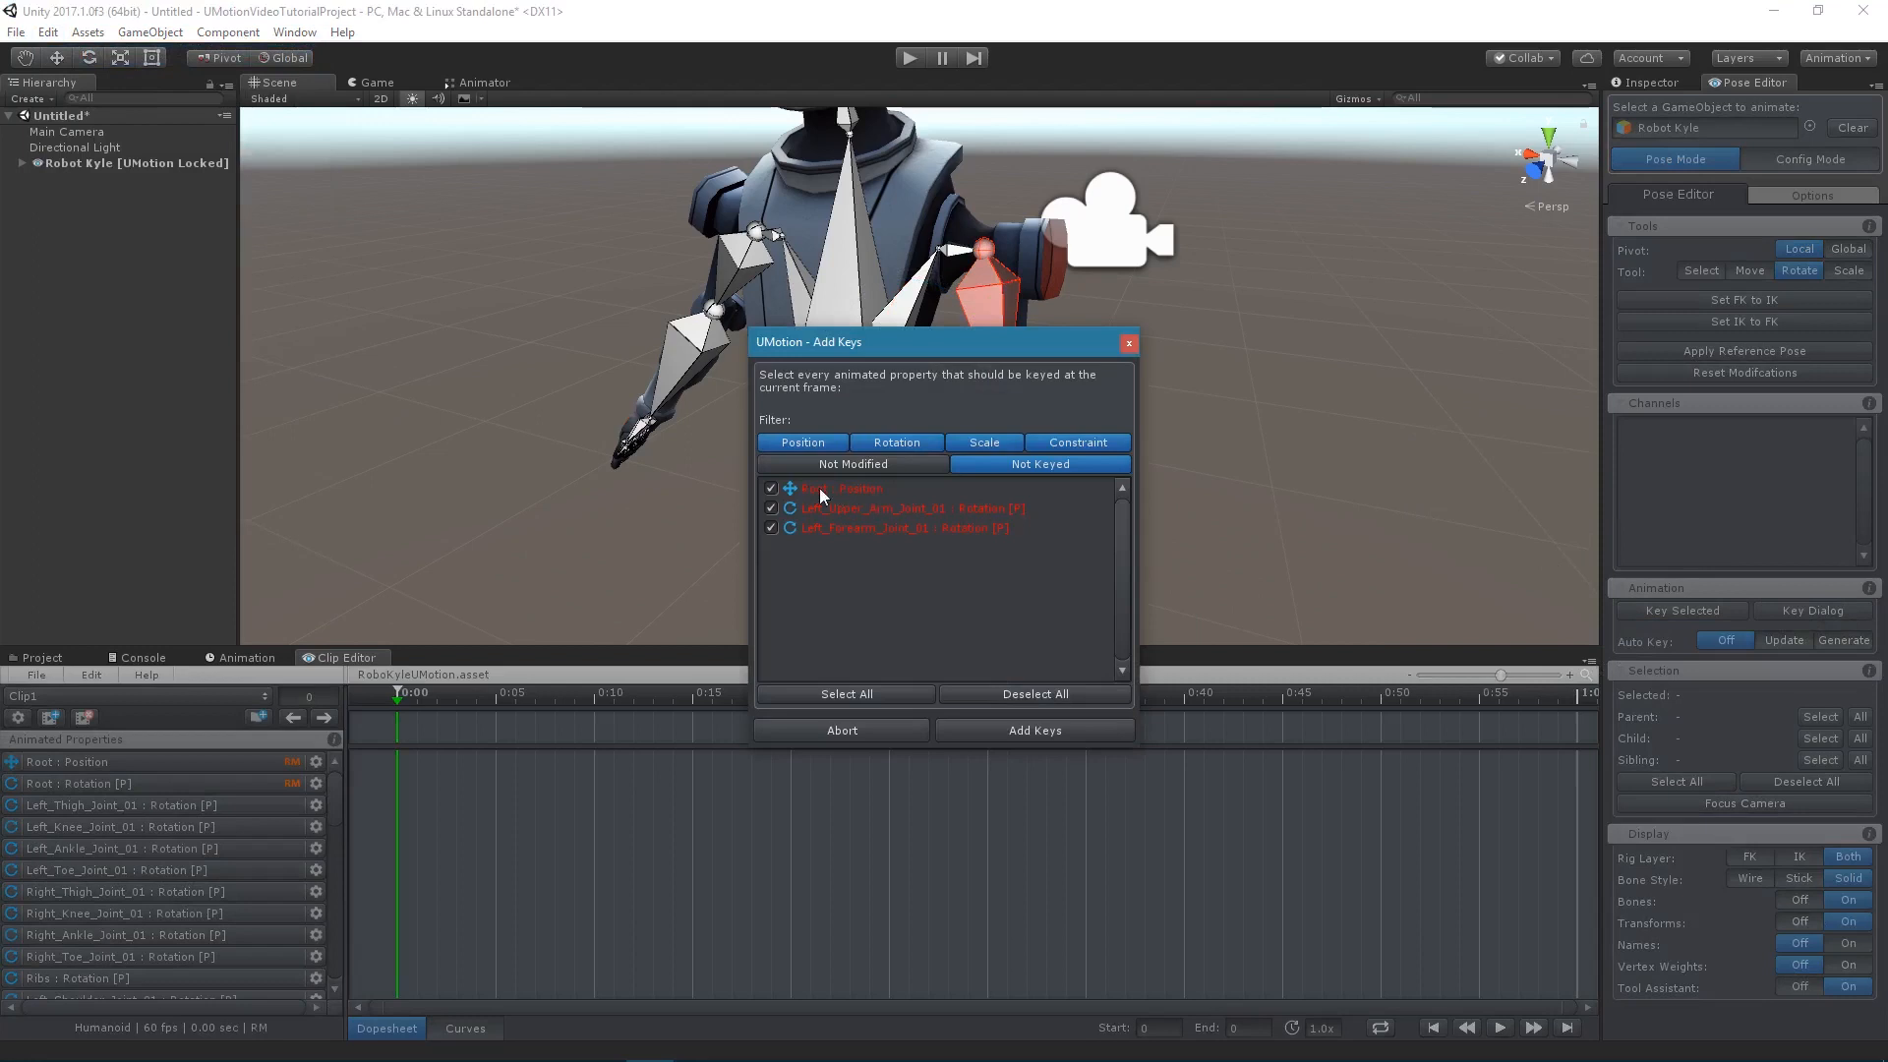
click(852, 465)
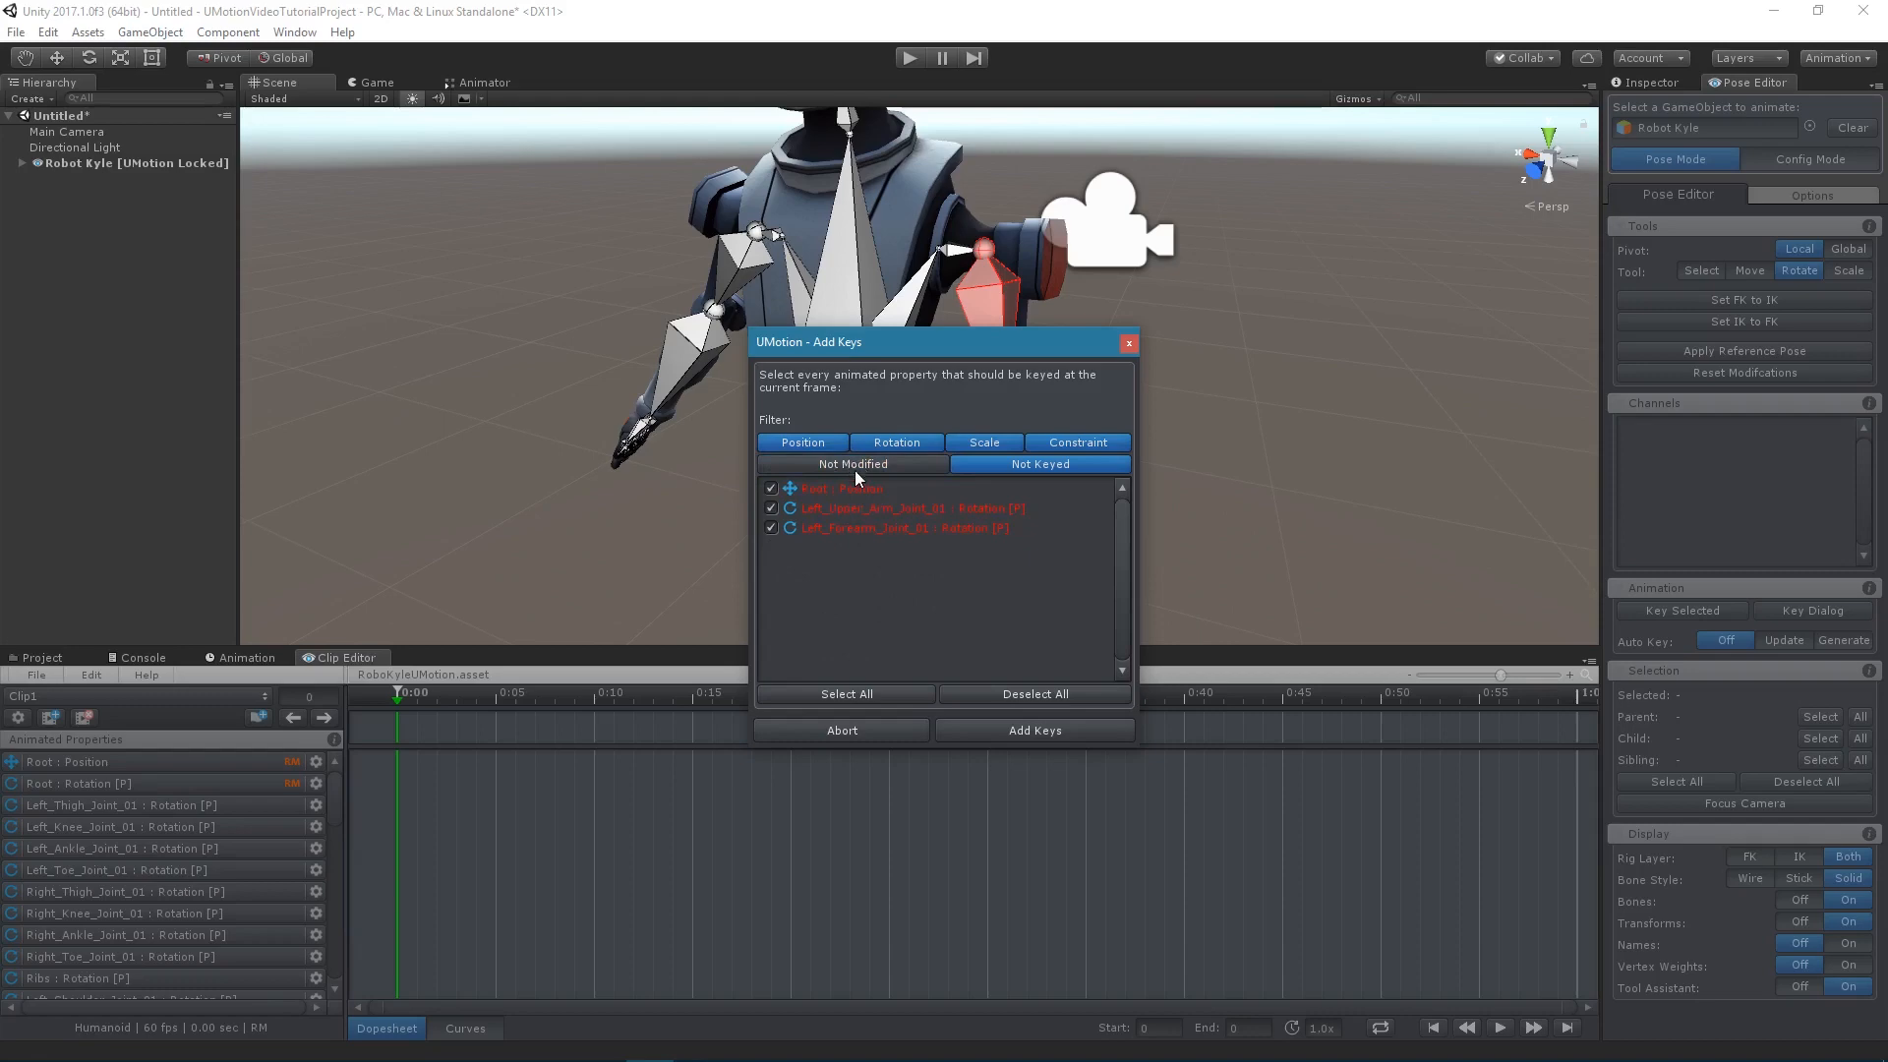
mouse_move(1051, 676)
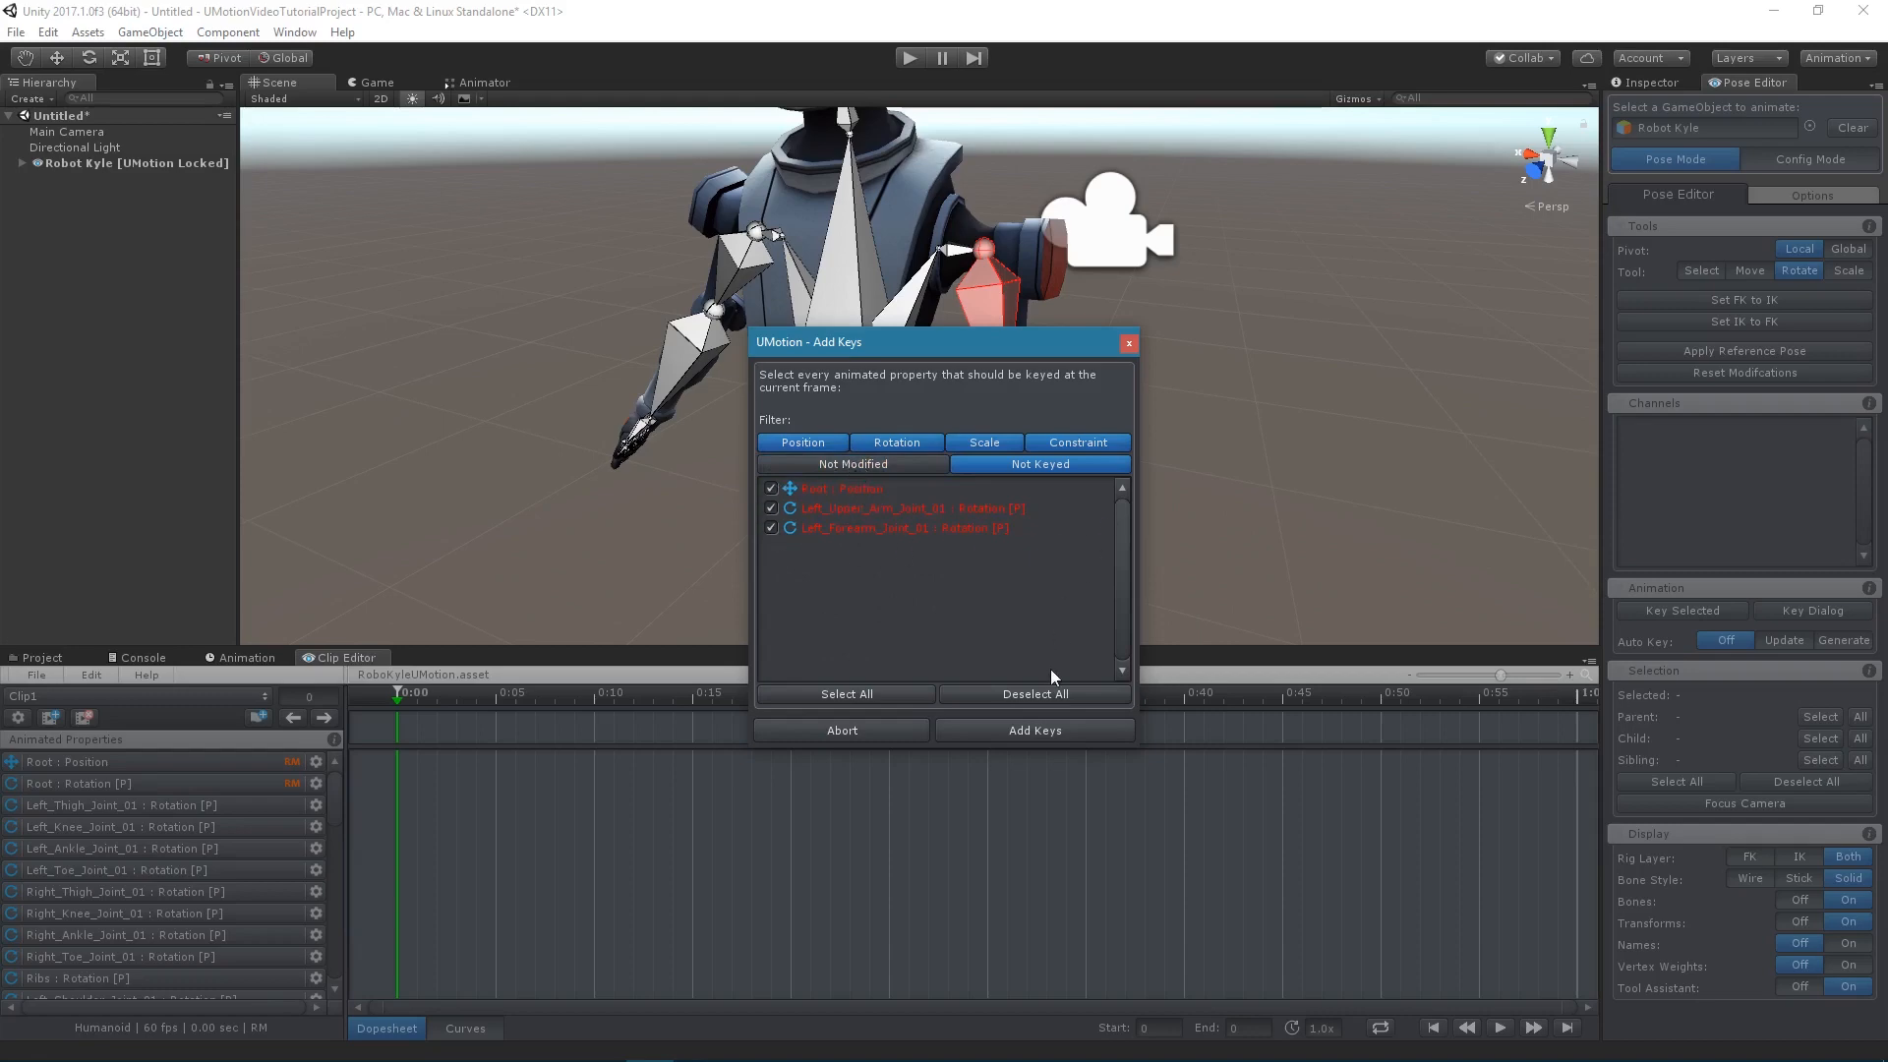
click(1033, 729)
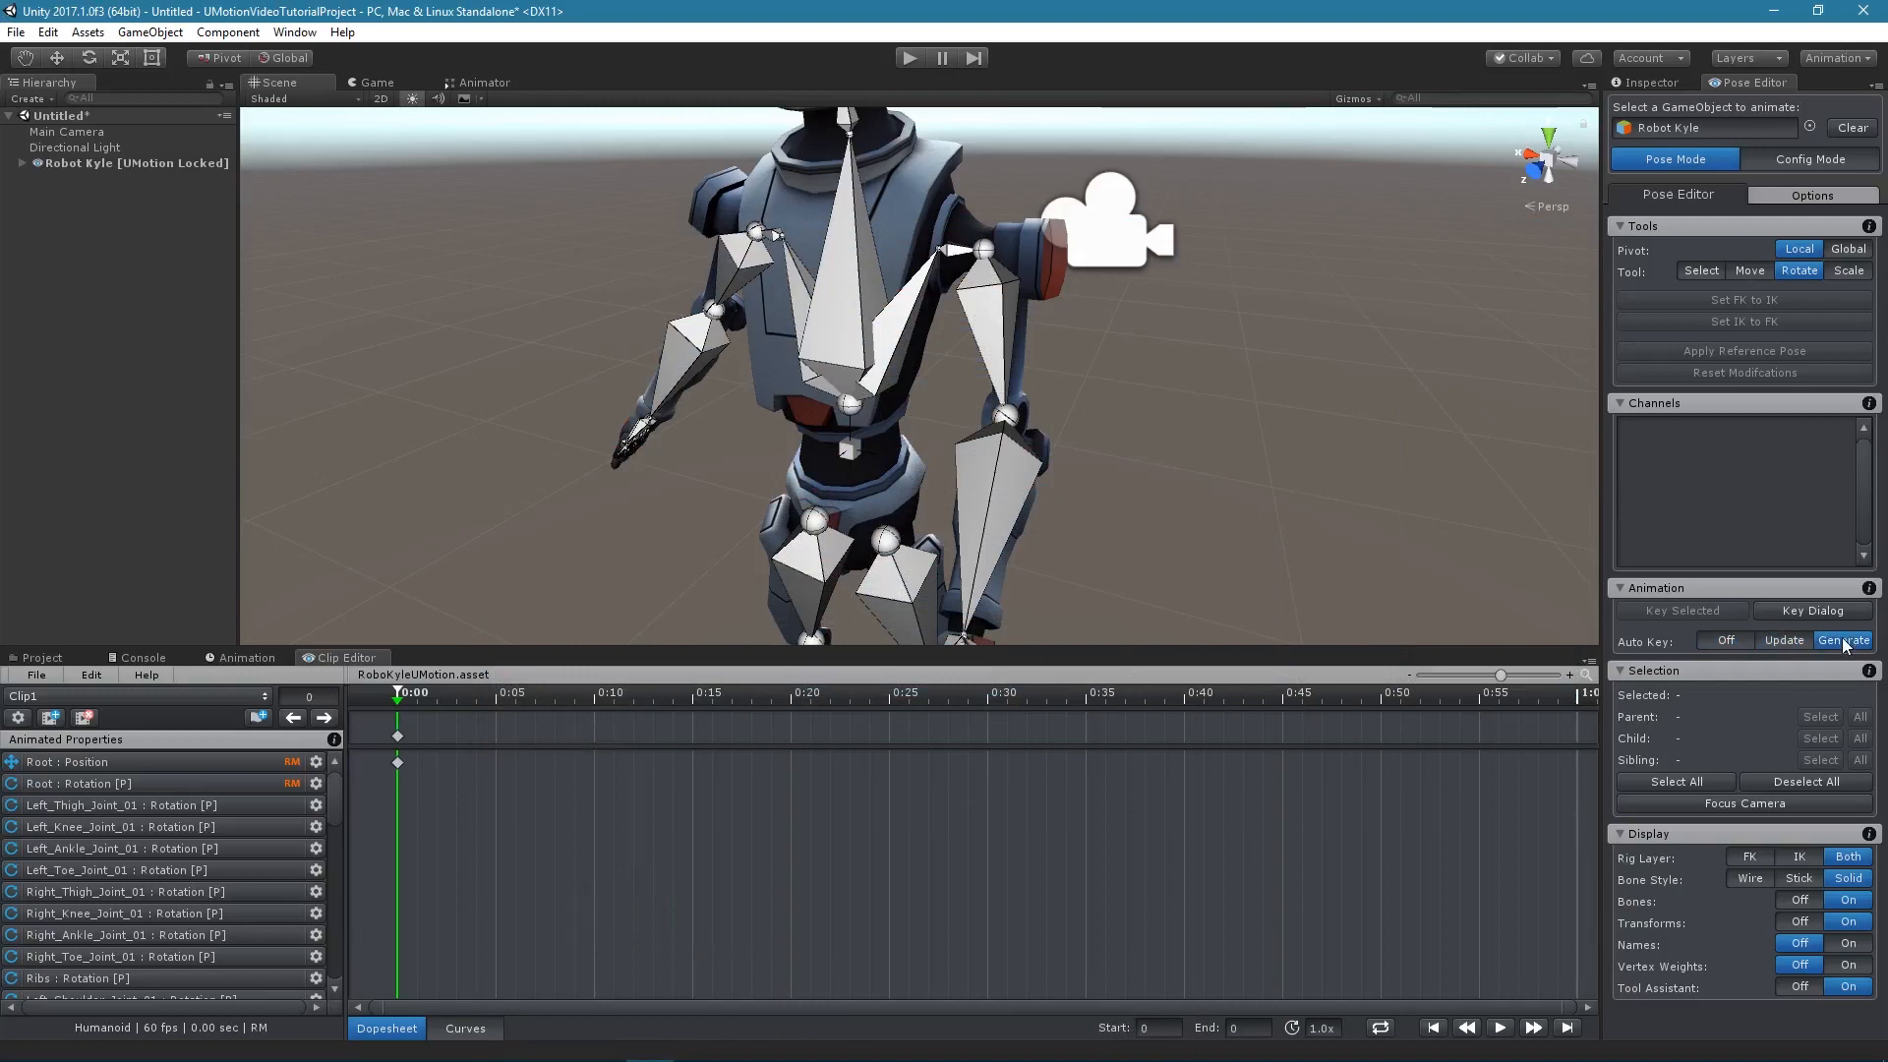
mouse_move(1783, 640)
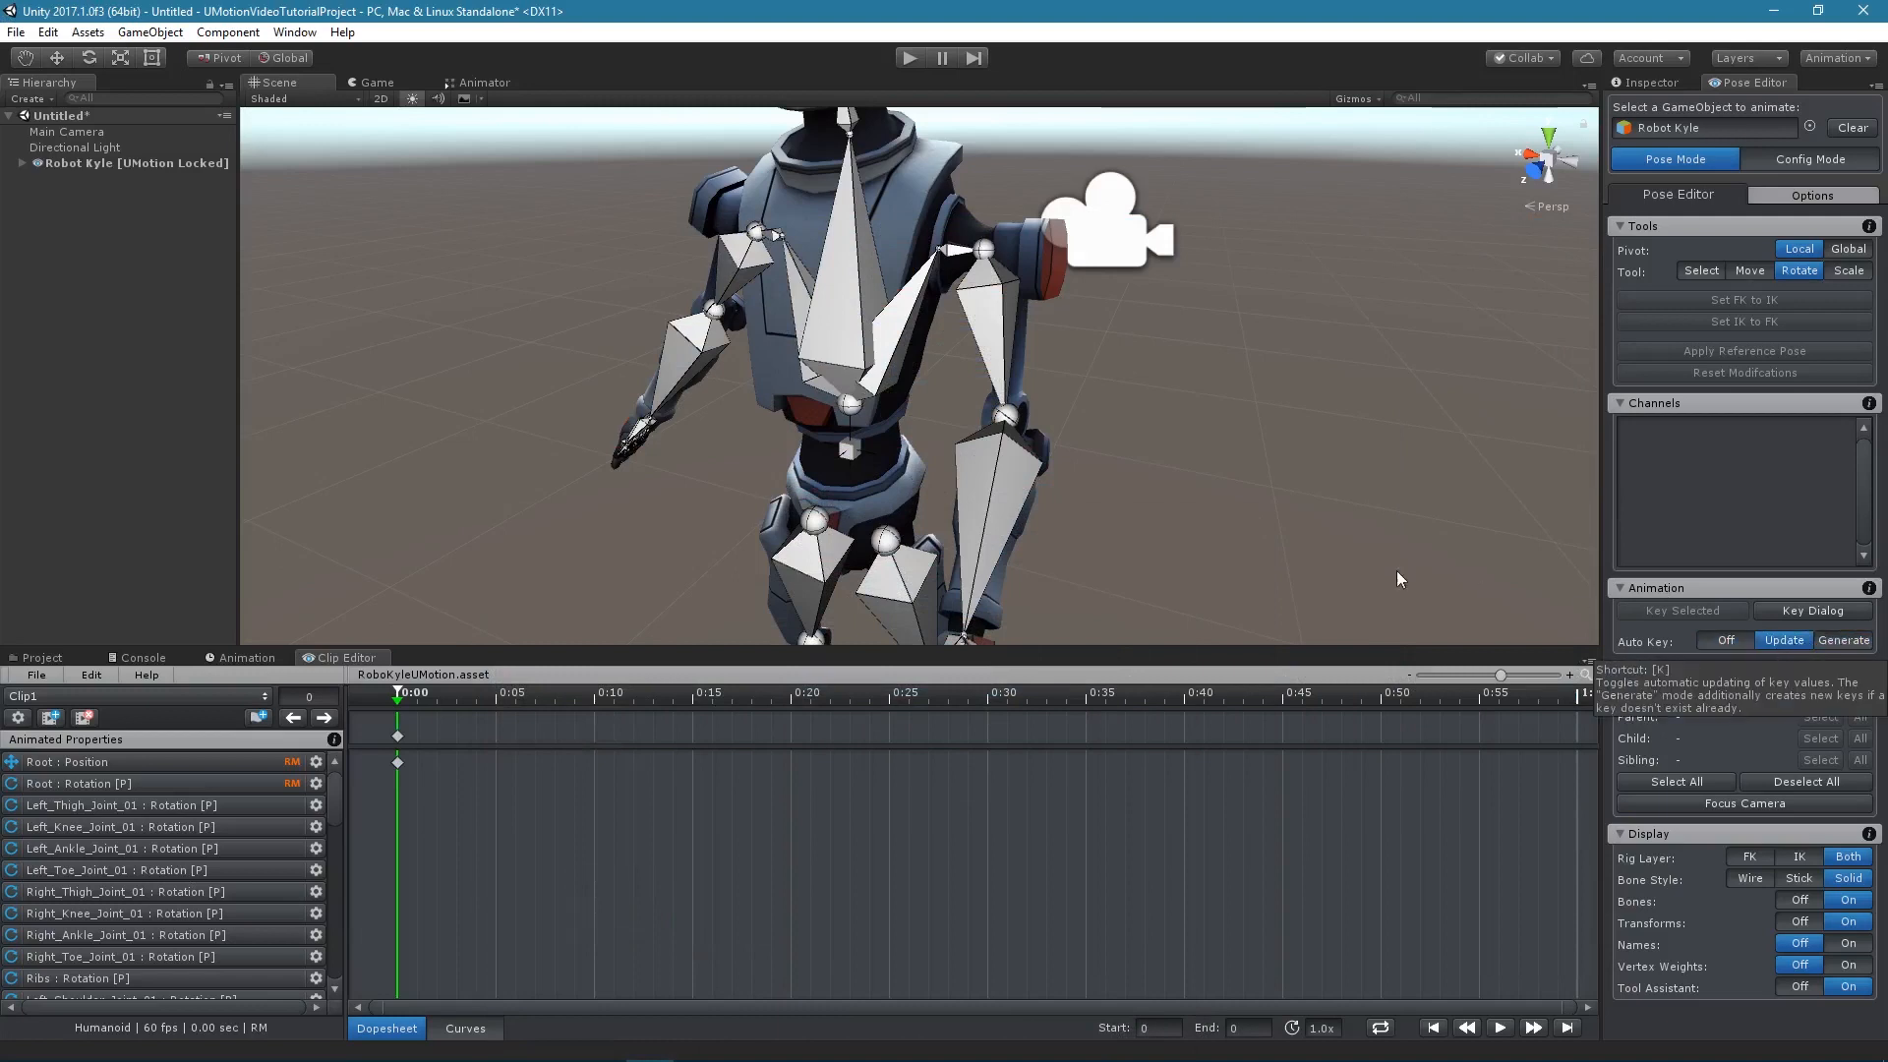
Step: Raise Robot Kyle's right upper arm with Auto Key on Update, then set Auto Key to Generate
click(1749, 270)
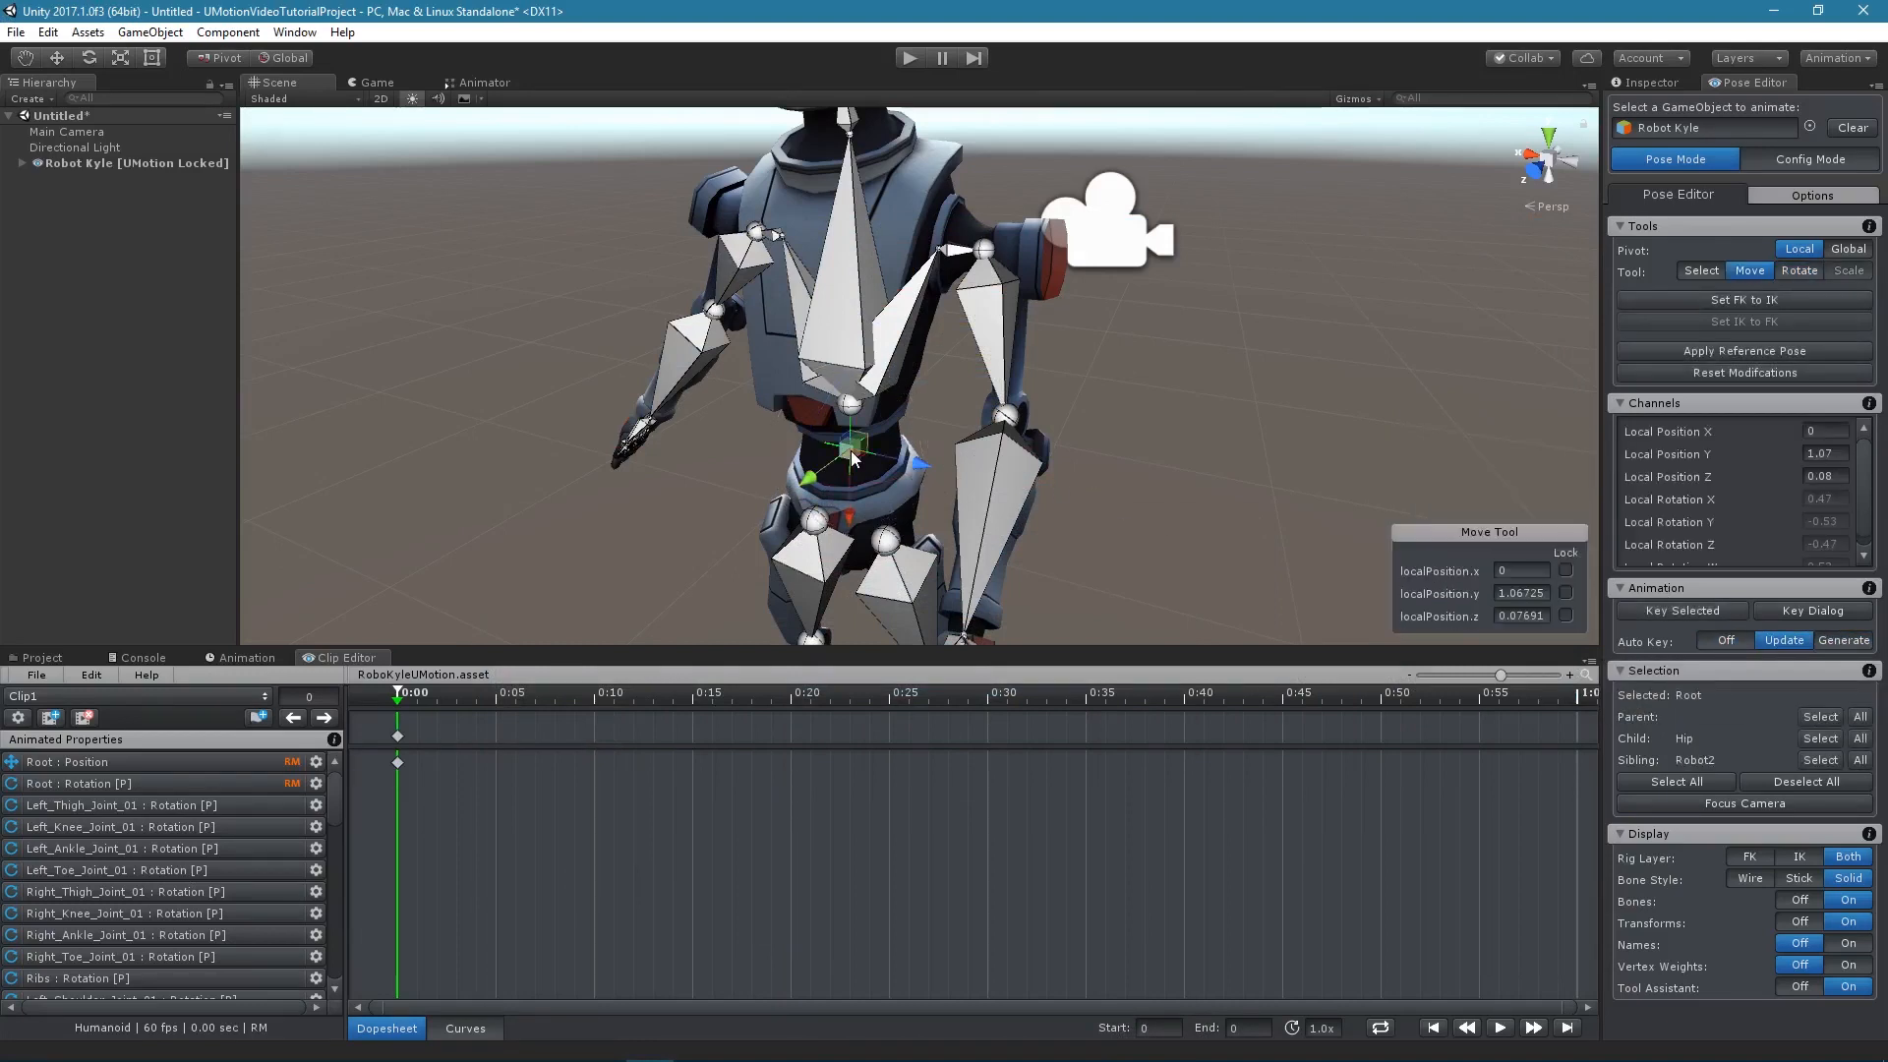
drag(849, 457, 848, 488)
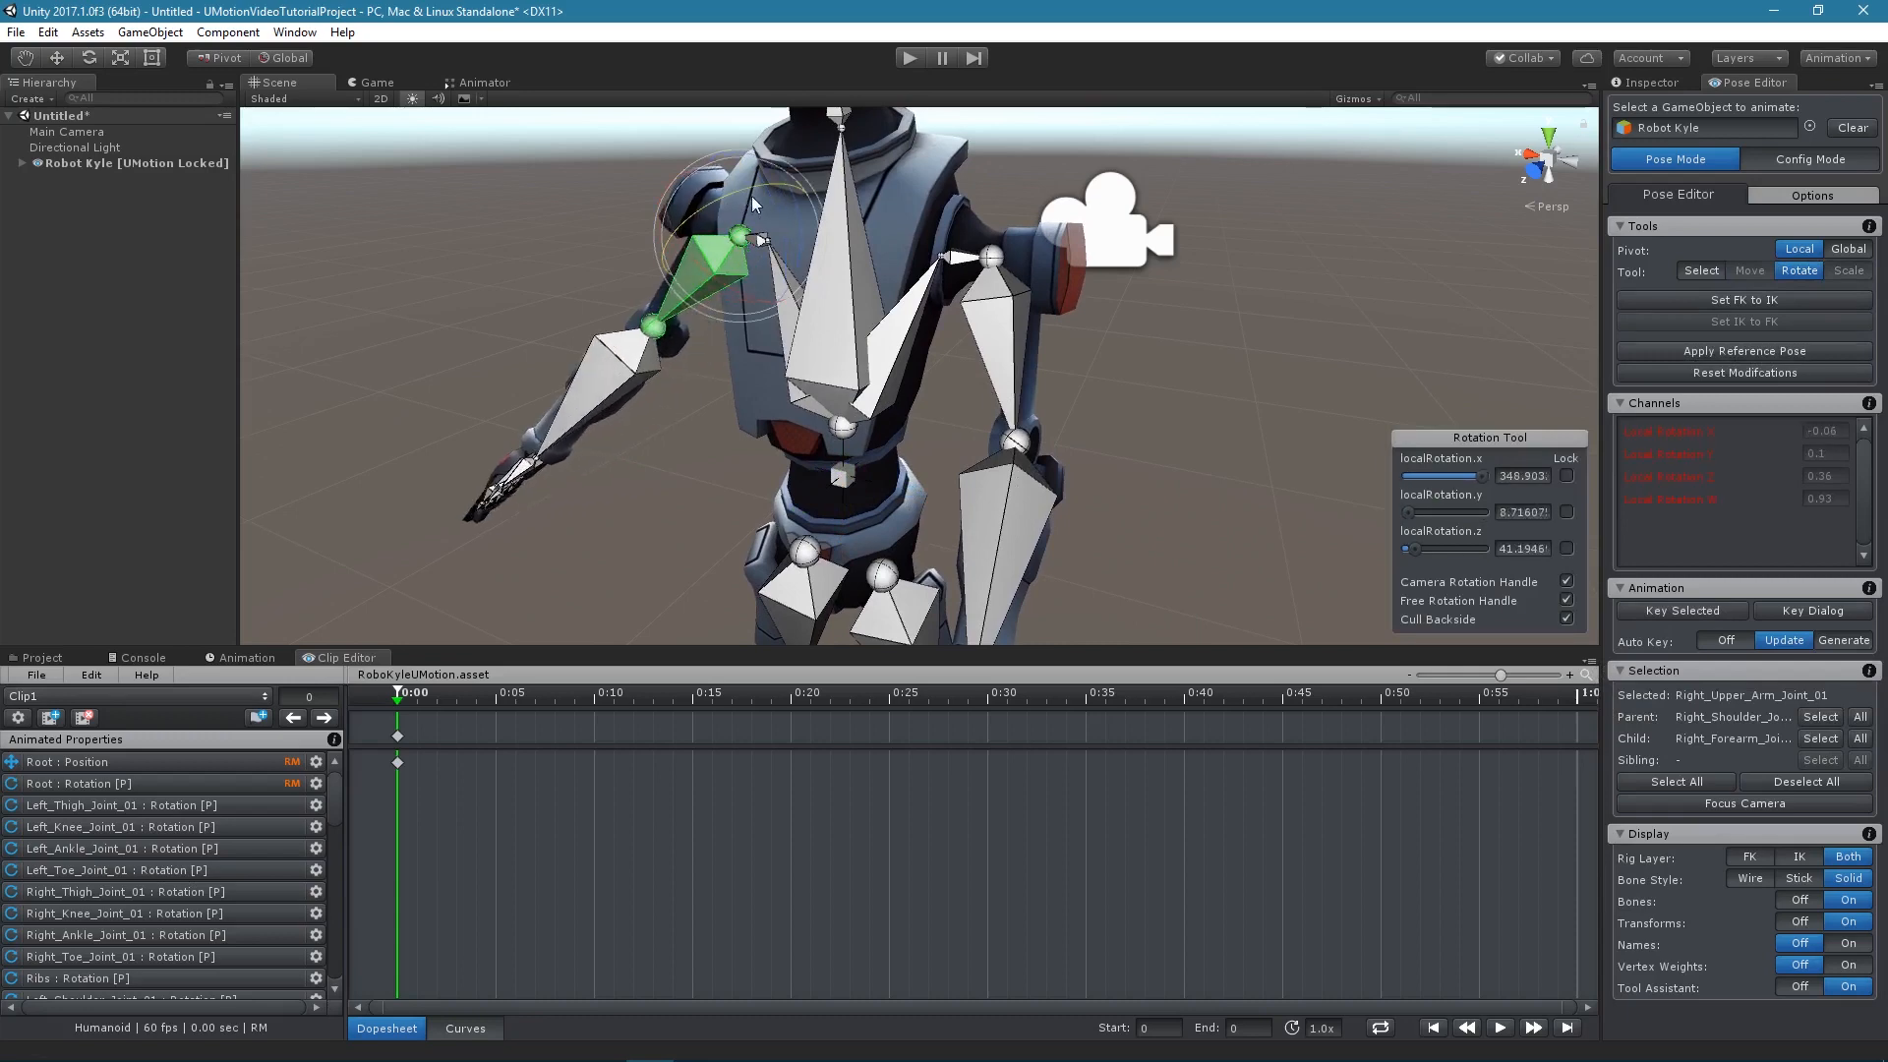
click(1197, 407)
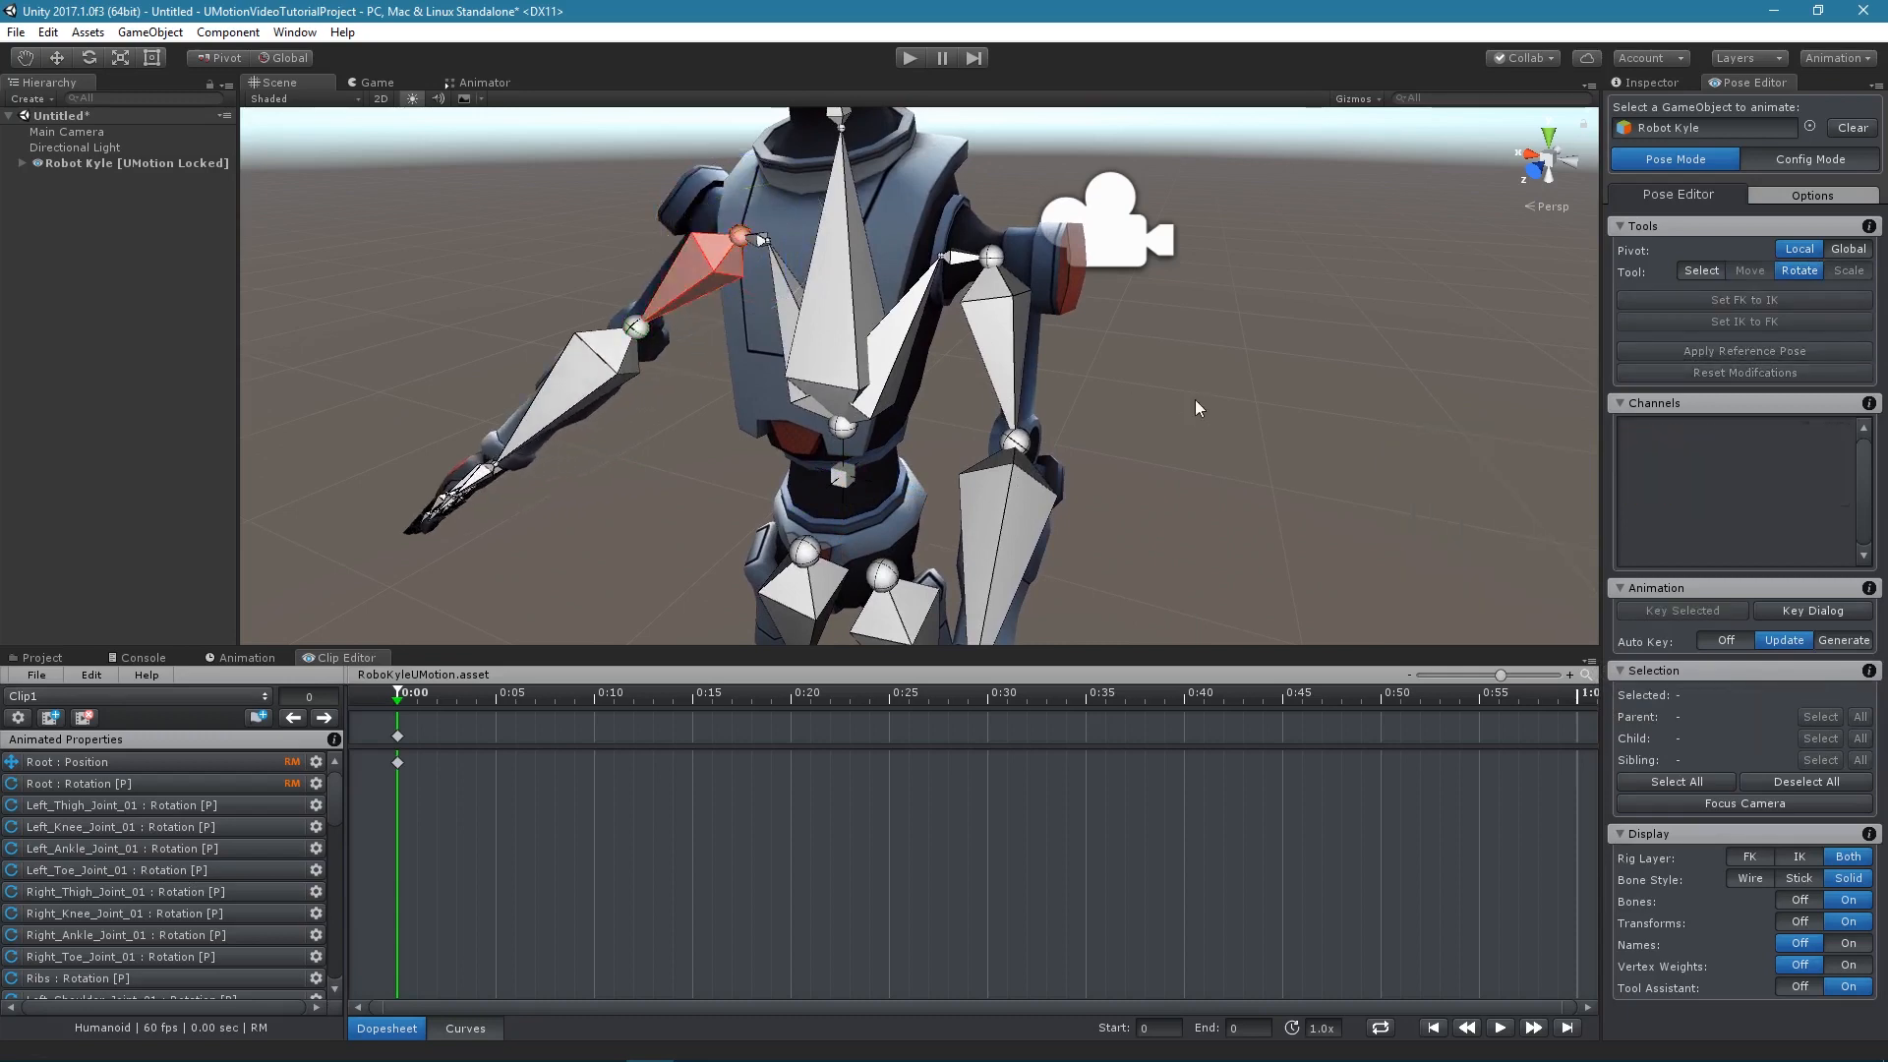
click(1844, 639)
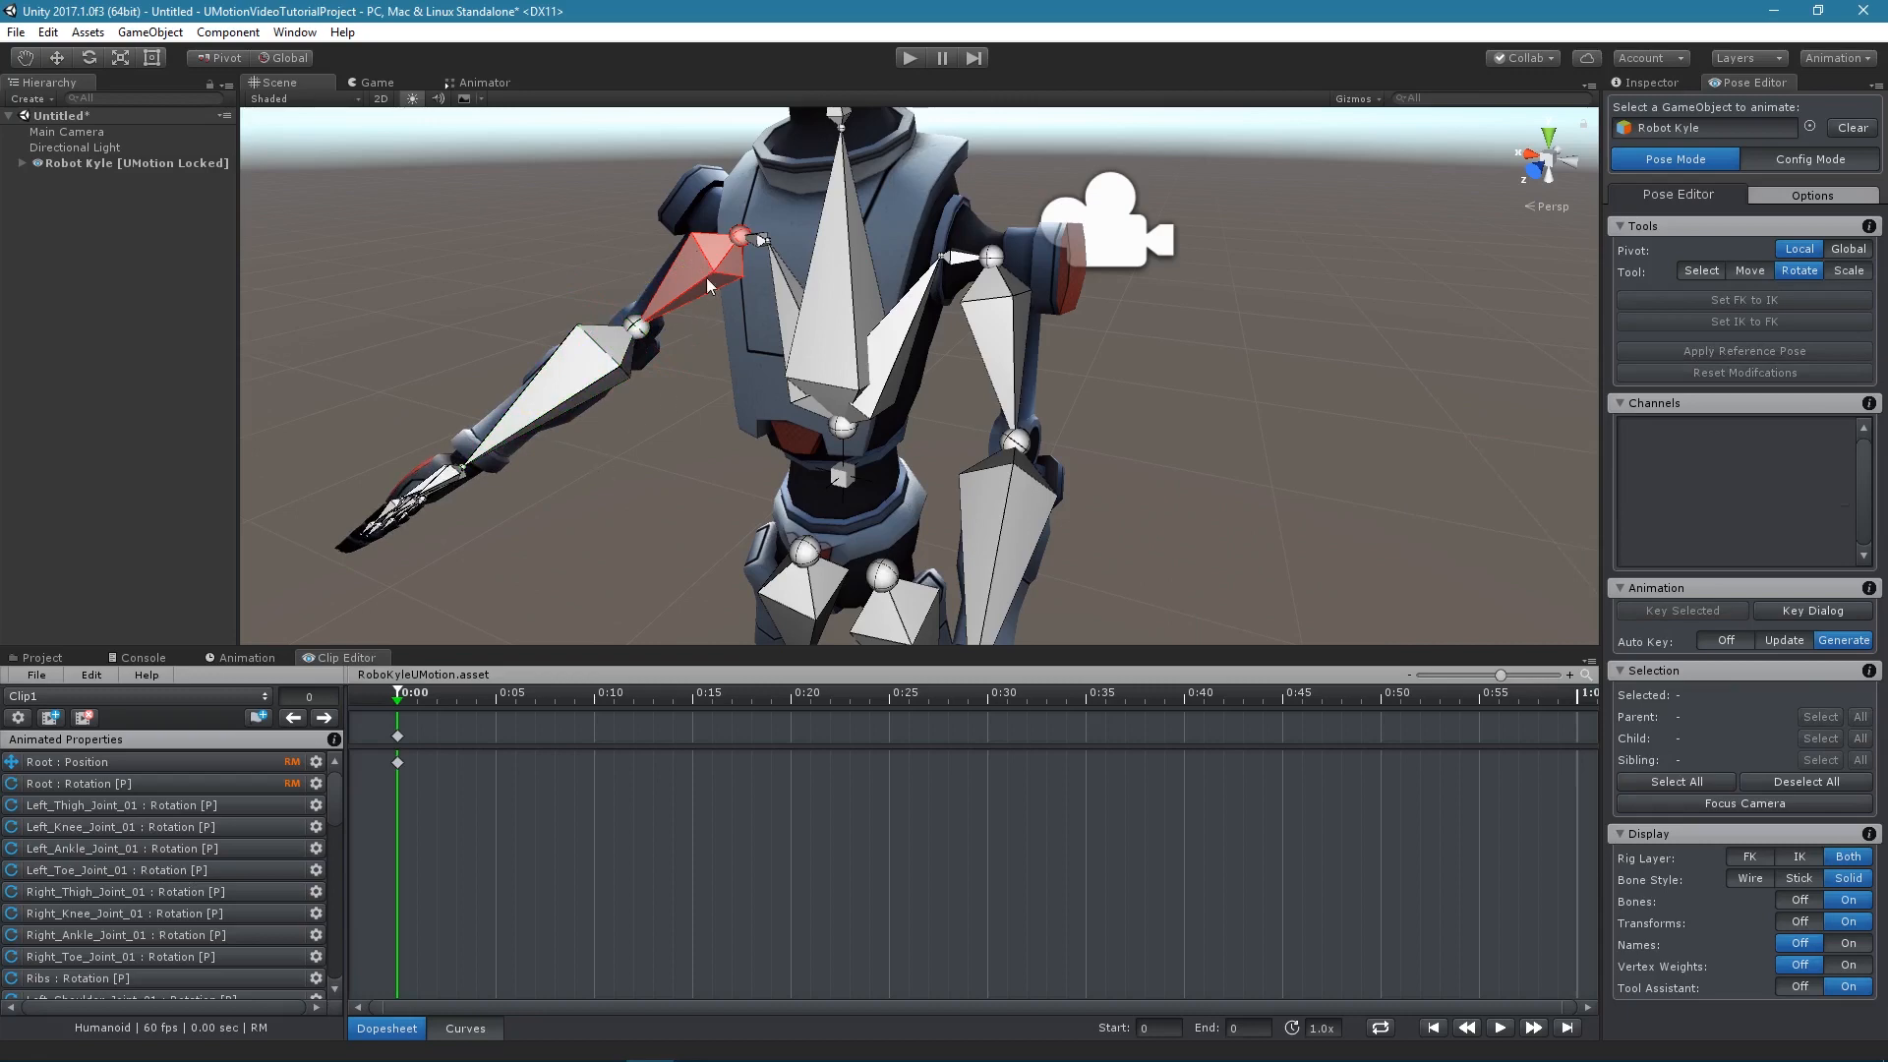
mouse_move(704, 279)
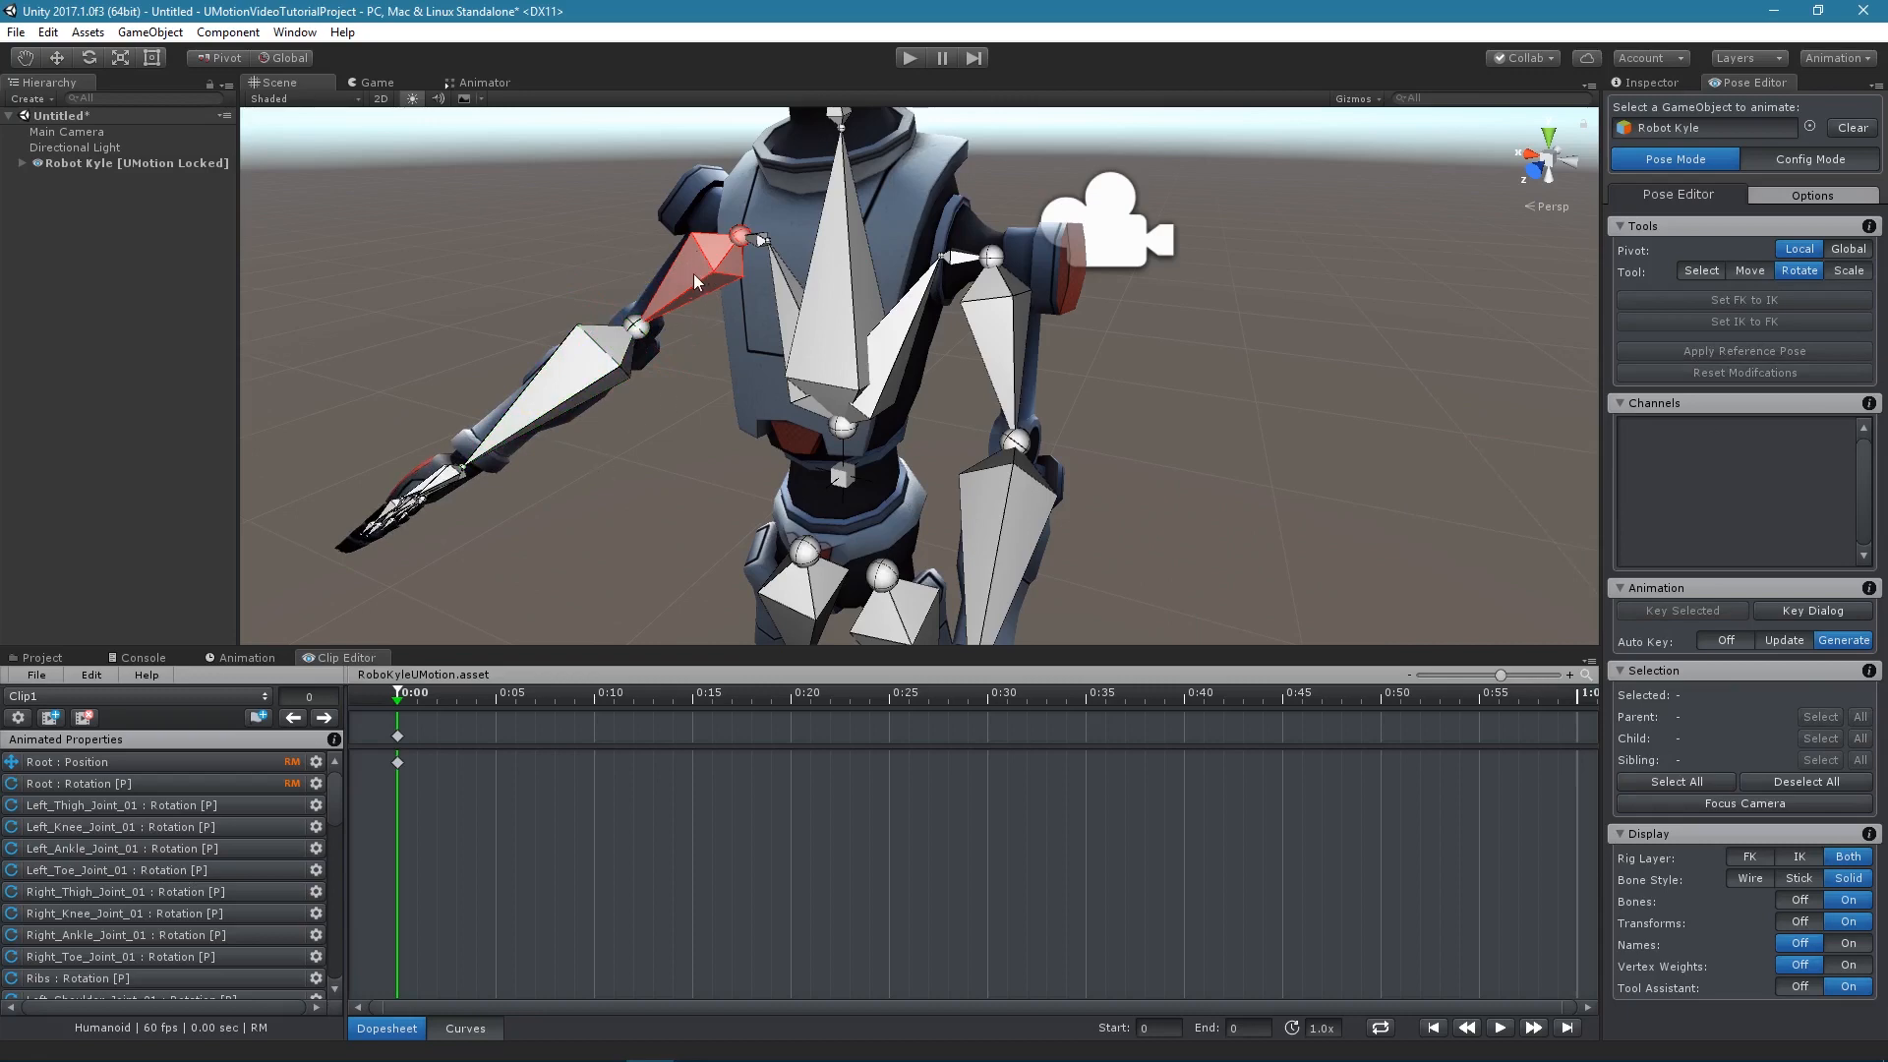
click(1680, 611)
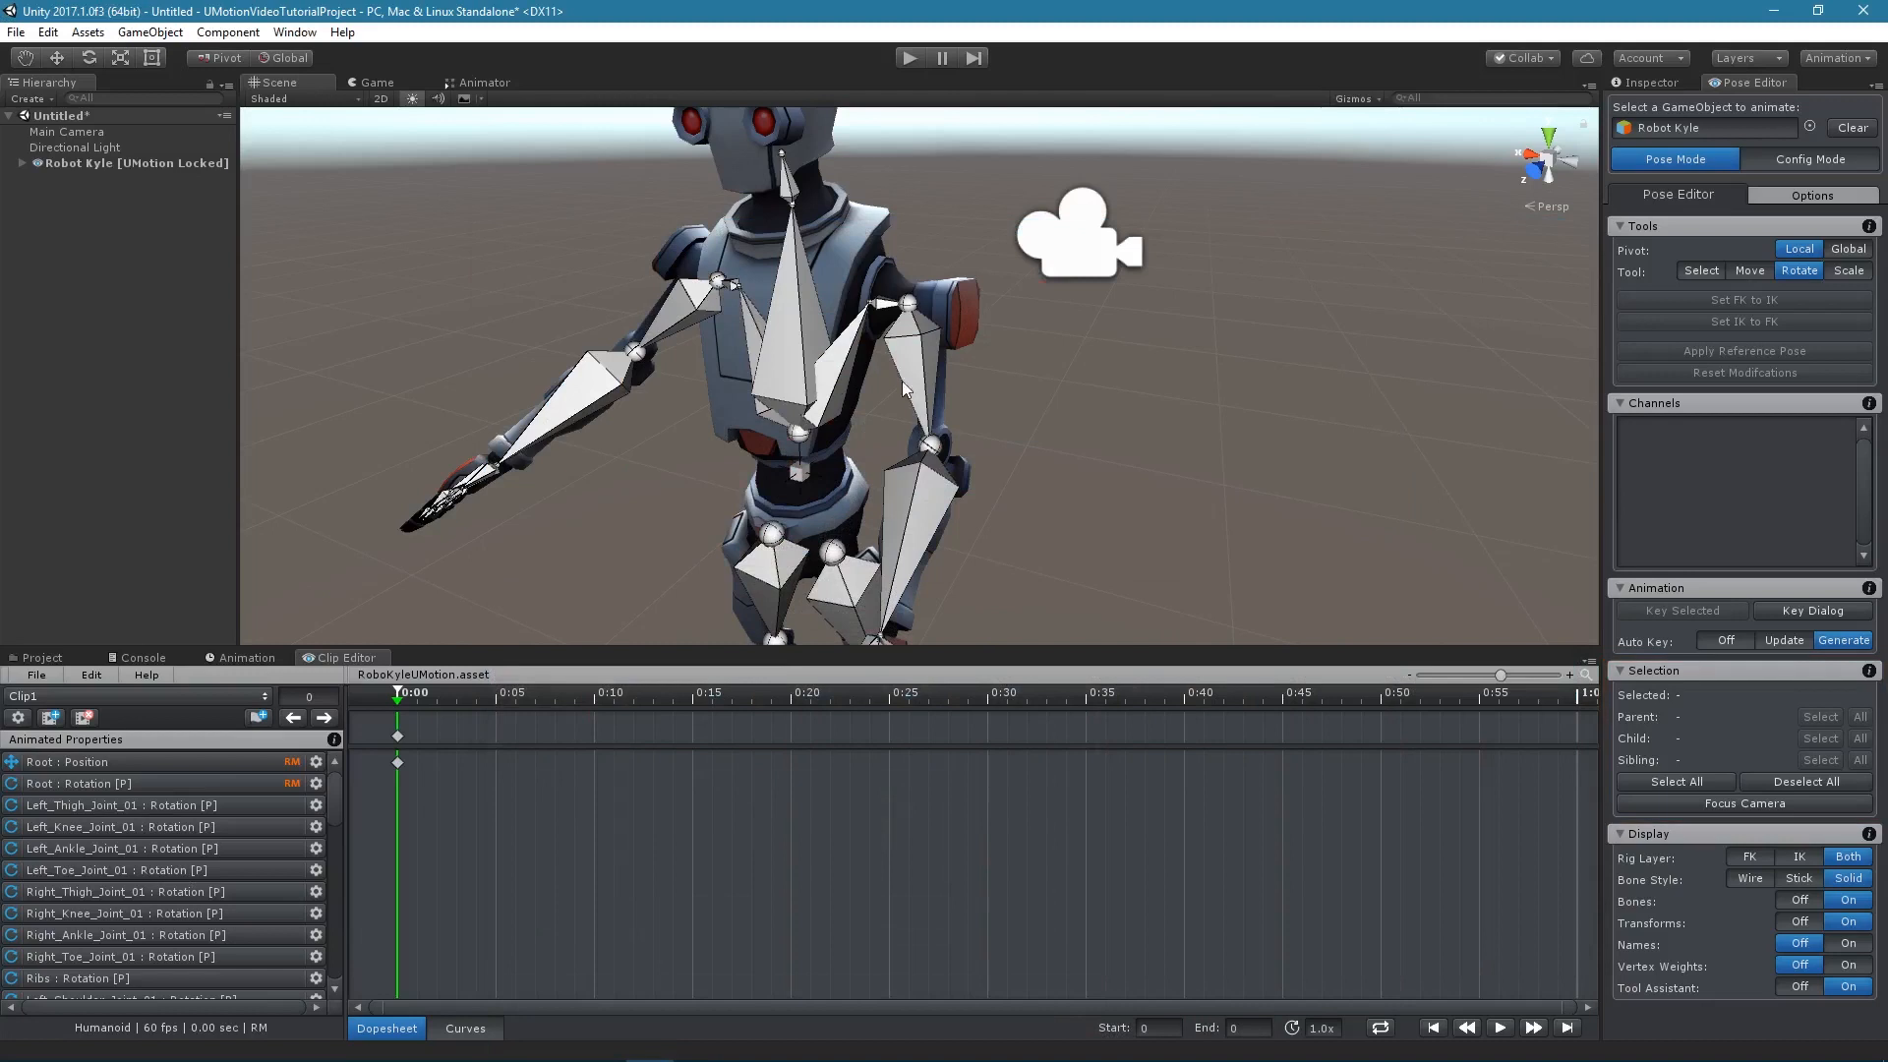
mouse_move(912, 382)
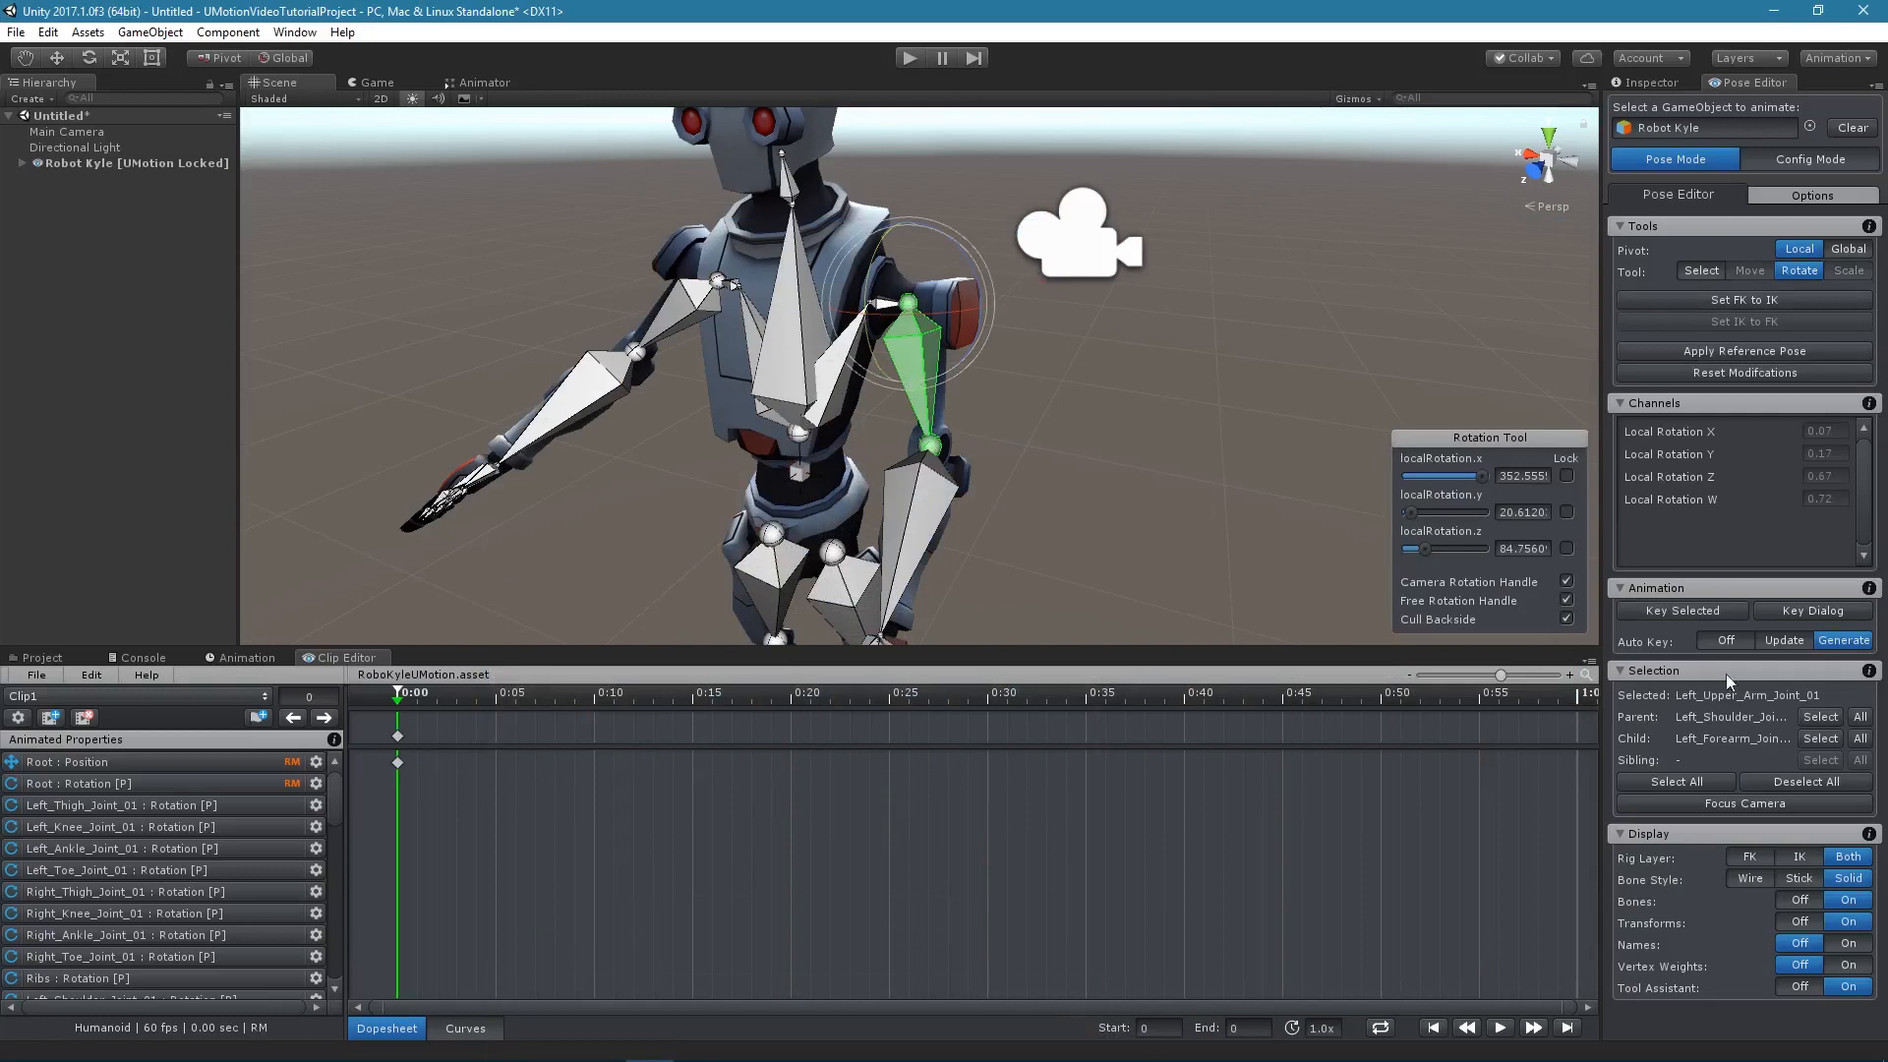
mouse_move(1752, 688)
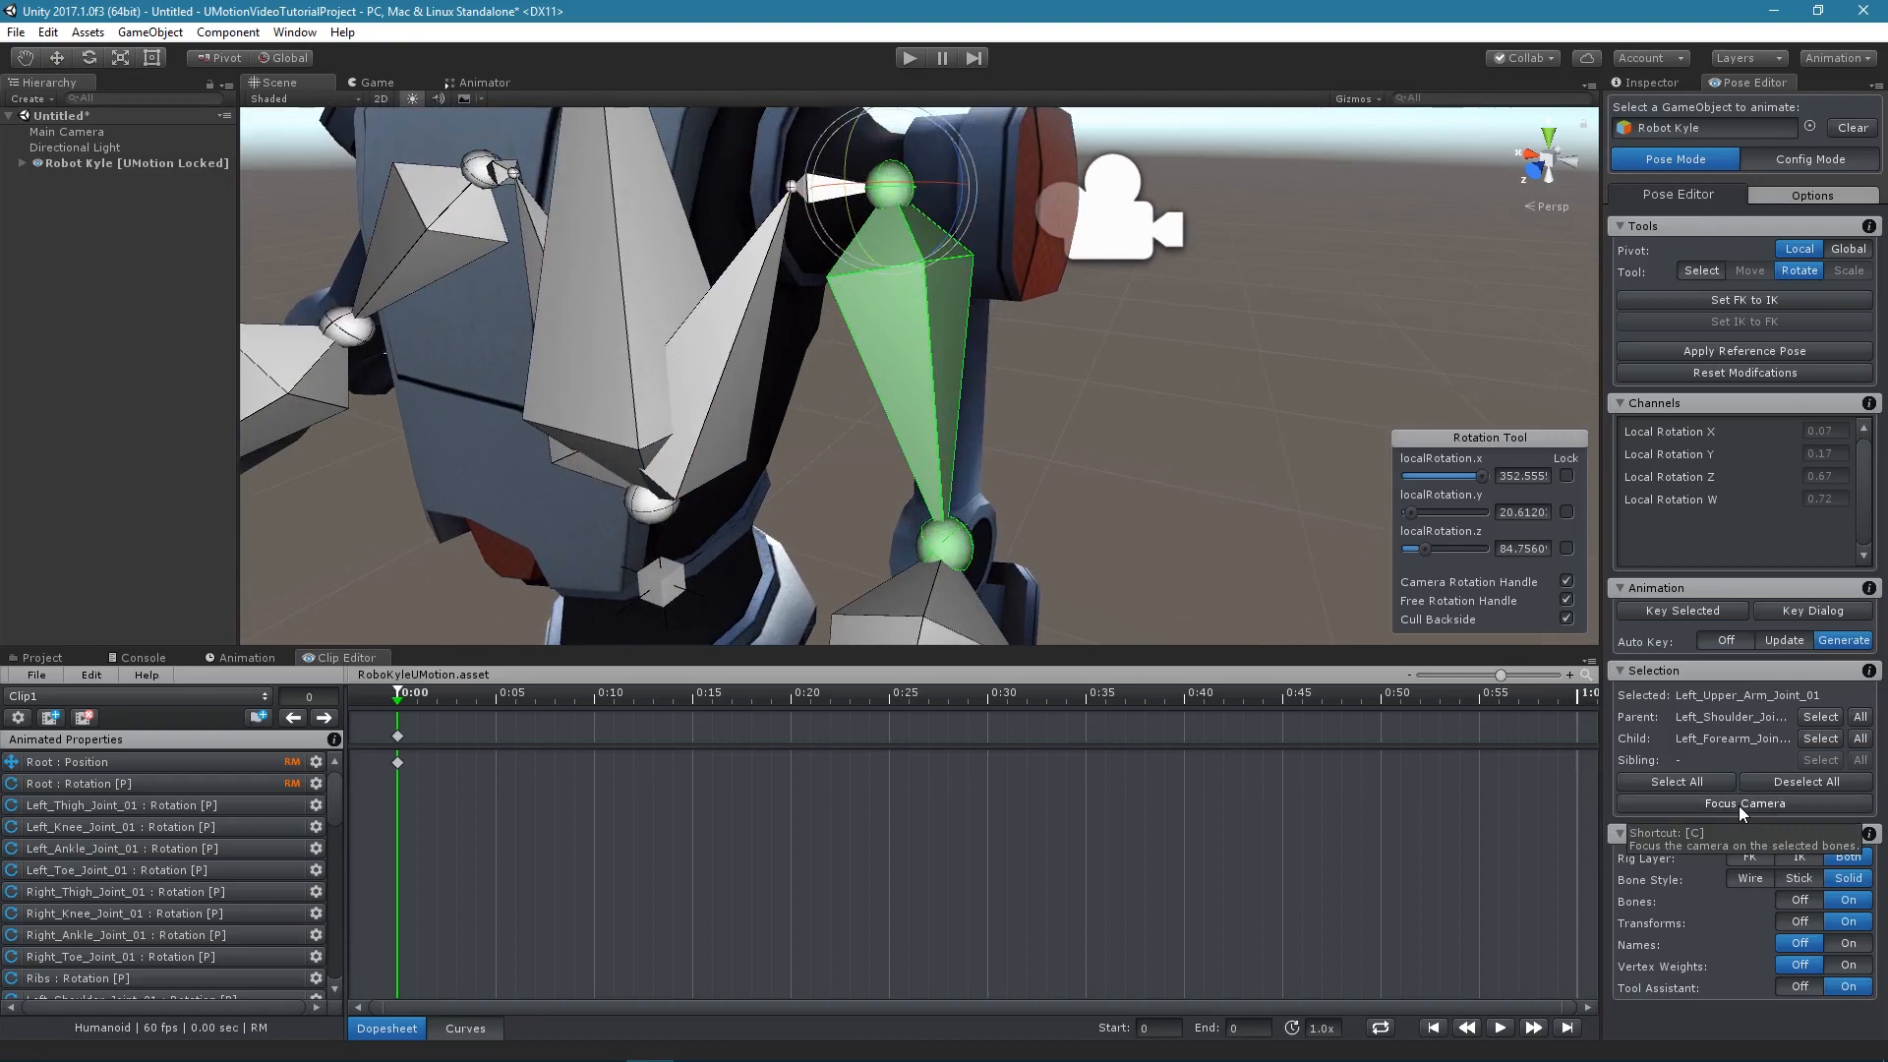
mouse_move(1193, 468)
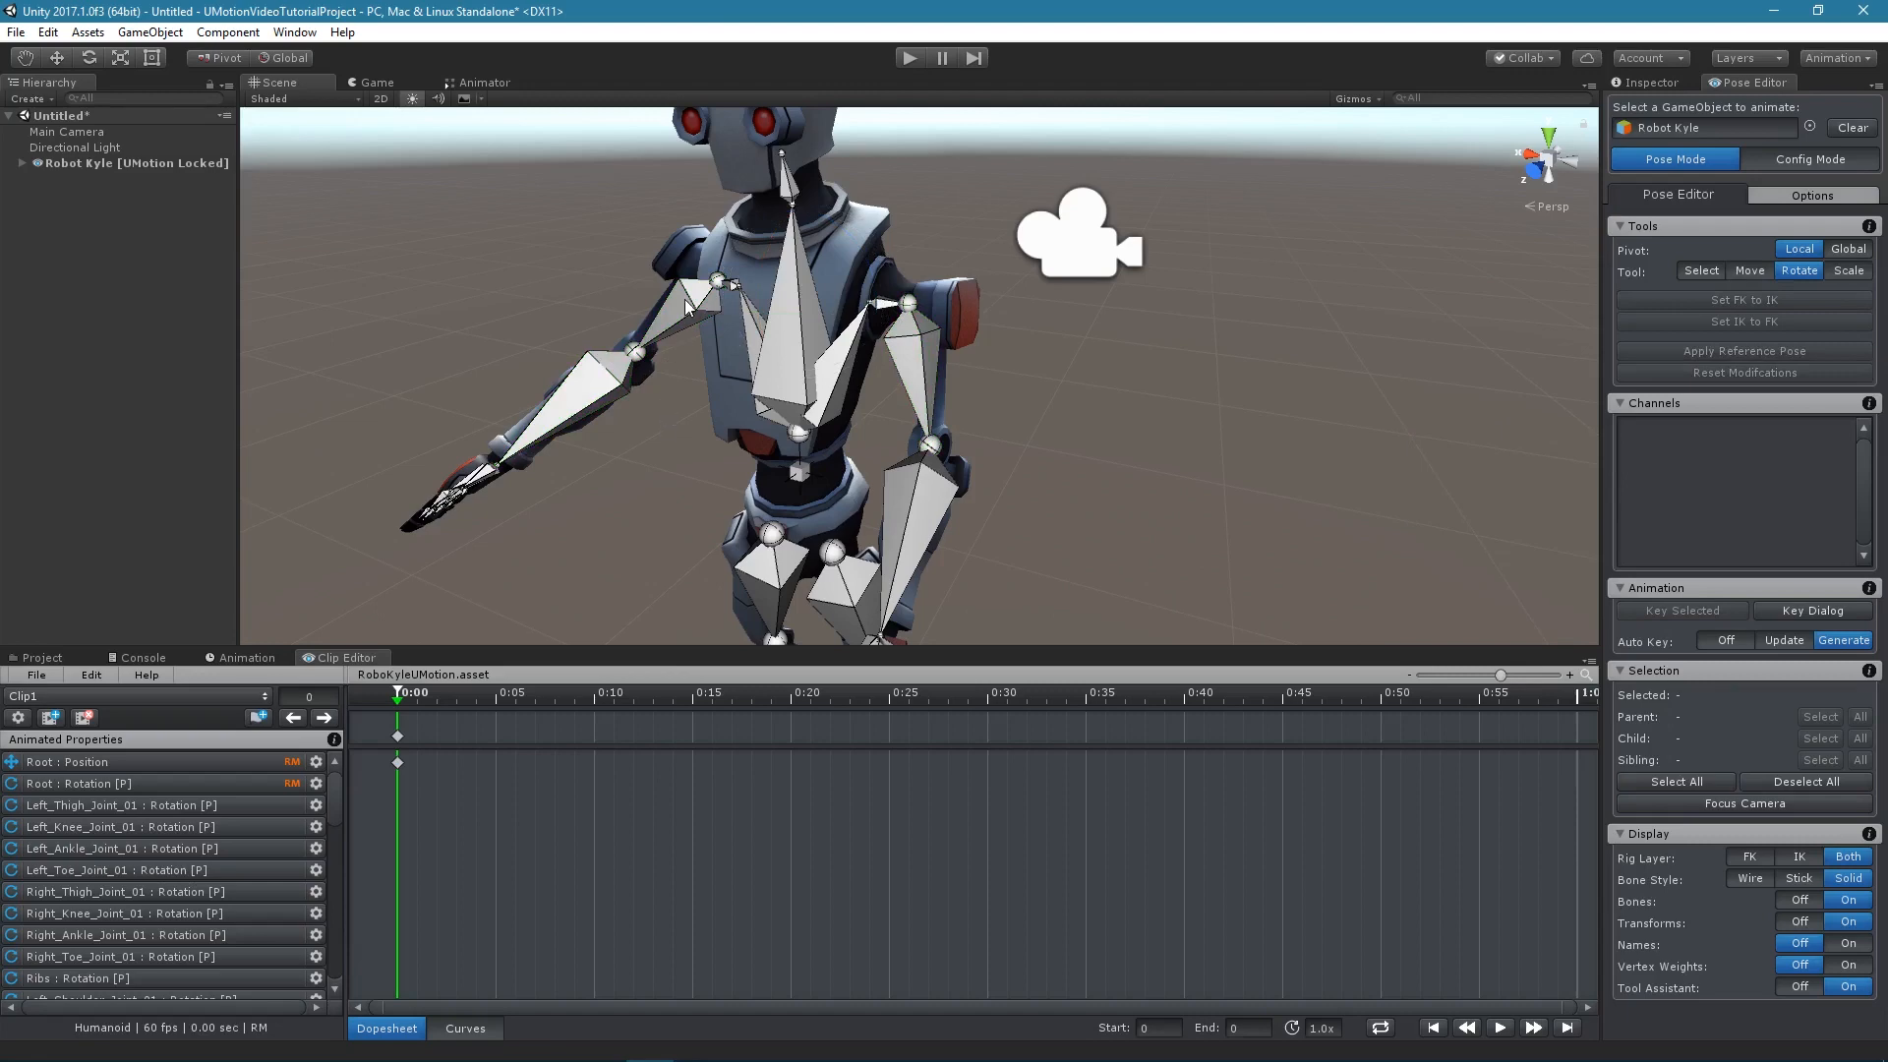
click(578, 386)
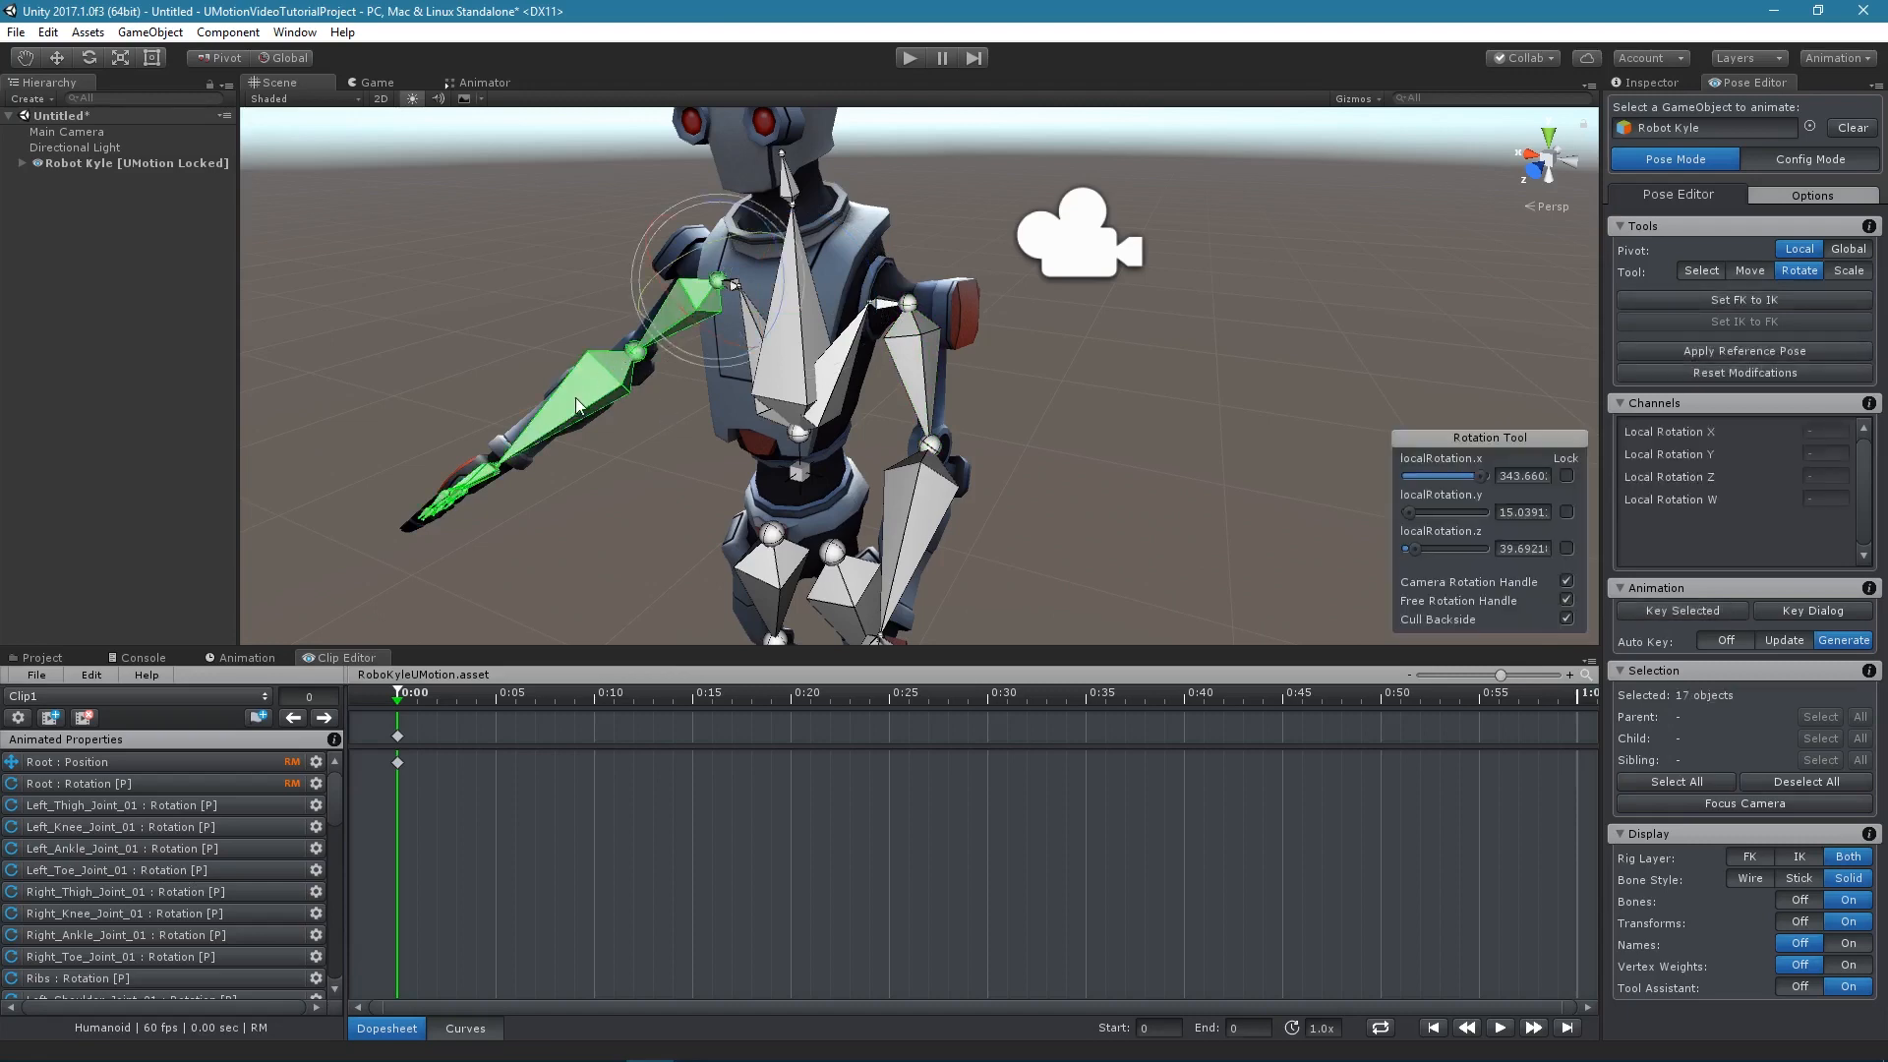
click(590, 504)
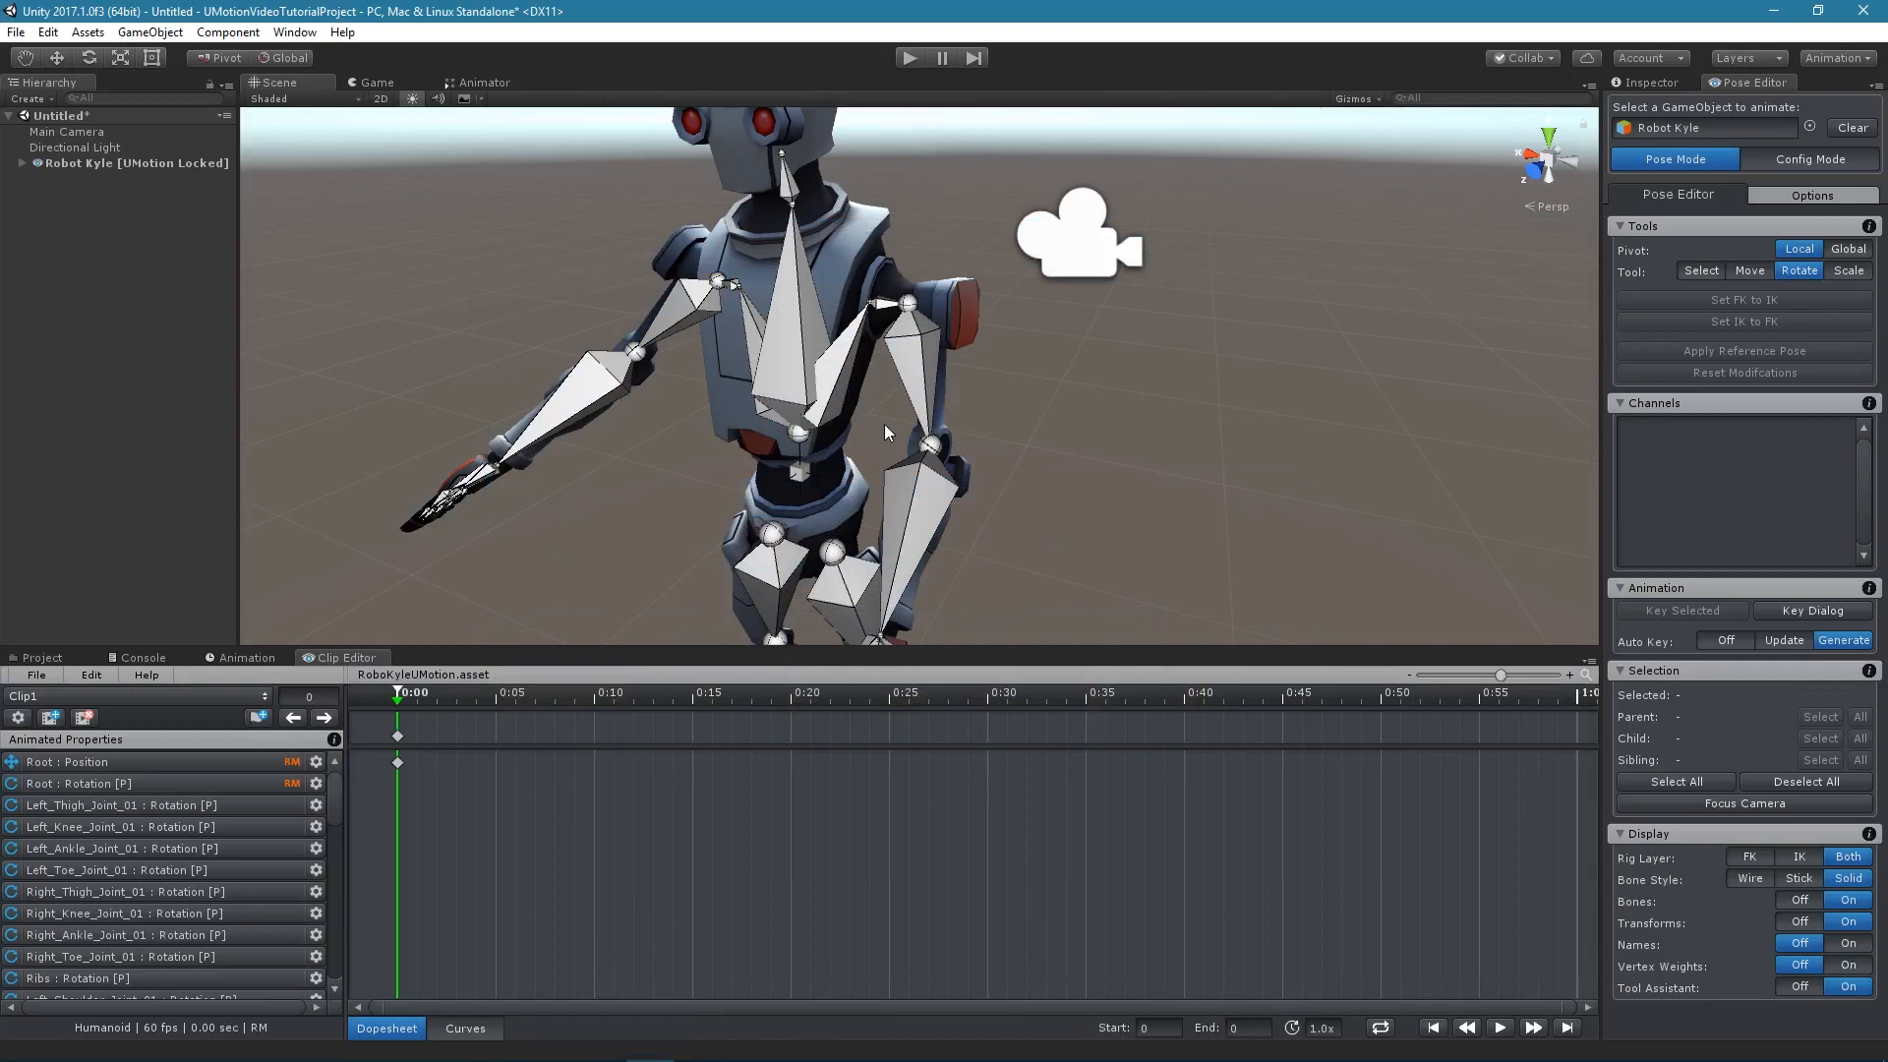
mouse_move(1824, 939)
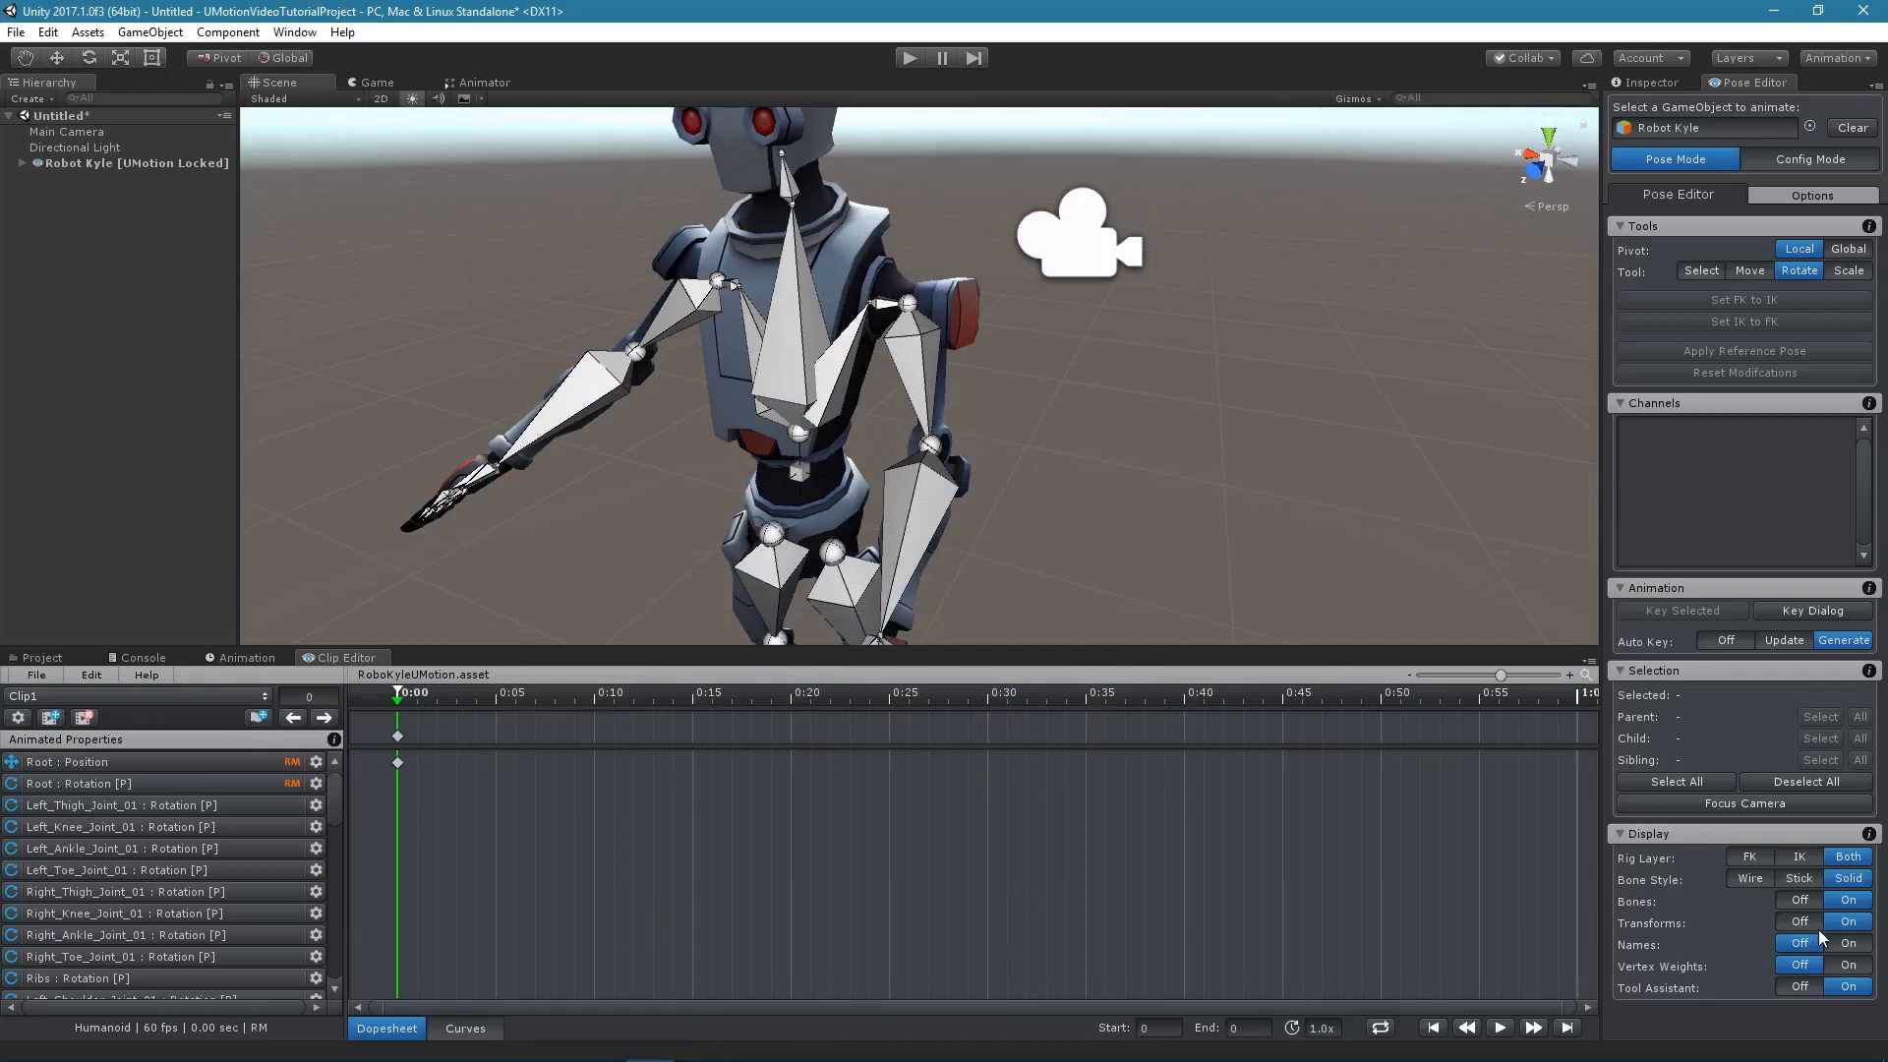
Step: Switch Bone Style to Wire and back to Solid, then turn bone Names on
click(1847, 901)
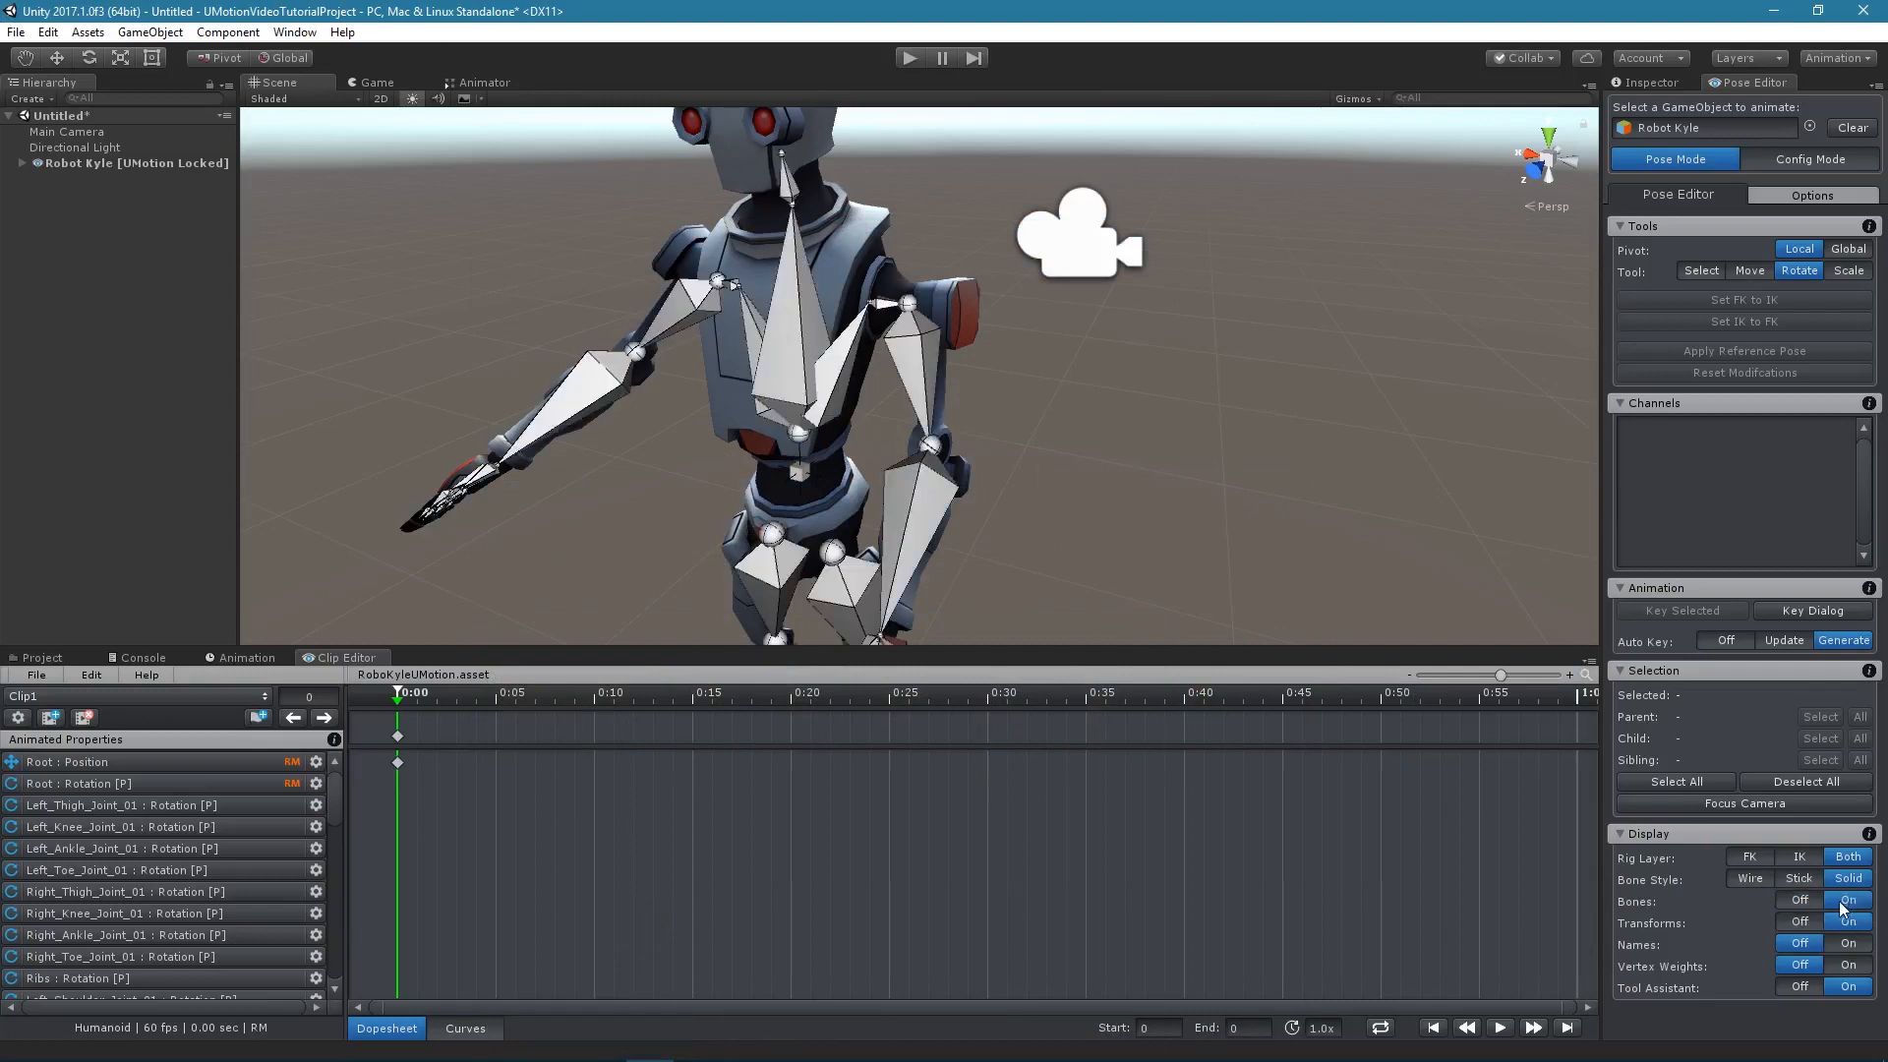
click(1847, 921)
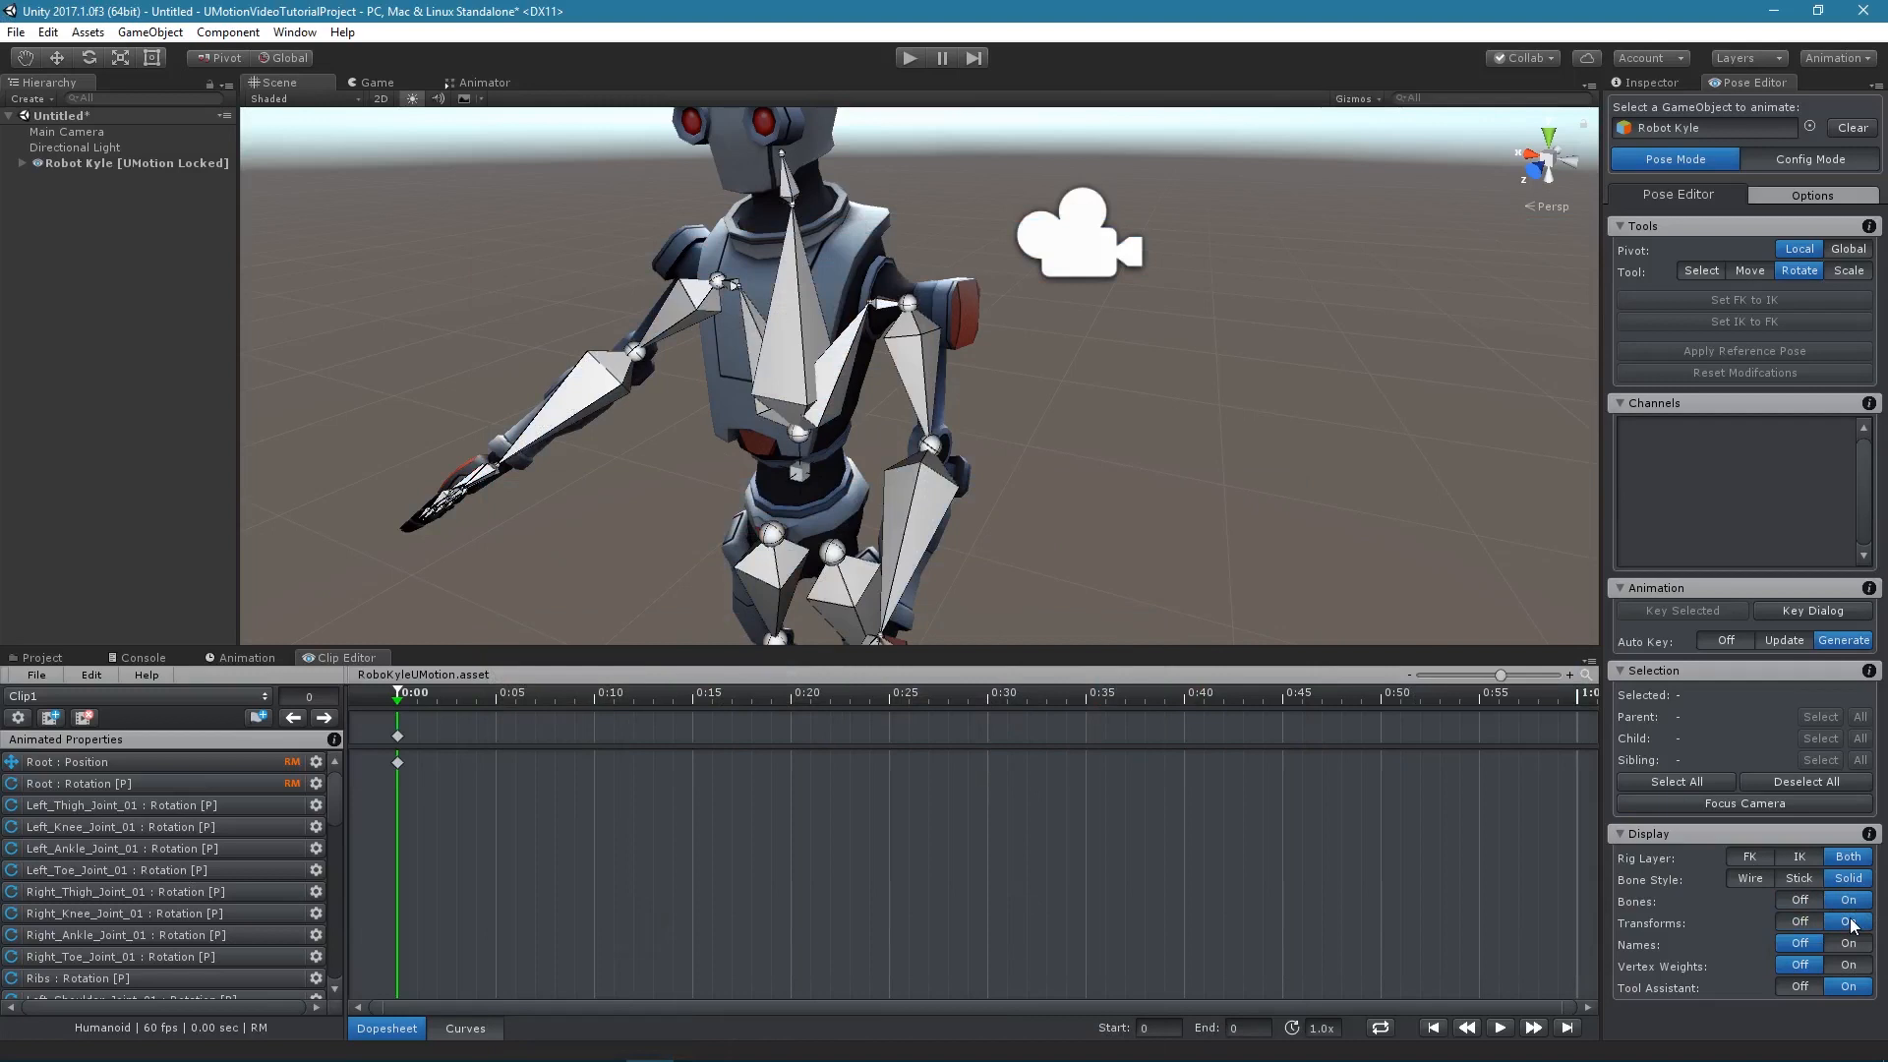
click(1749, 879)
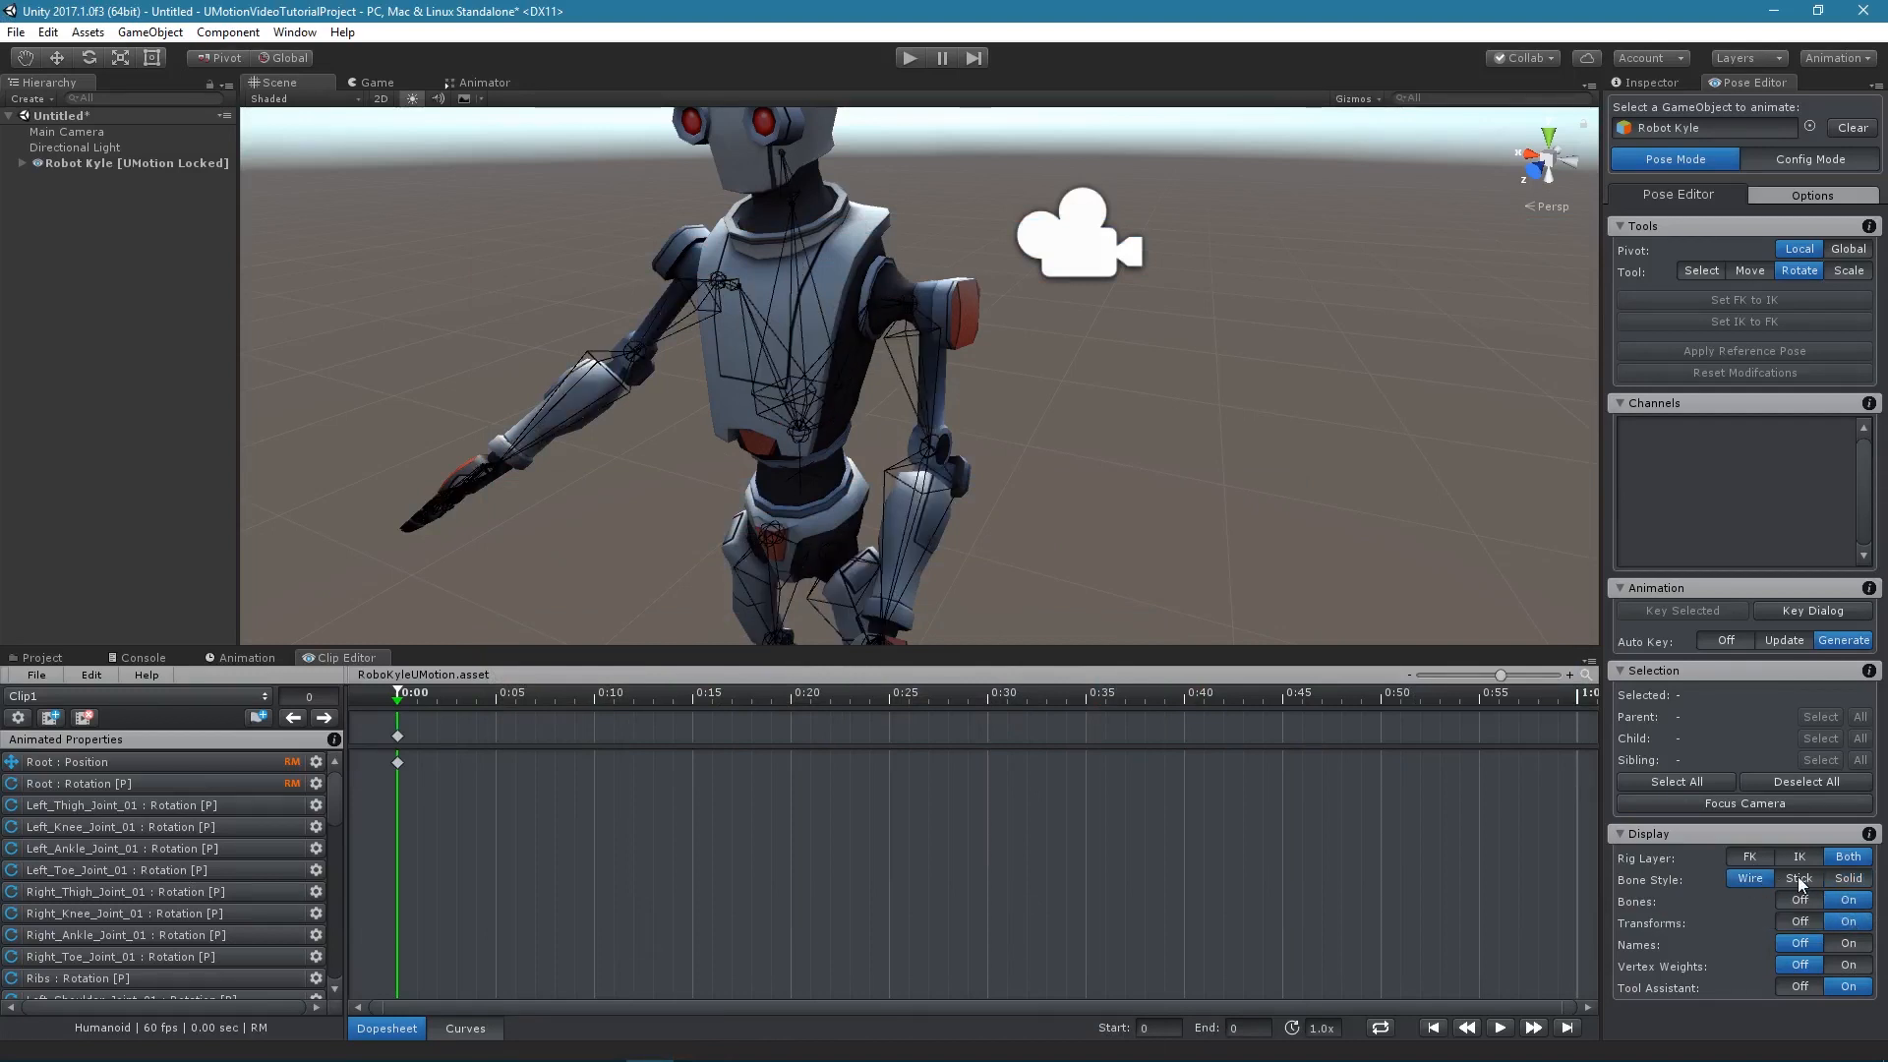
click(1847, 878)
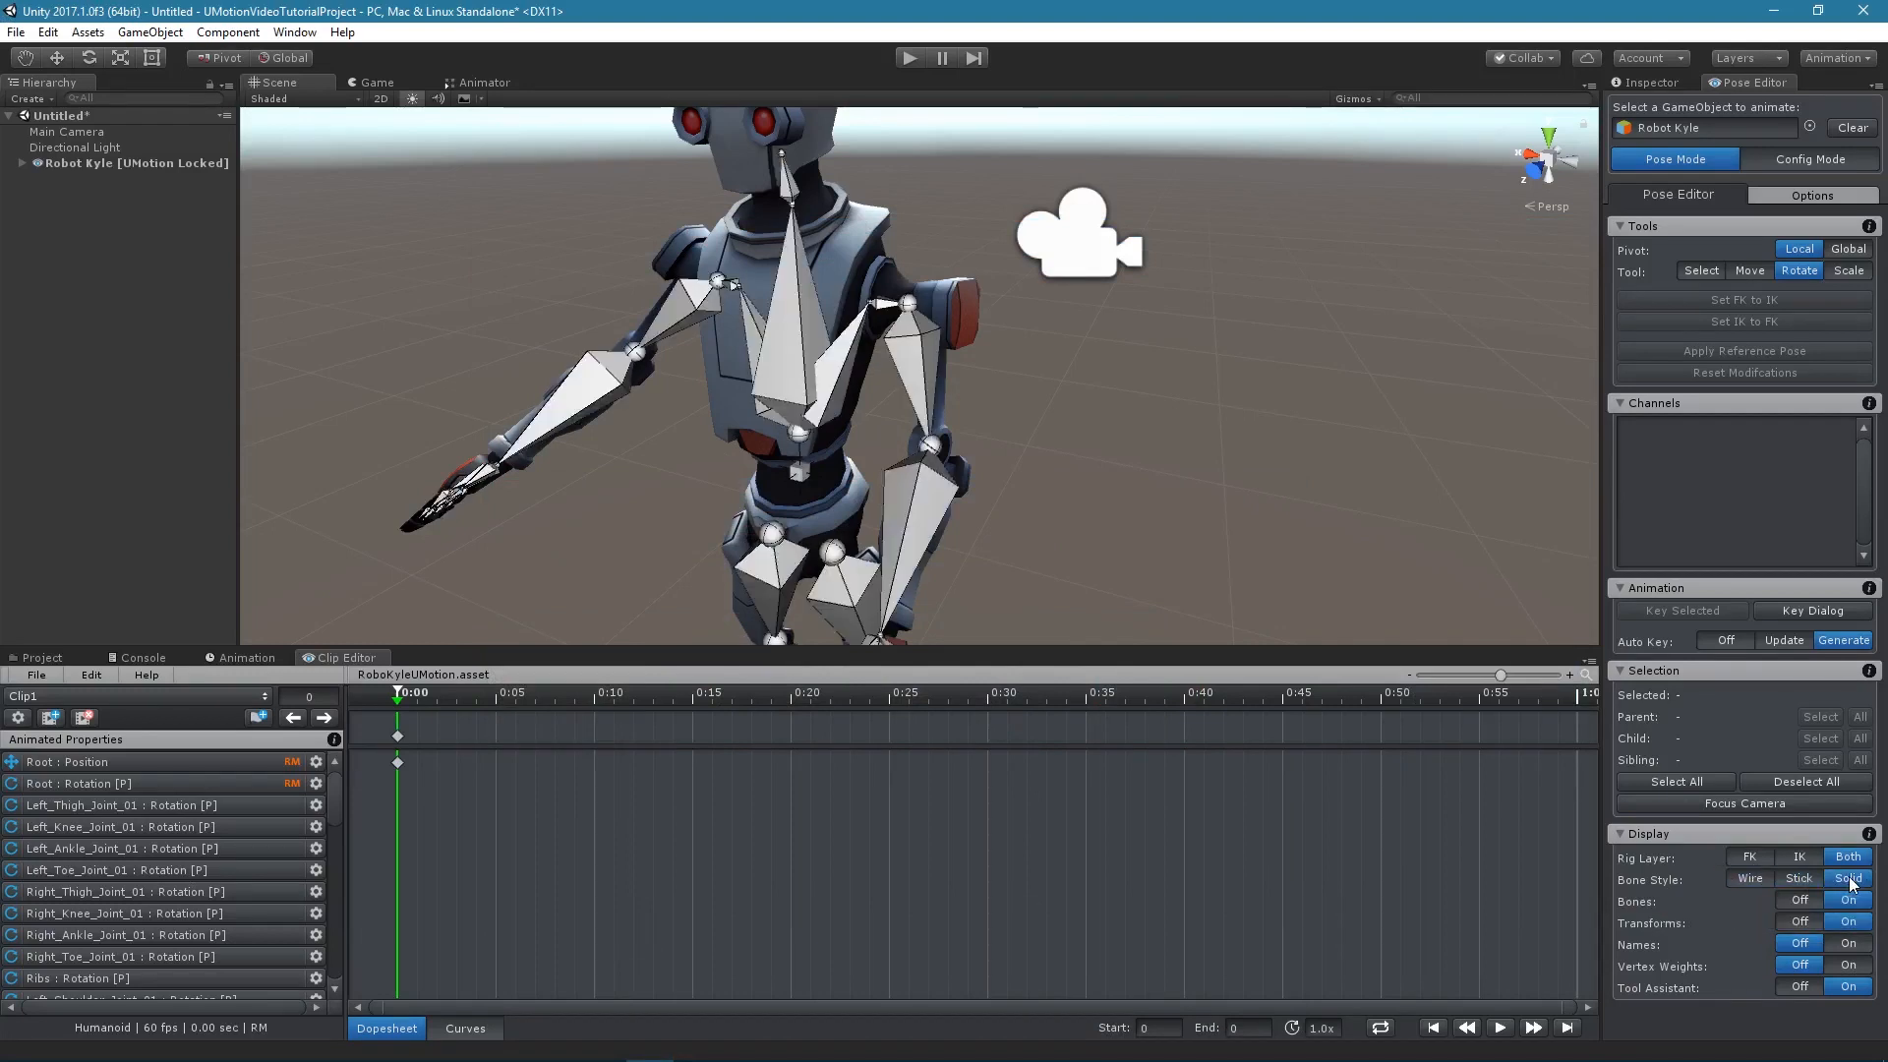
click(1847, 943)
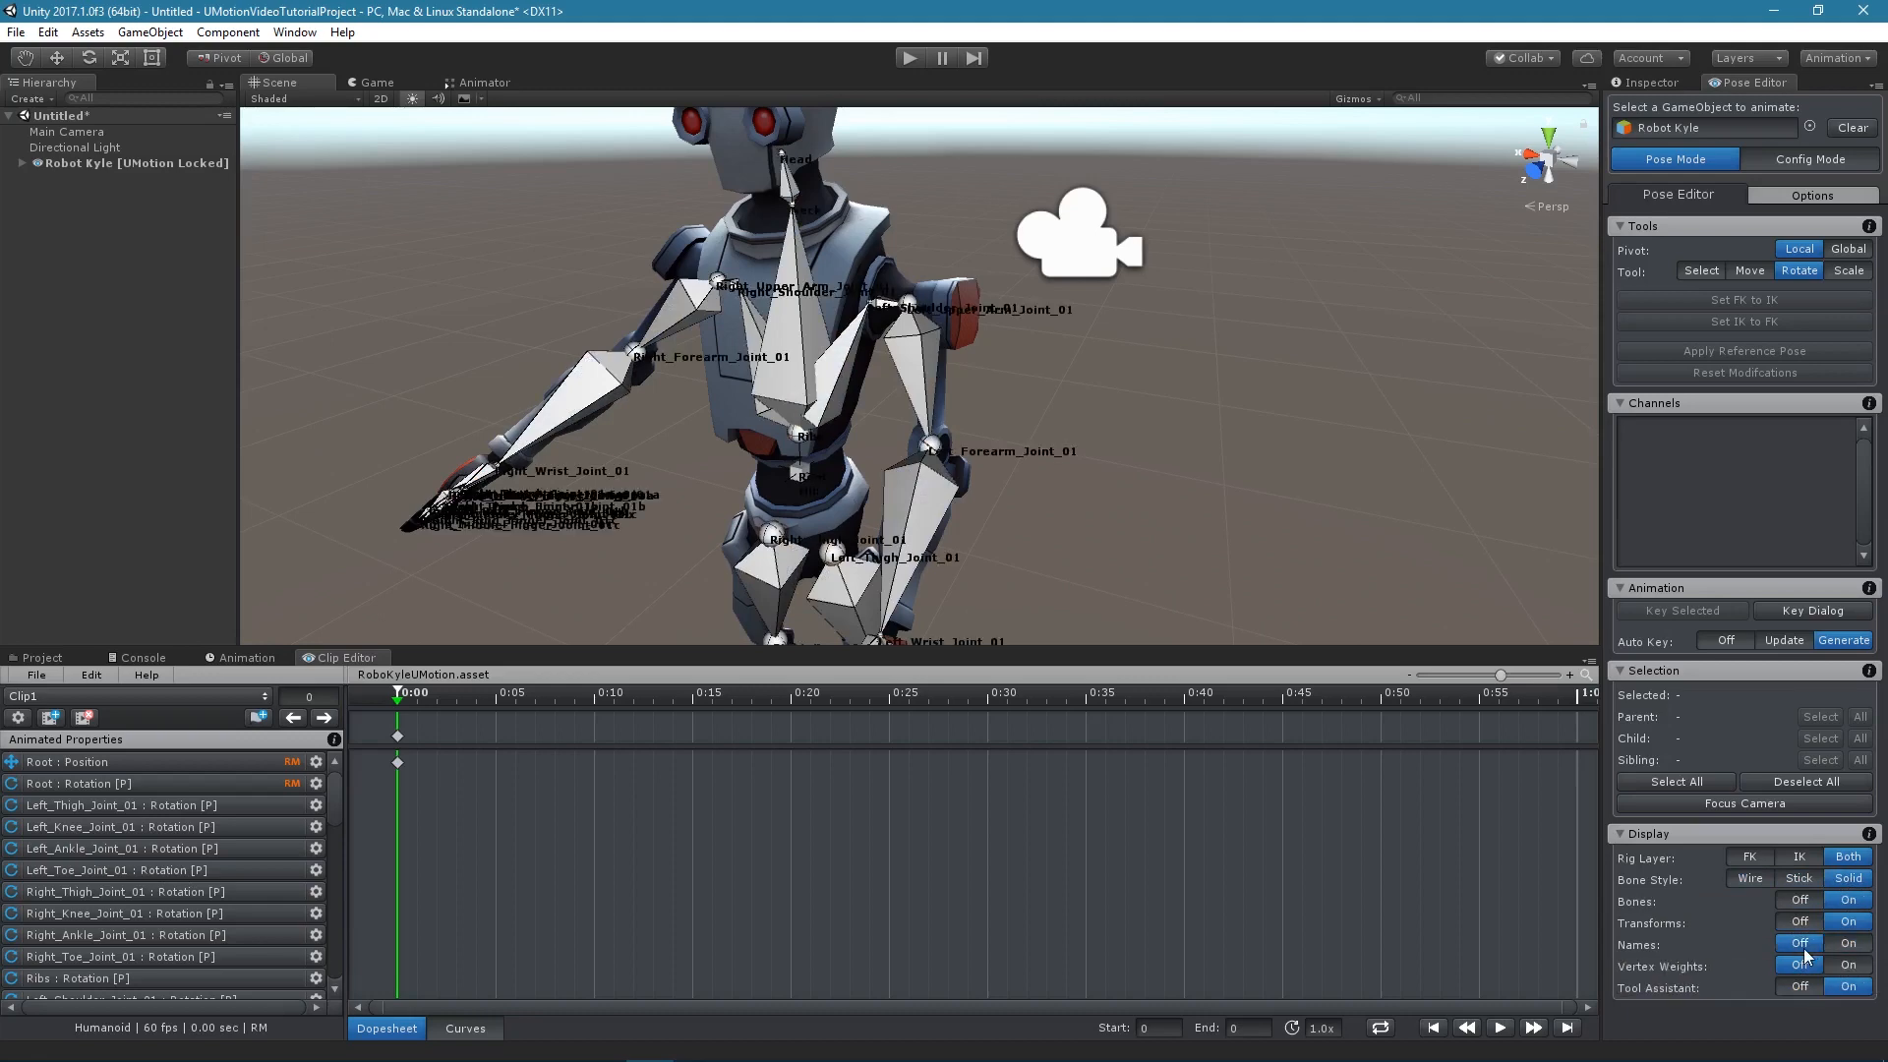
Step: Turn Names off and Vertex Weights on, try the Stick bone style, then return to Solid
click(1801, 944)
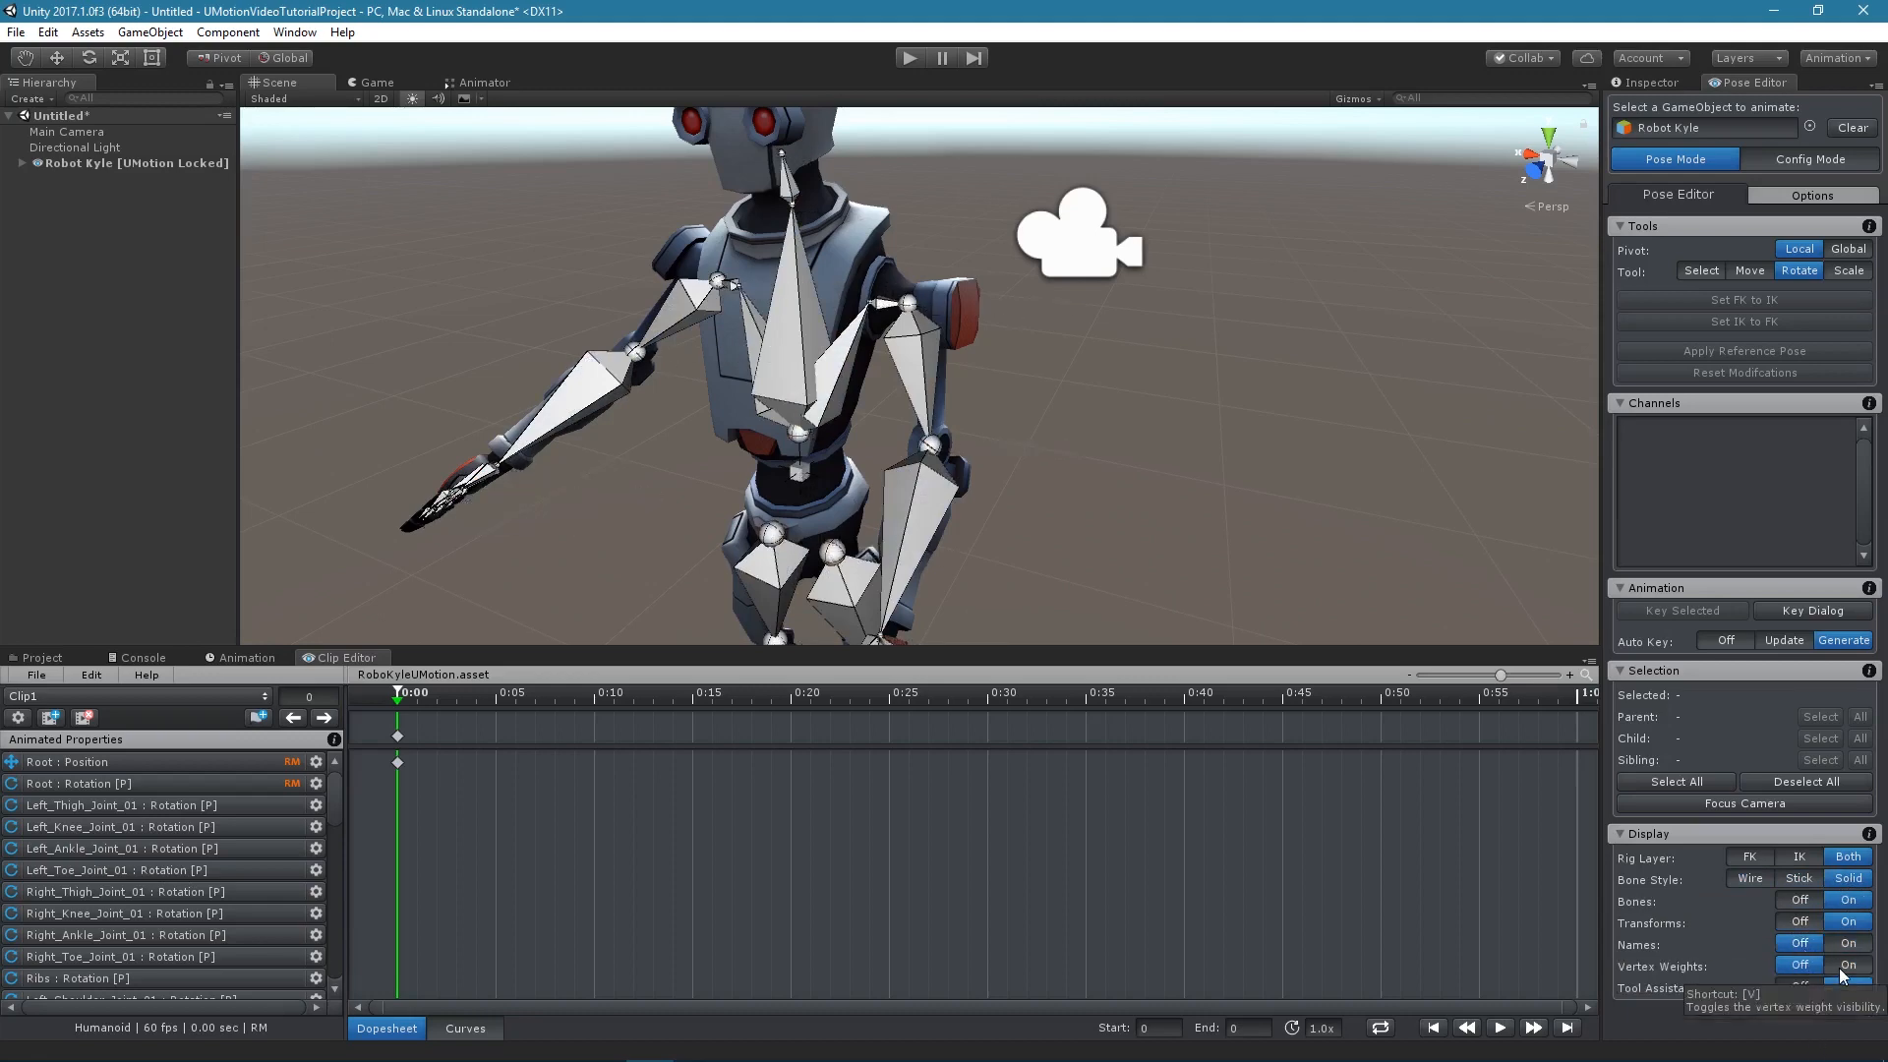
click(1799, 965)
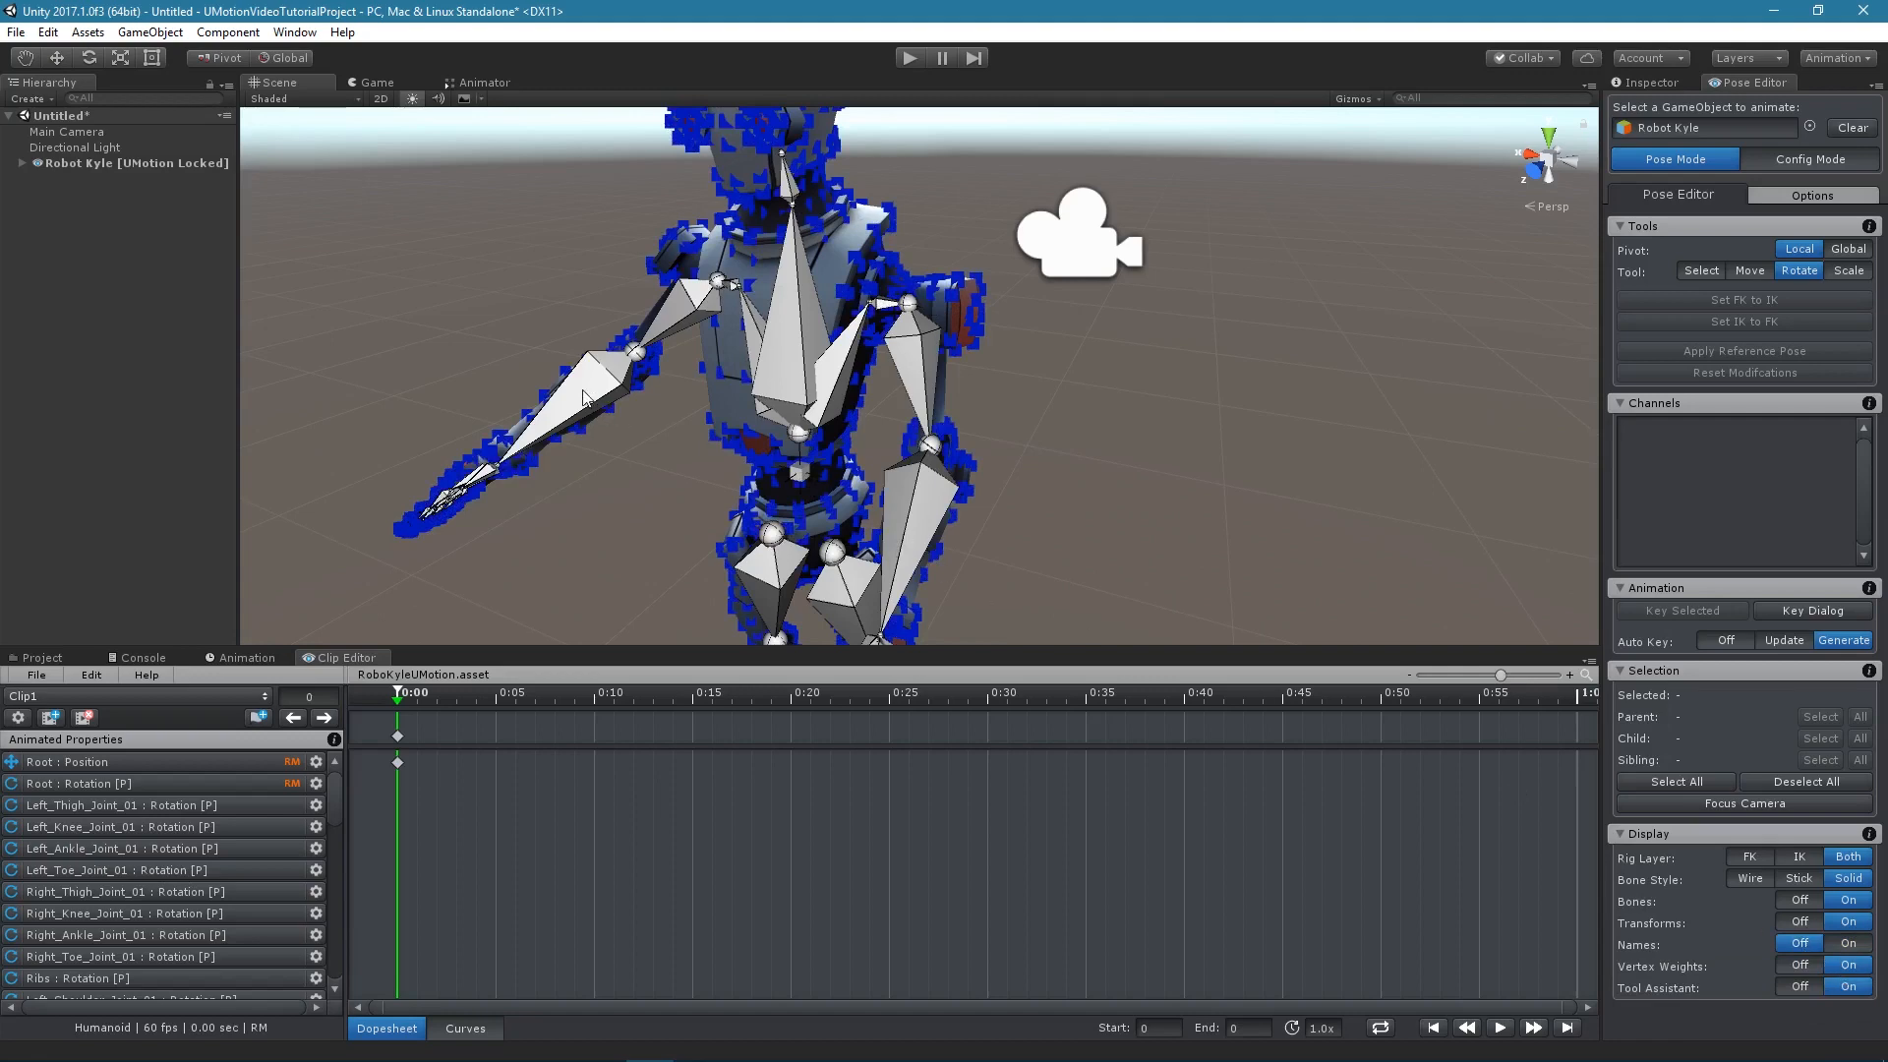
click(590, 373)
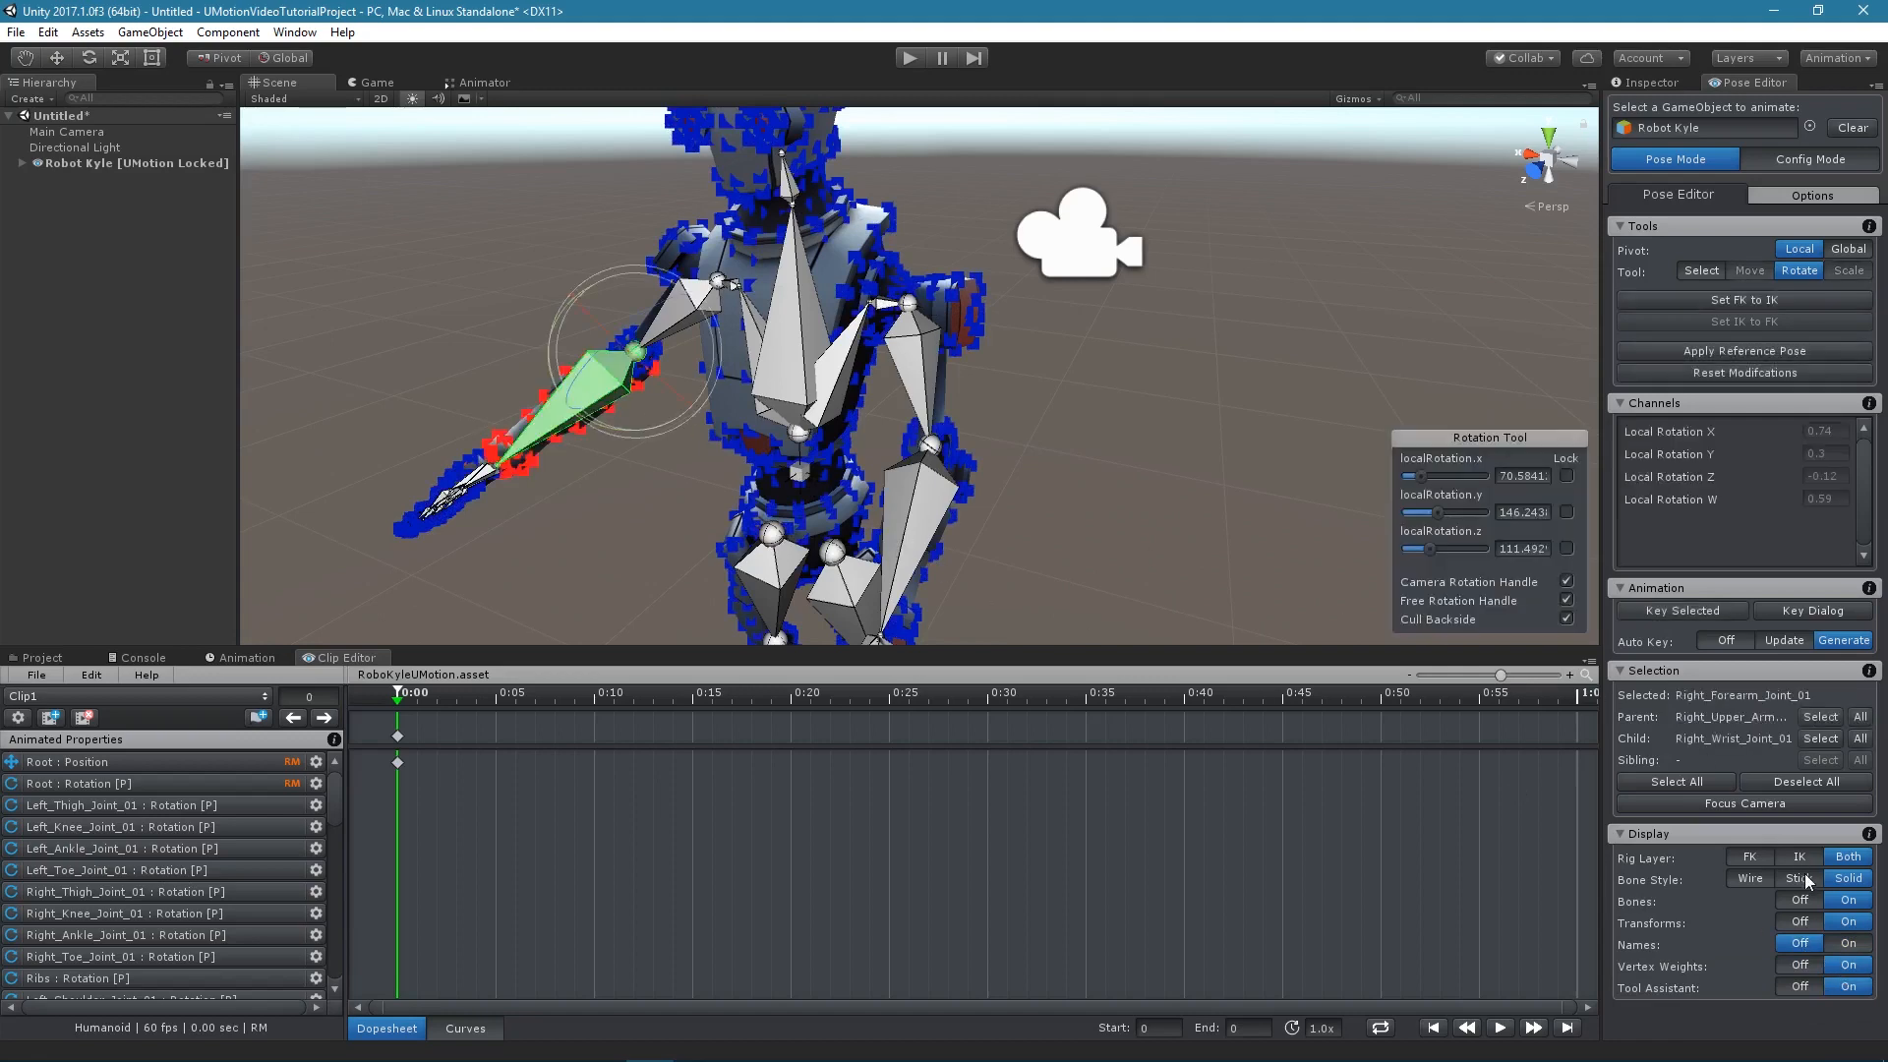
click(1797, 878)
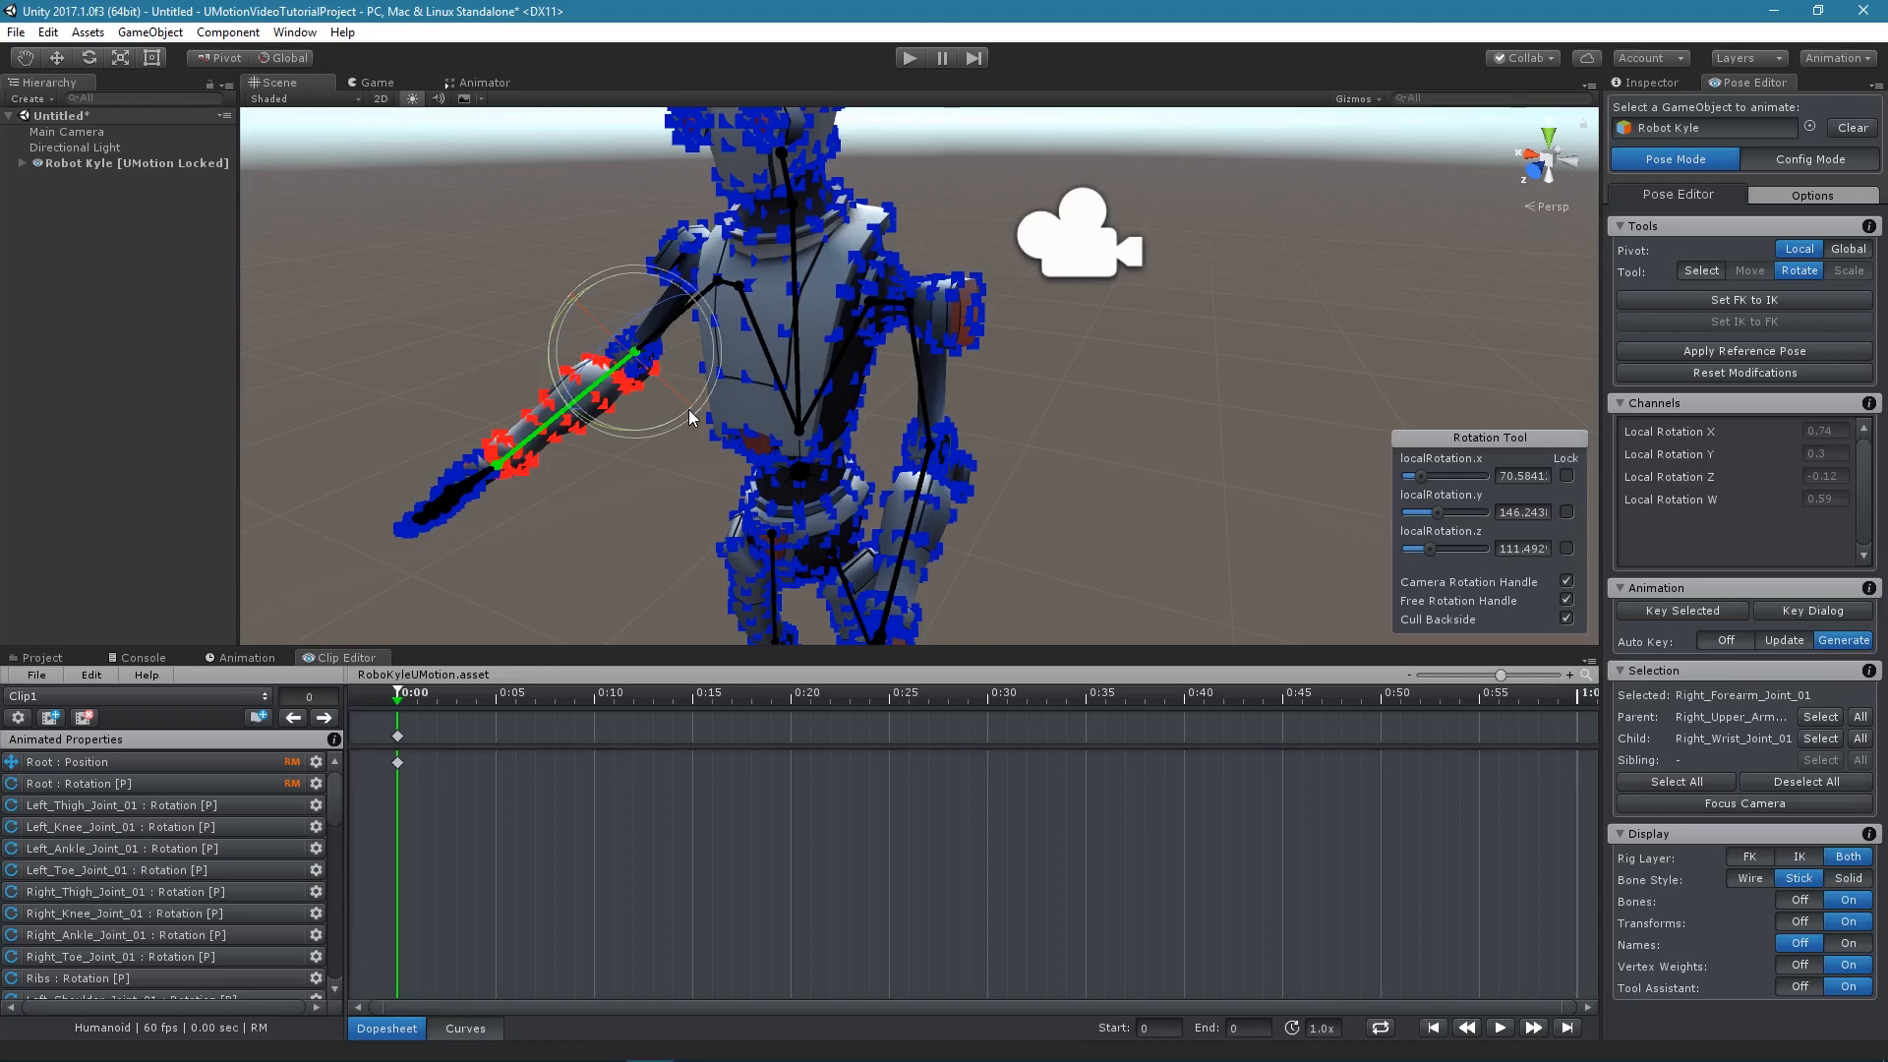
click(922, 509)
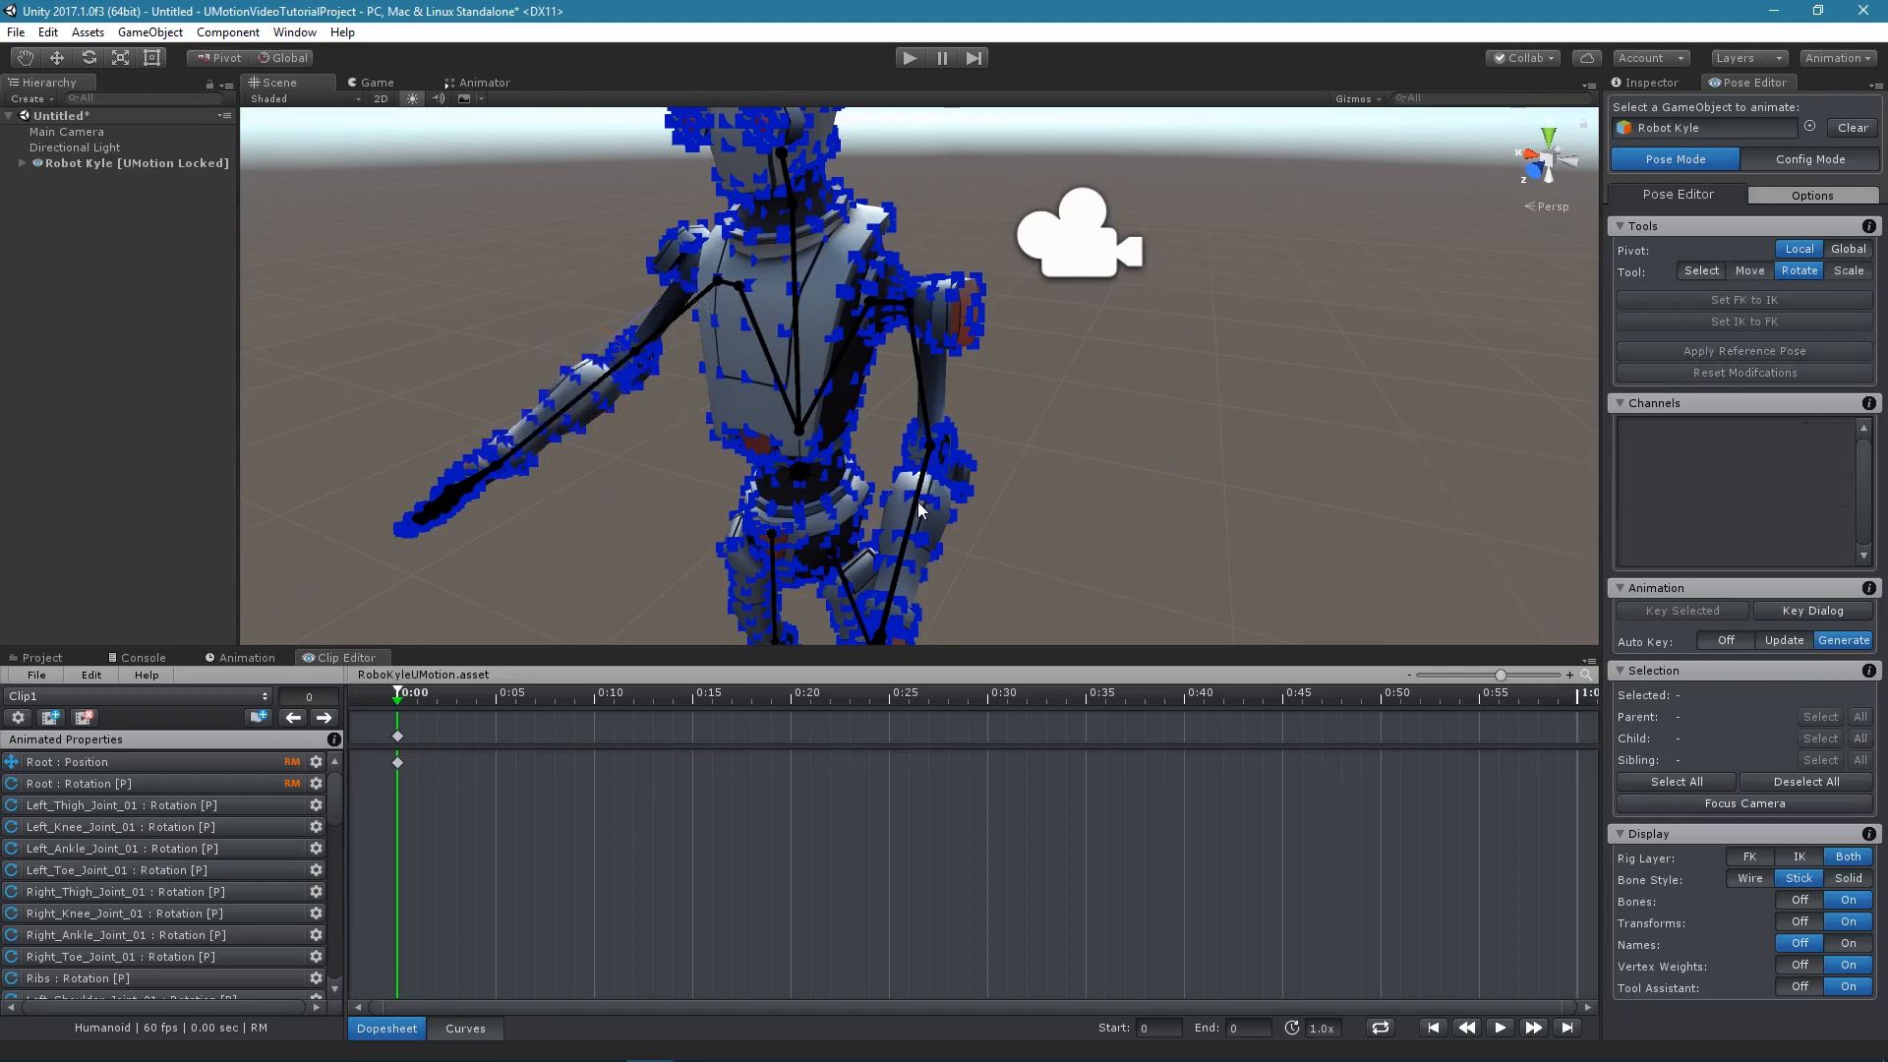
click(927, 482)
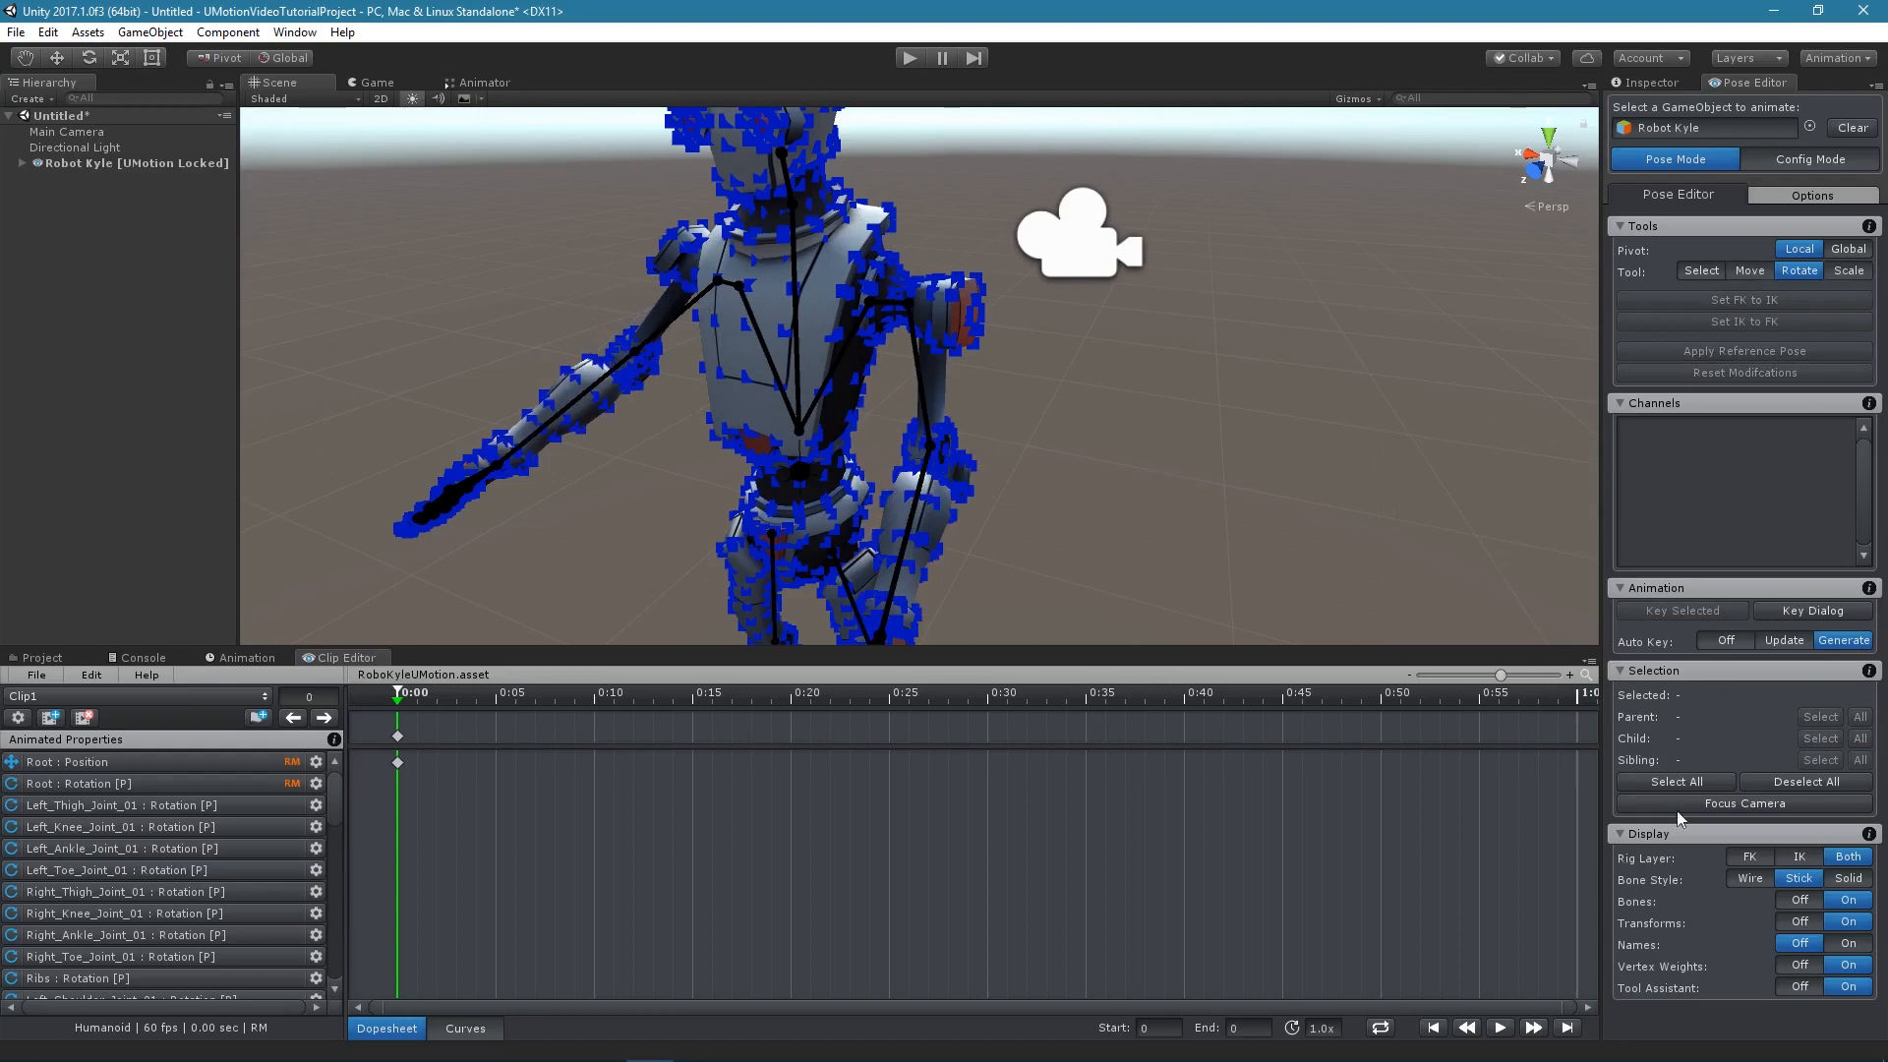
click(1849, 879)
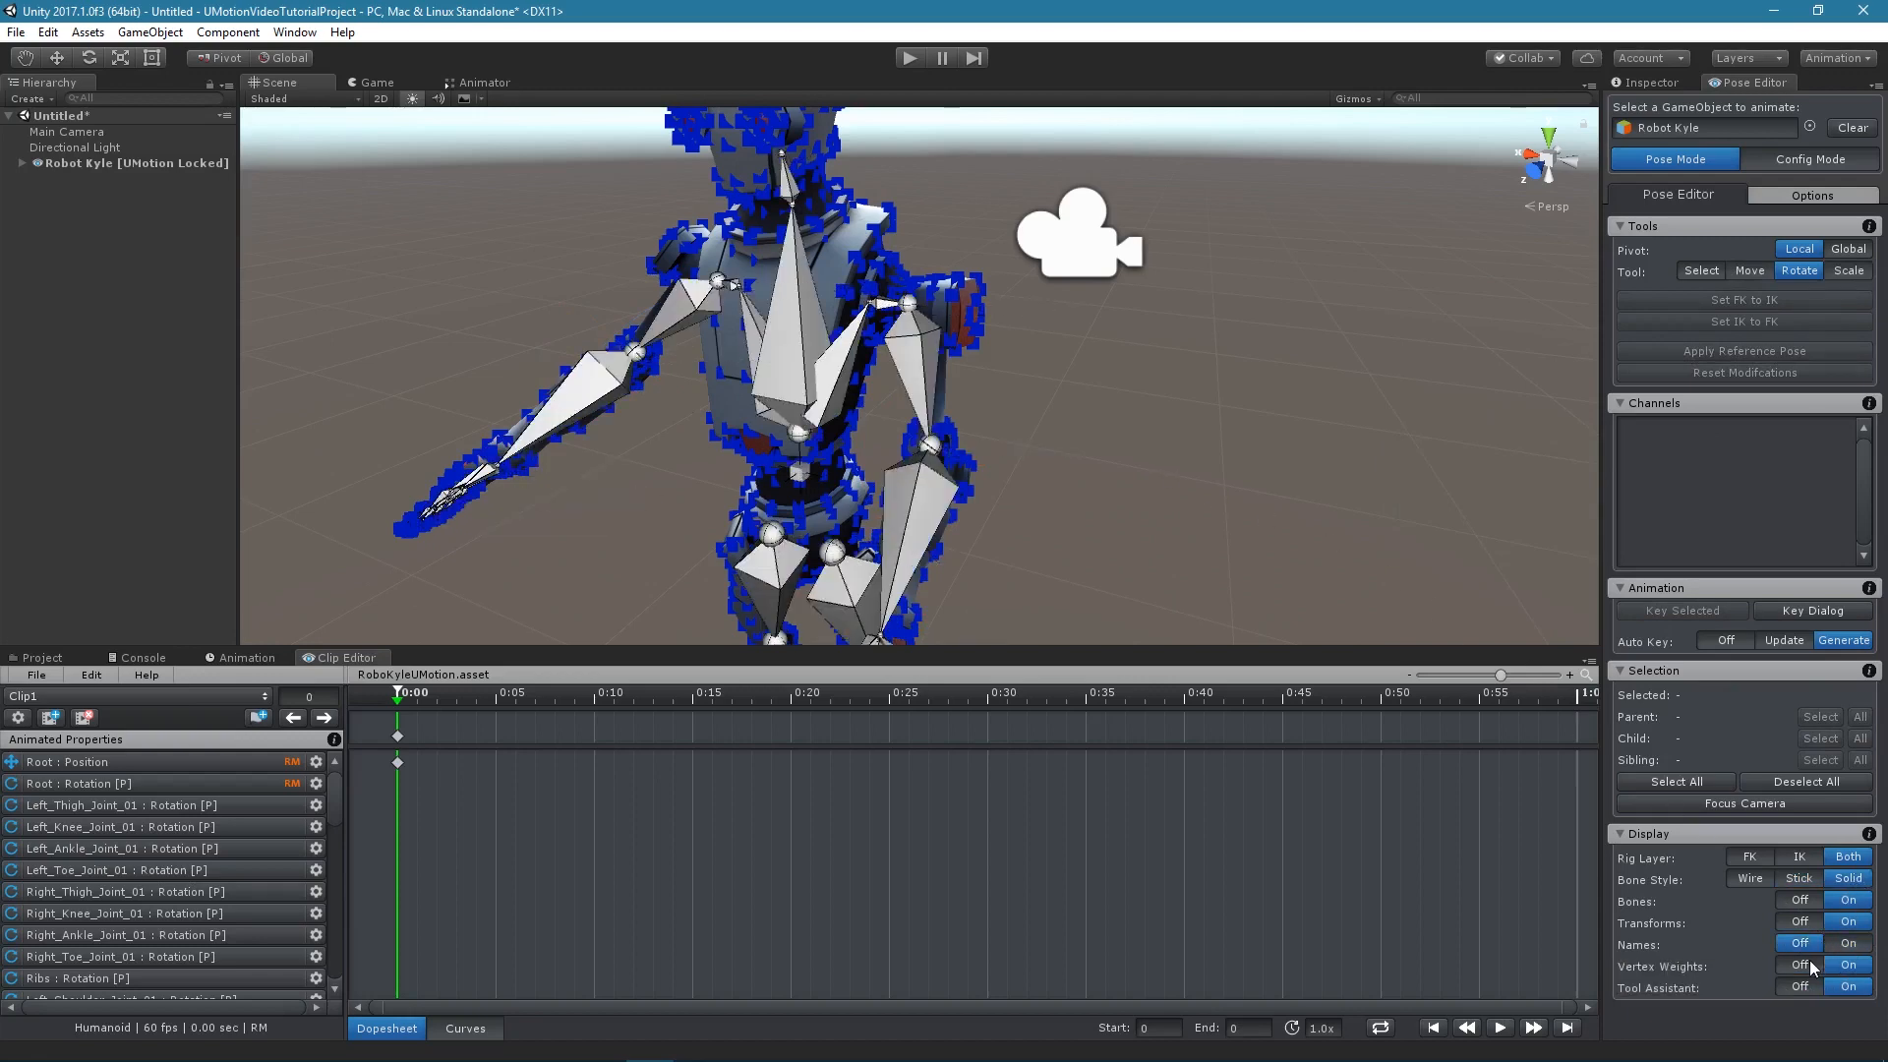
Step: Hide vertex weights and rotate Left_Upper_Arm_Joint_01 with its localRotation.y slider, then deselect
click(1847, 966)
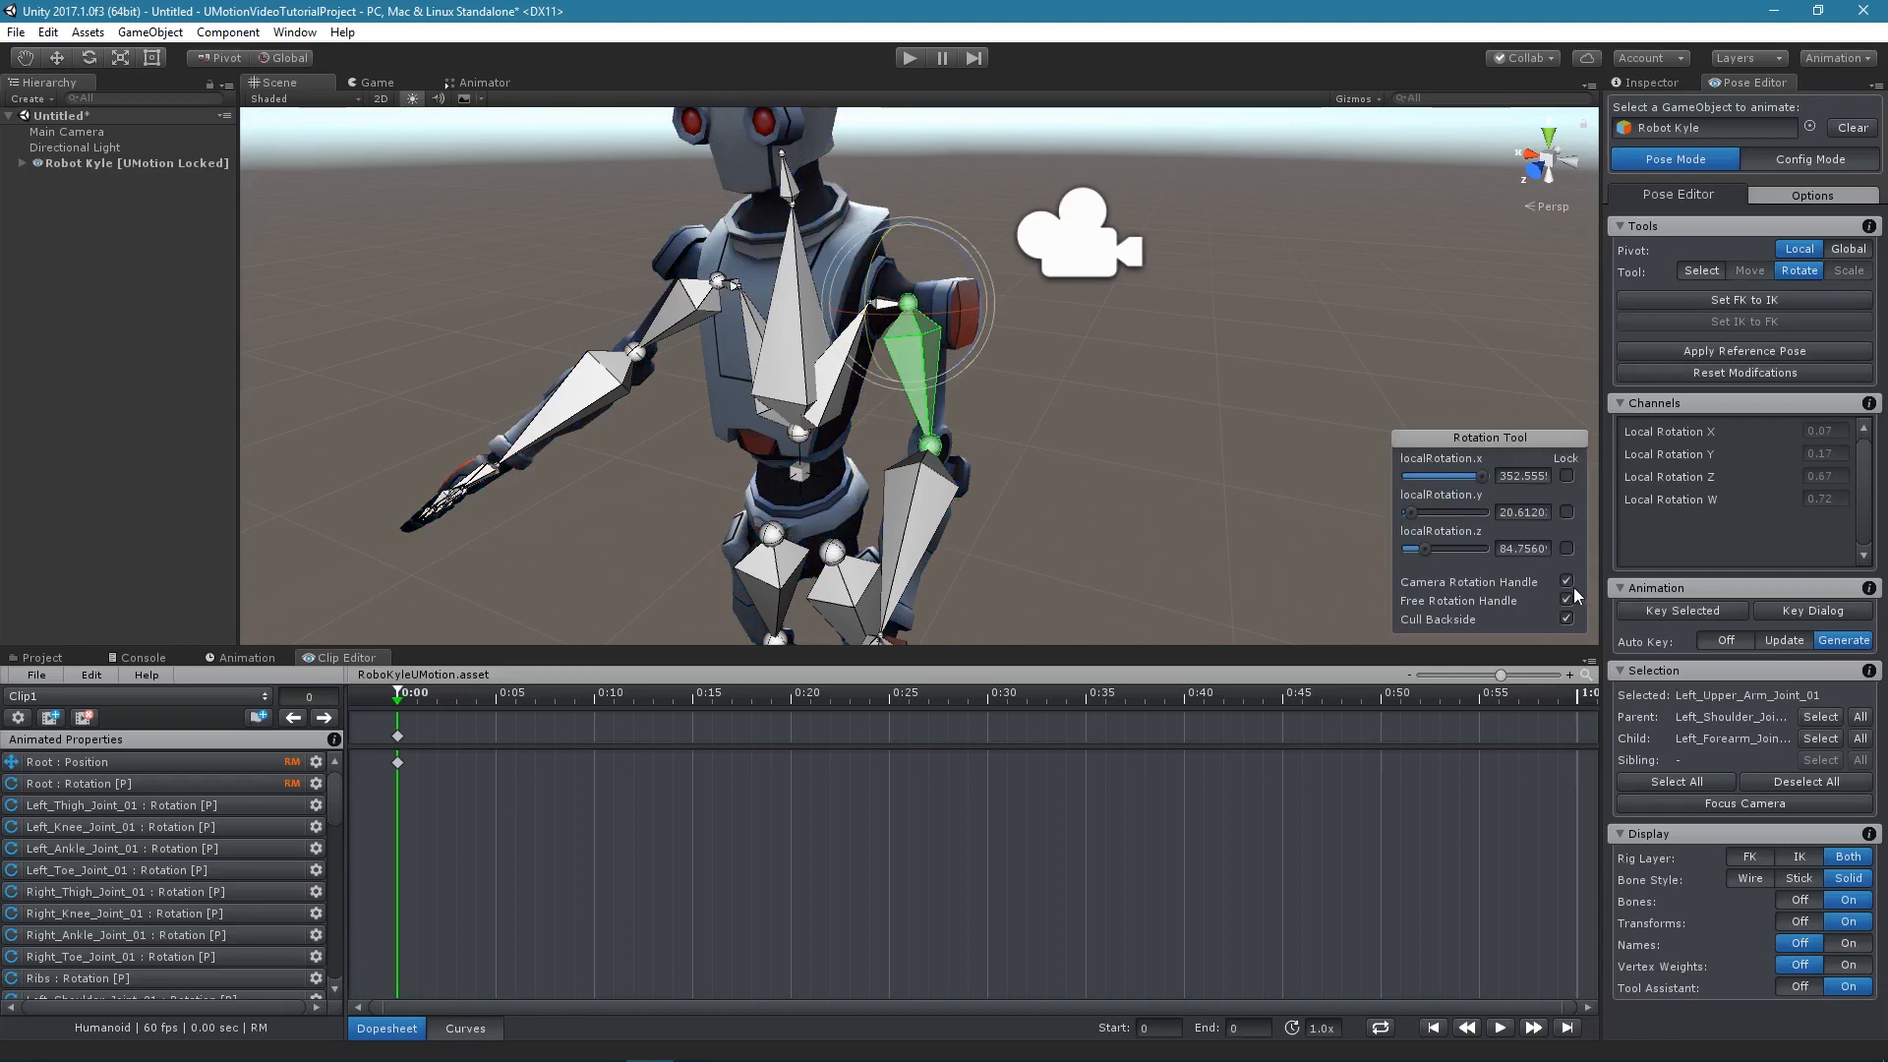
click(1567, 601)
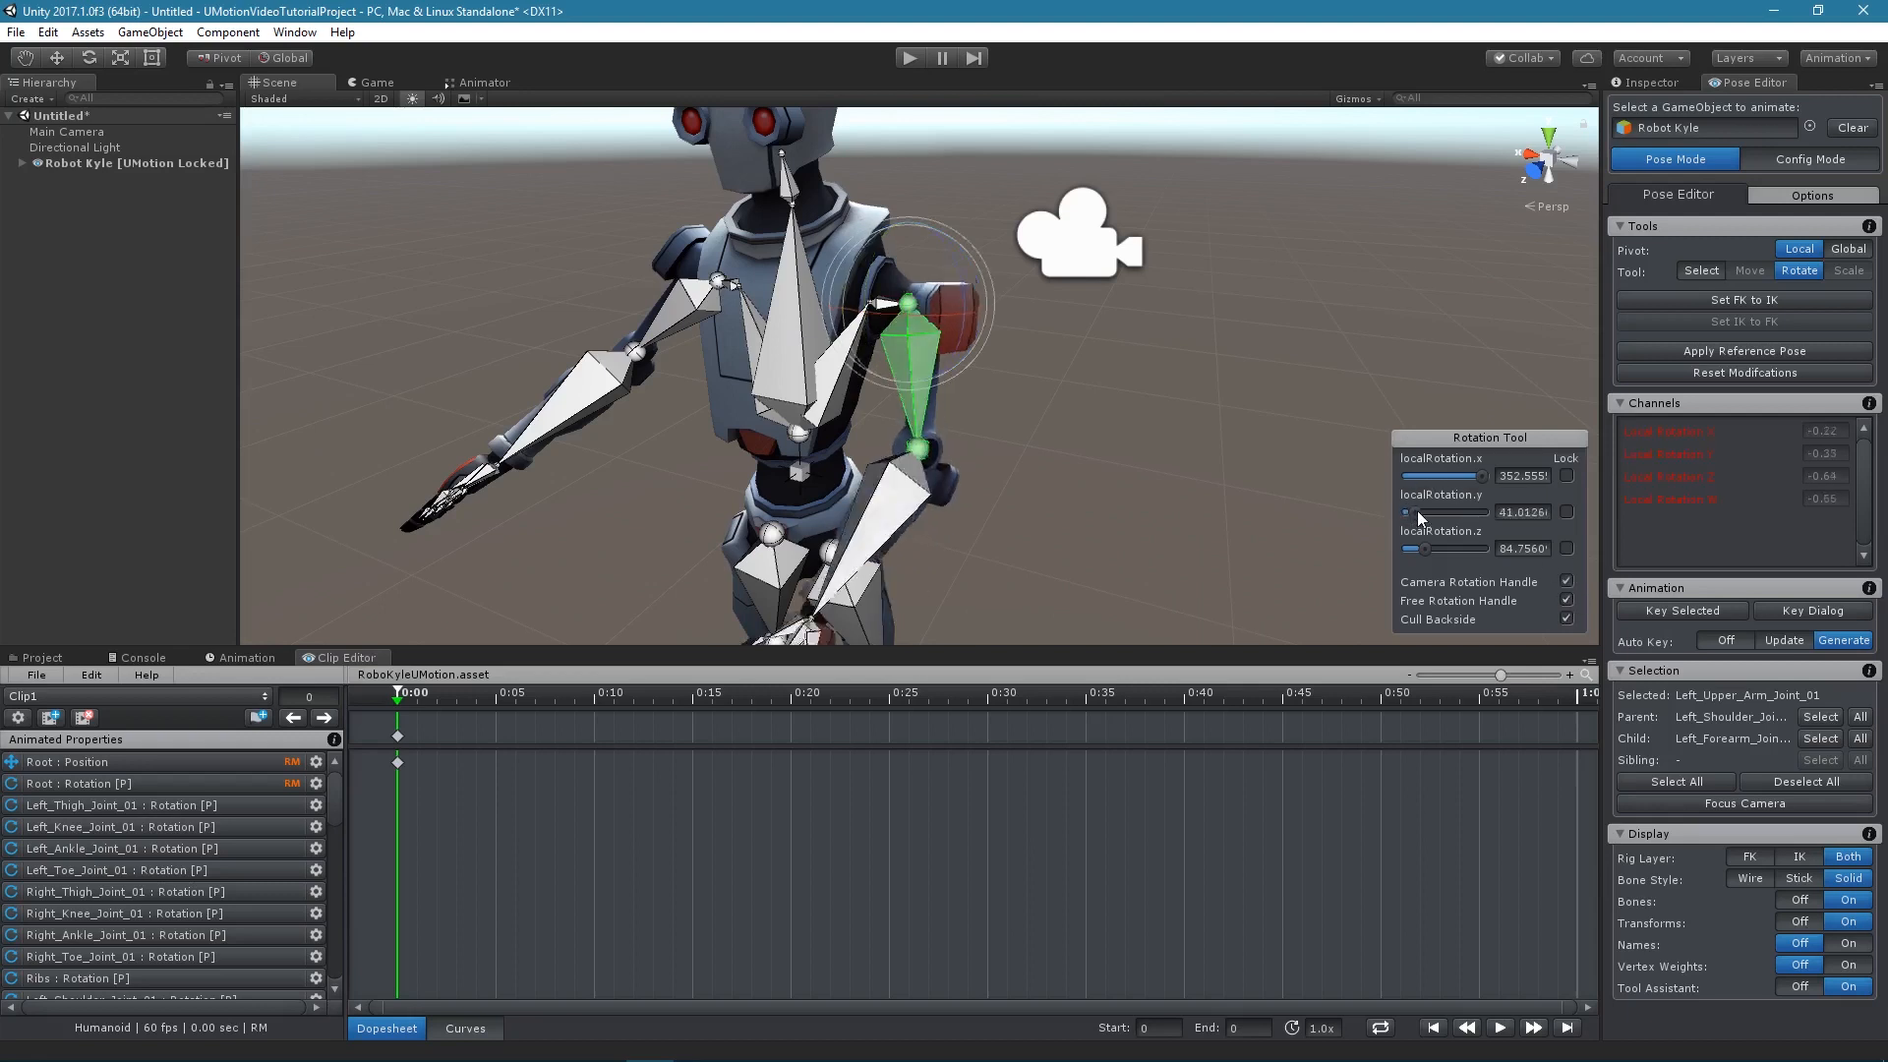
drag(1464, 511, 1407, 510)
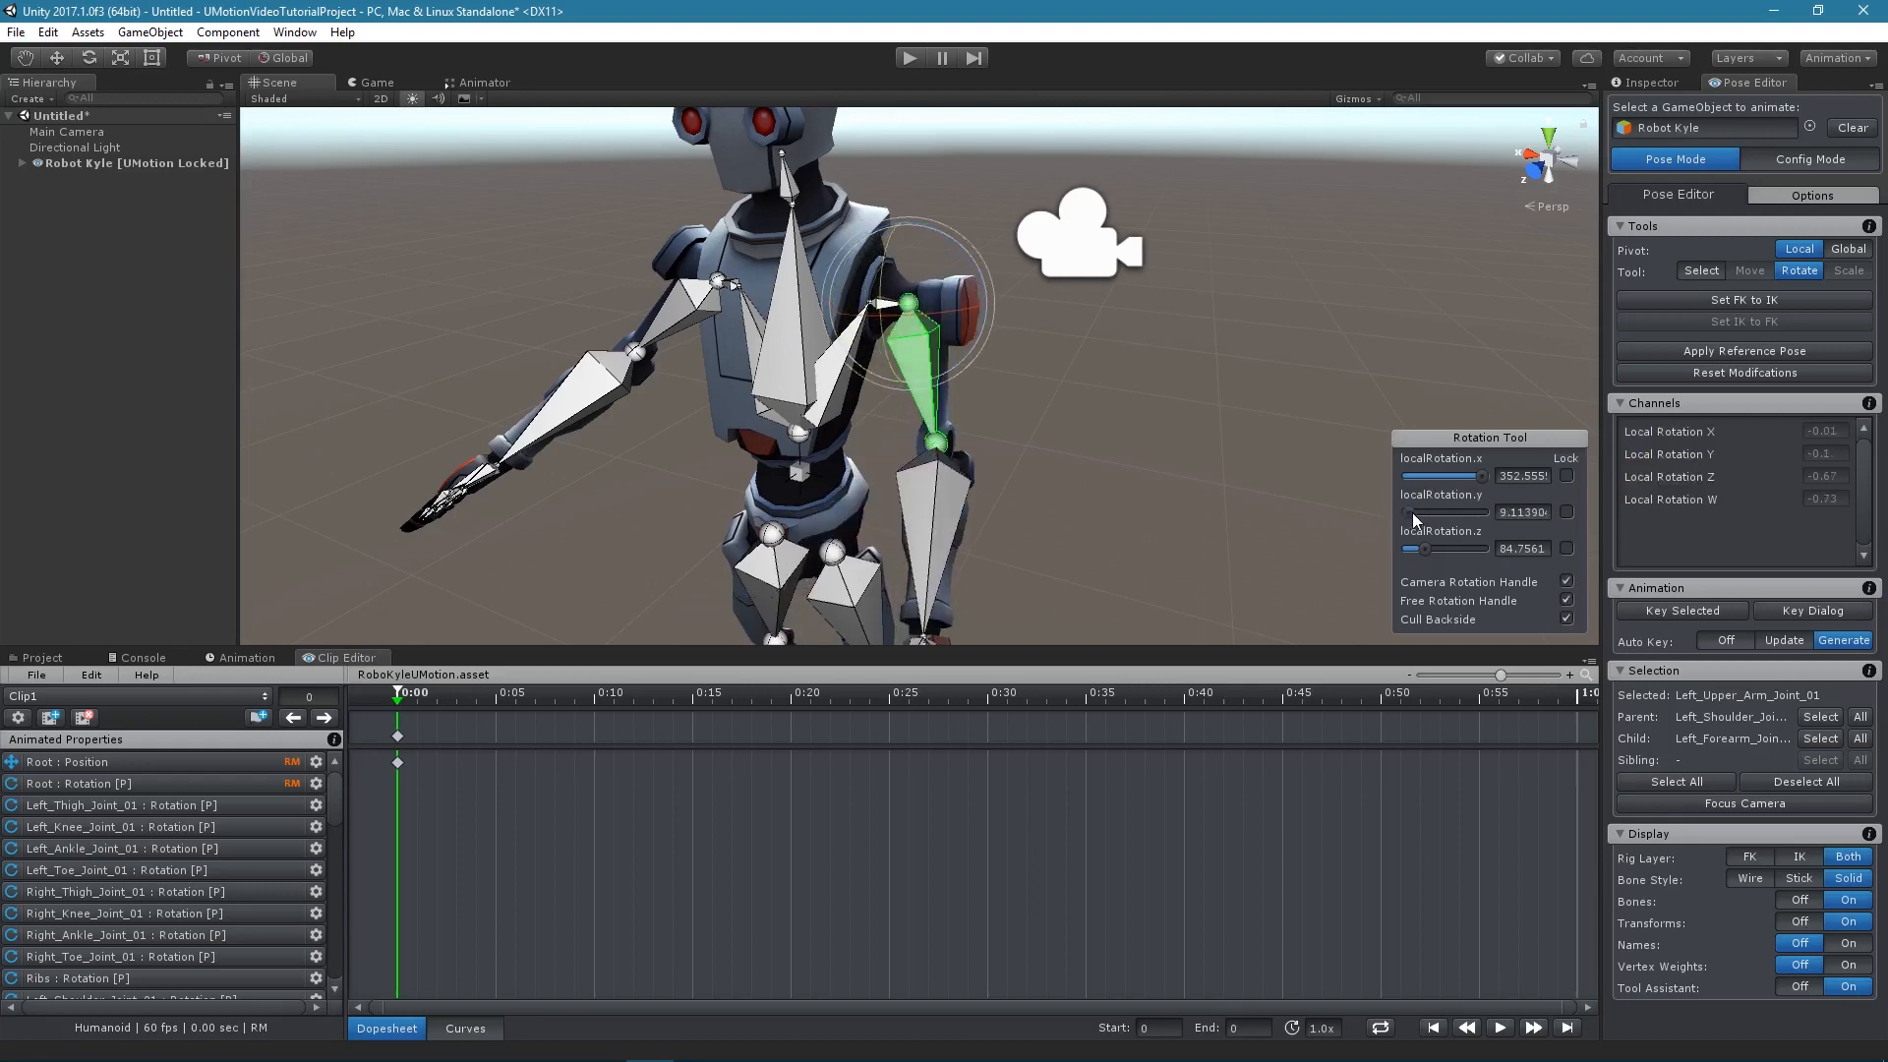
click(1329, 343)
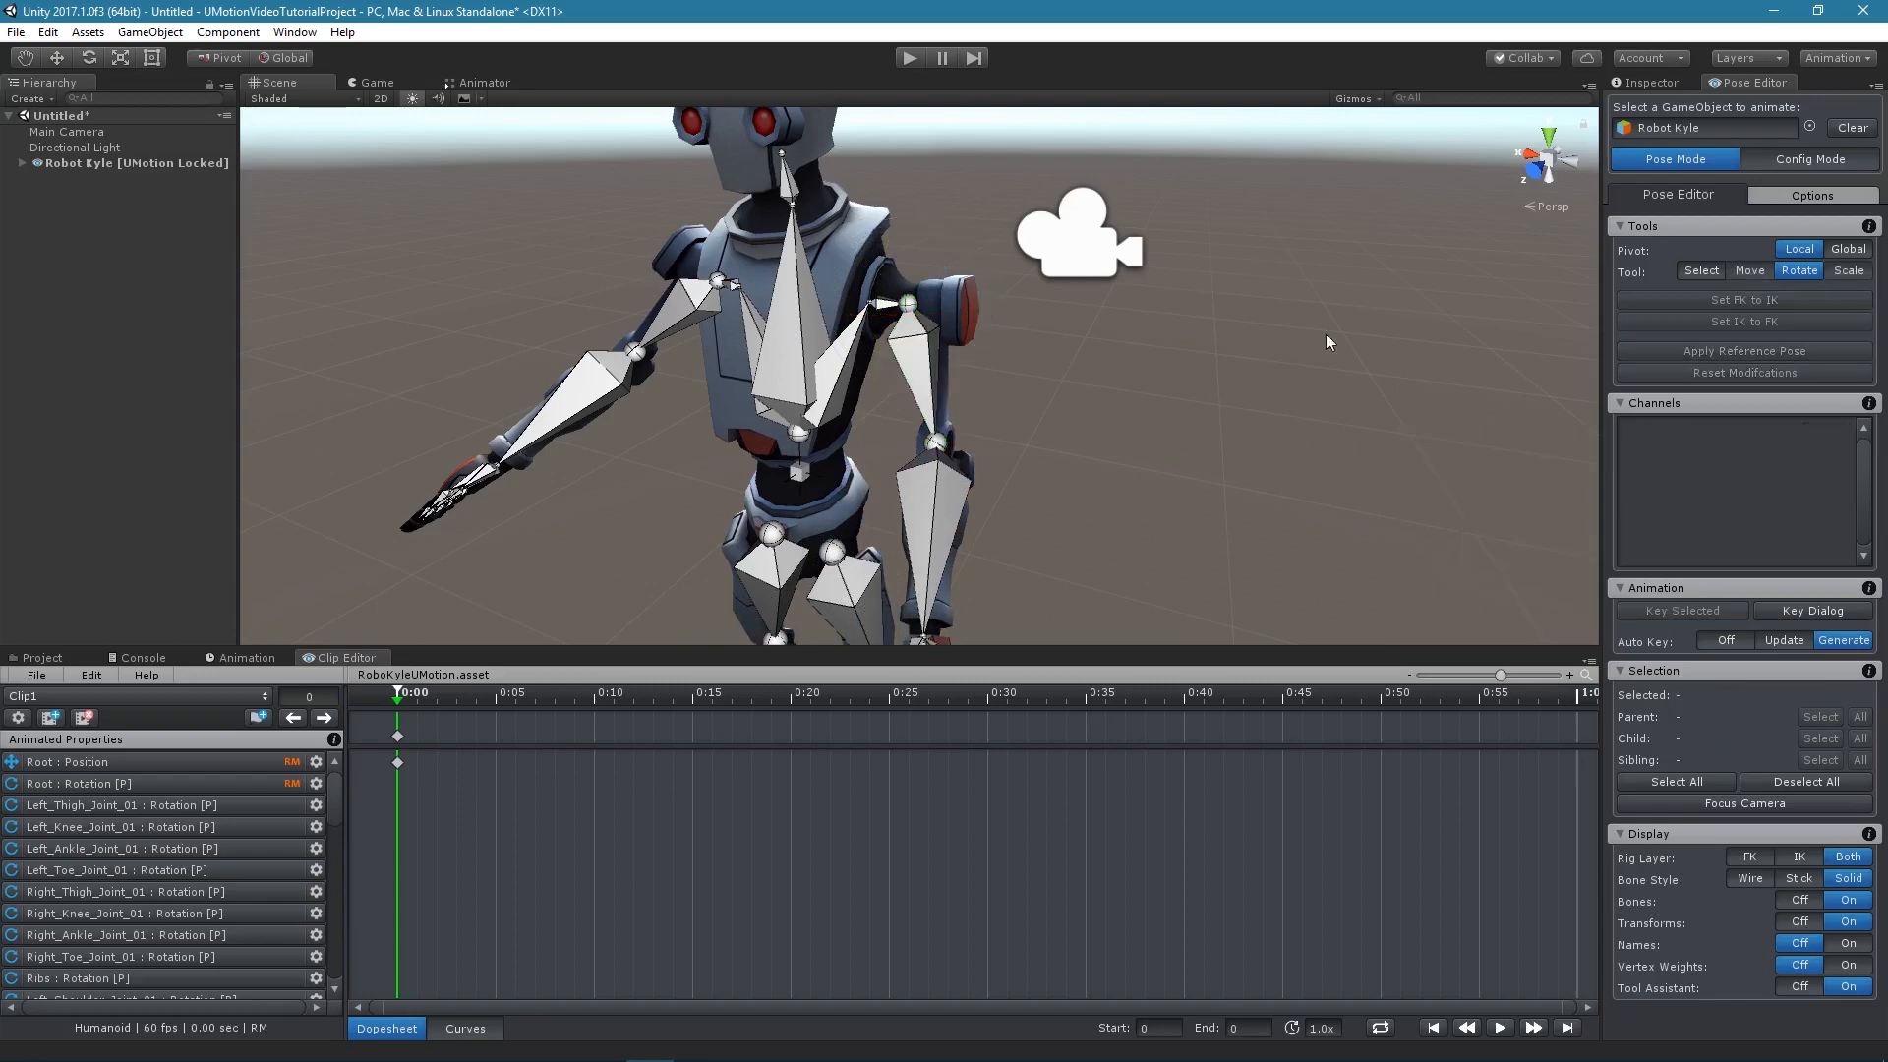
Step: Show the Pose Editor's Options visuals settings, then enter Play Mode
click(1812, 195)
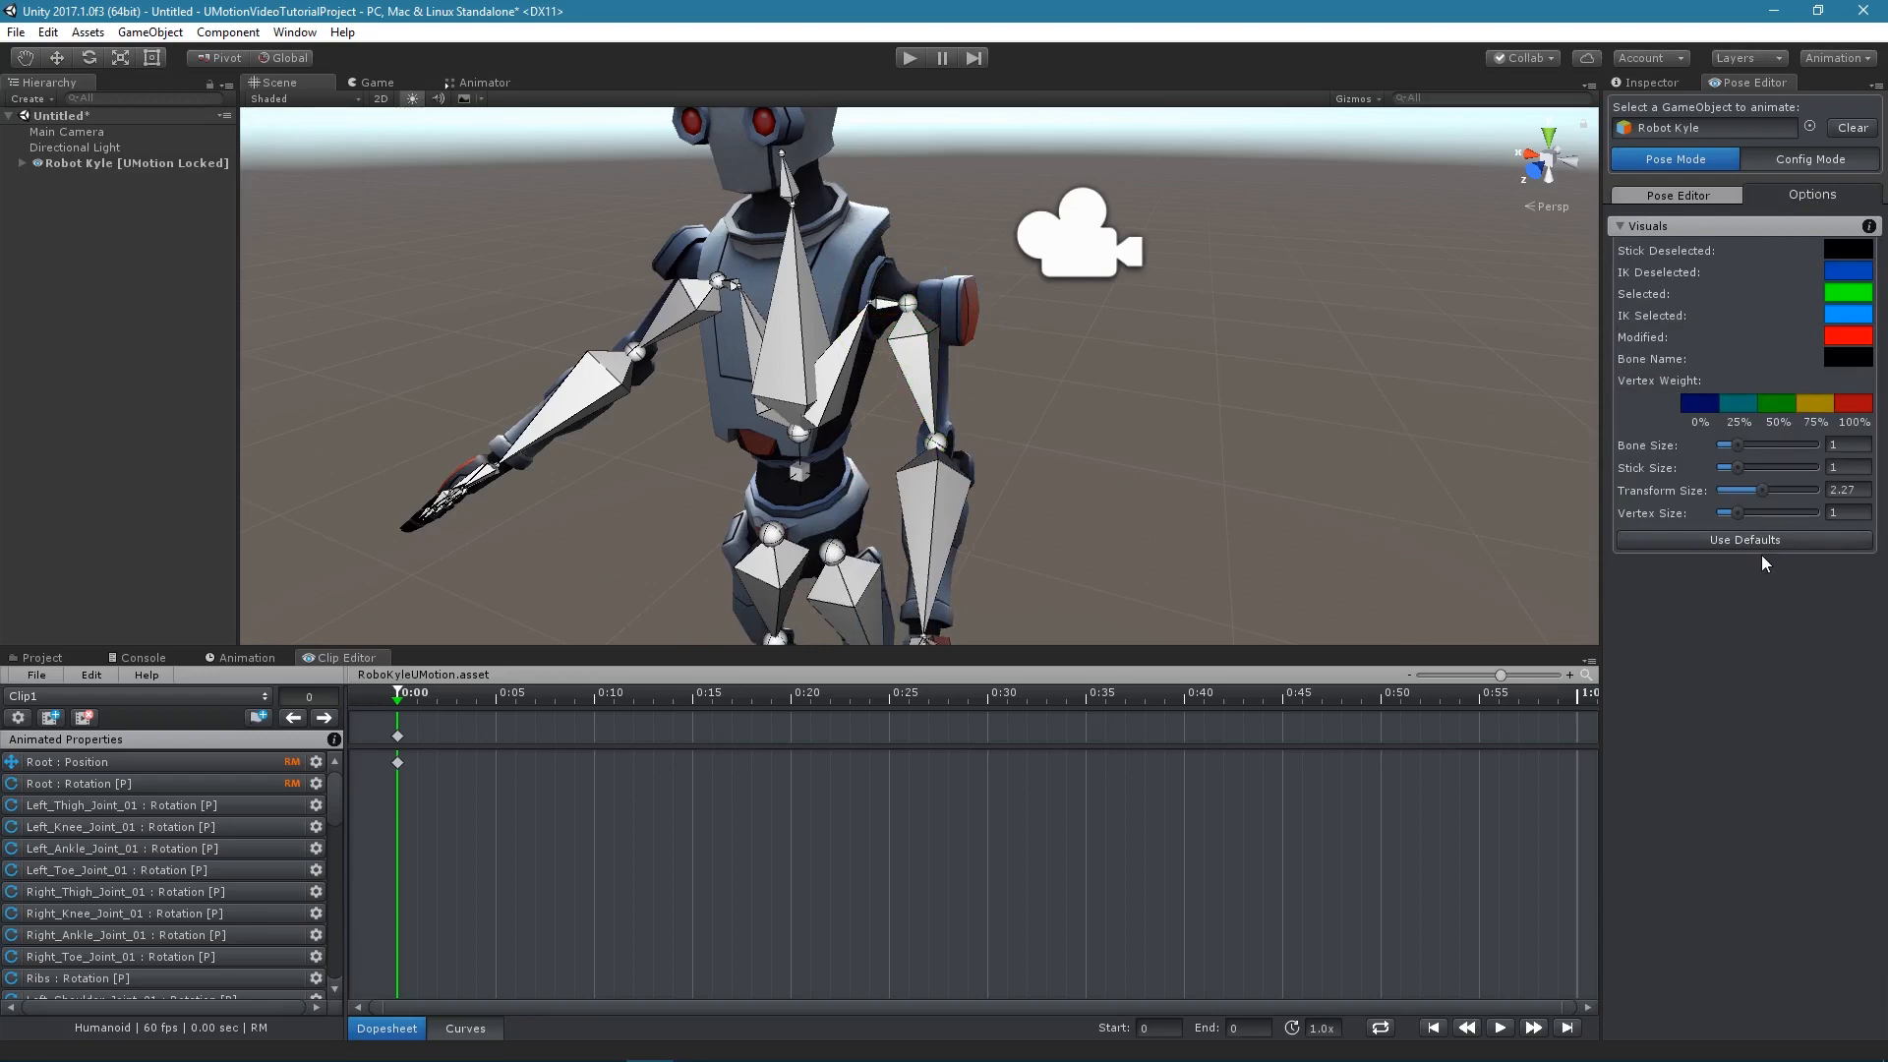
mouse_move(1411, 414)
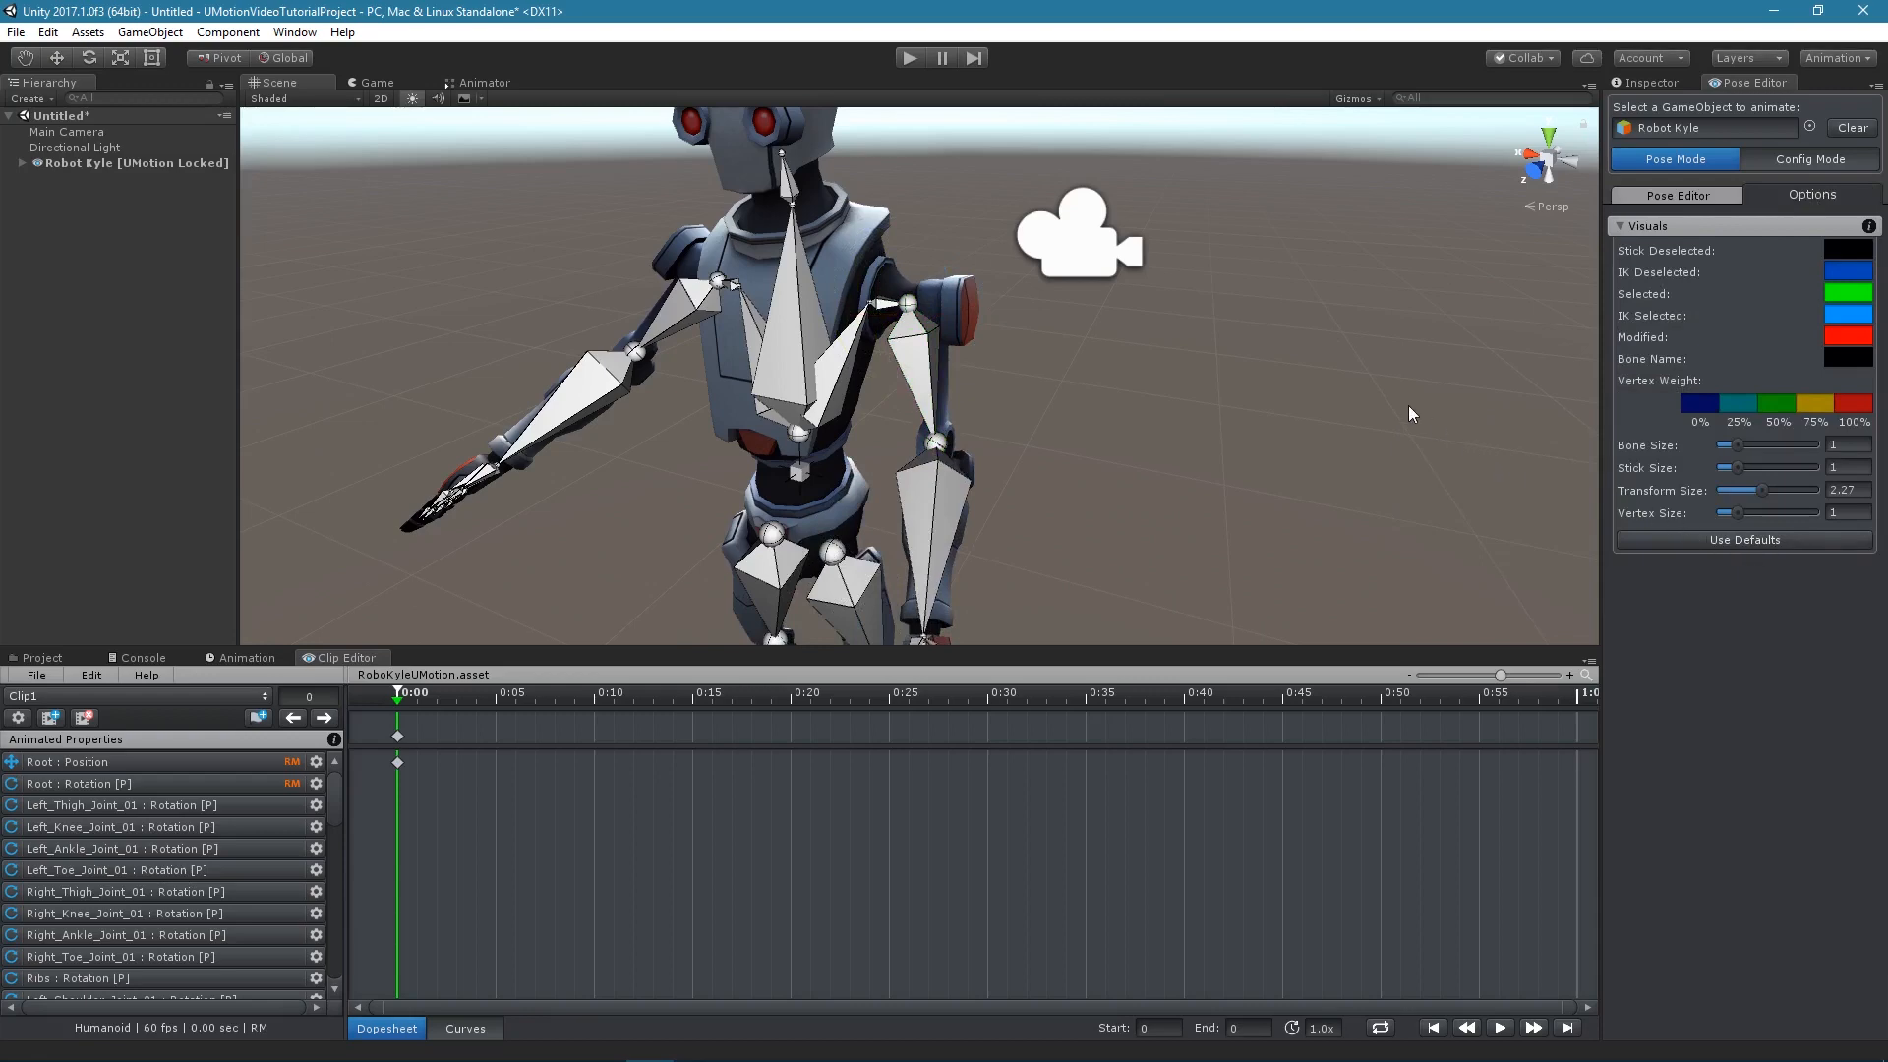
click(911, 58)
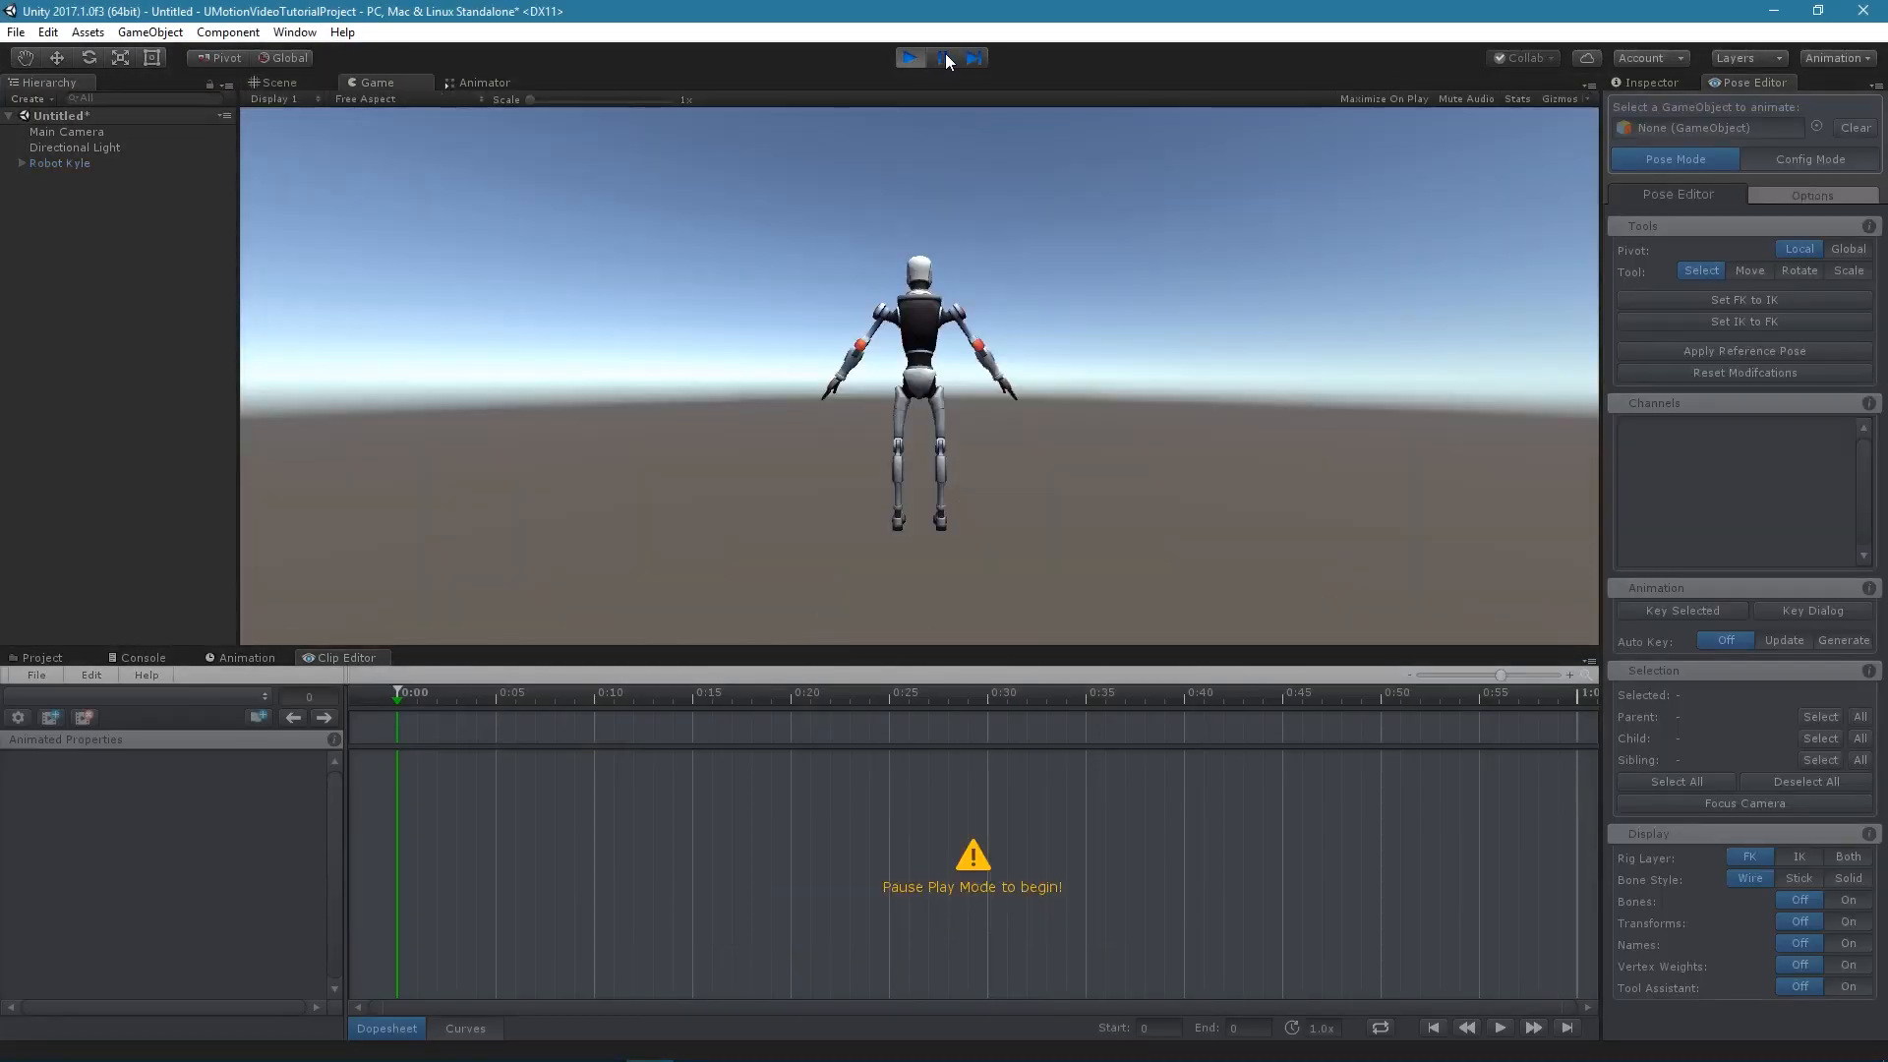
Step: Pause the running game to edit Robot Kyle's pose in the Scene view, then resume play
click(938, 58)
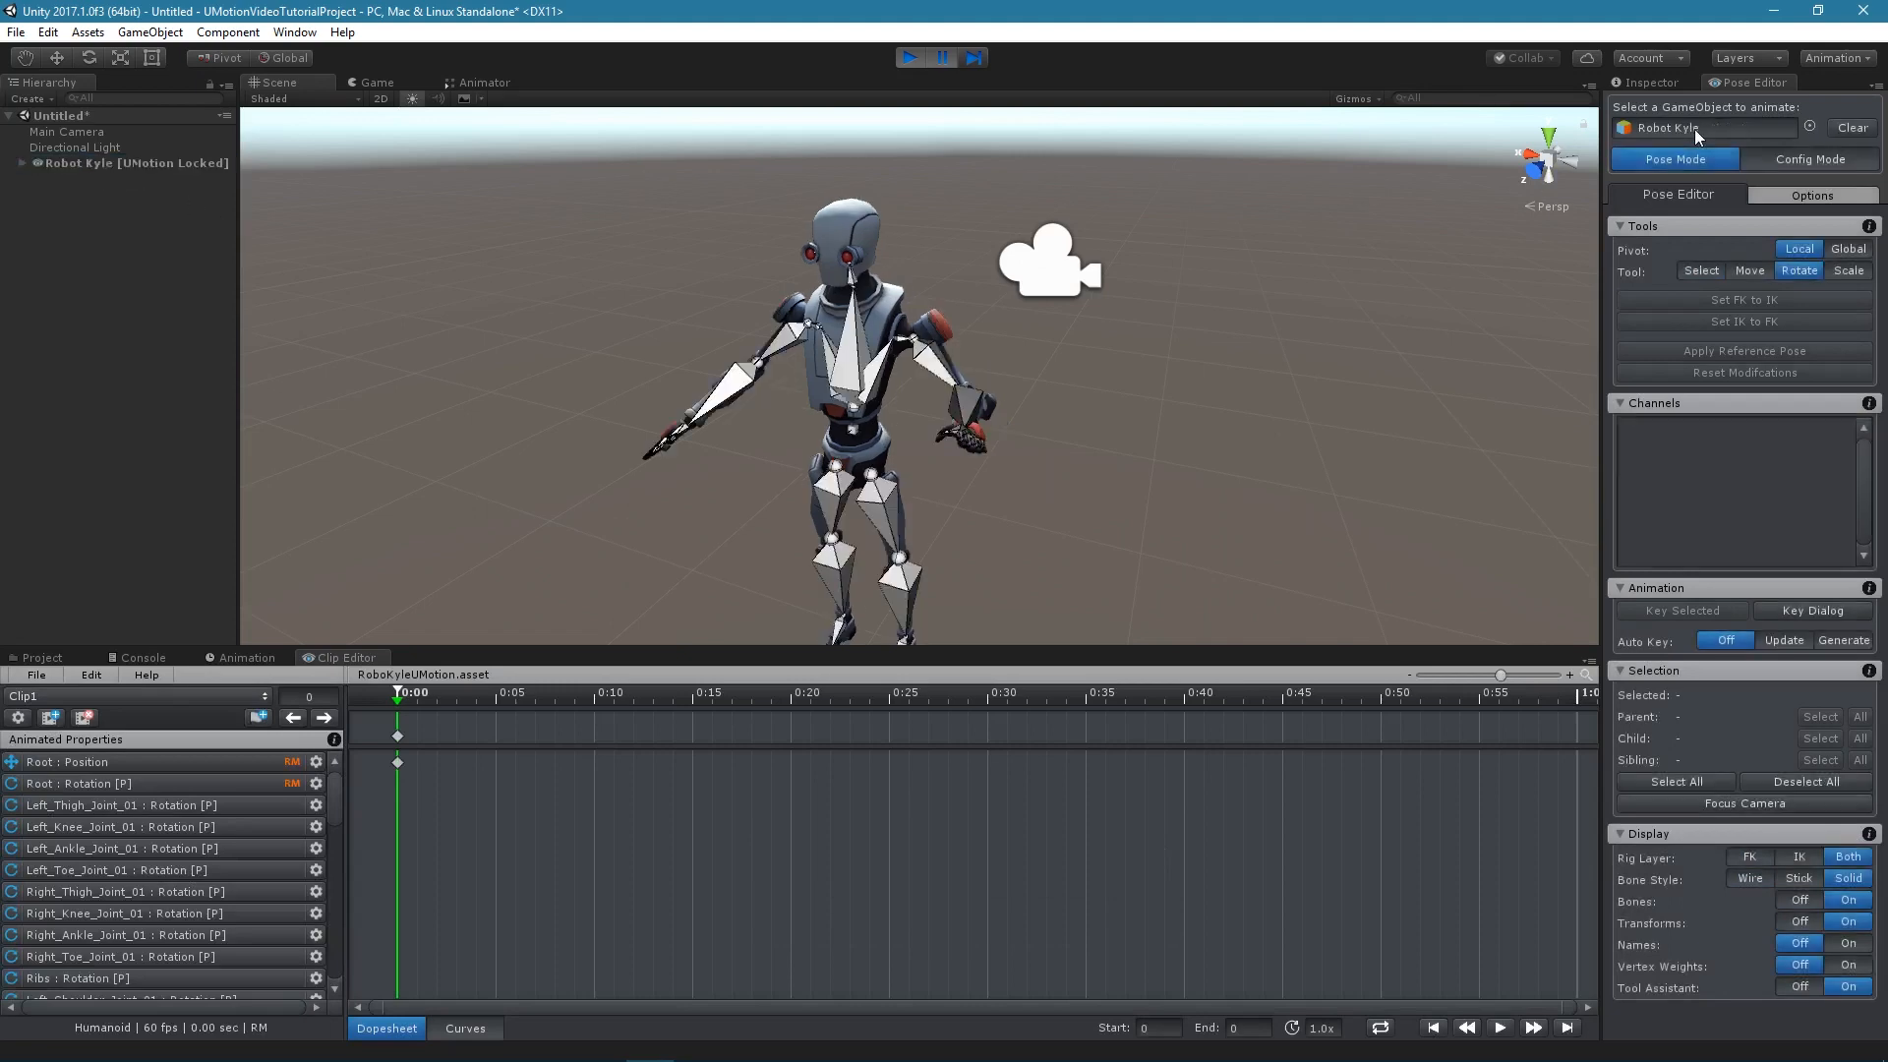
click(951, 355)
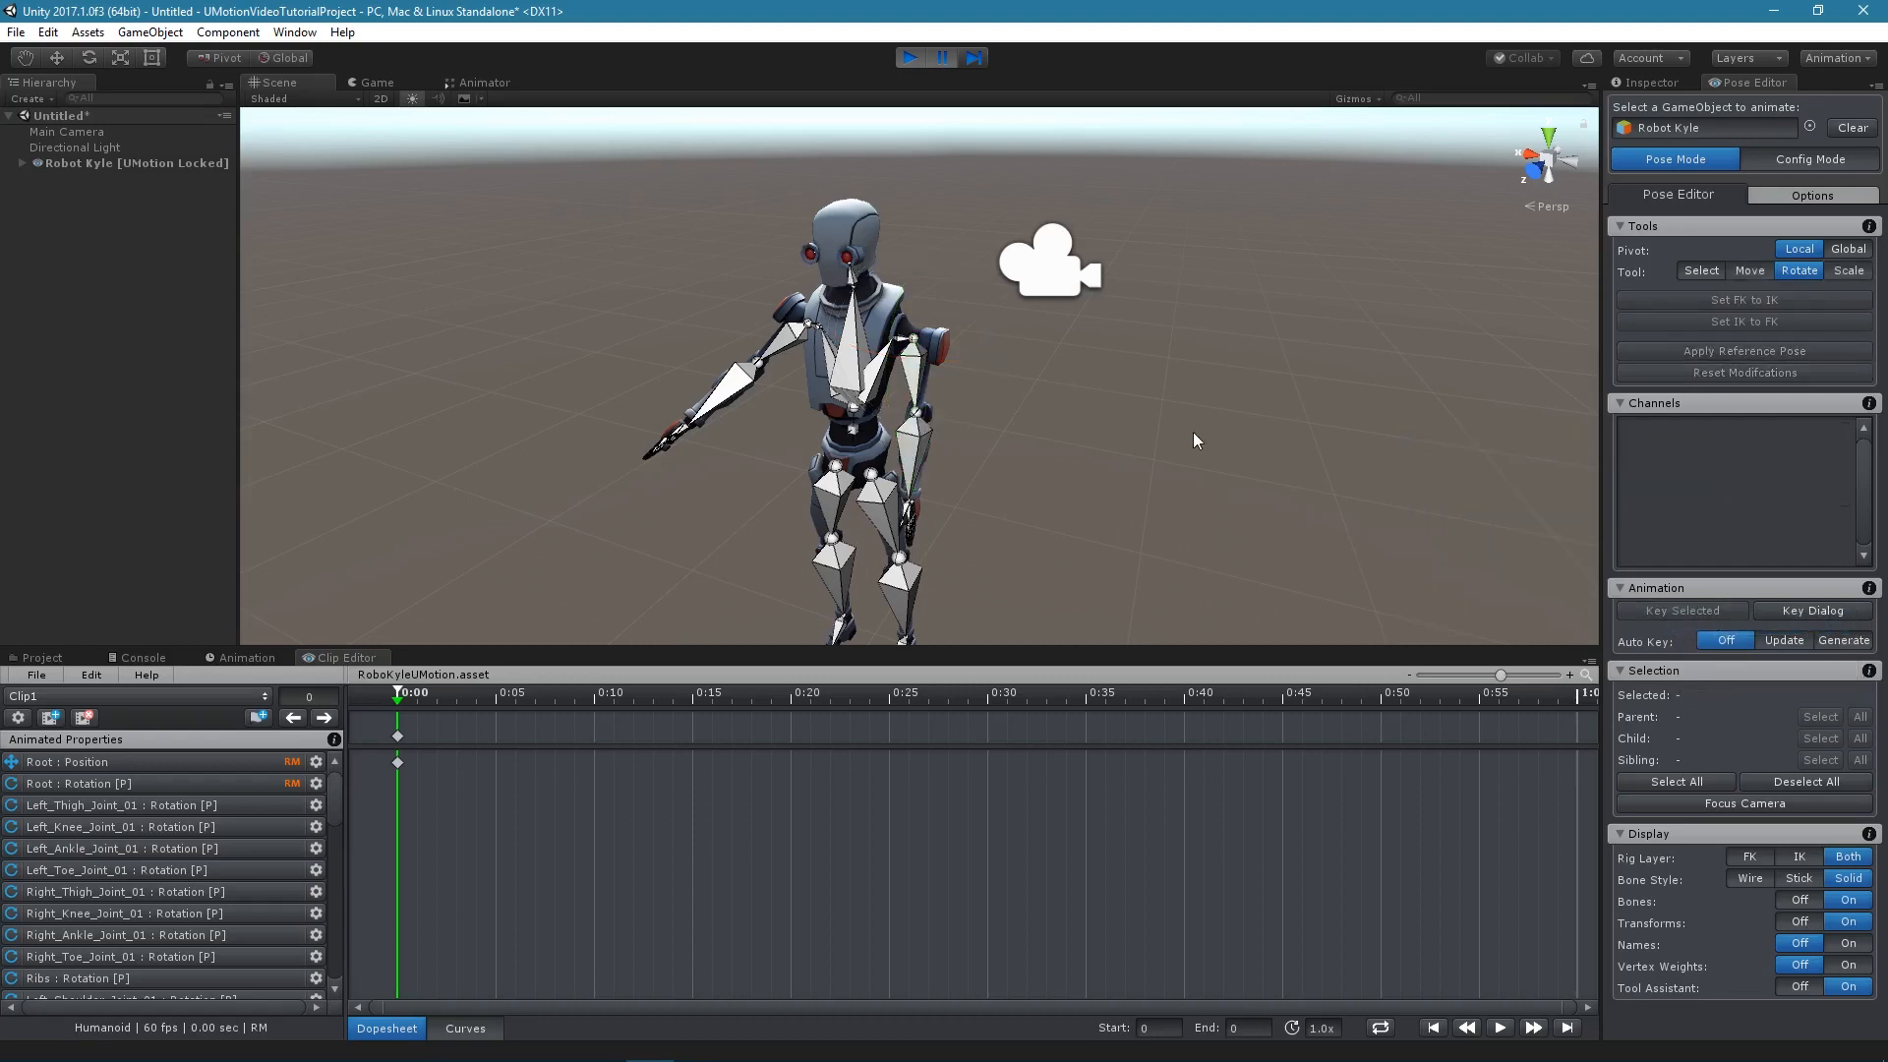
click(911, 57)
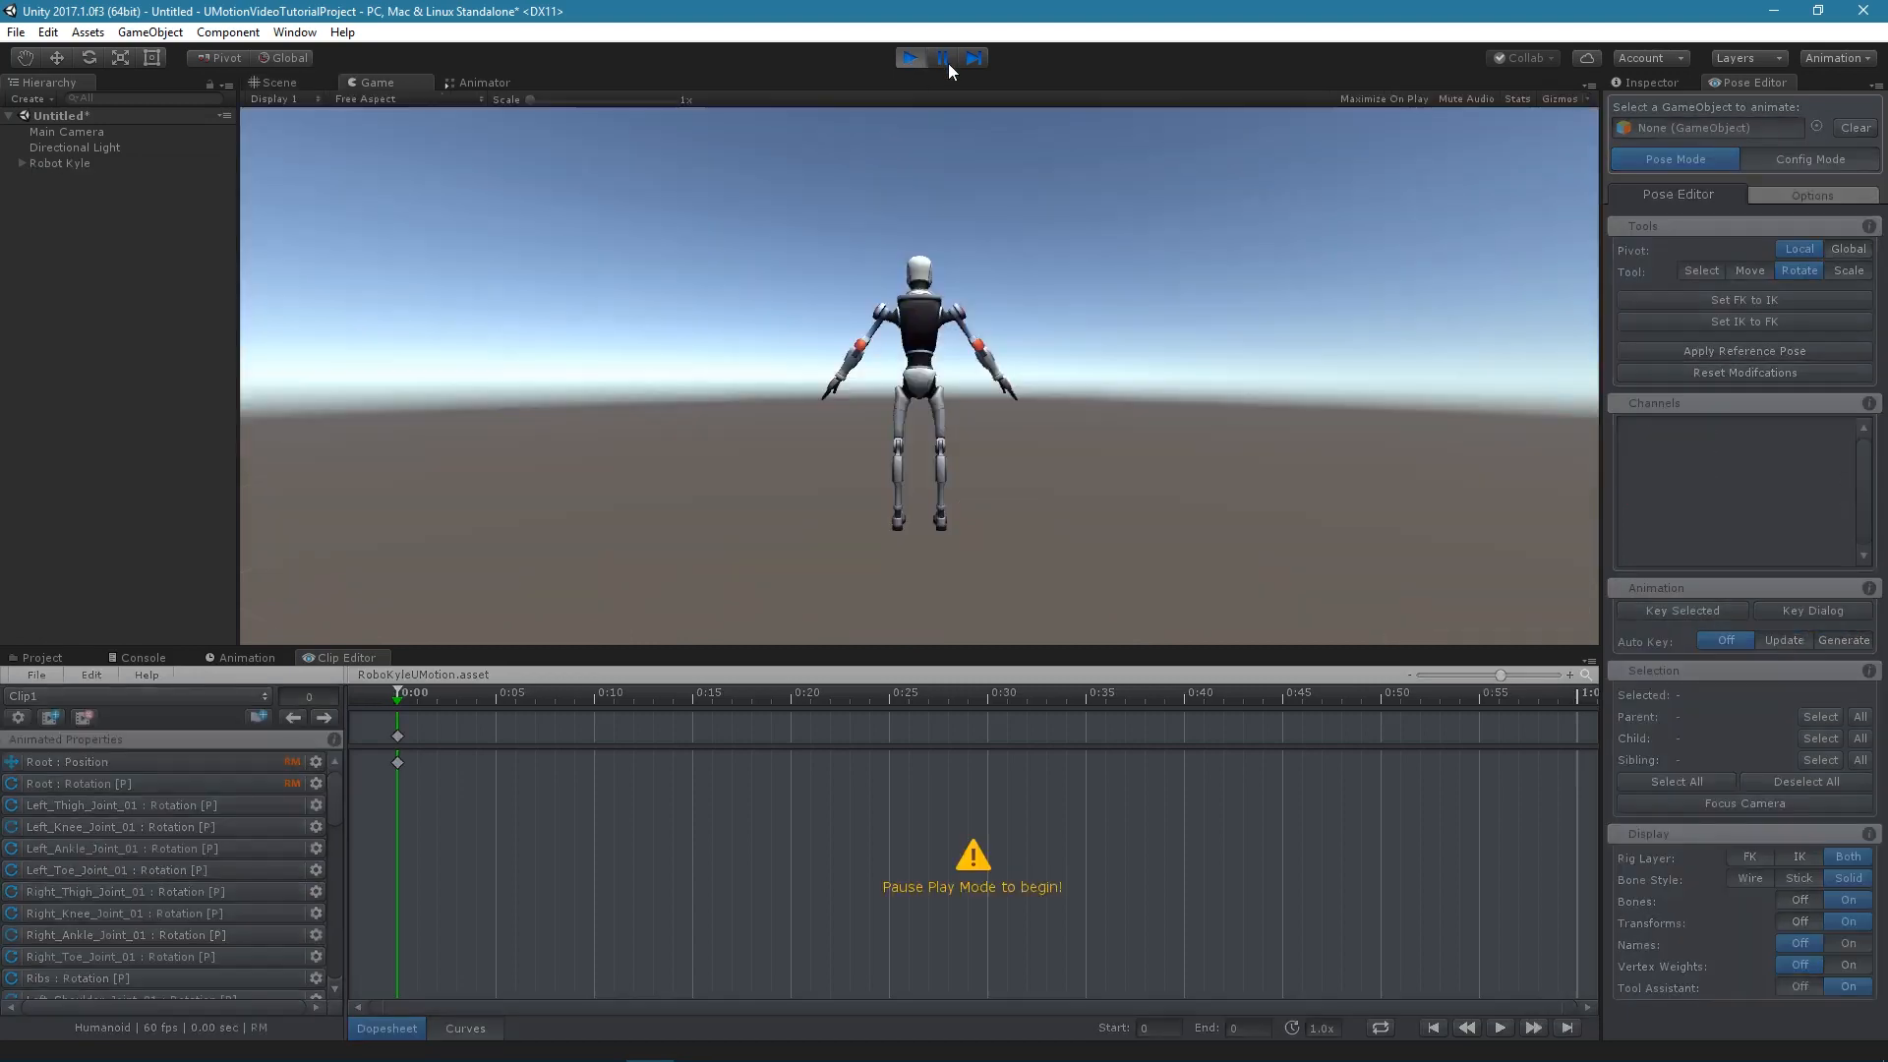